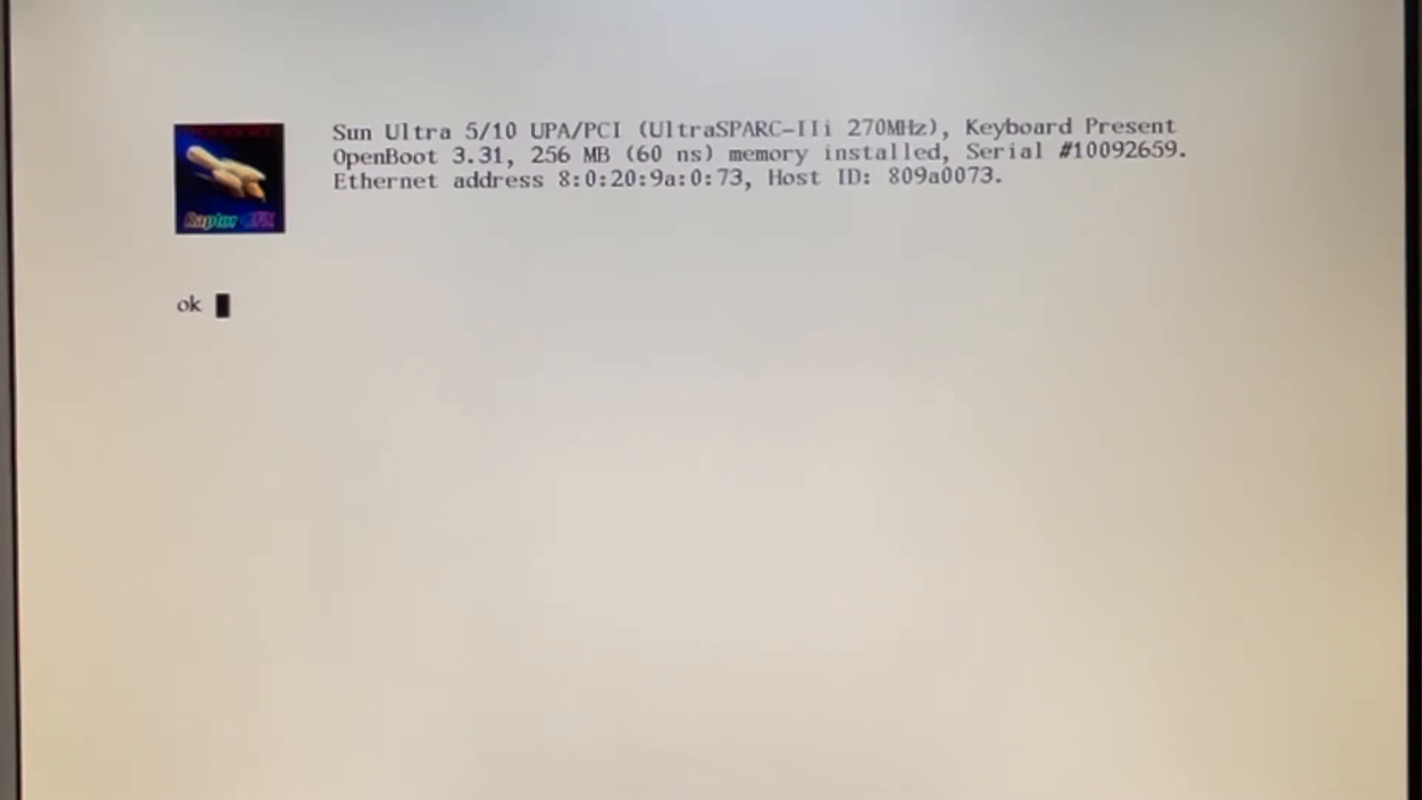
- Run 'also hidden' and 'd# 290 at-speed' at the ok prompt, then start nvedit
text(also hidden)
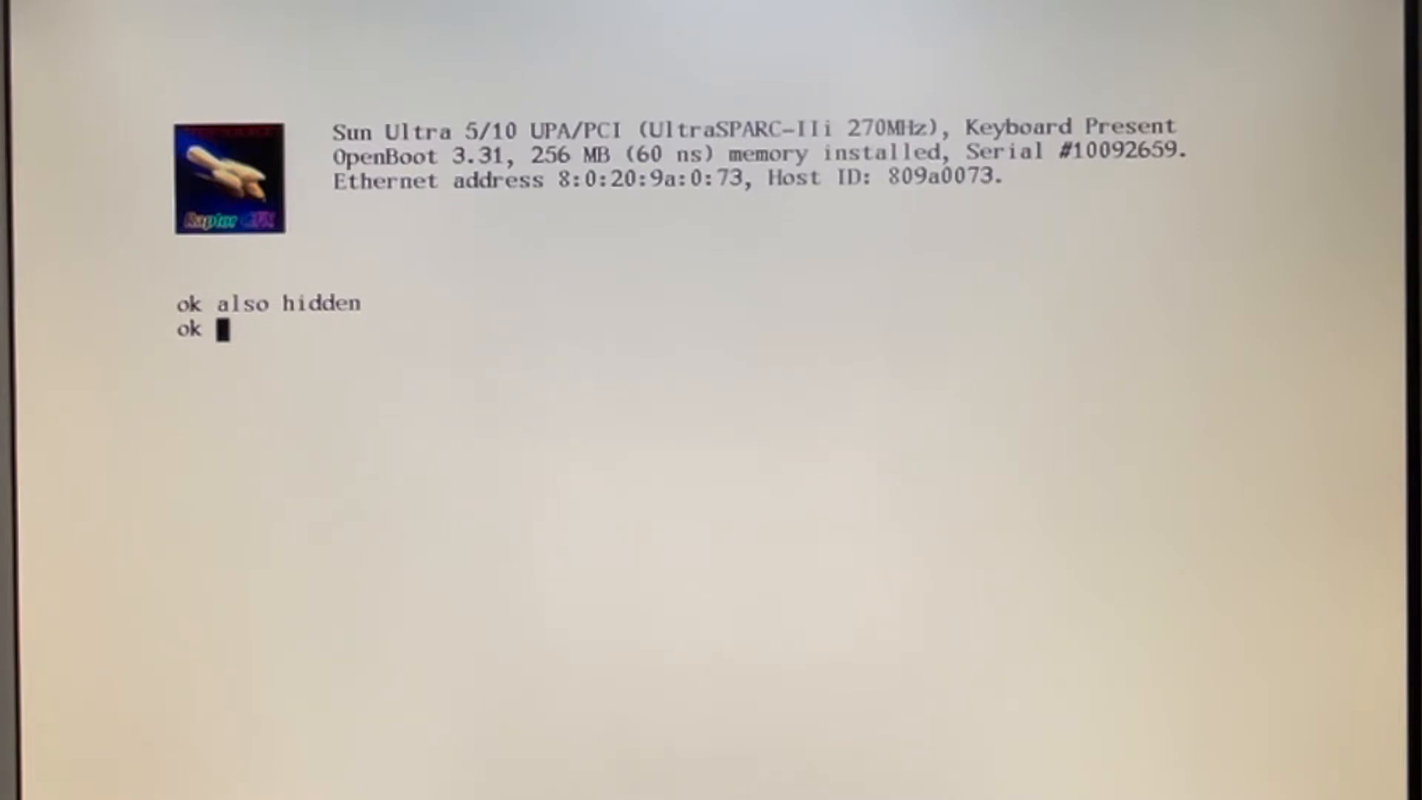
text(d#)
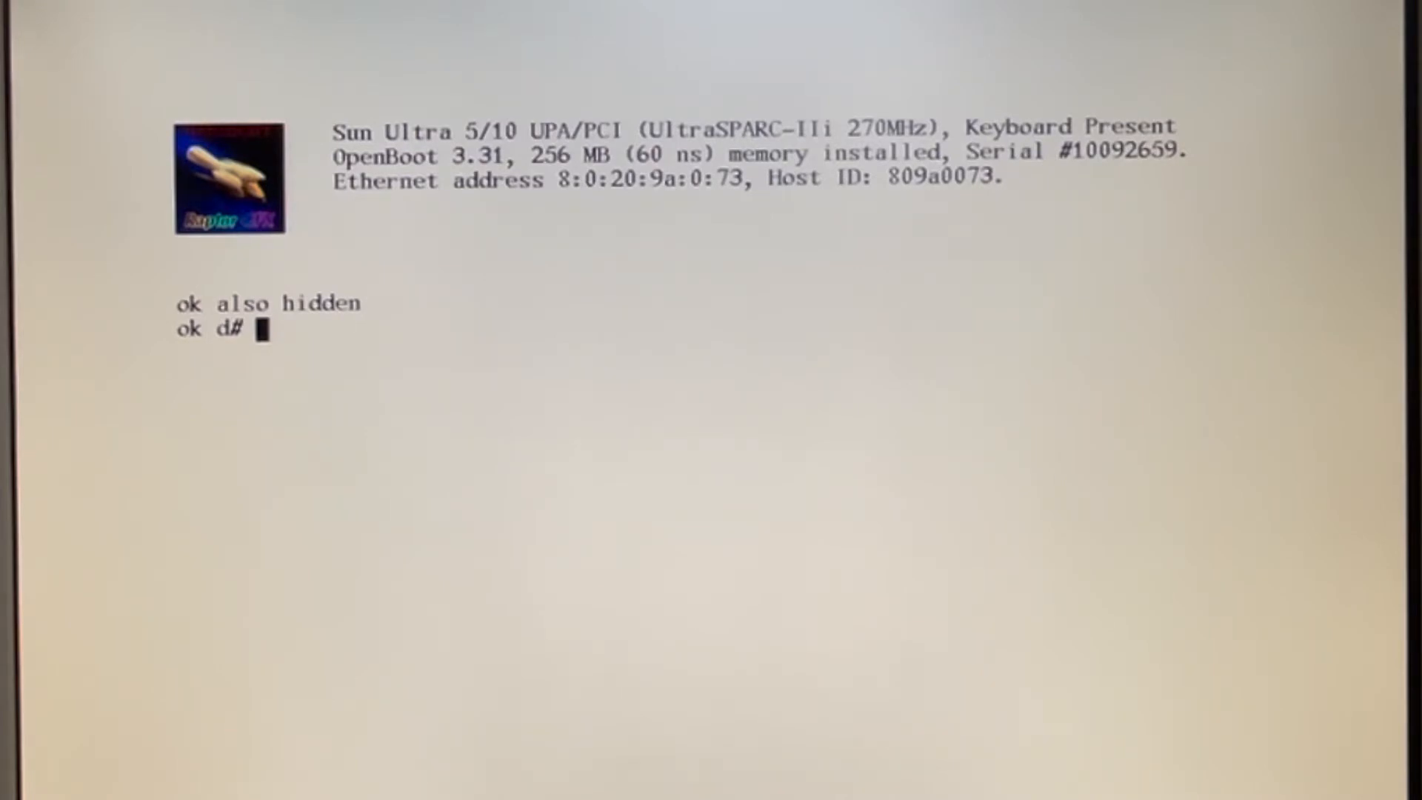
text(290m`)
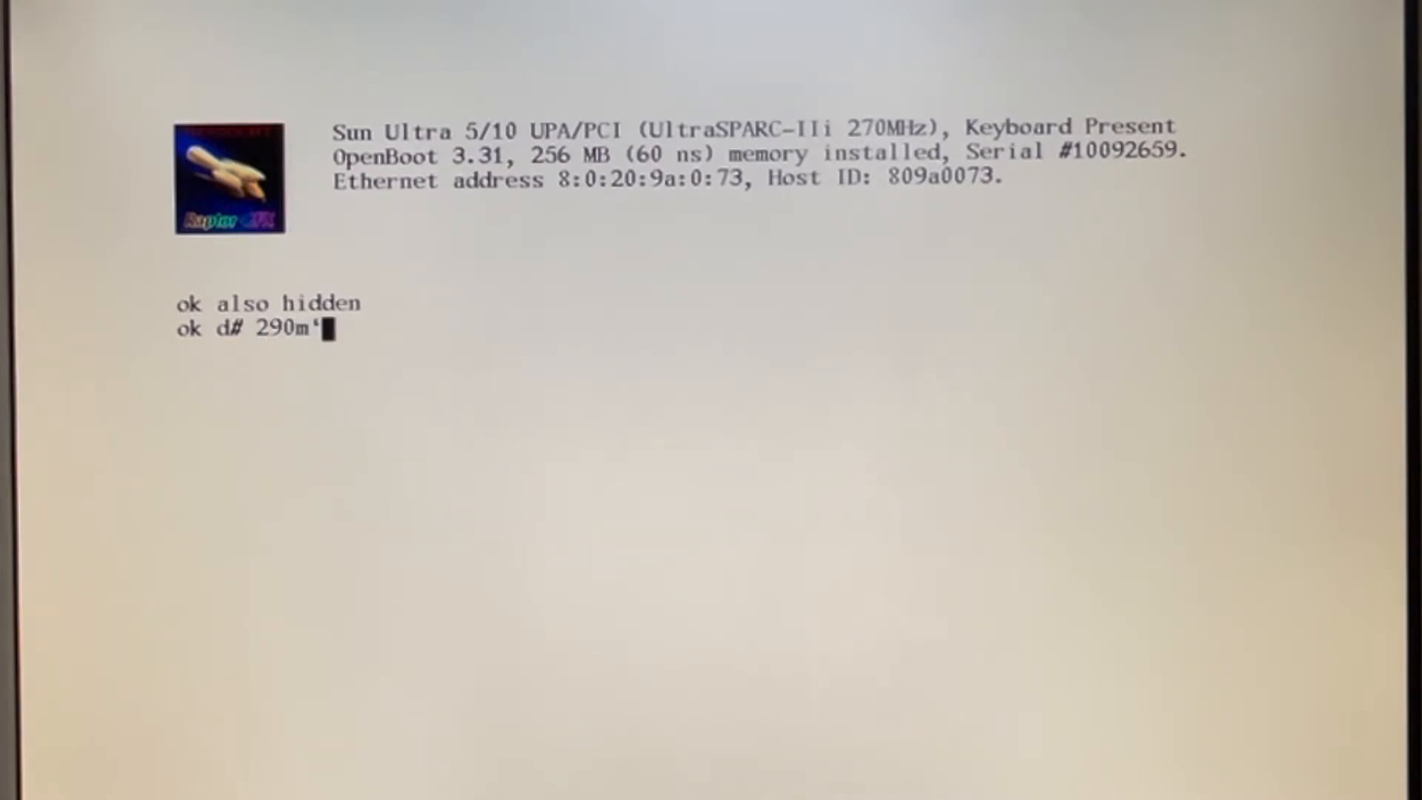
key(BackSpace)
text( at-speed)
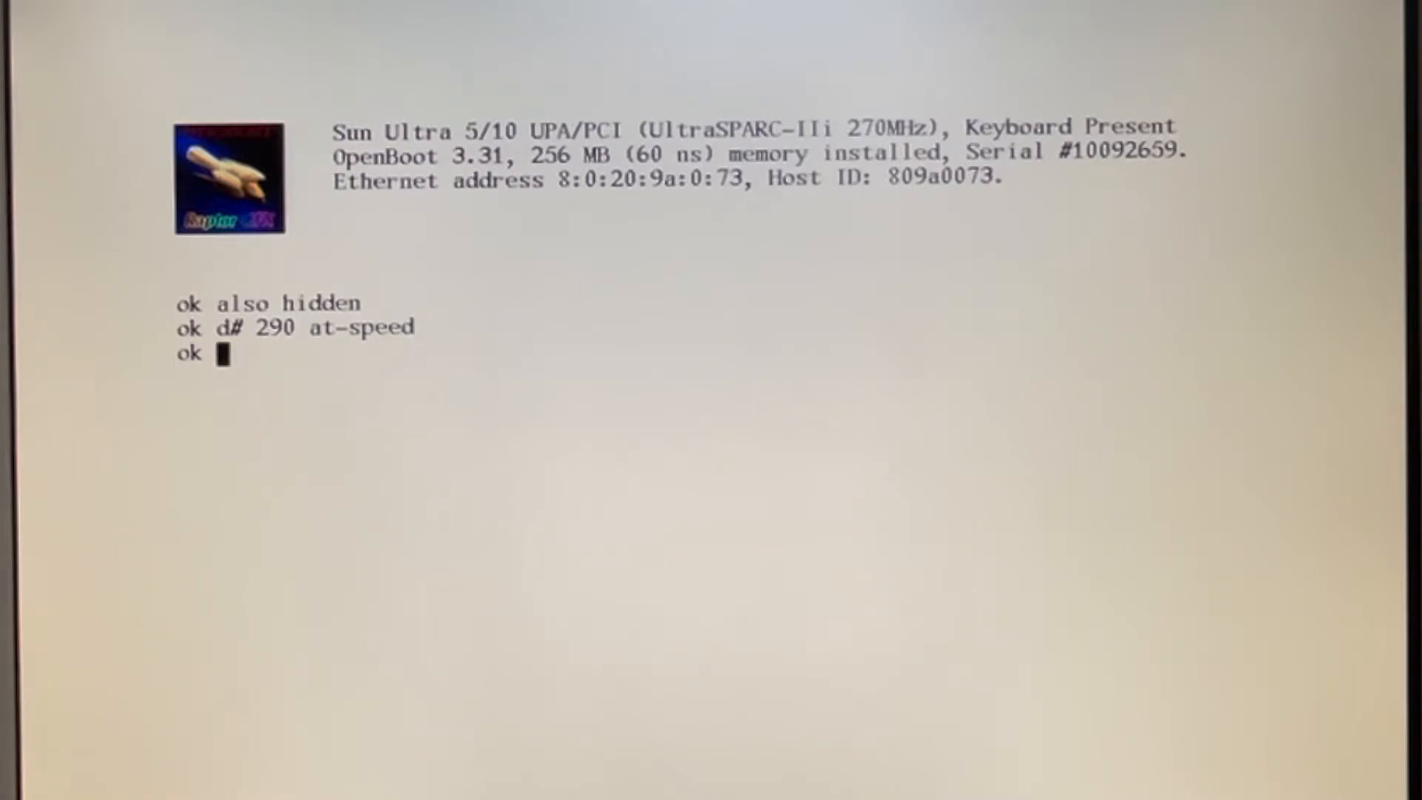
text(nvedit)
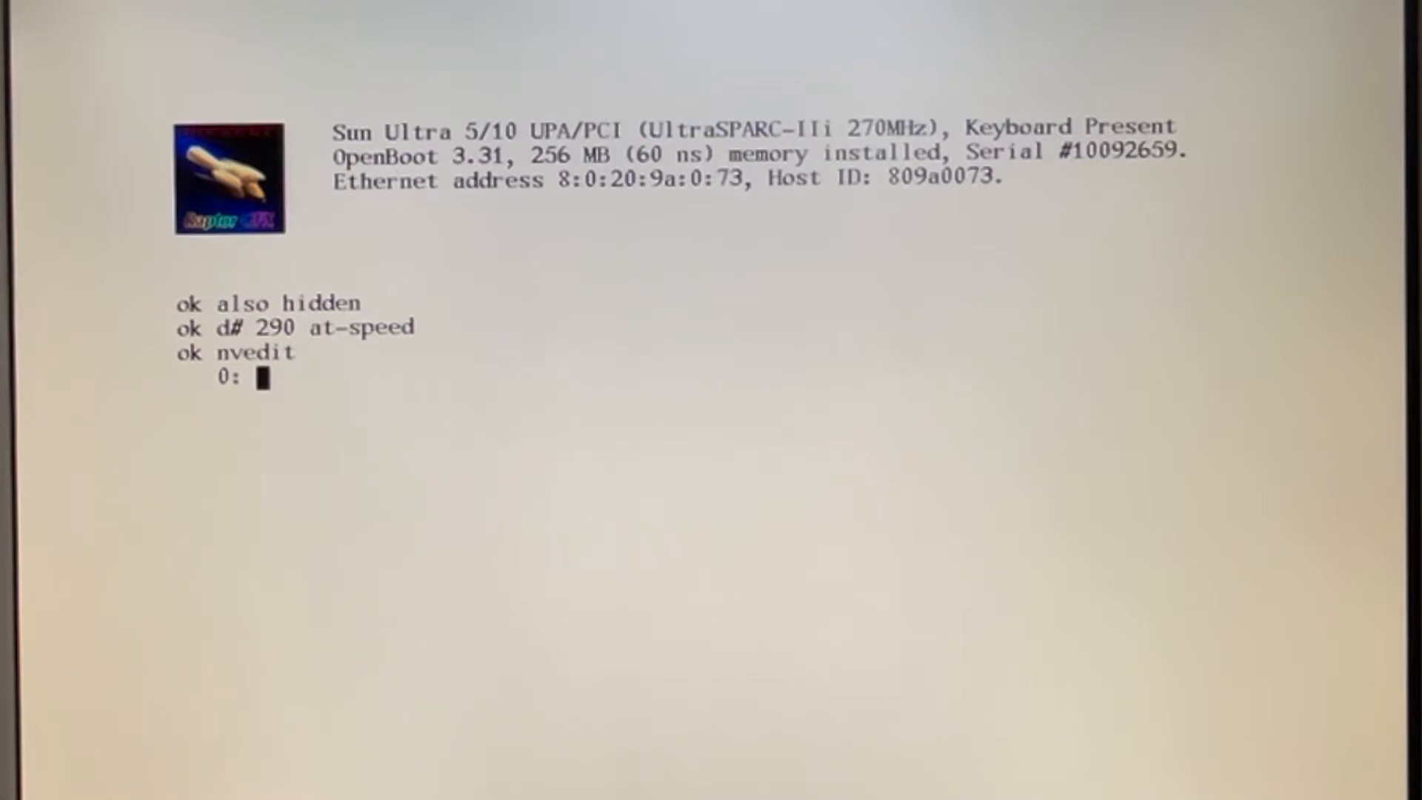
- Enter 'also hidden' and 'd# 290 at-speed' as NVRAM script lines 0 and 1
text(also)
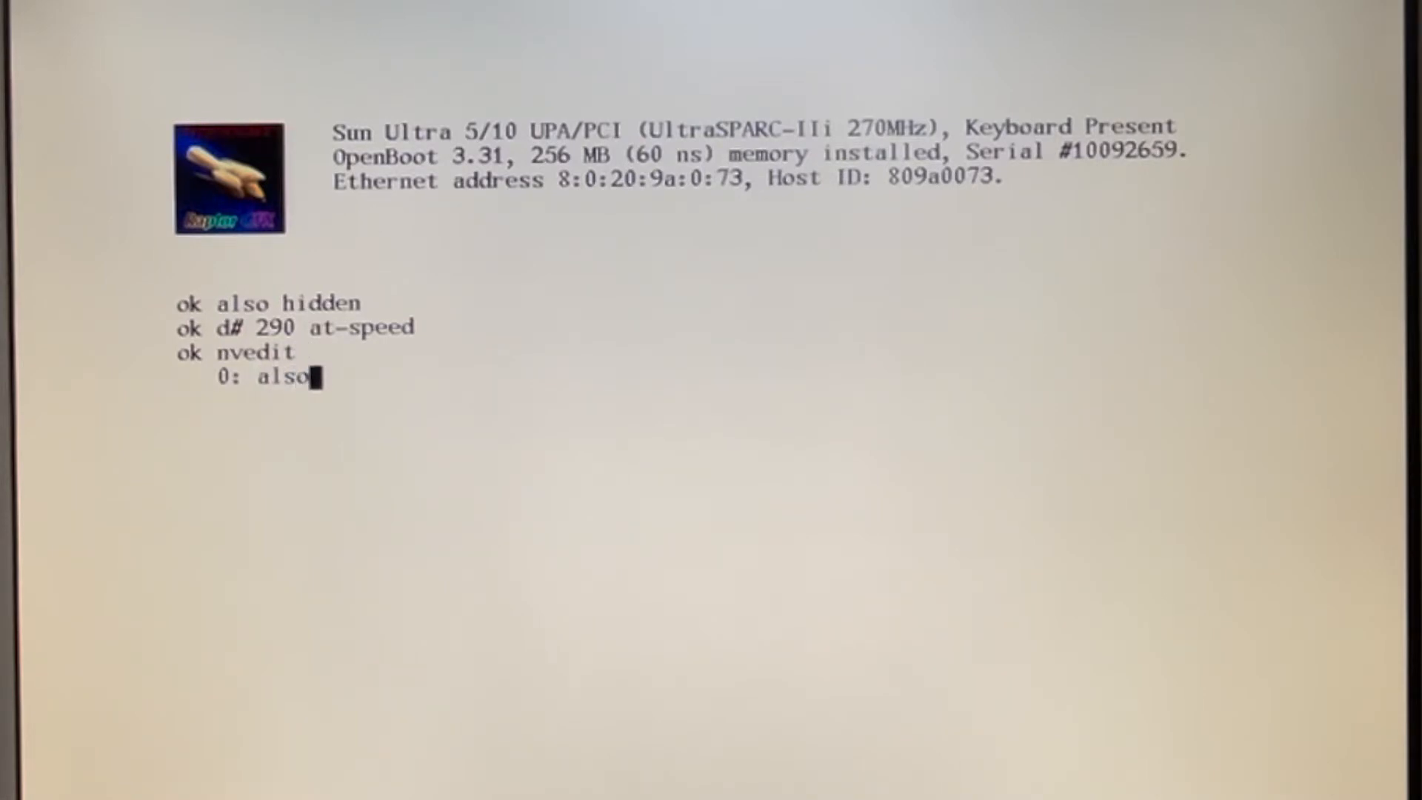
key(Return)
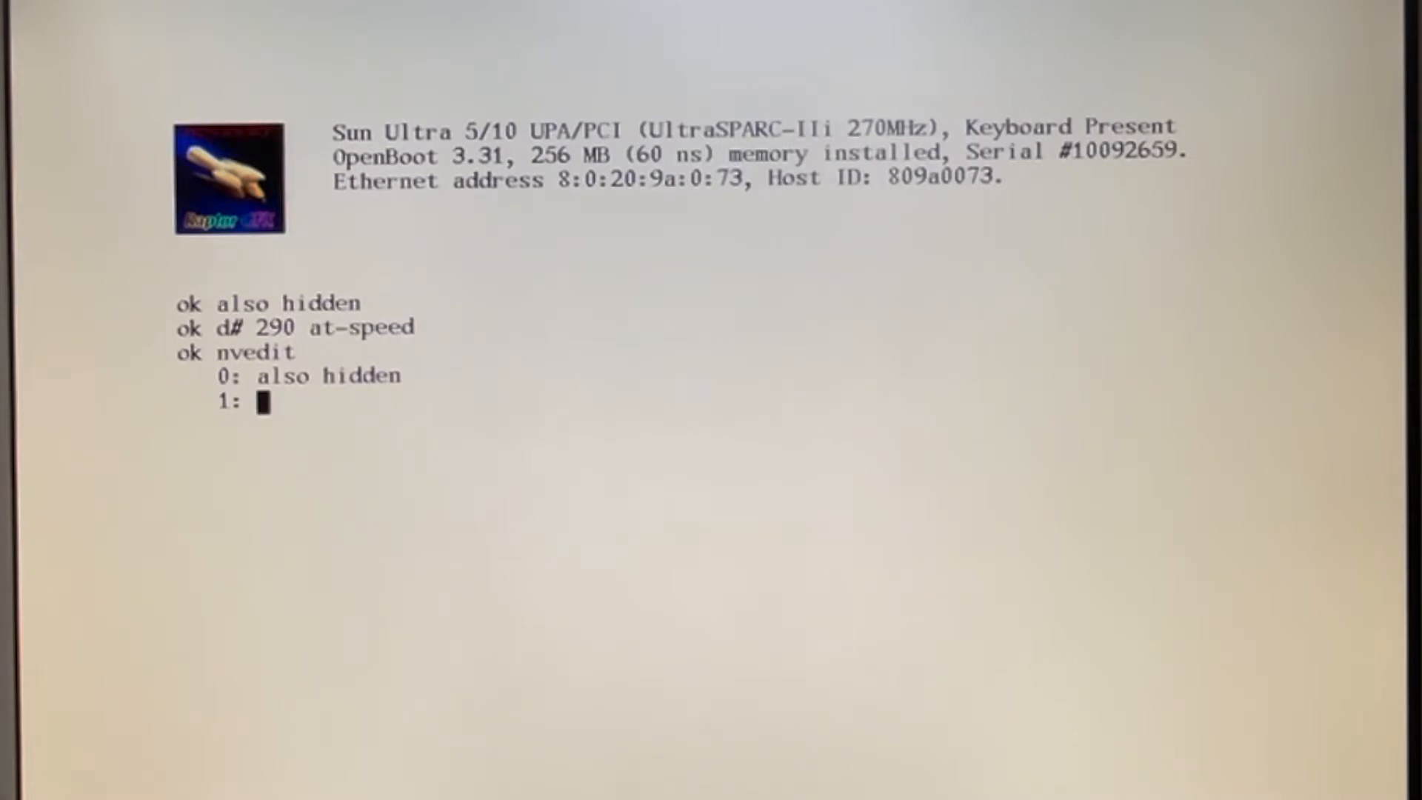
text(d# 290 at)
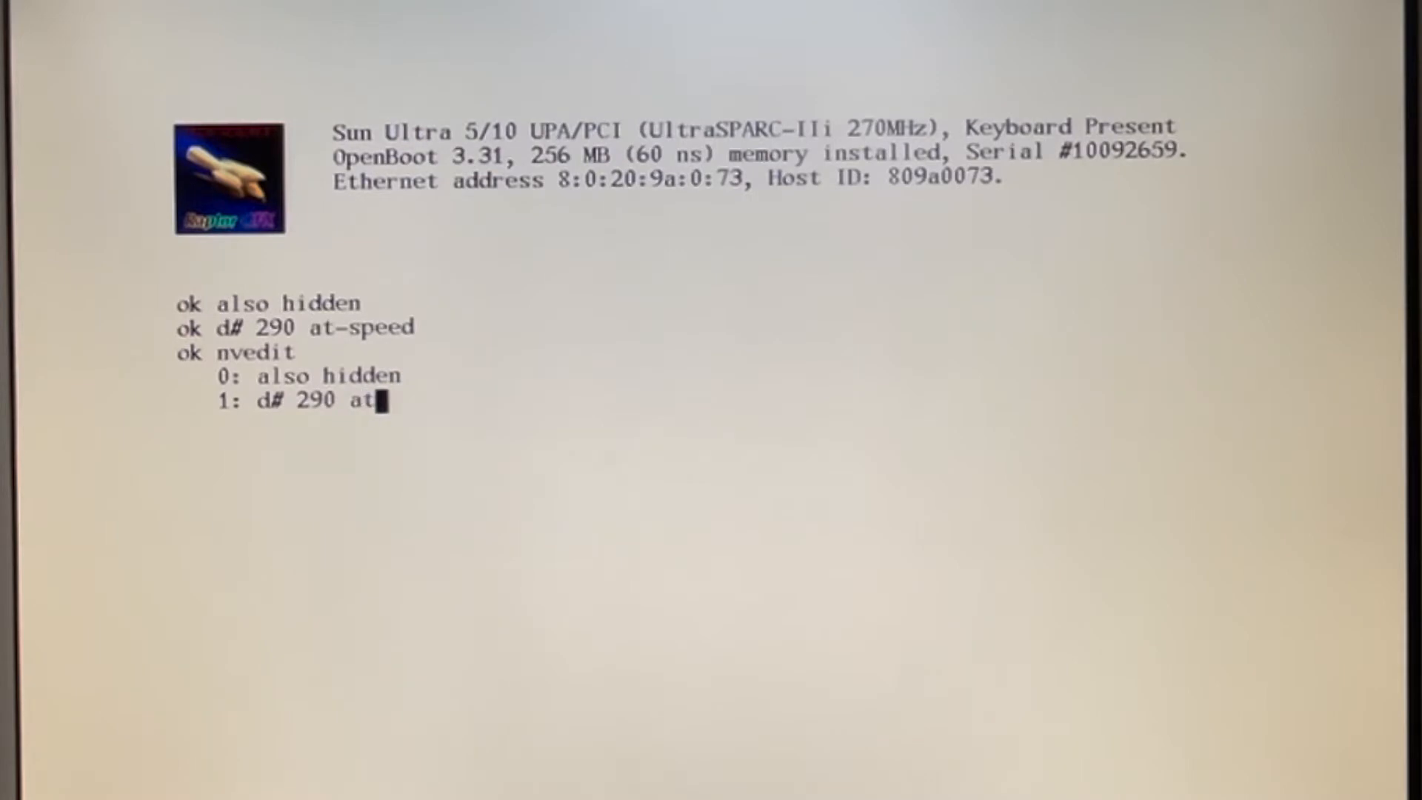
text(-speed)
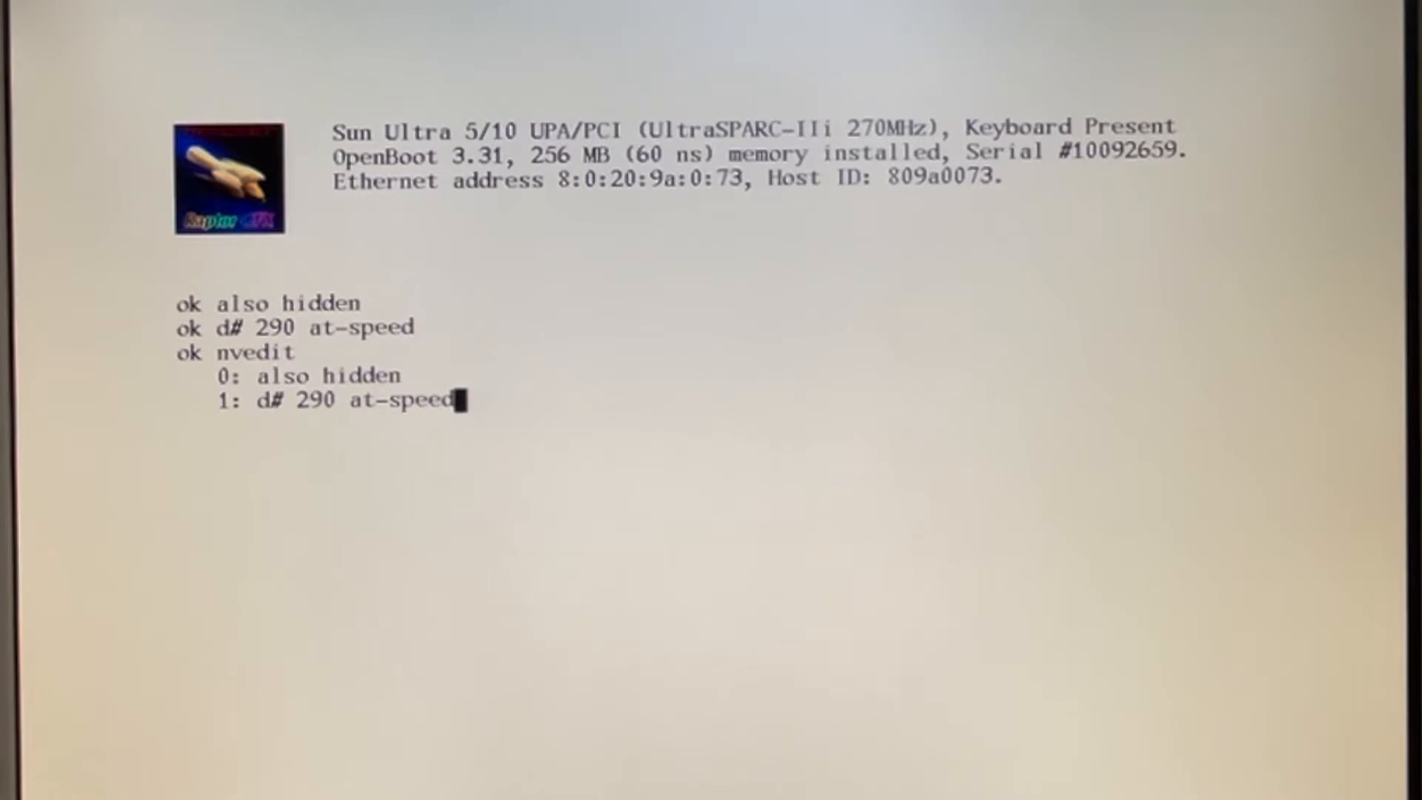
key(Return)
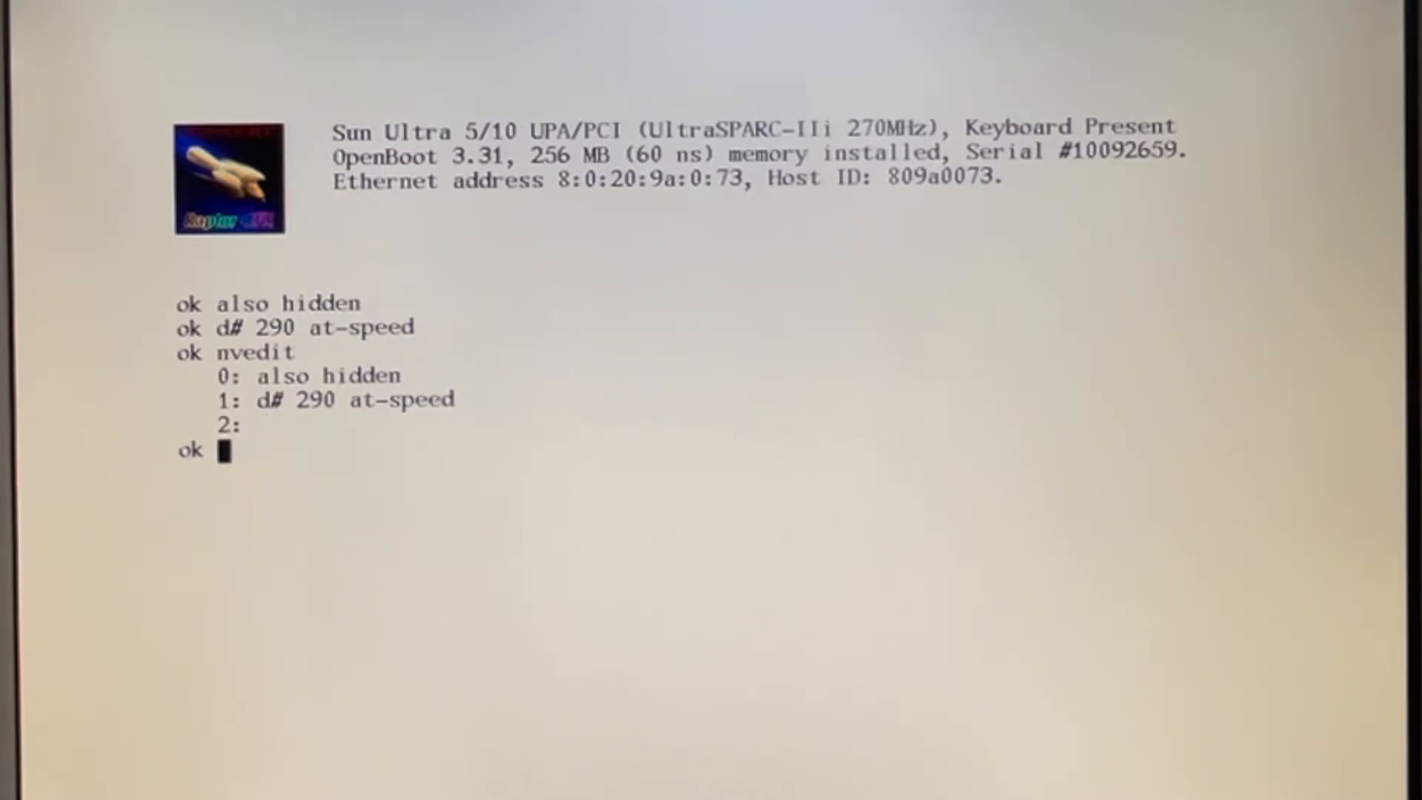
- Store the script with nvstore, set use-nvramrc? to true, and run reset-all
text(nvstore)
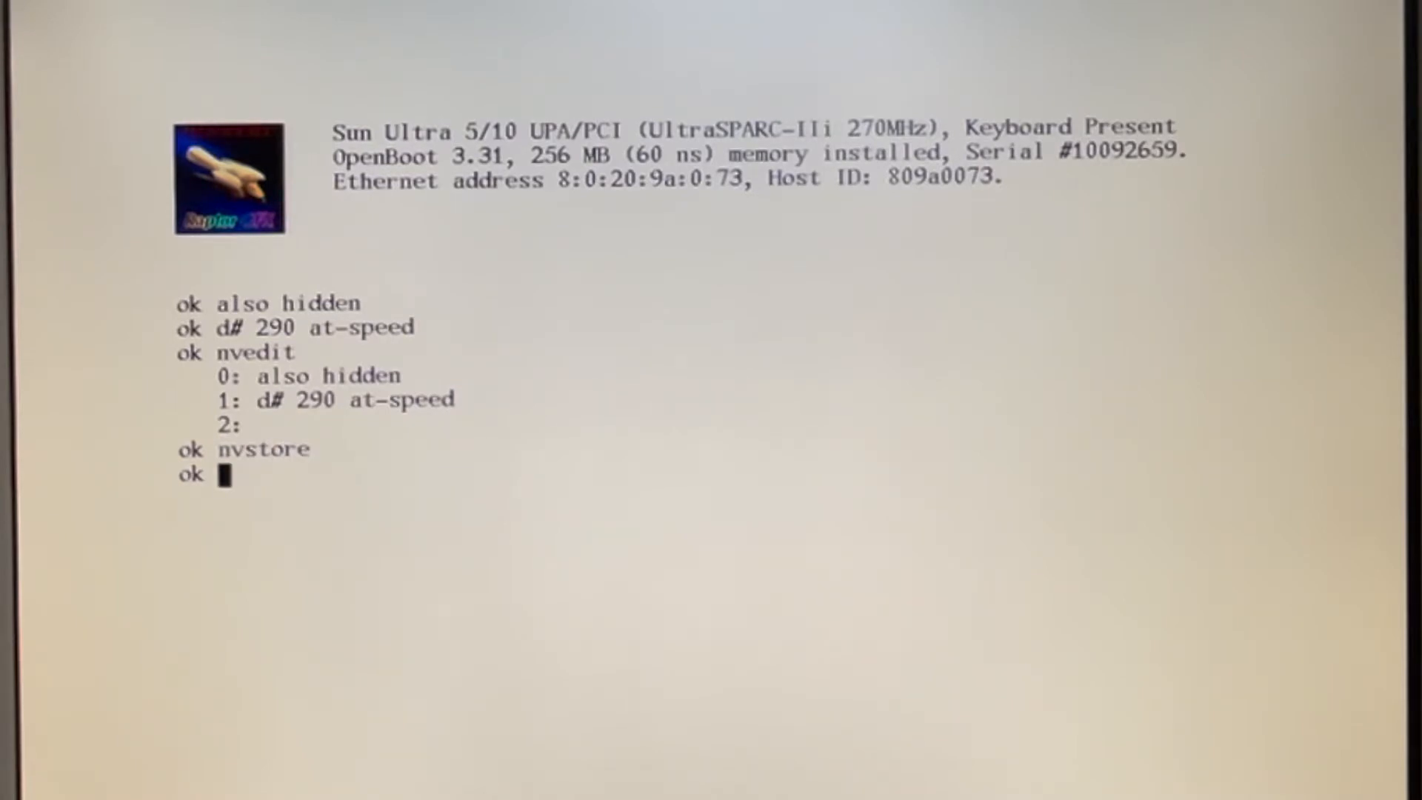
text(set)
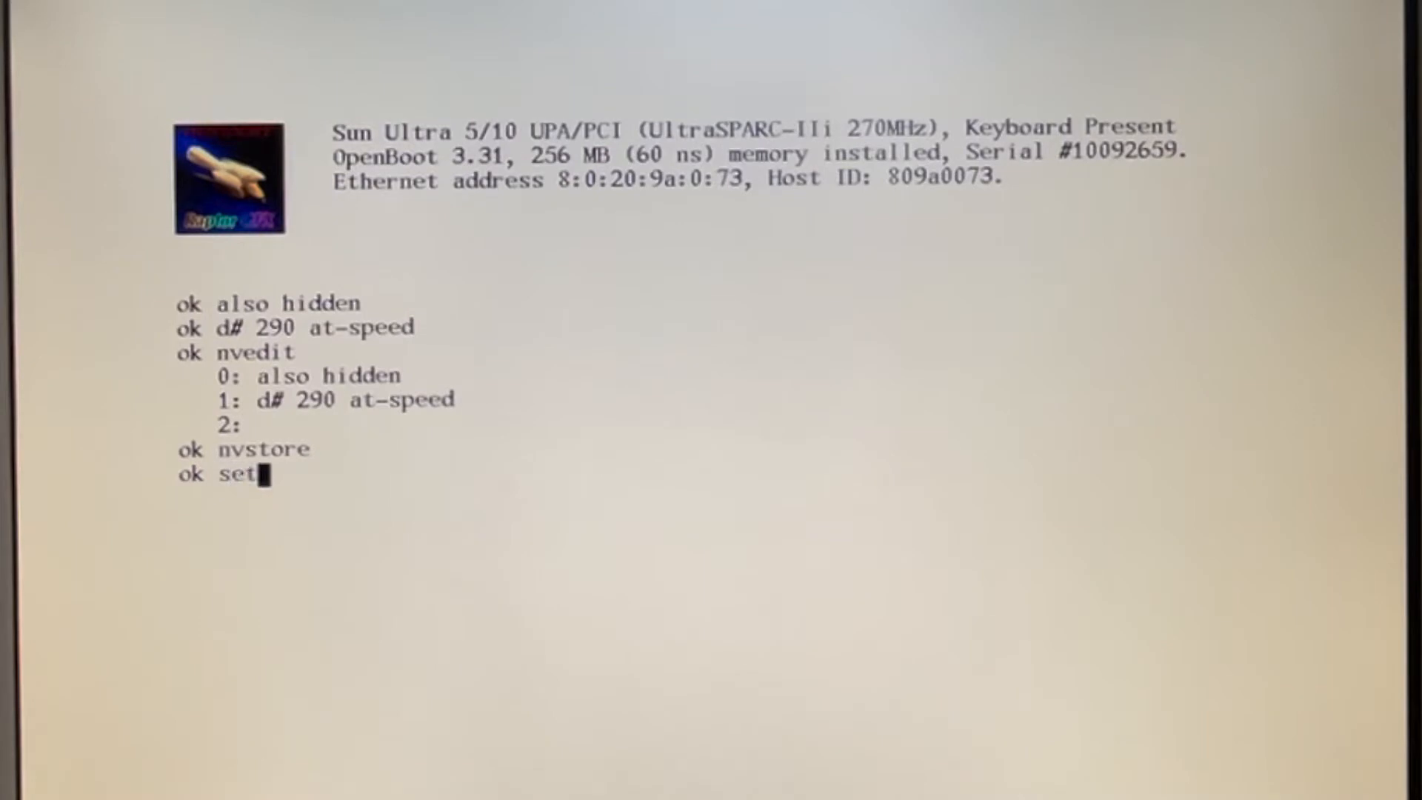
text(env)
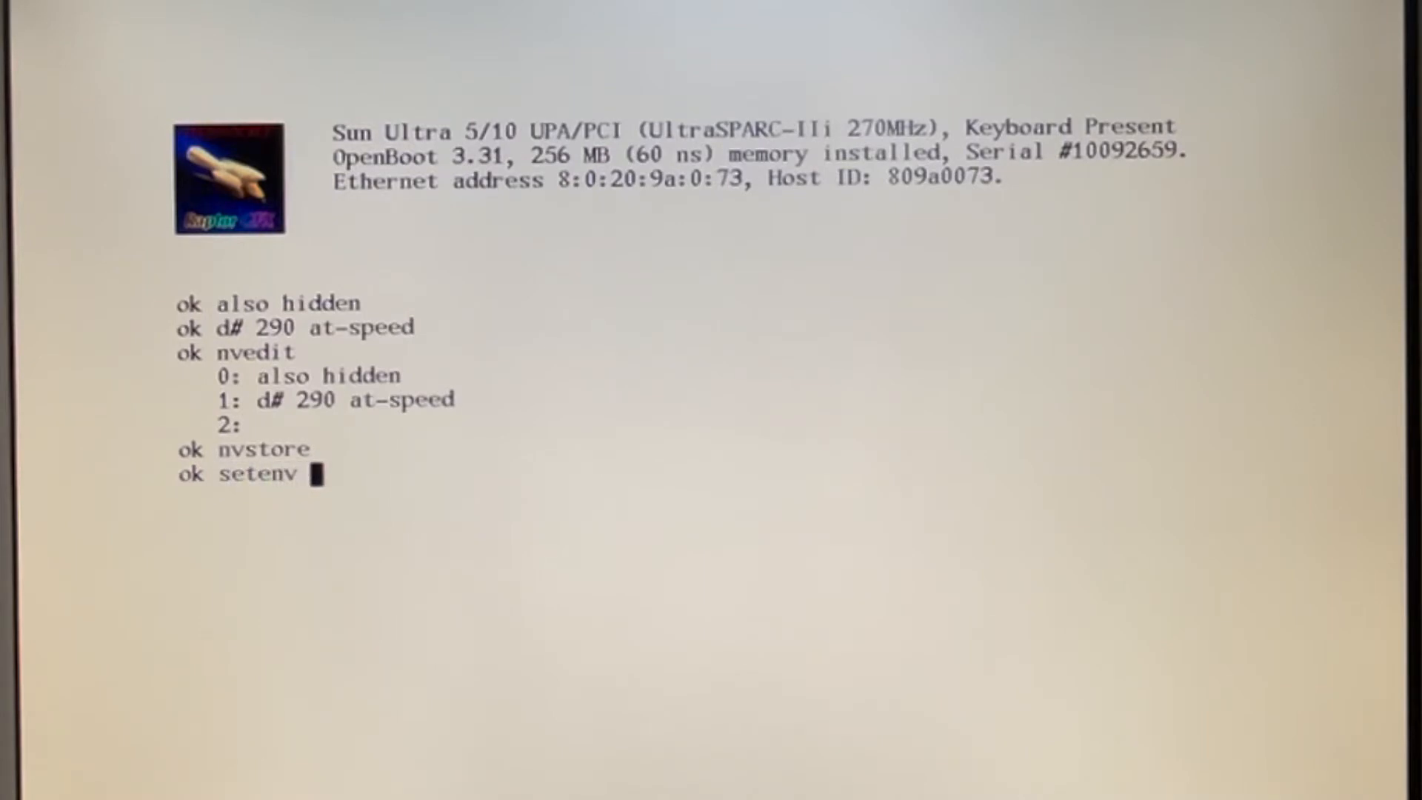
text(use)
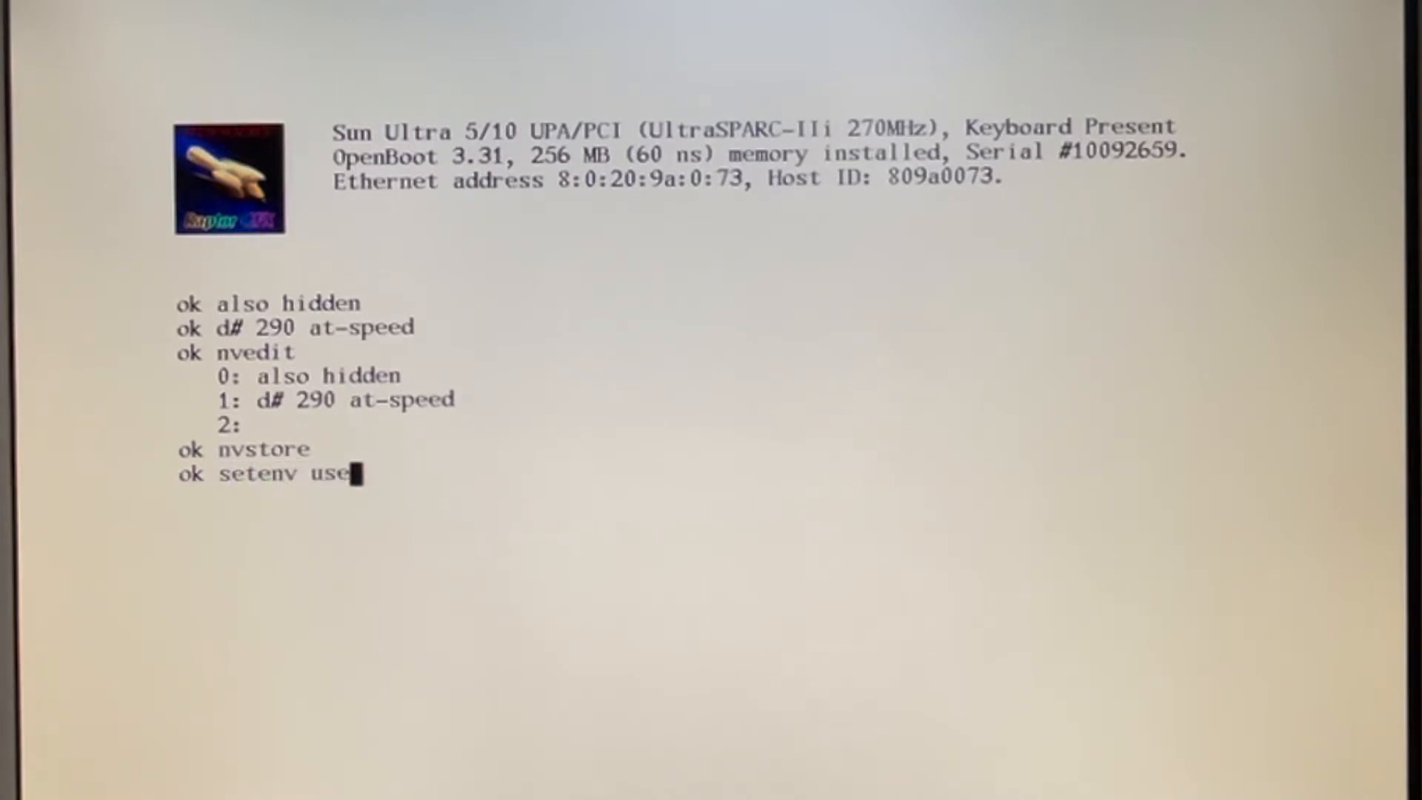
text(nvram)
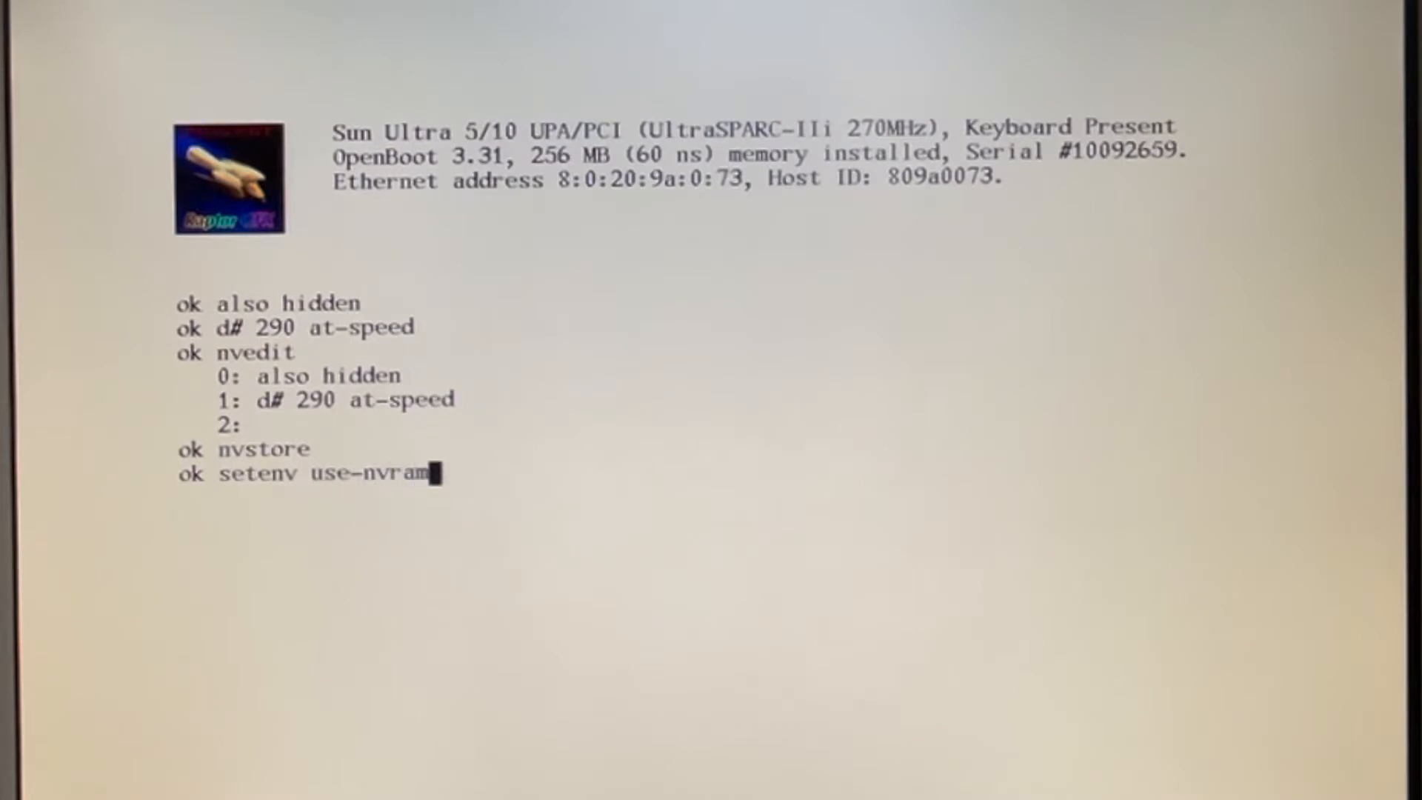
text(rc)
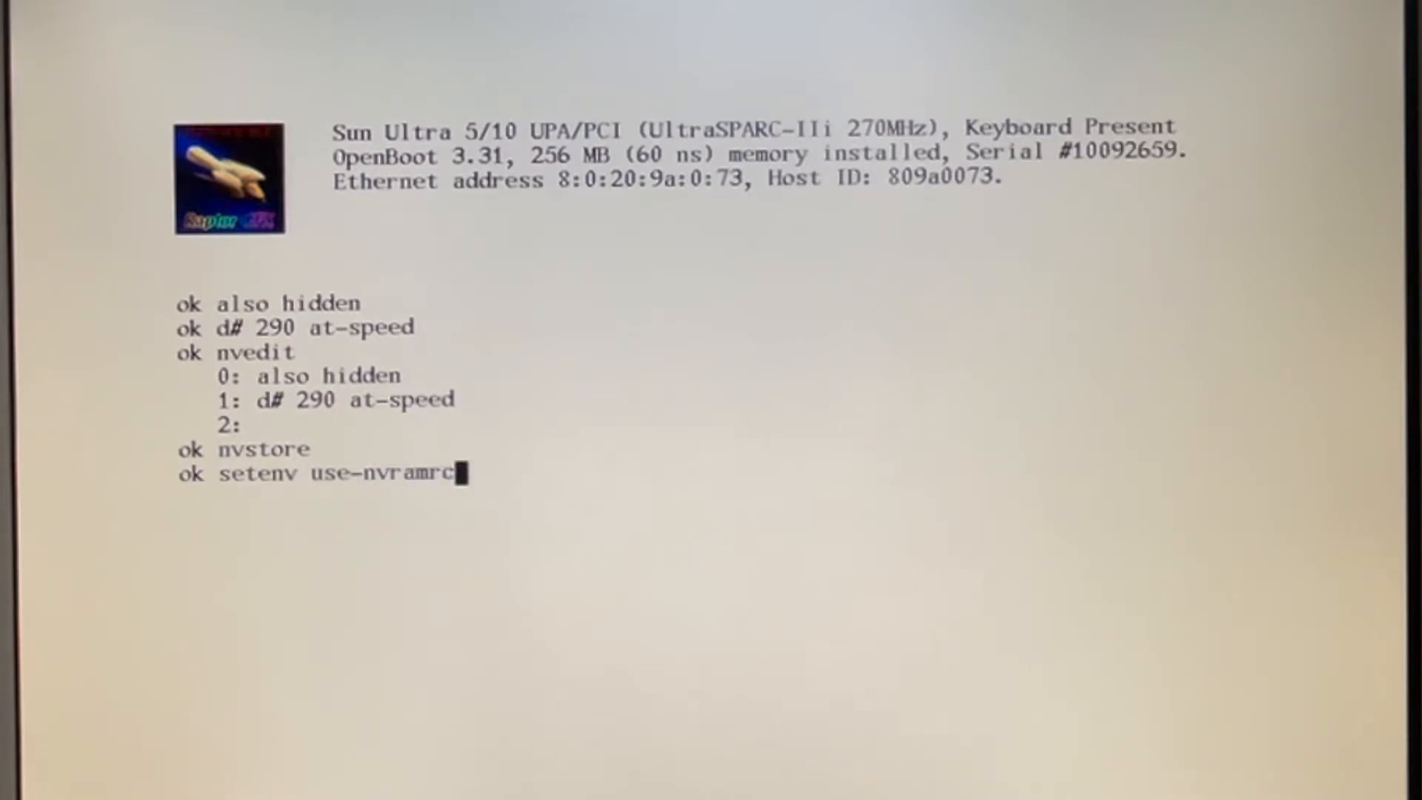
text(? tr)
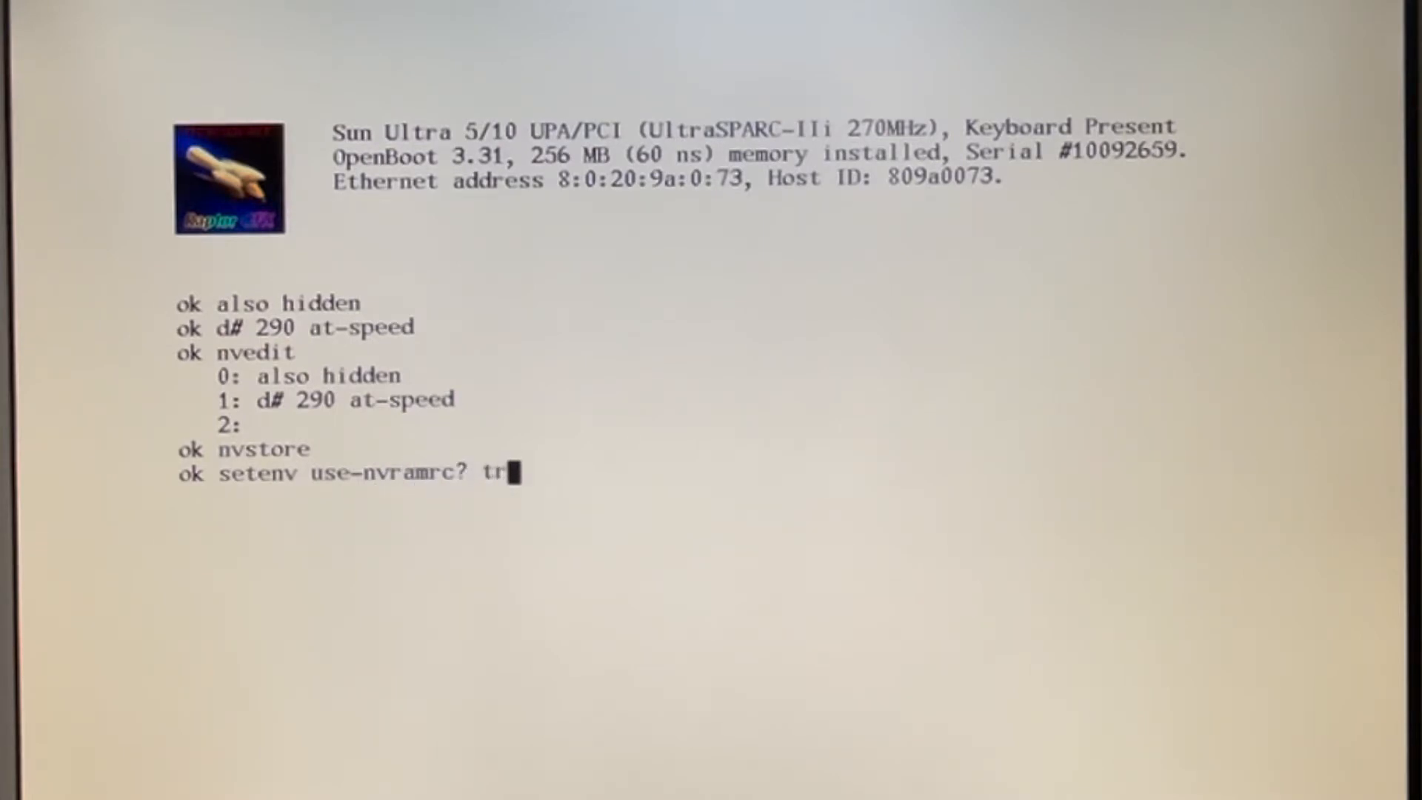
key(Return)
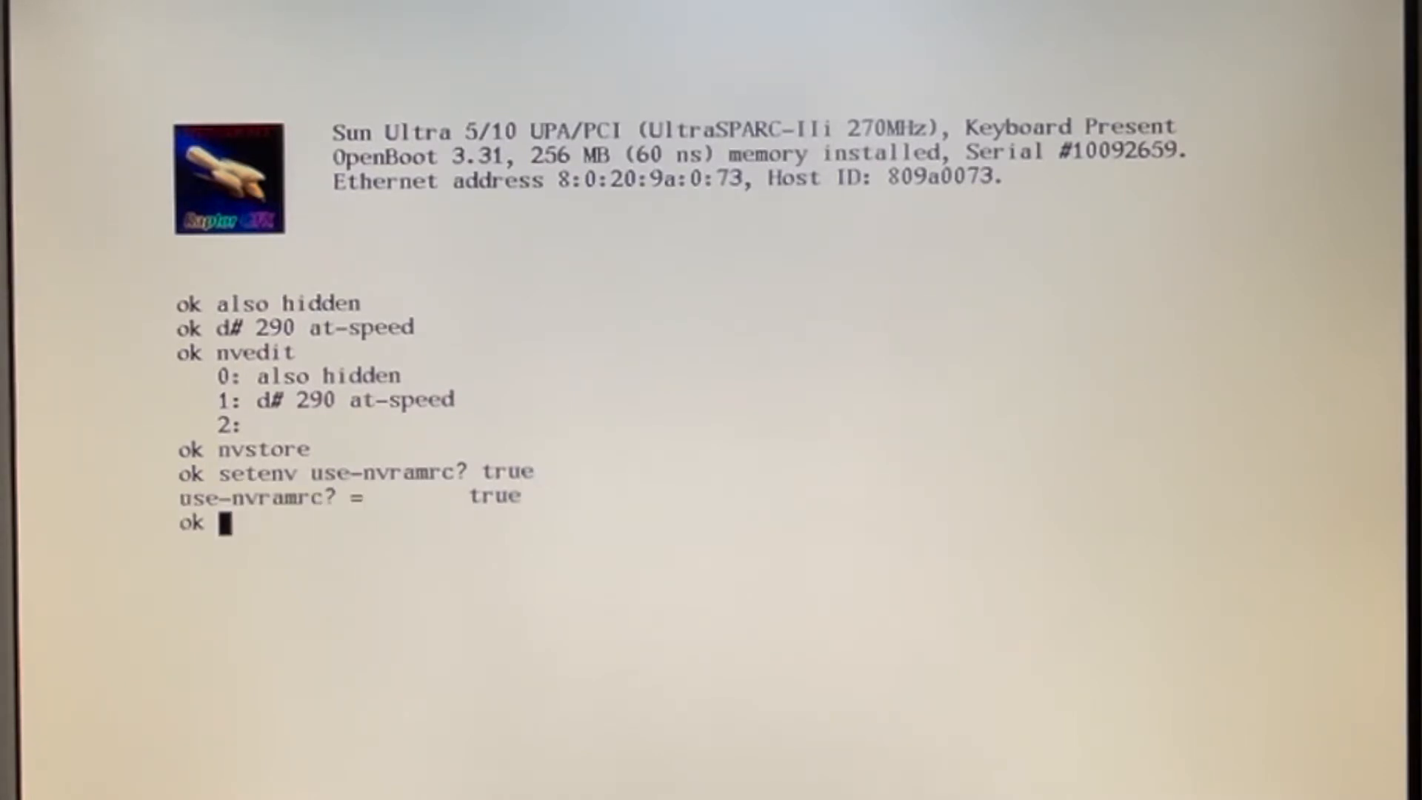
text(reset-a;;)
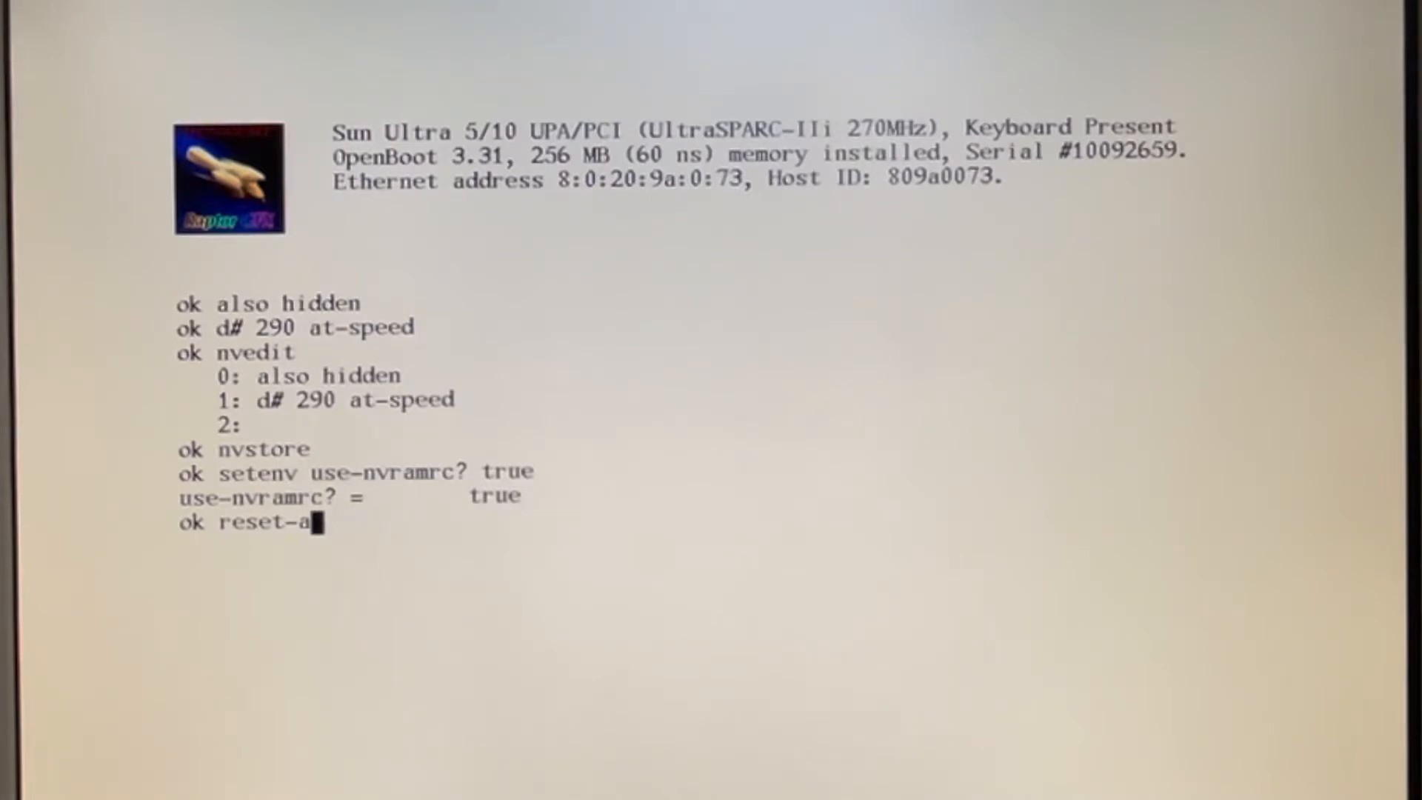
key(Return)
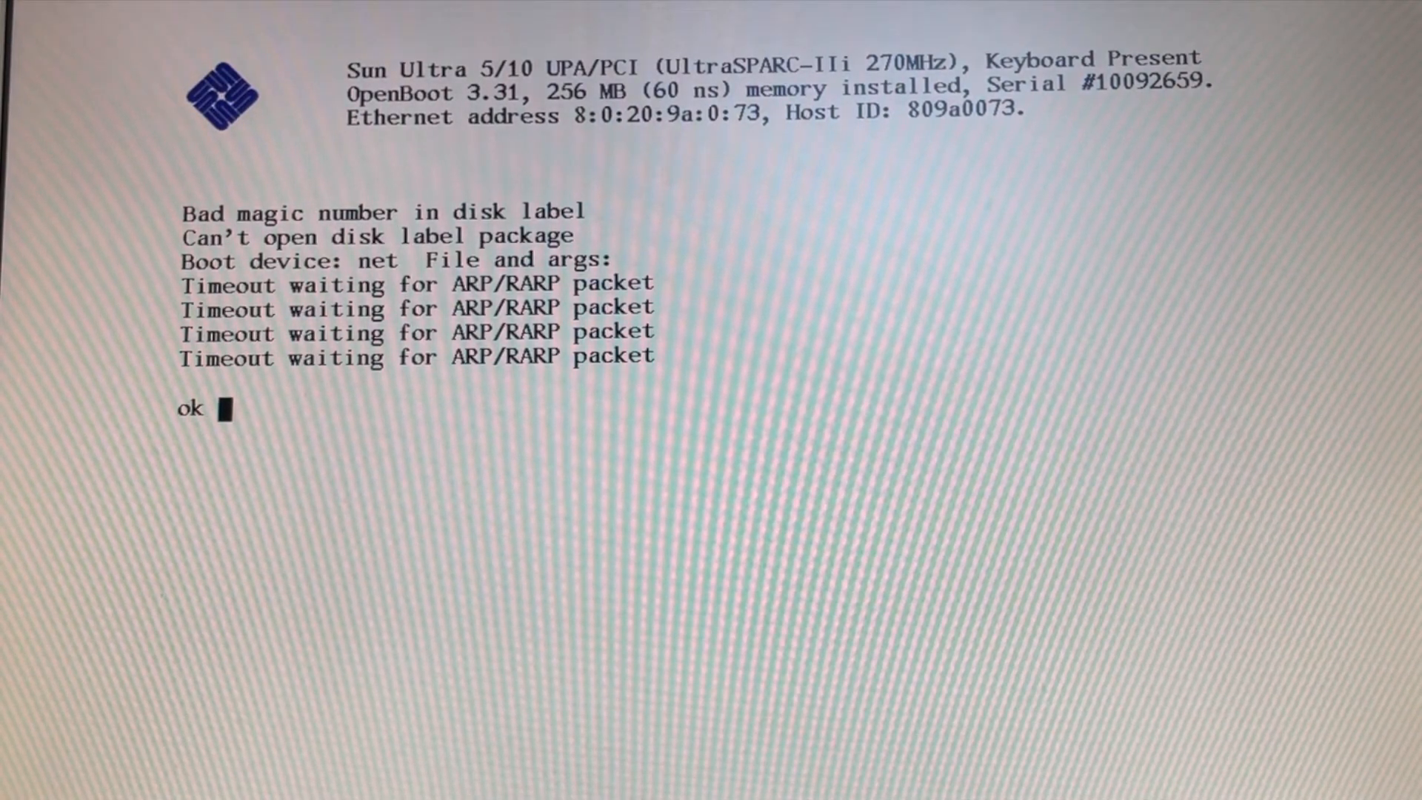
- Boot from the Solaris CD with 'boot cdrom' at the ok prompt
text(boot cd)
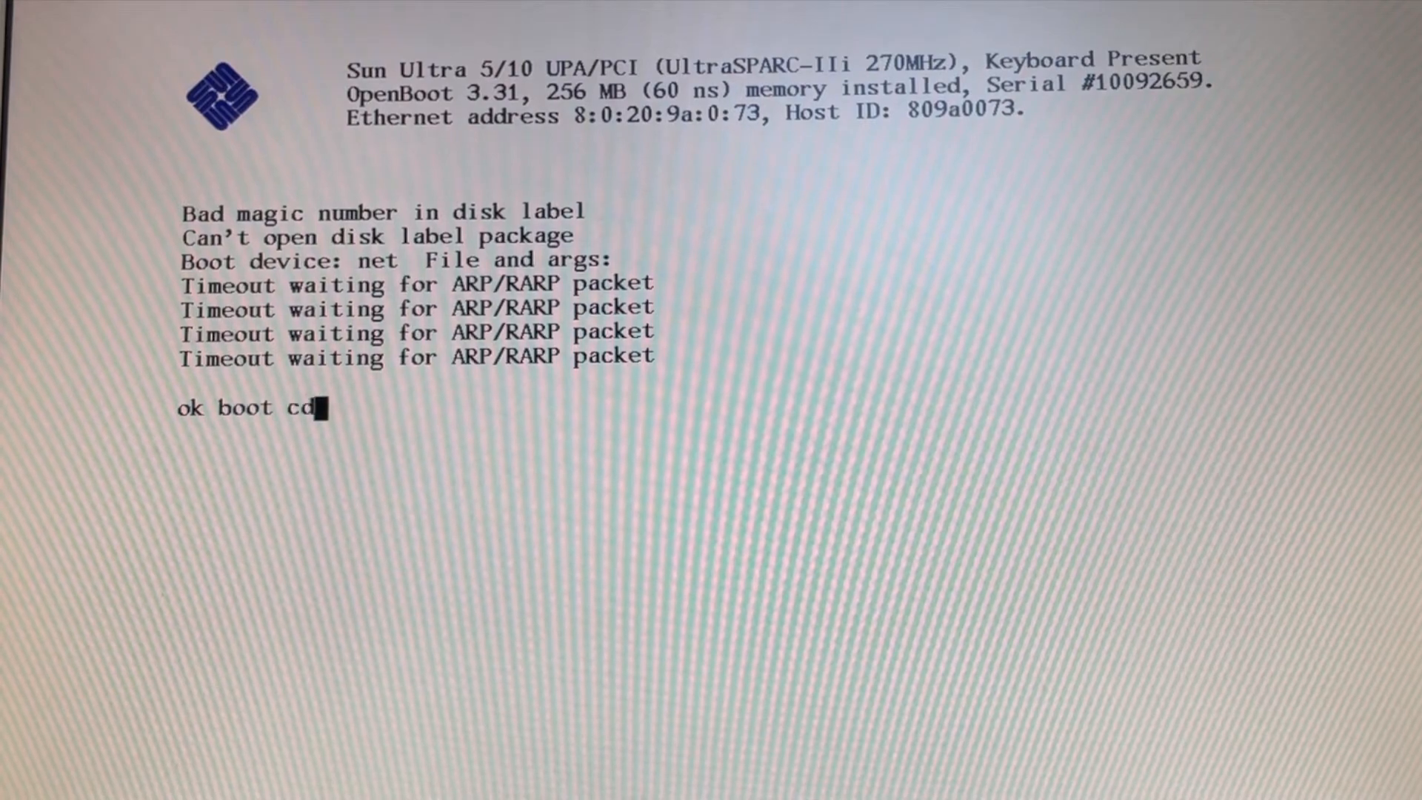
key(Return)
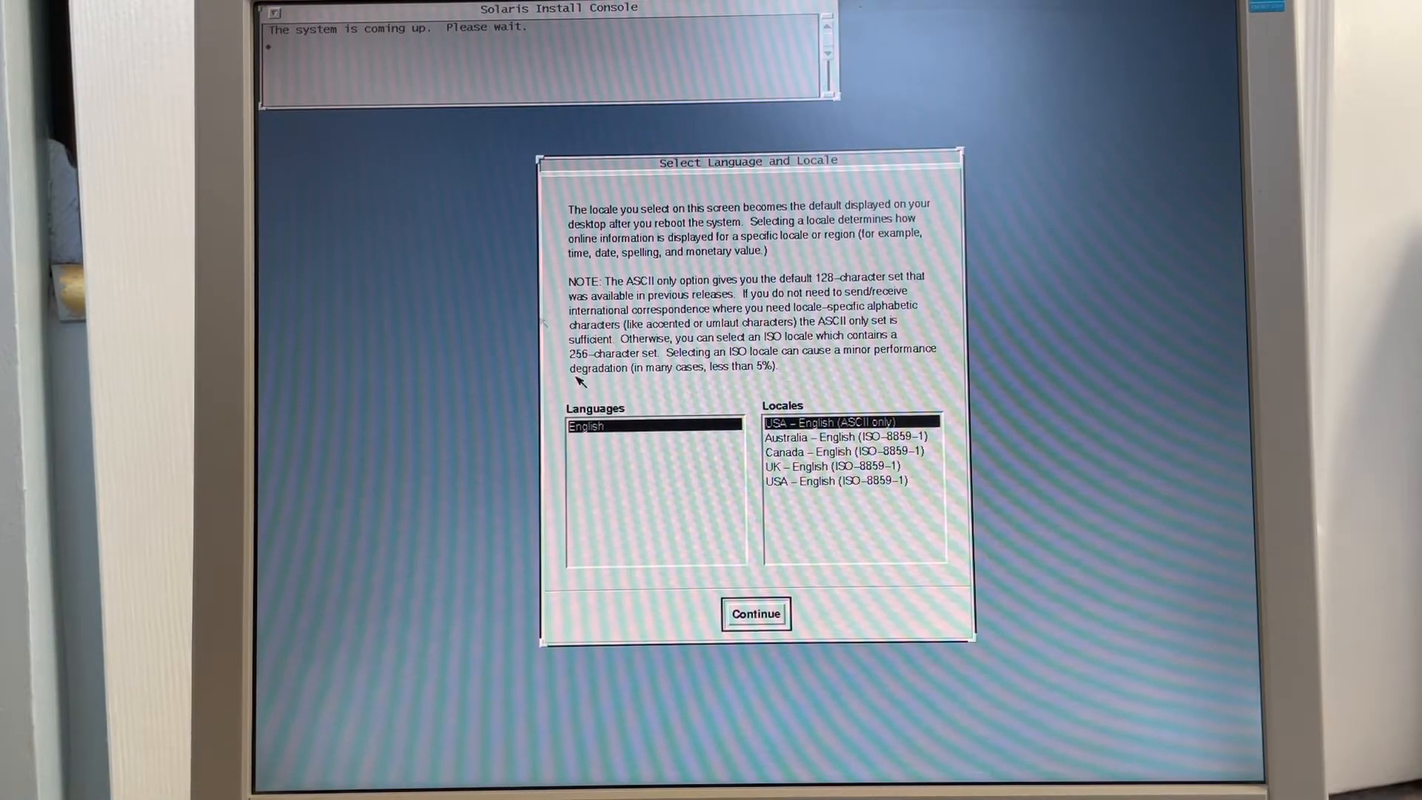
- Accept English locale and identify networked host 'ultra' with a 192.168.1 IP address
click(755, 614)
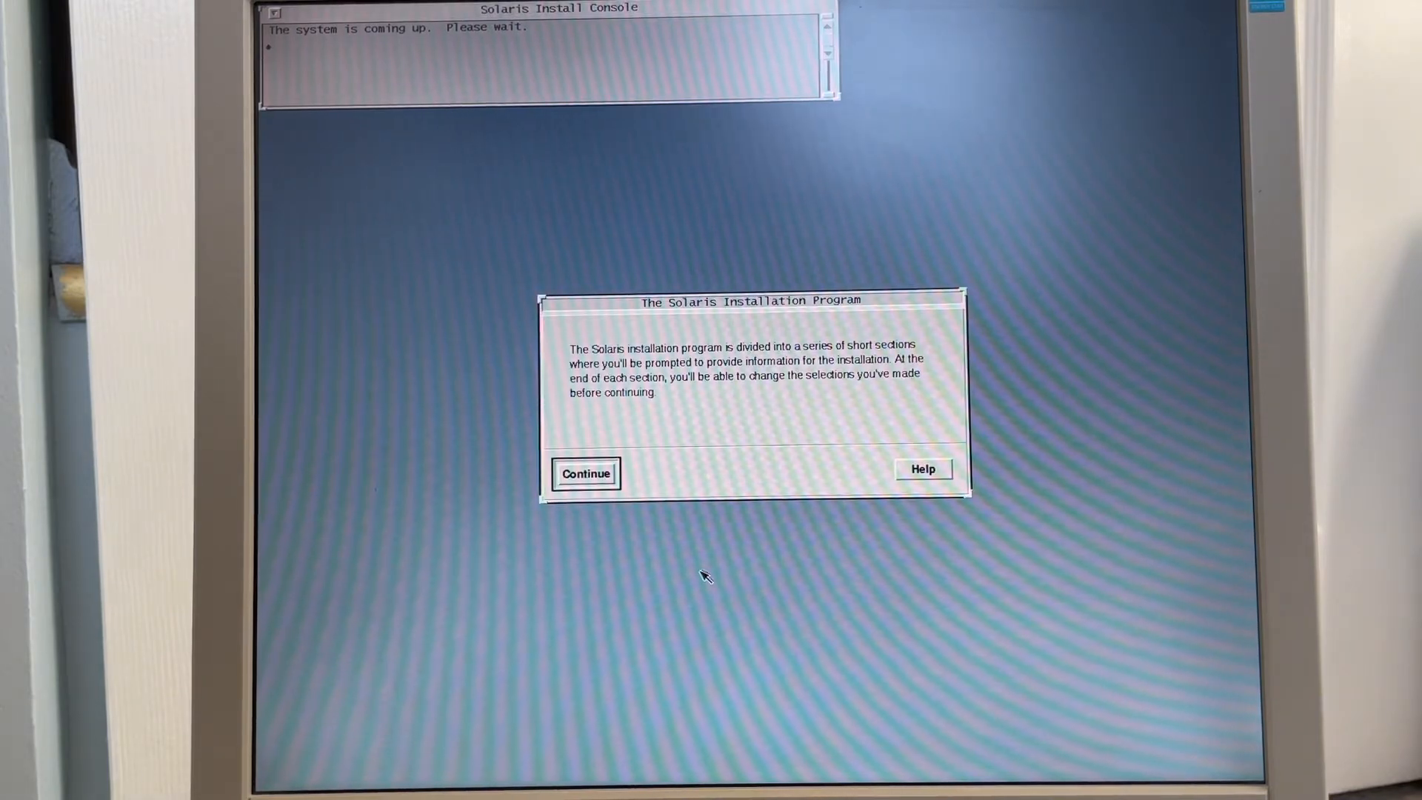
click(585, 474)
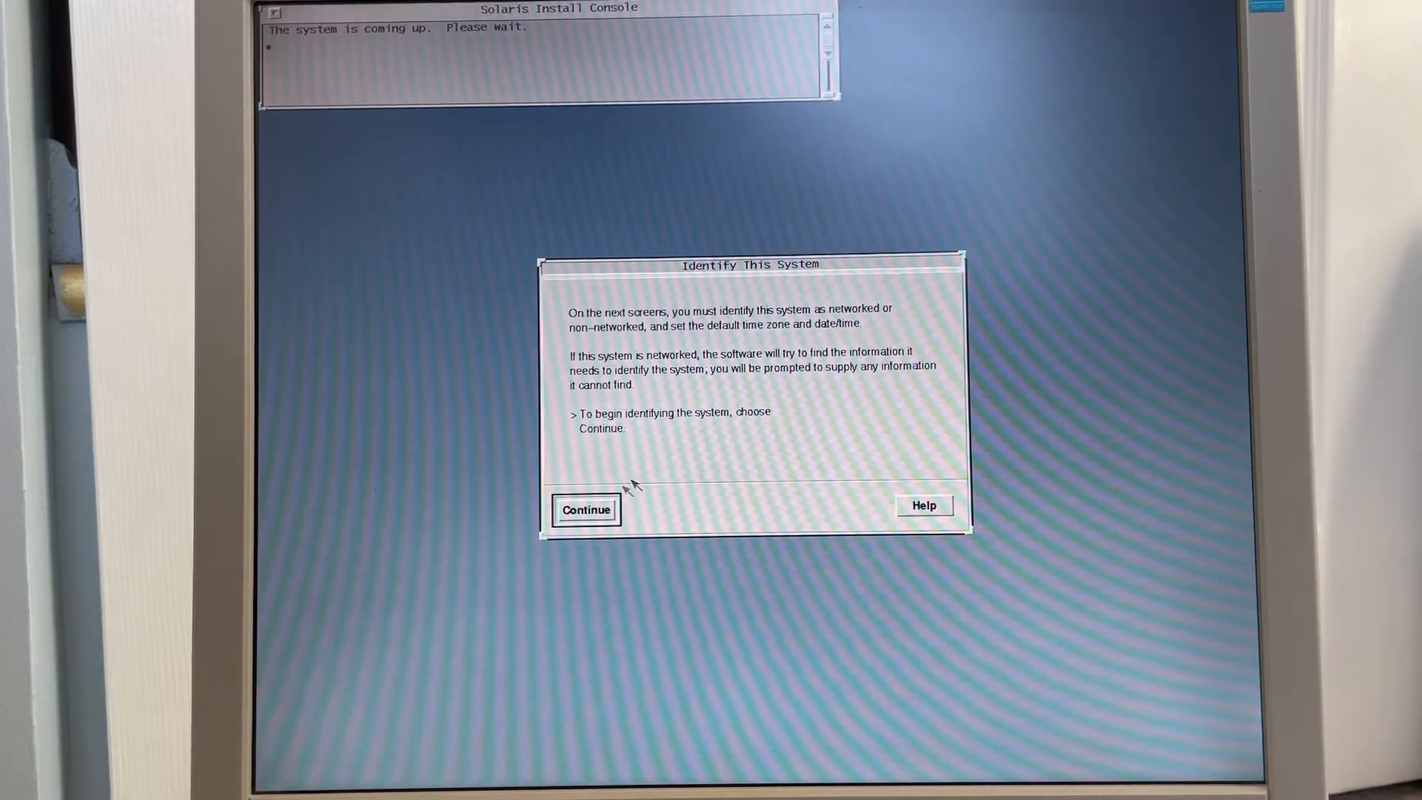
click(585, 509)
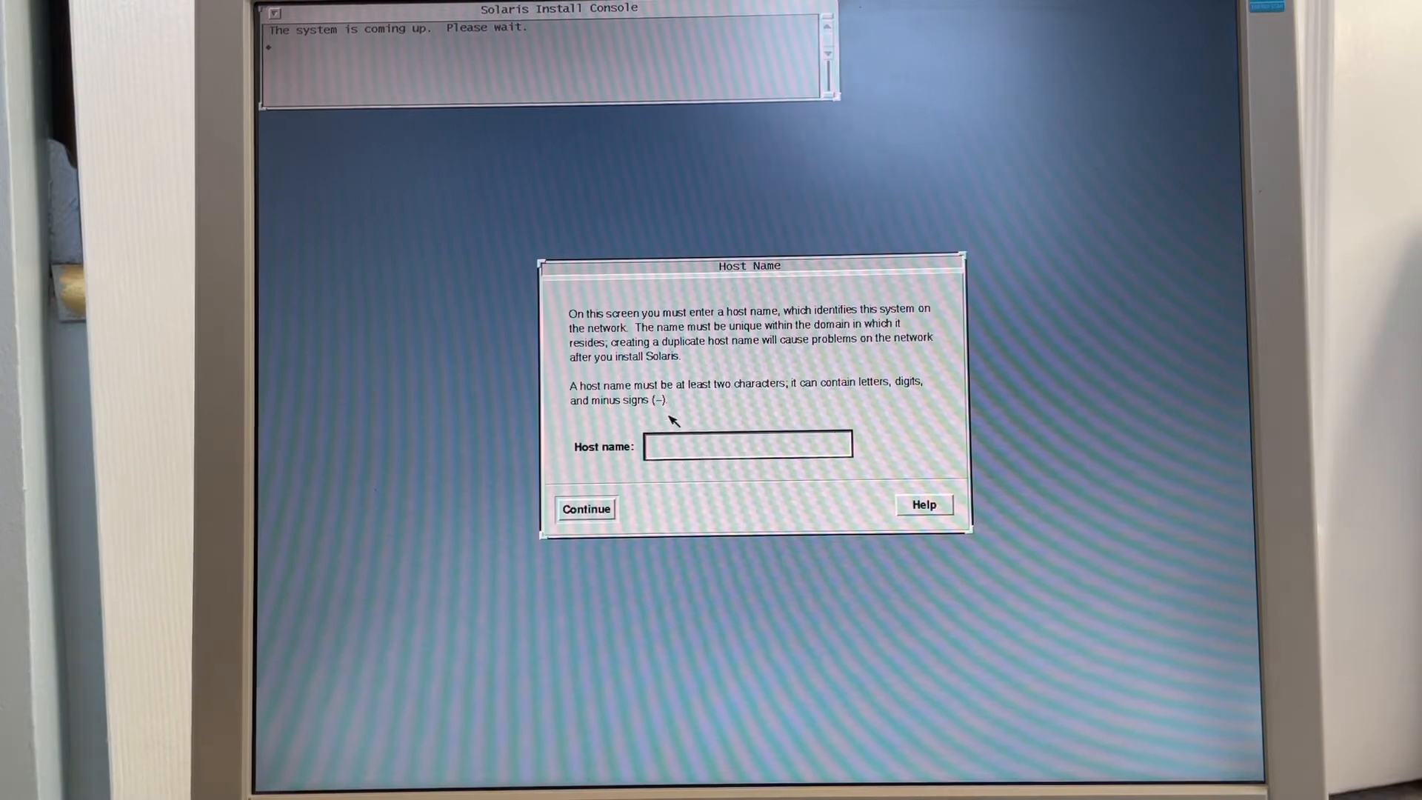
text(ultra)
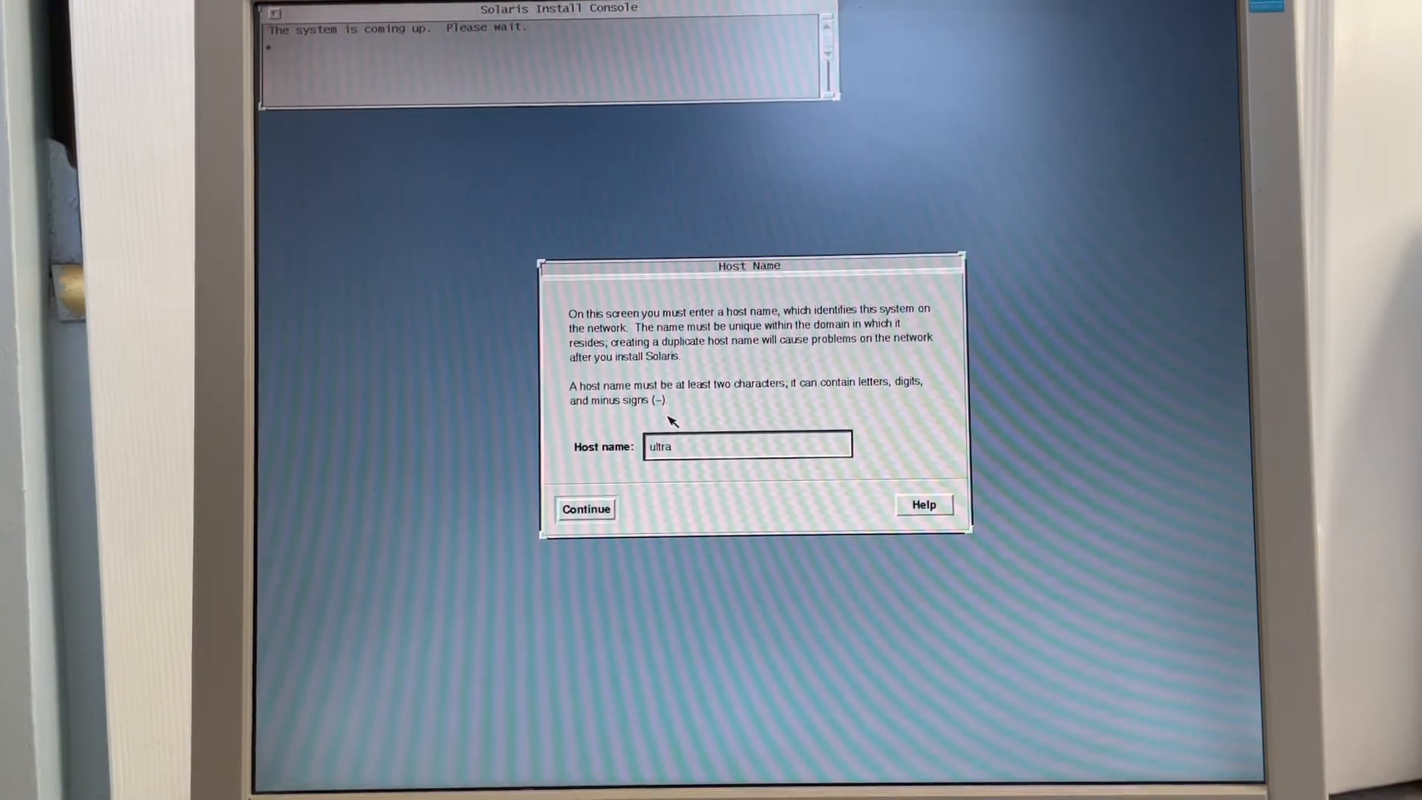
click(584, 509)
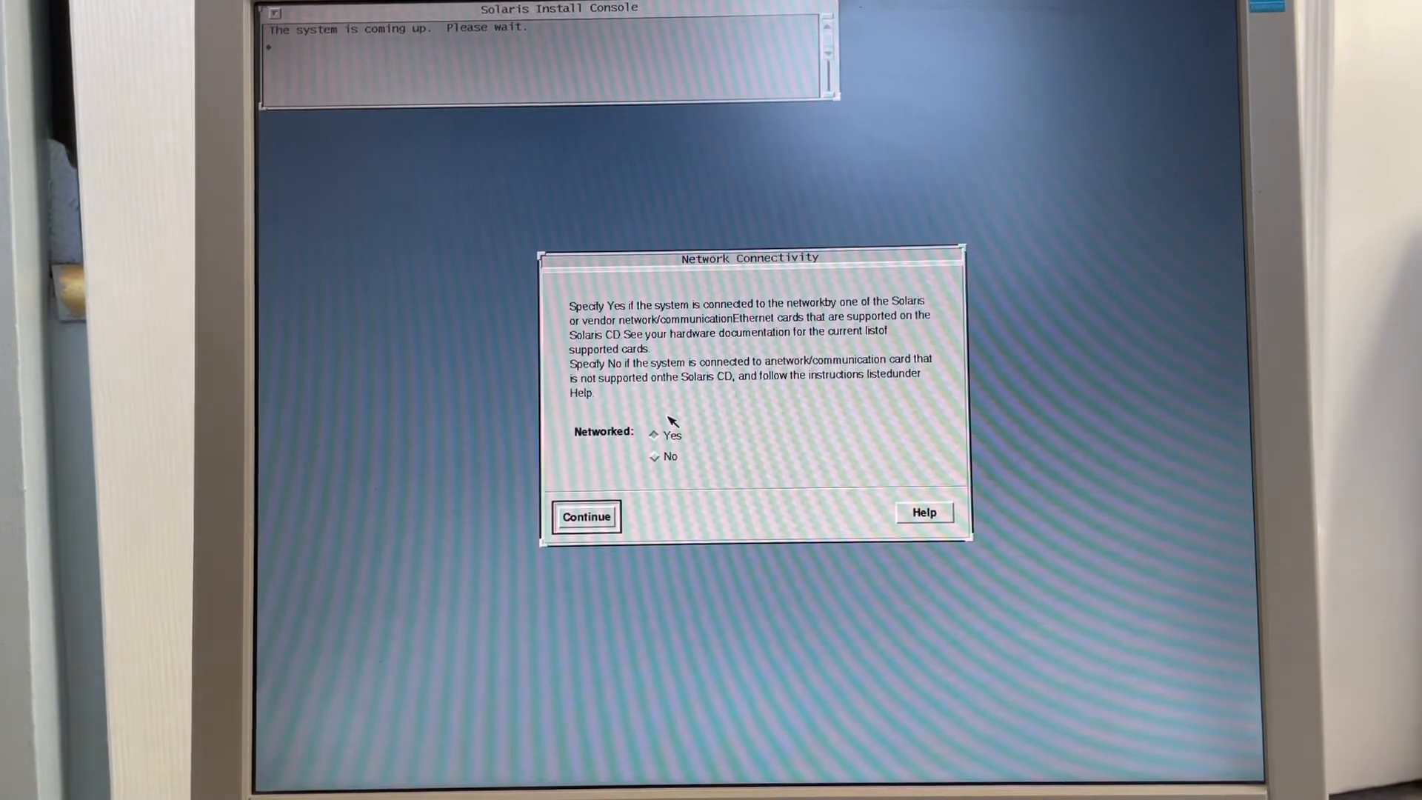
click(585, 516)
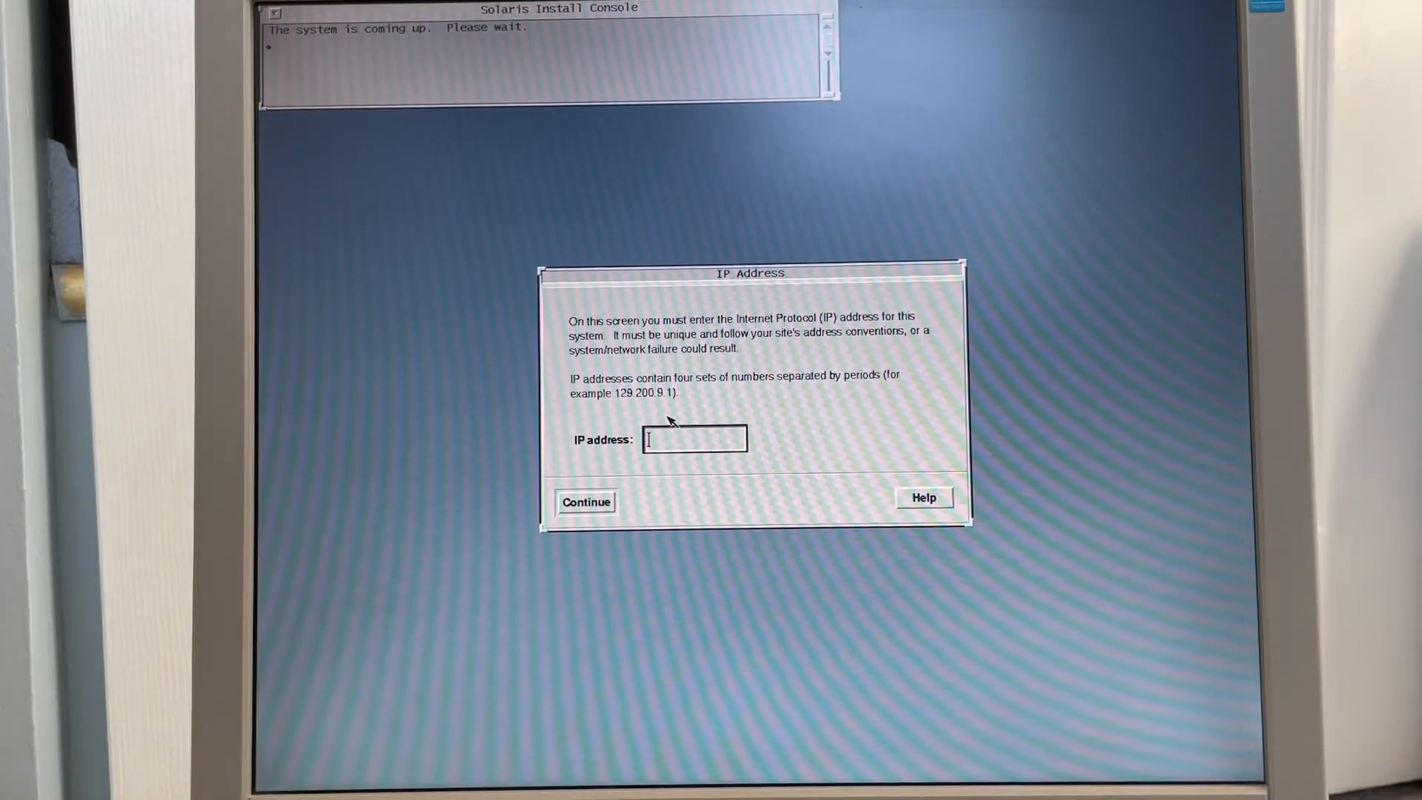
text(192)
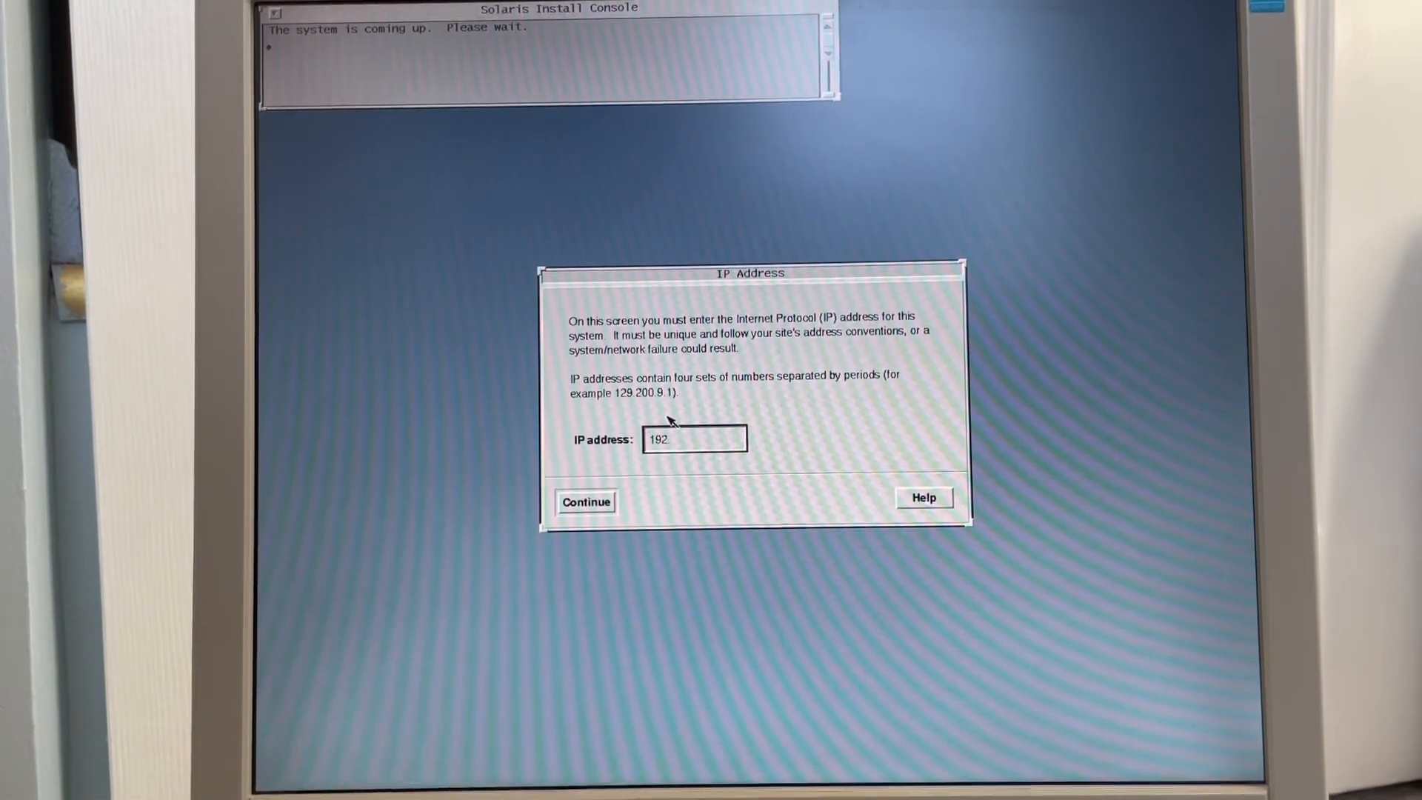
text(.168.1)
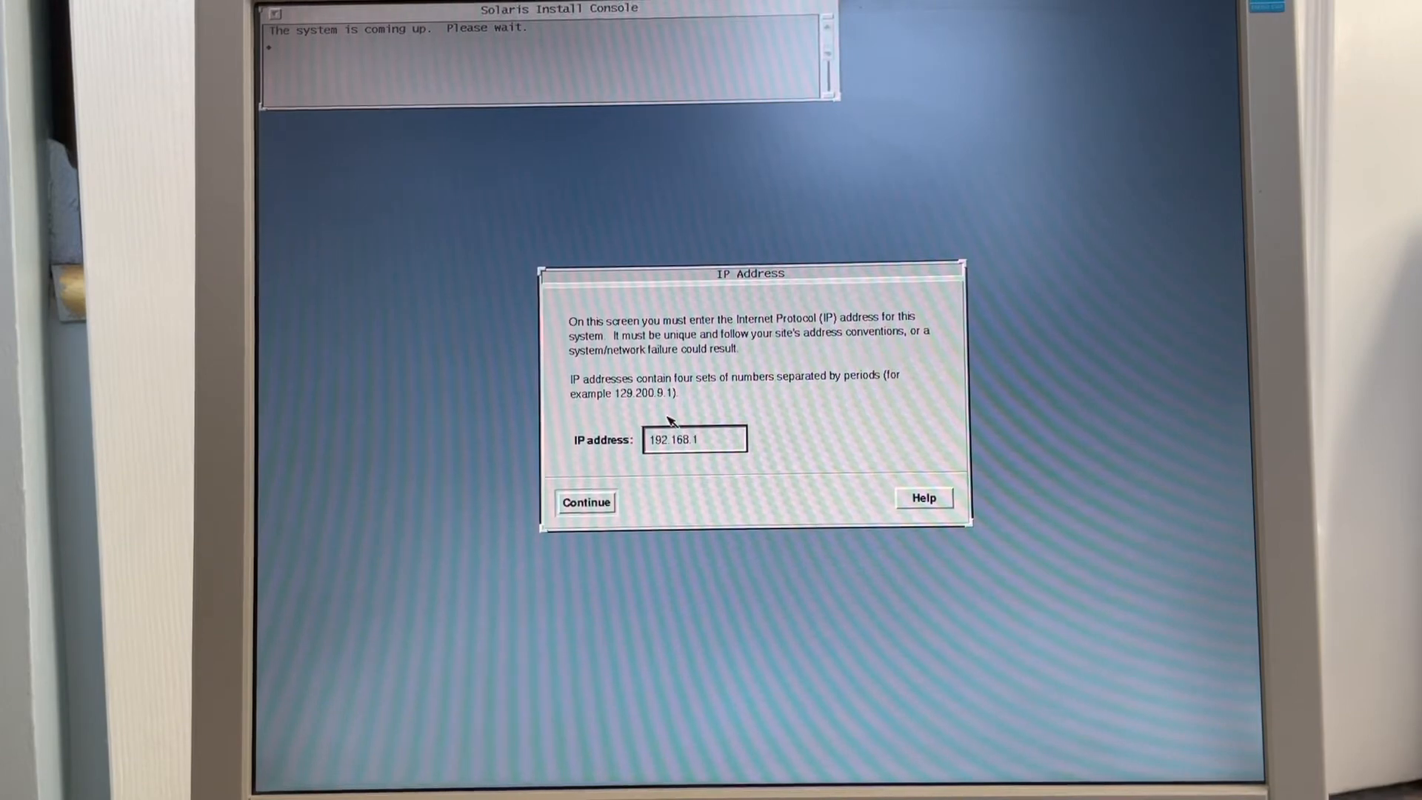
click(585, 502)
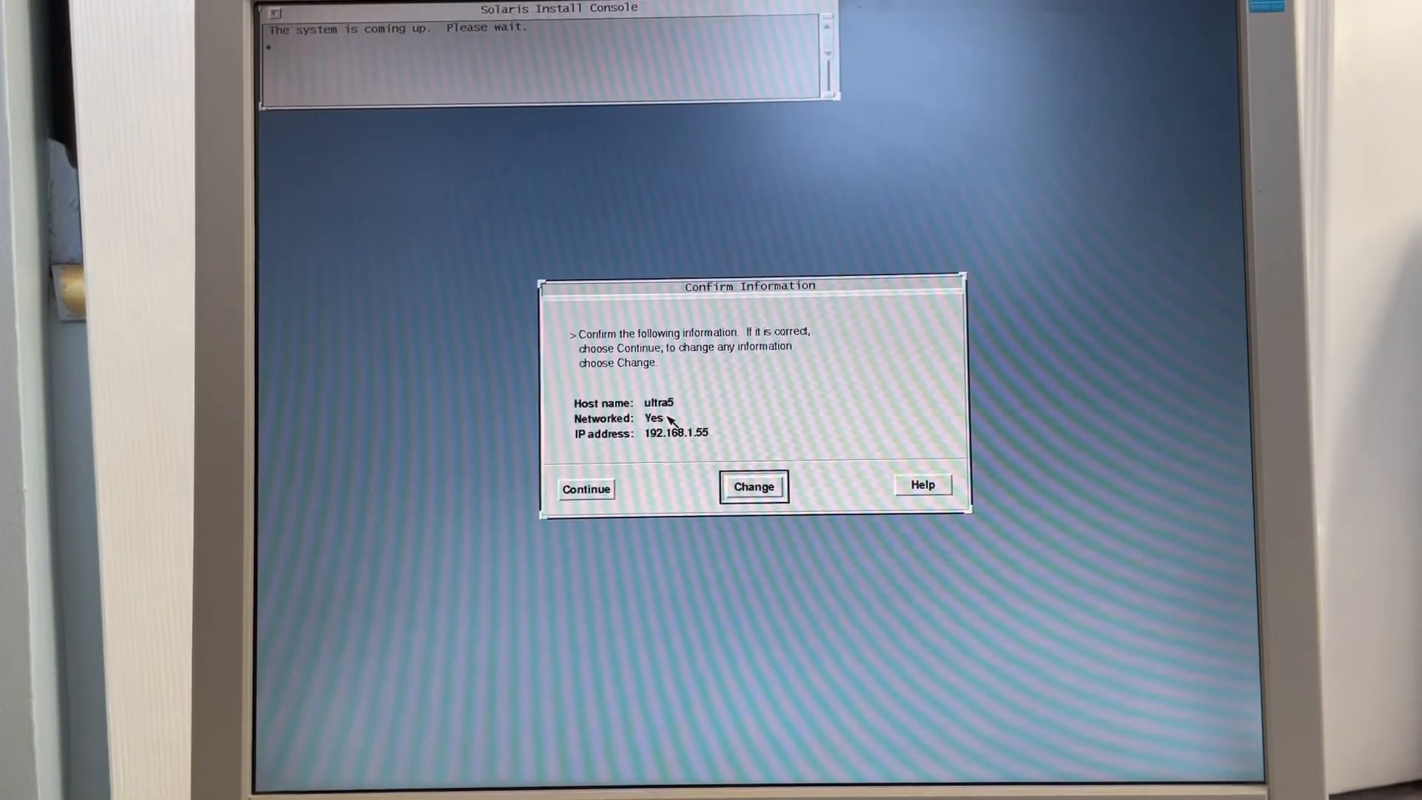
click(585, 489)
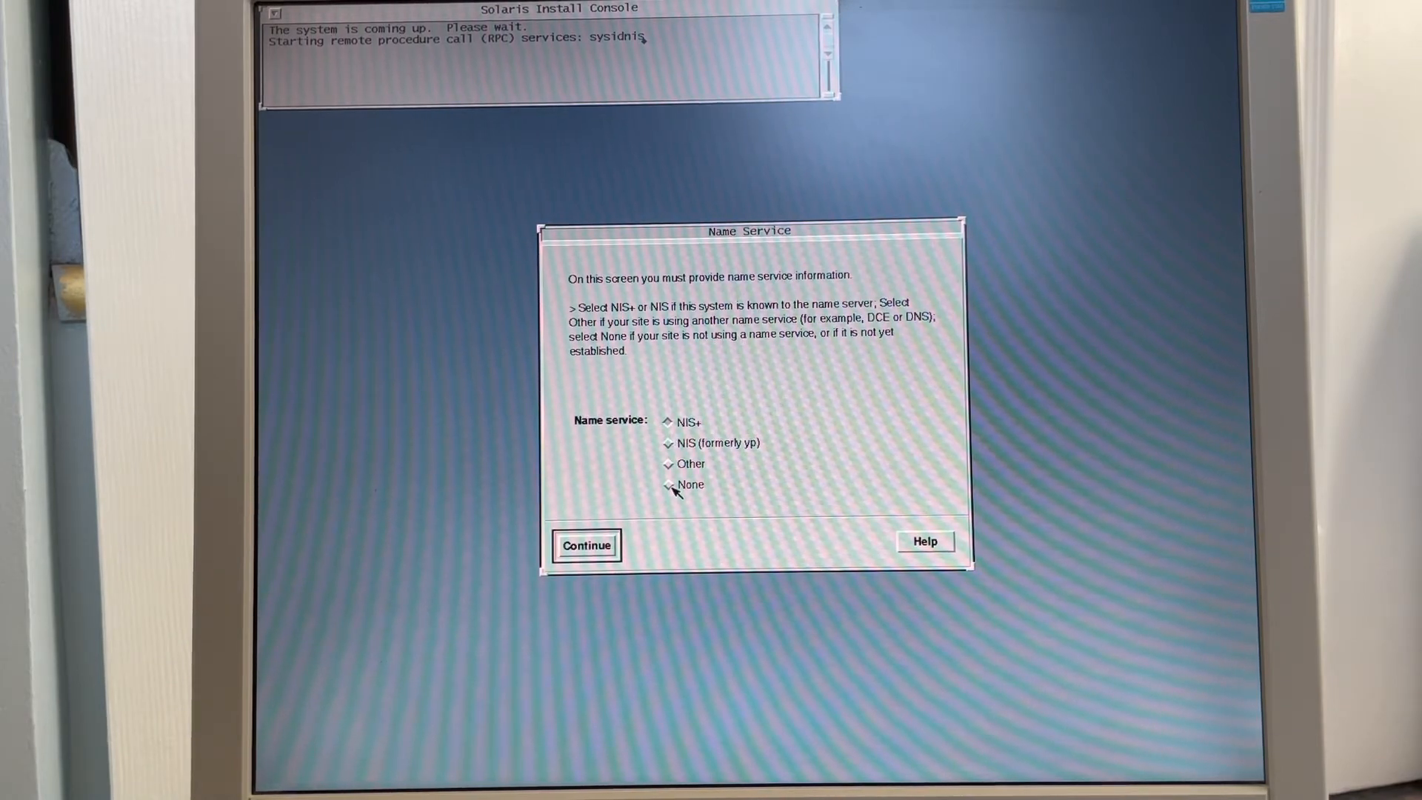
- Choose no name service, mark the system as subnetted, and accept netmask 255.255.255.0
click(669, 484)
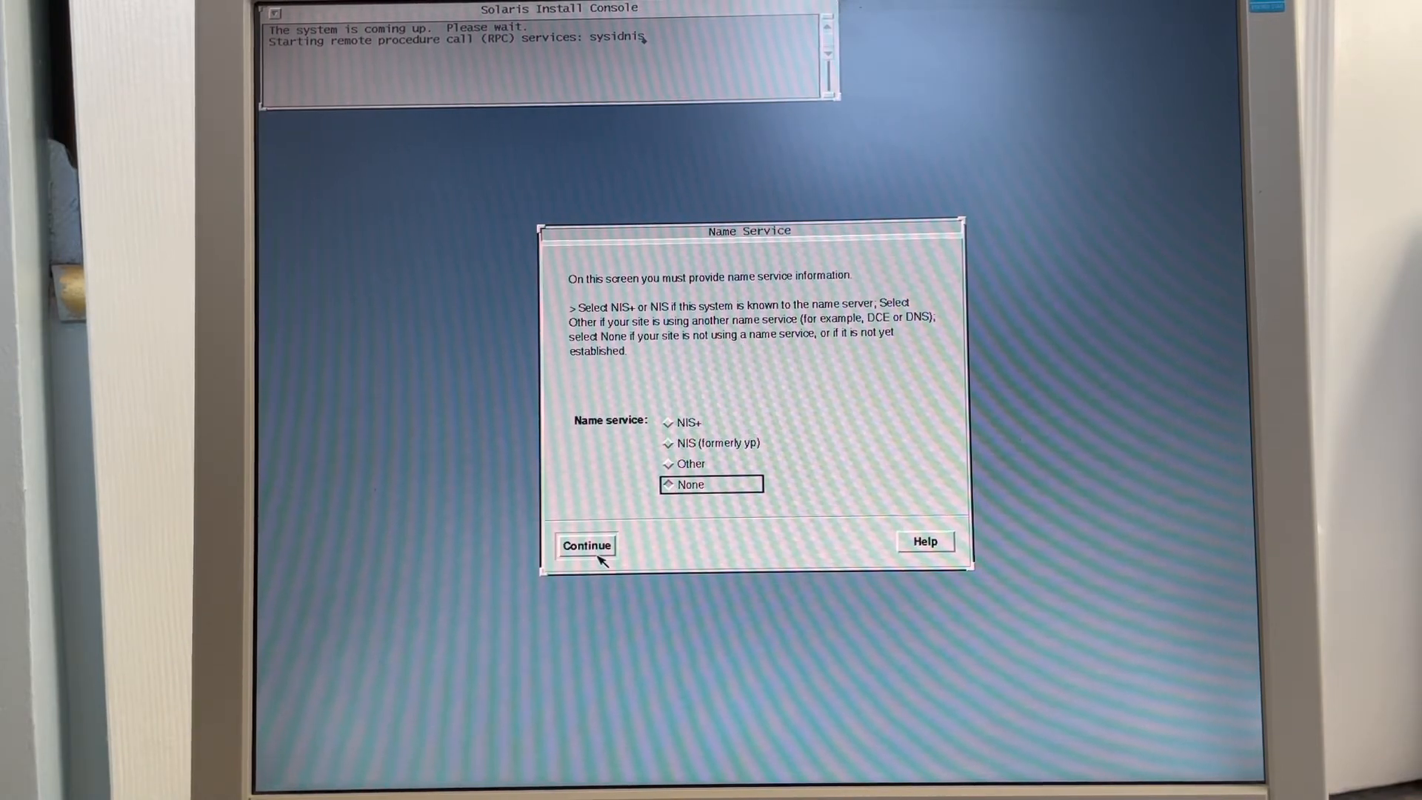
click(586, 545)
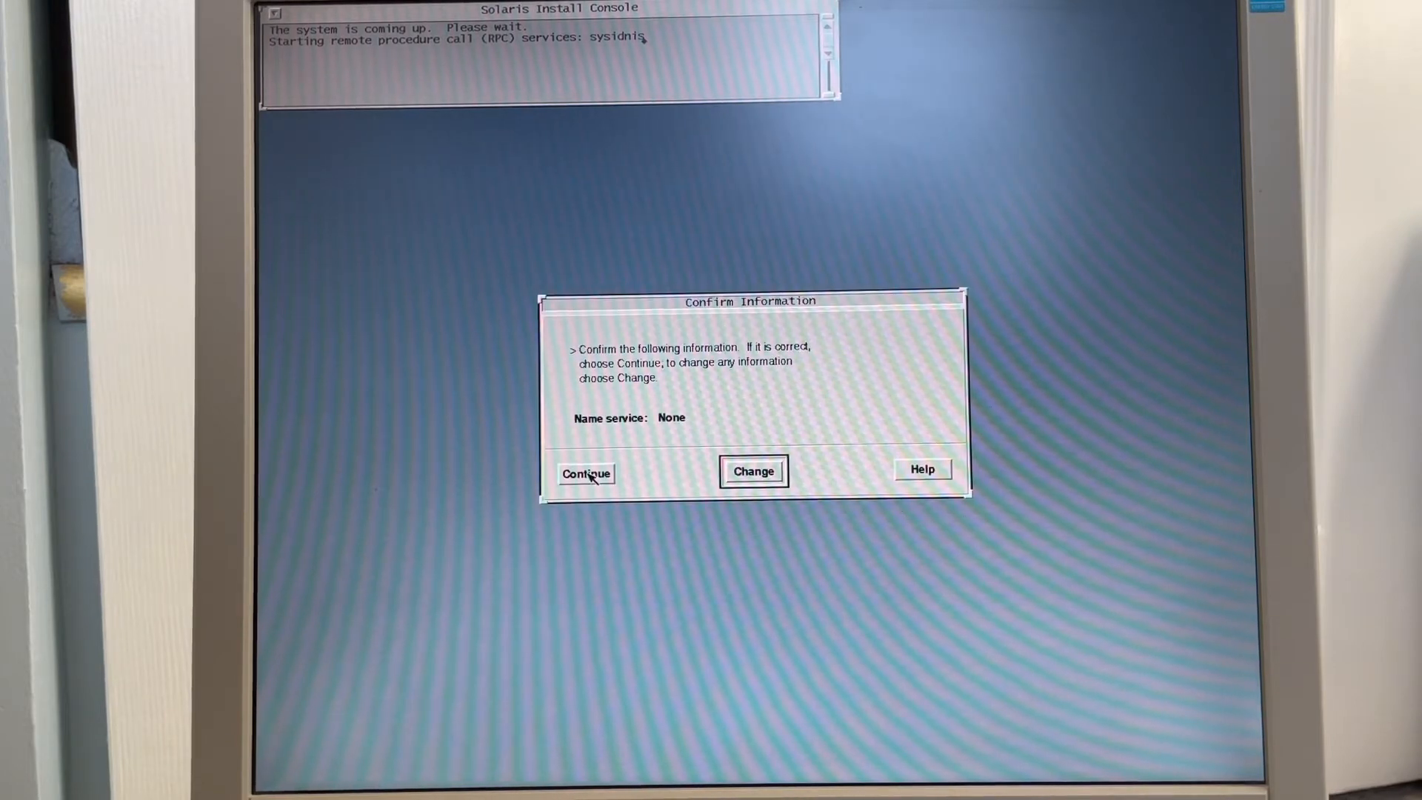
click(586, 473)
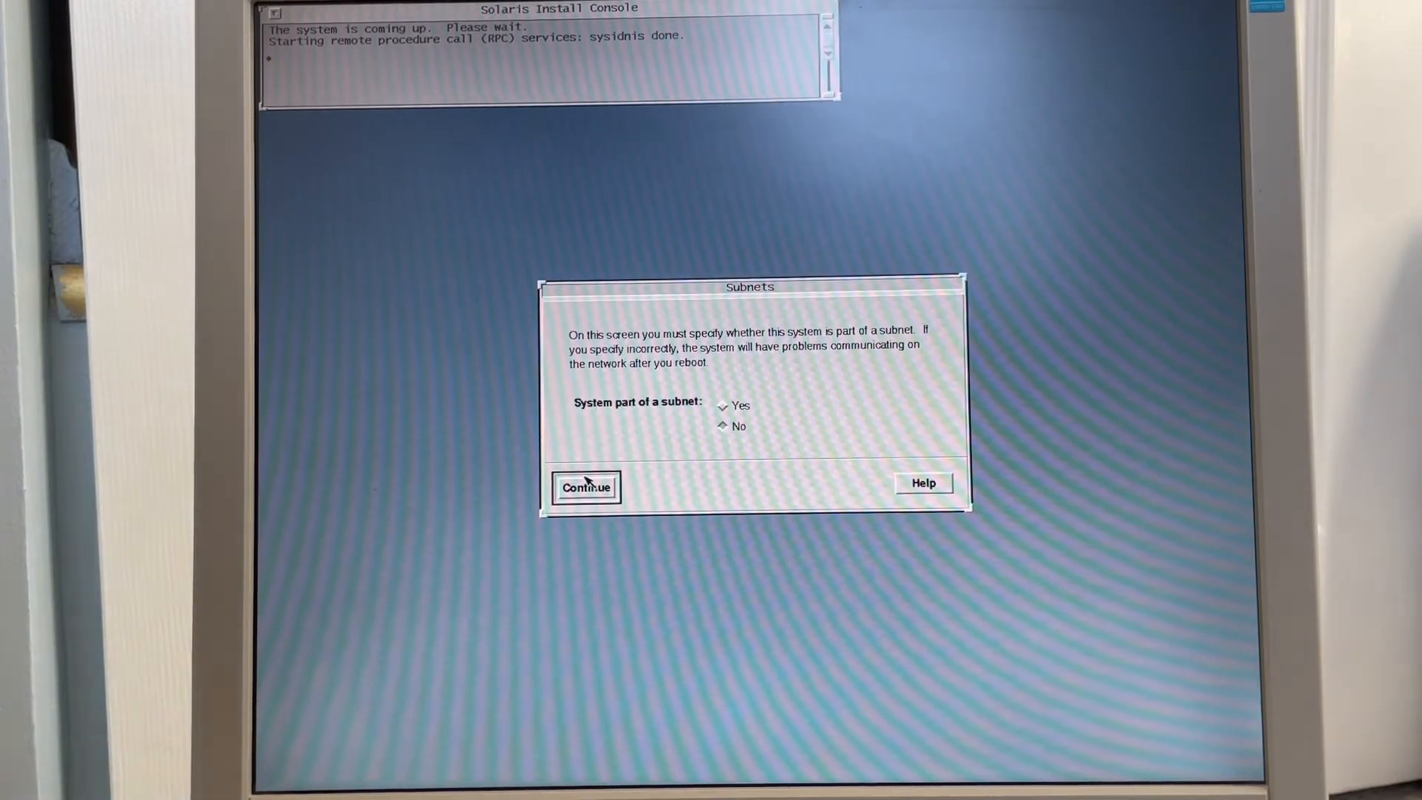
click(723, 405)
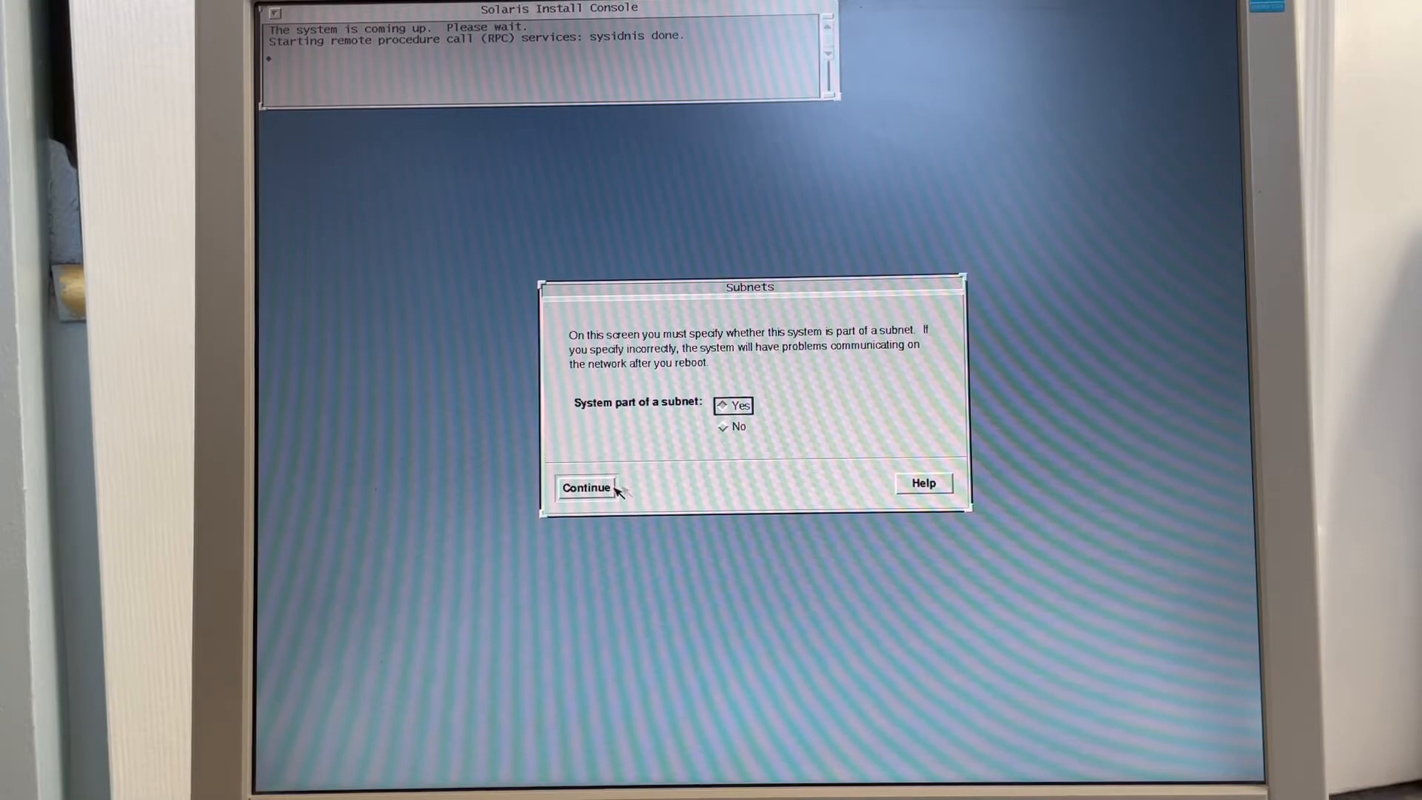
click(585, 488)
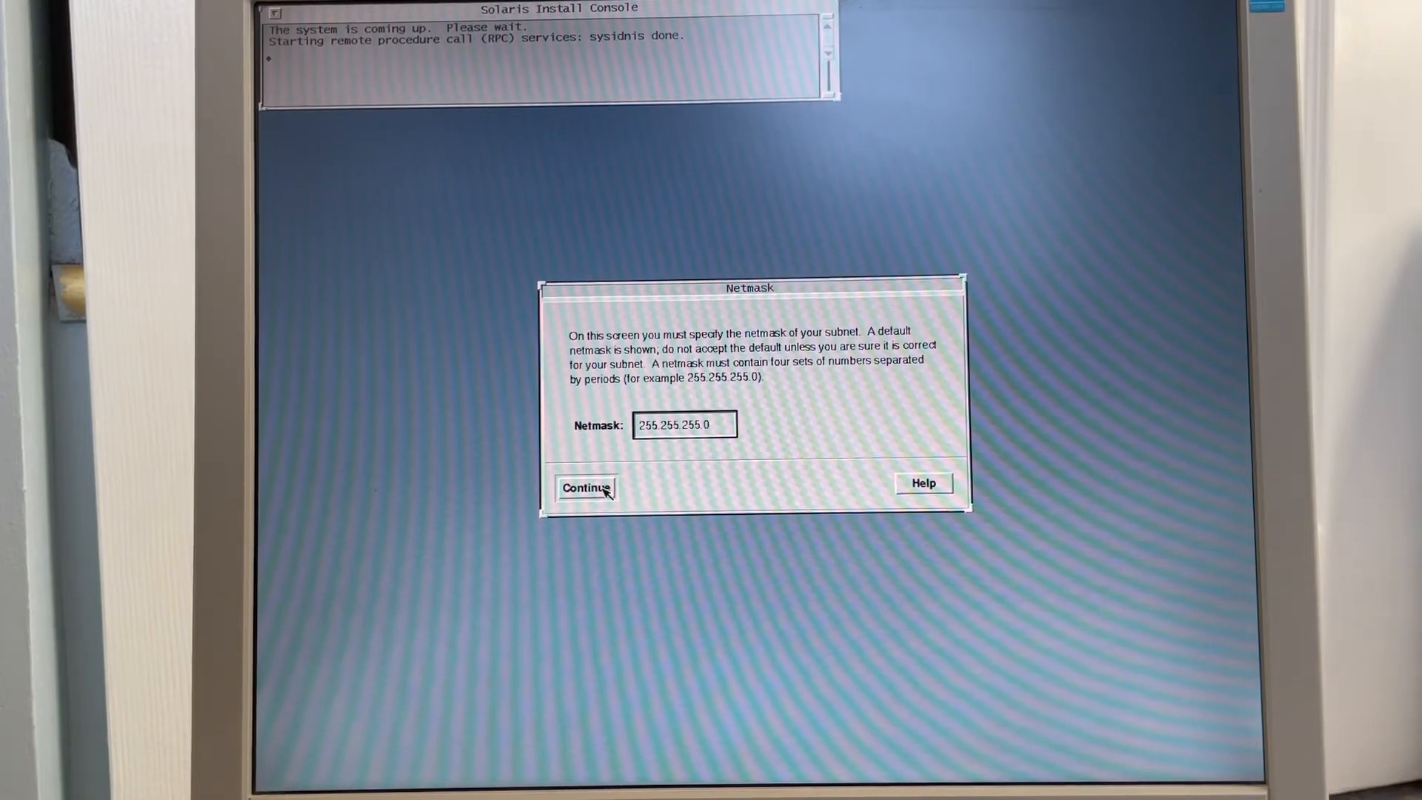
click(585, 488)
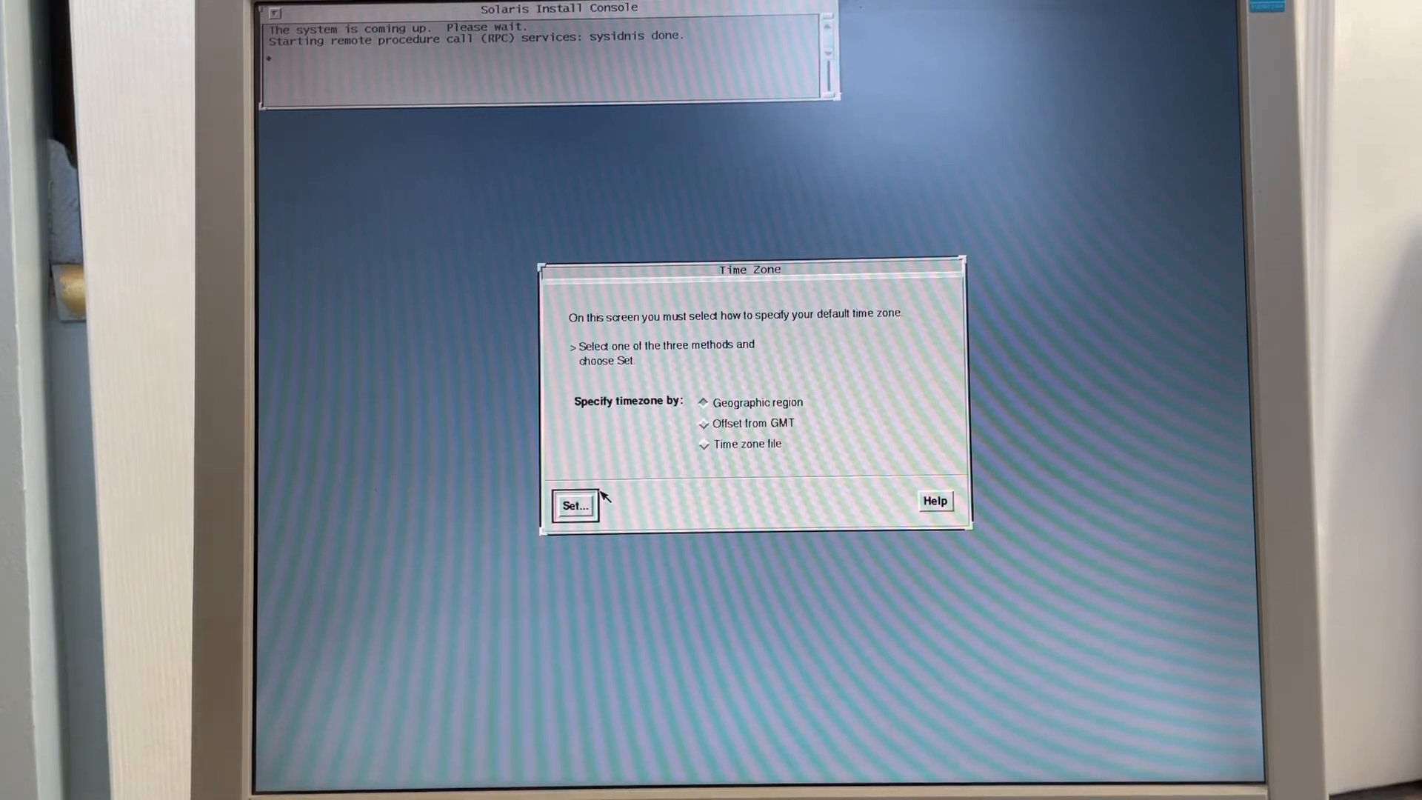
- Set the time zone to United States/Eastern, accept the date, and confirm
click(573, 505)
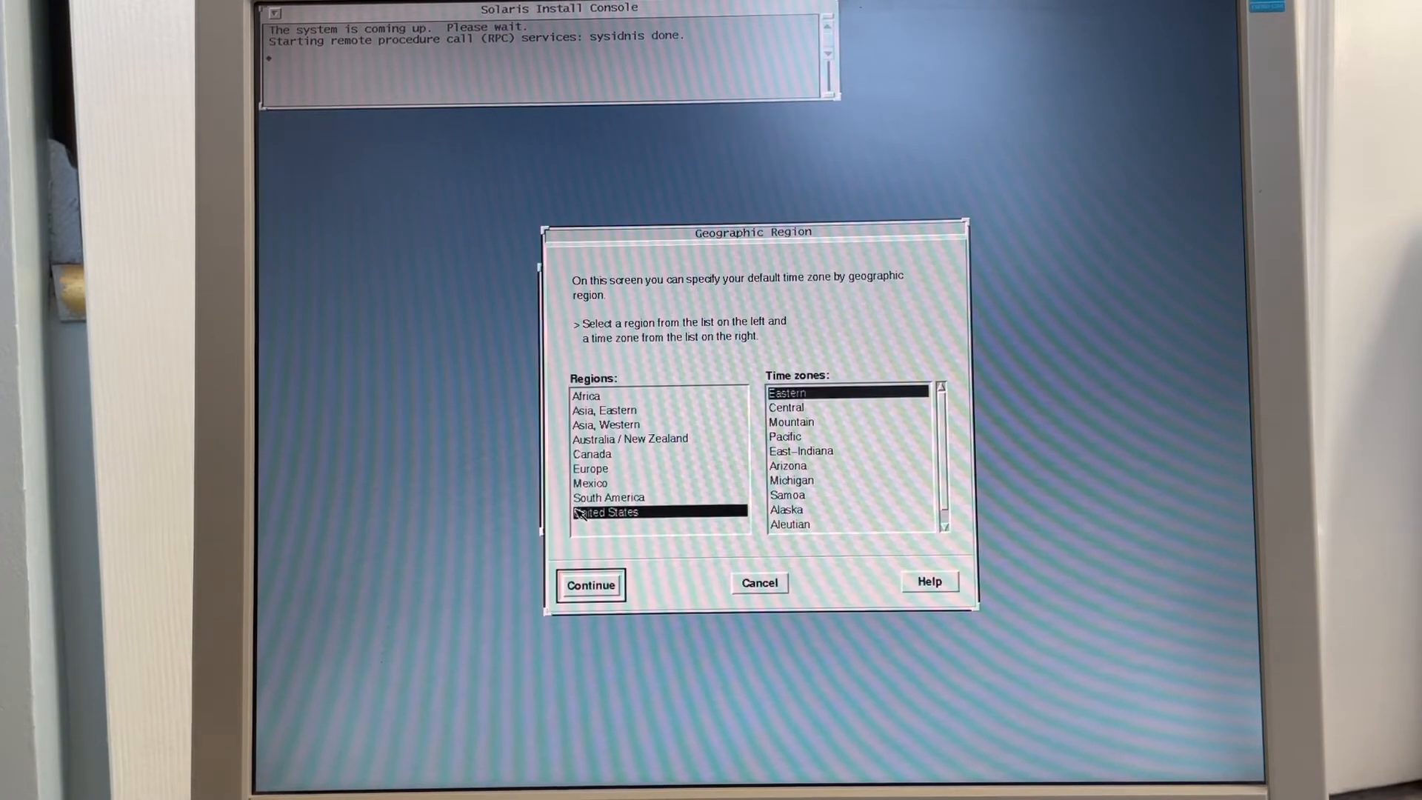
click(590, 585)
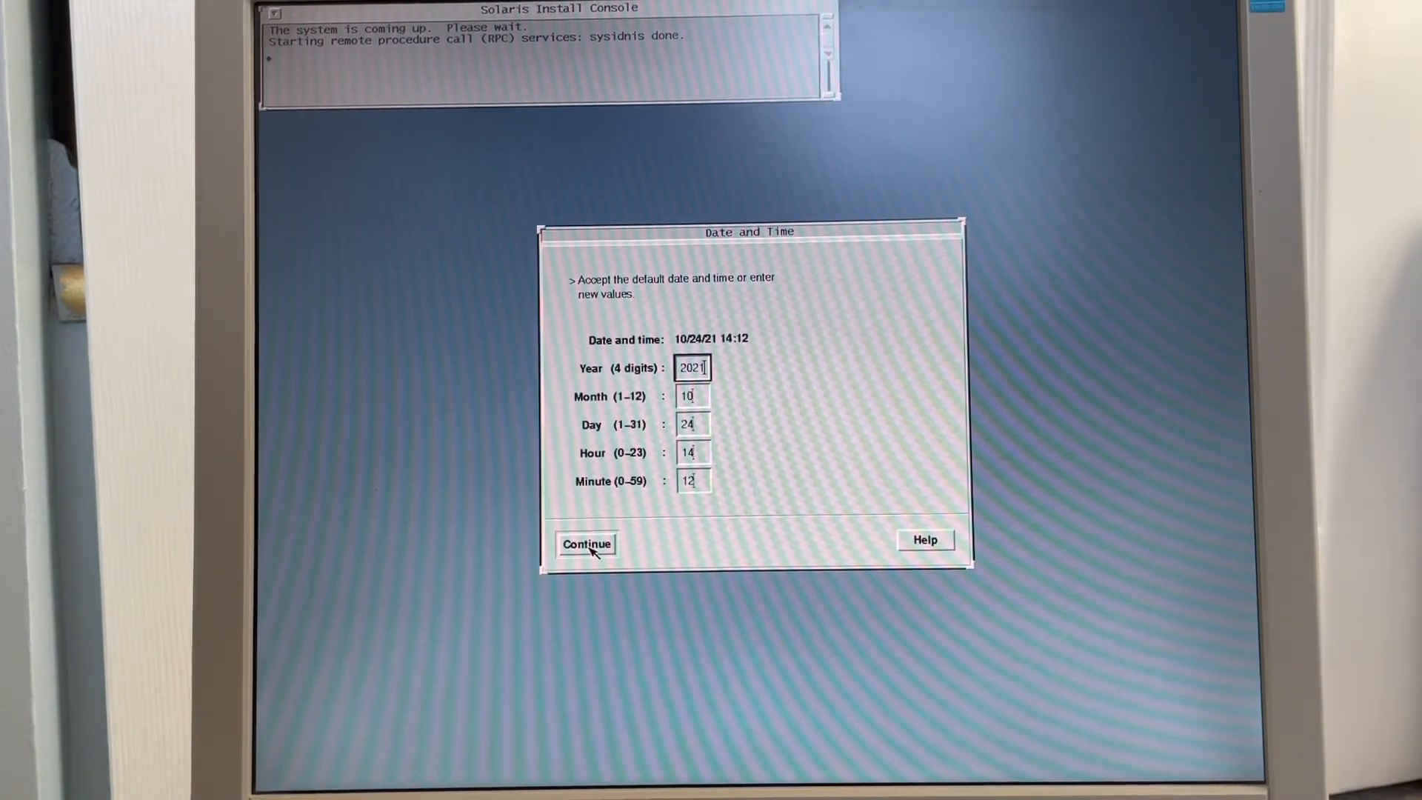
click(586, 543)
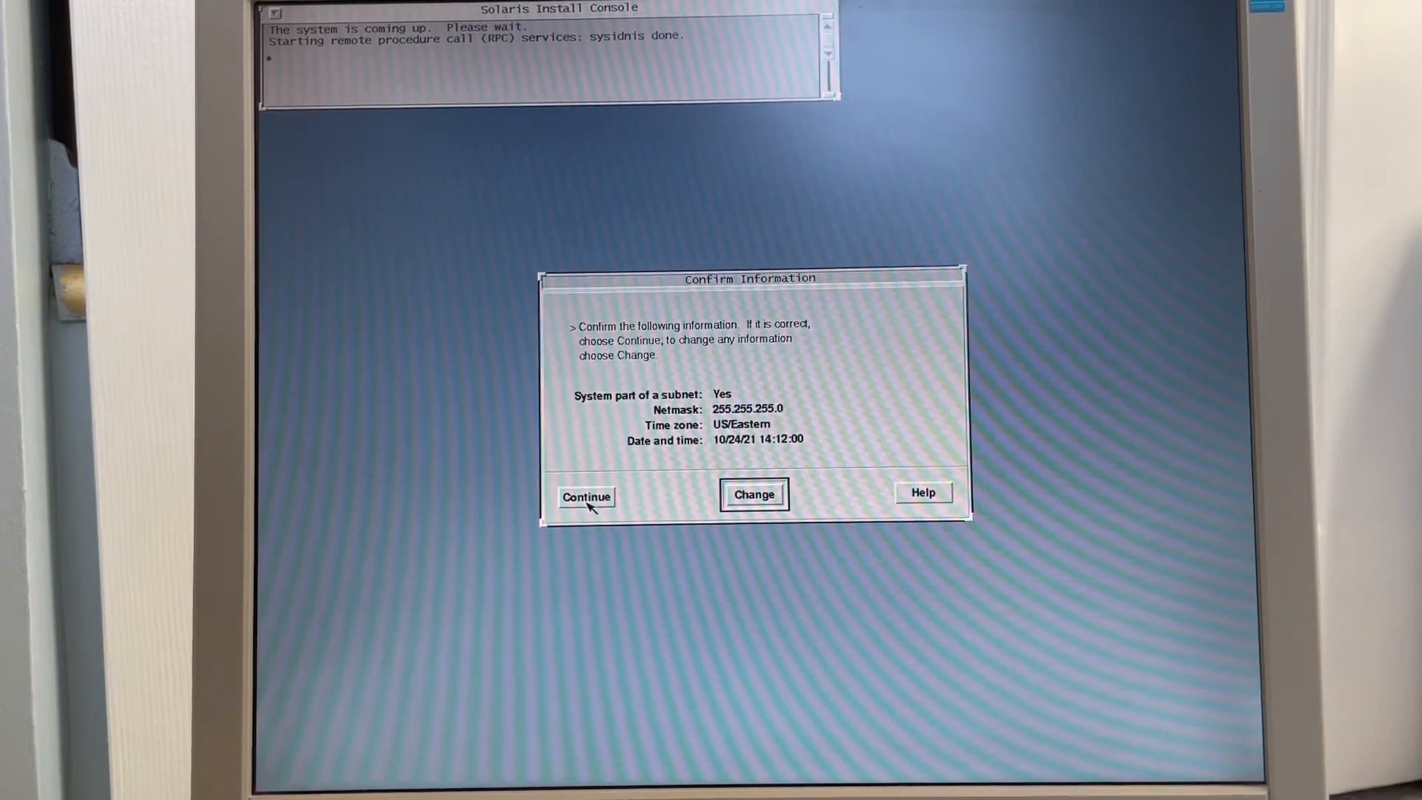
click(585, 497)
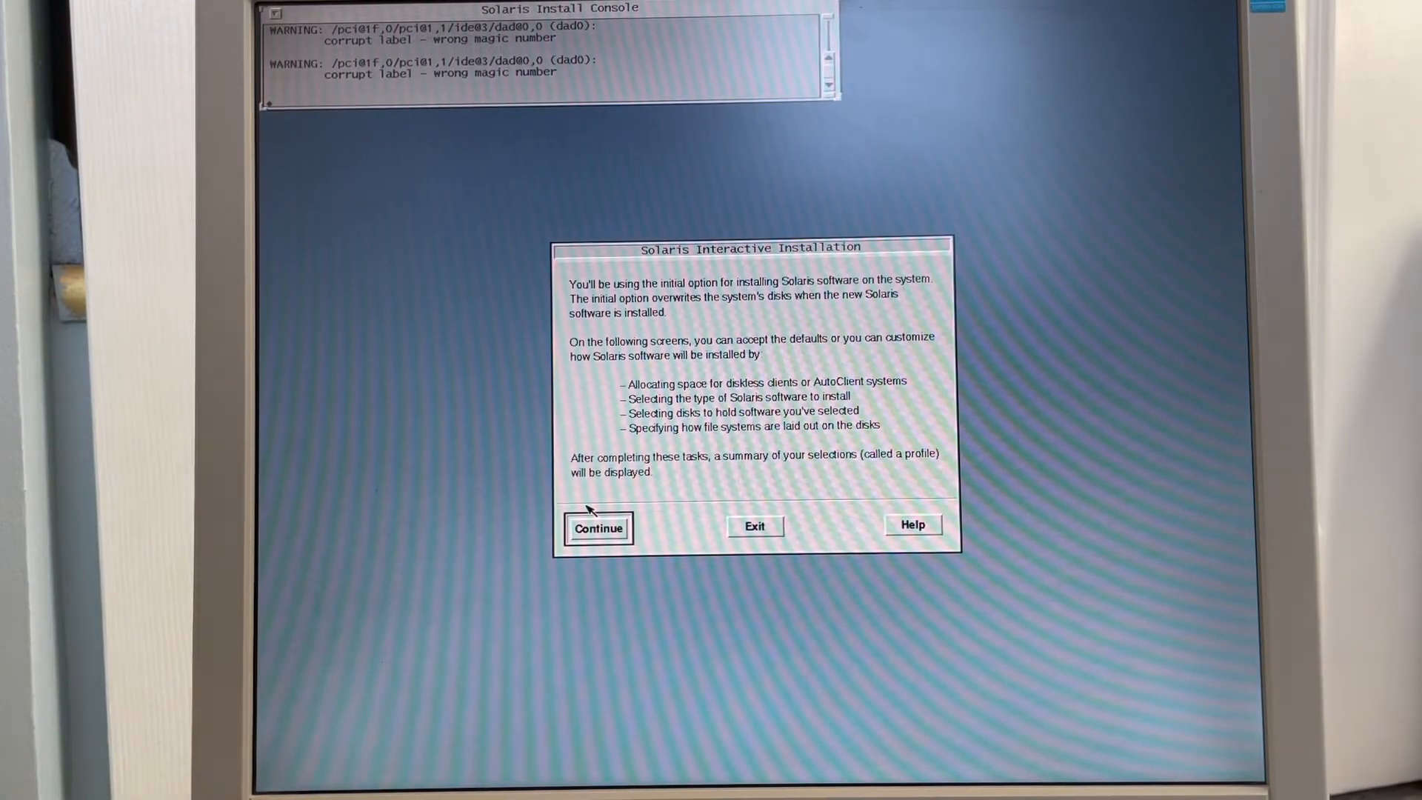
- Skip diskless client space and keep Entire Distribution plus OEM support
click(598, 529)
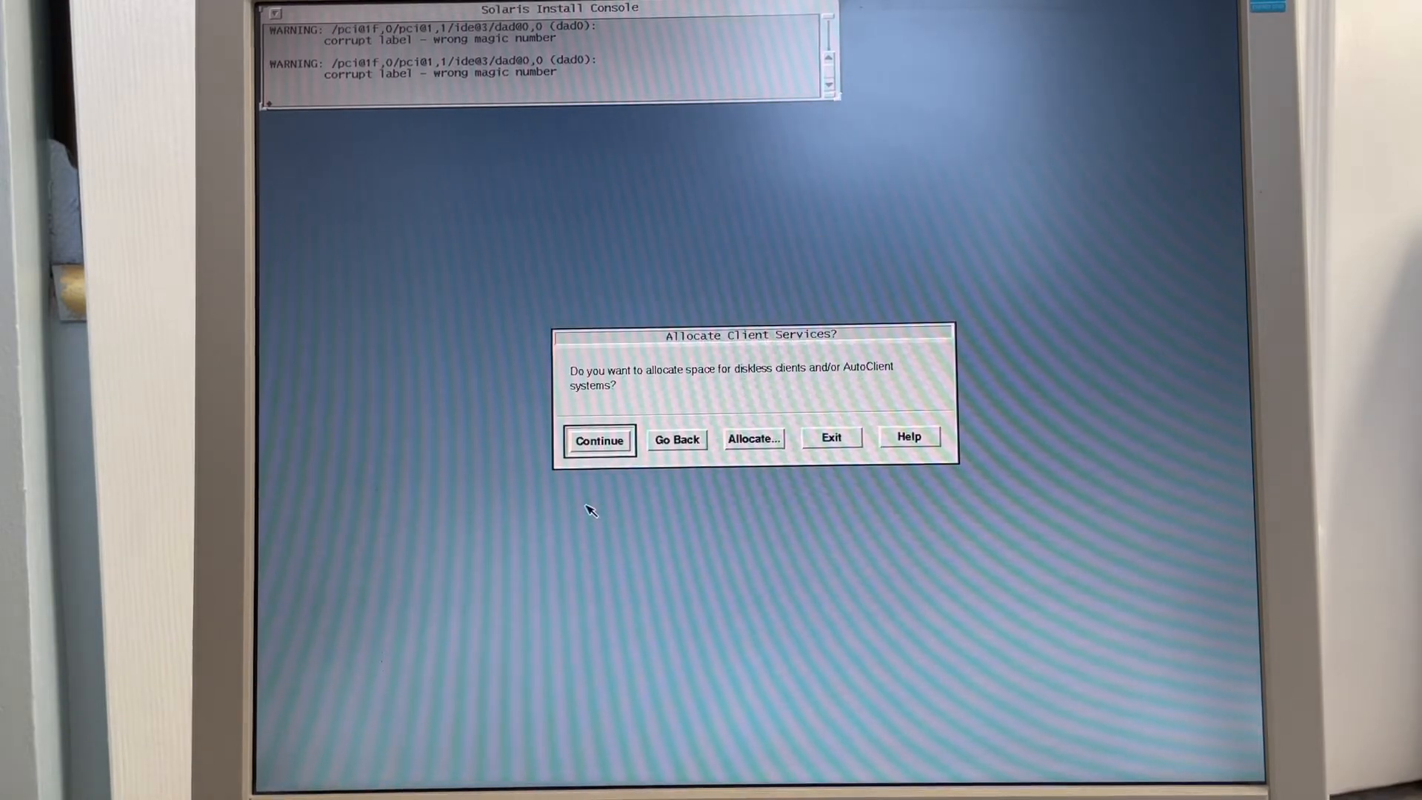
mouse_move(721, 451)
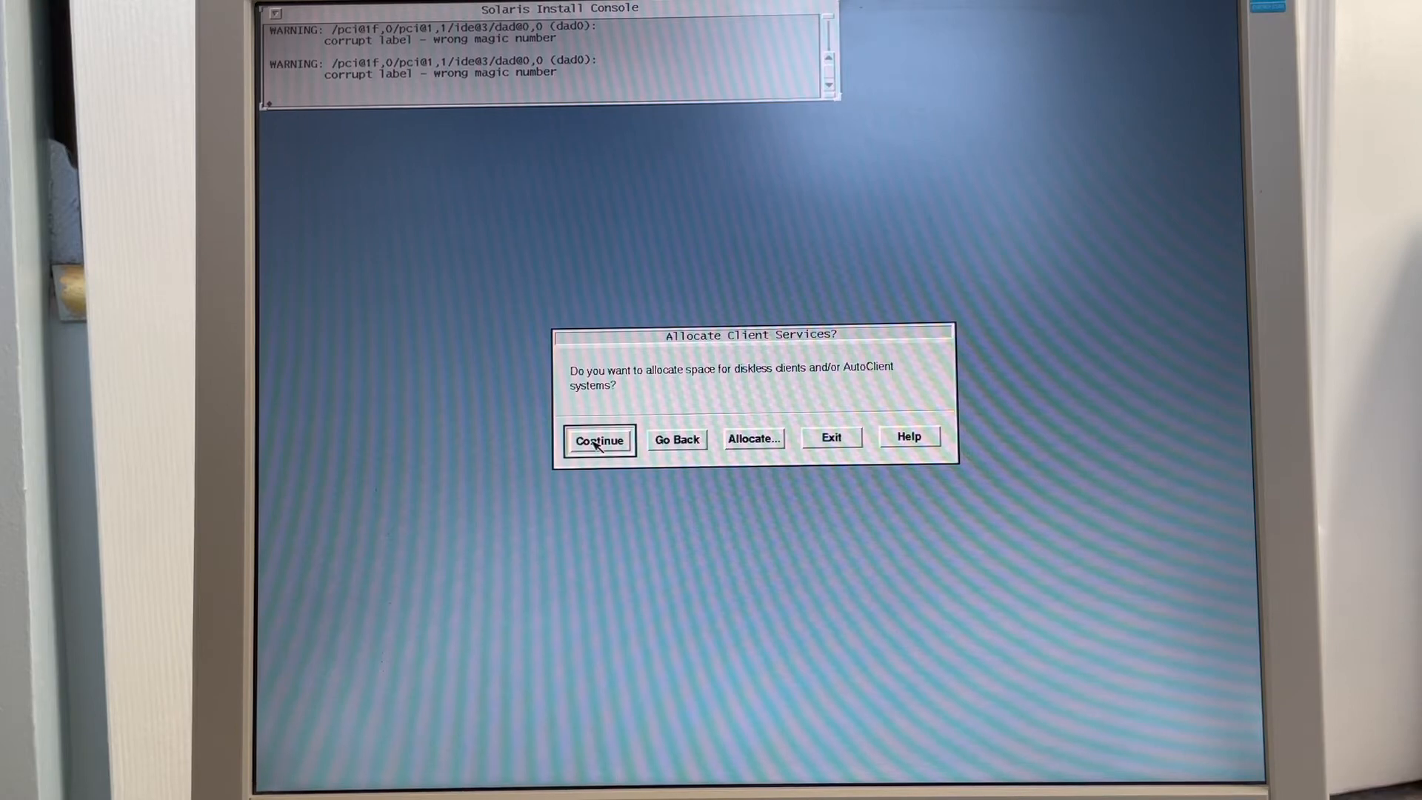
click(598, 440)
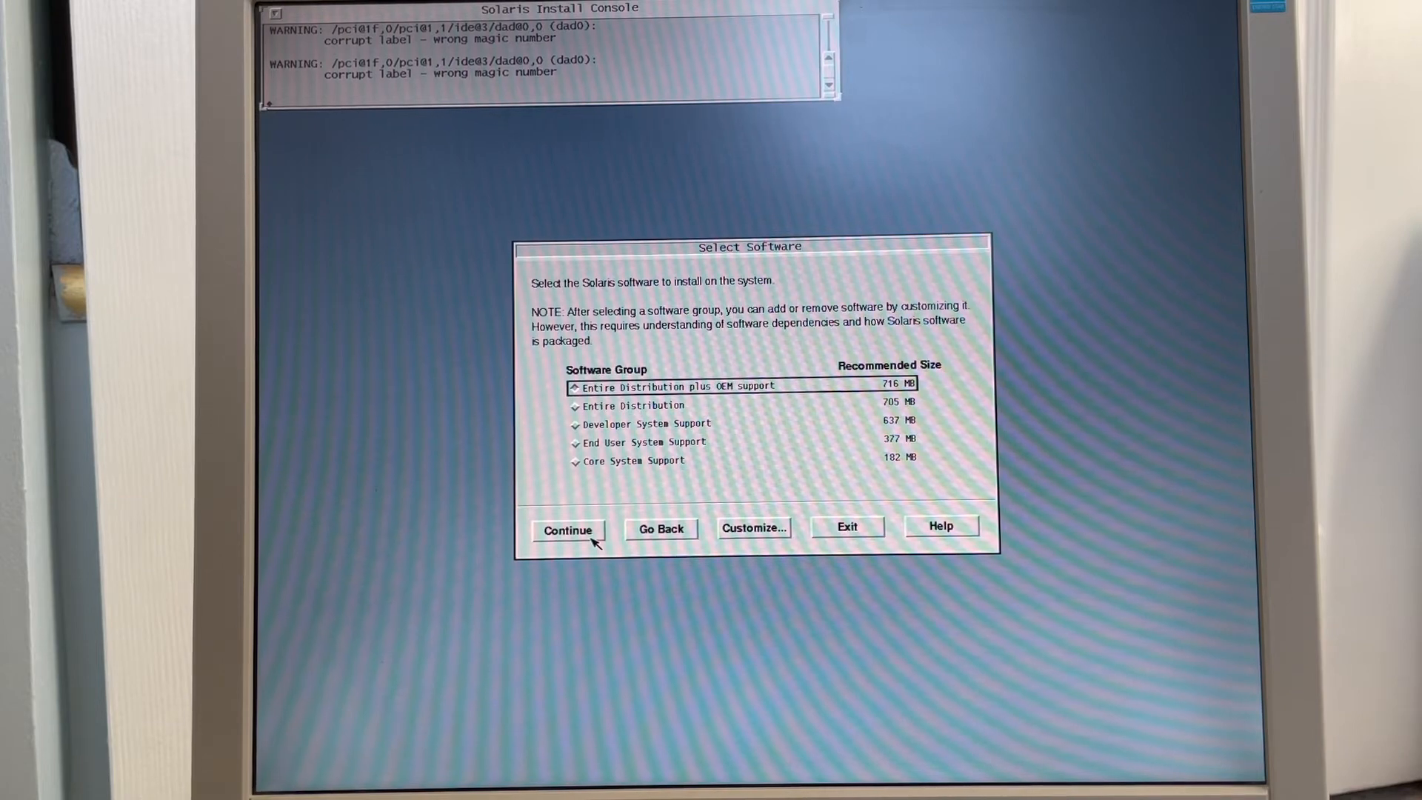
click(568, 530)
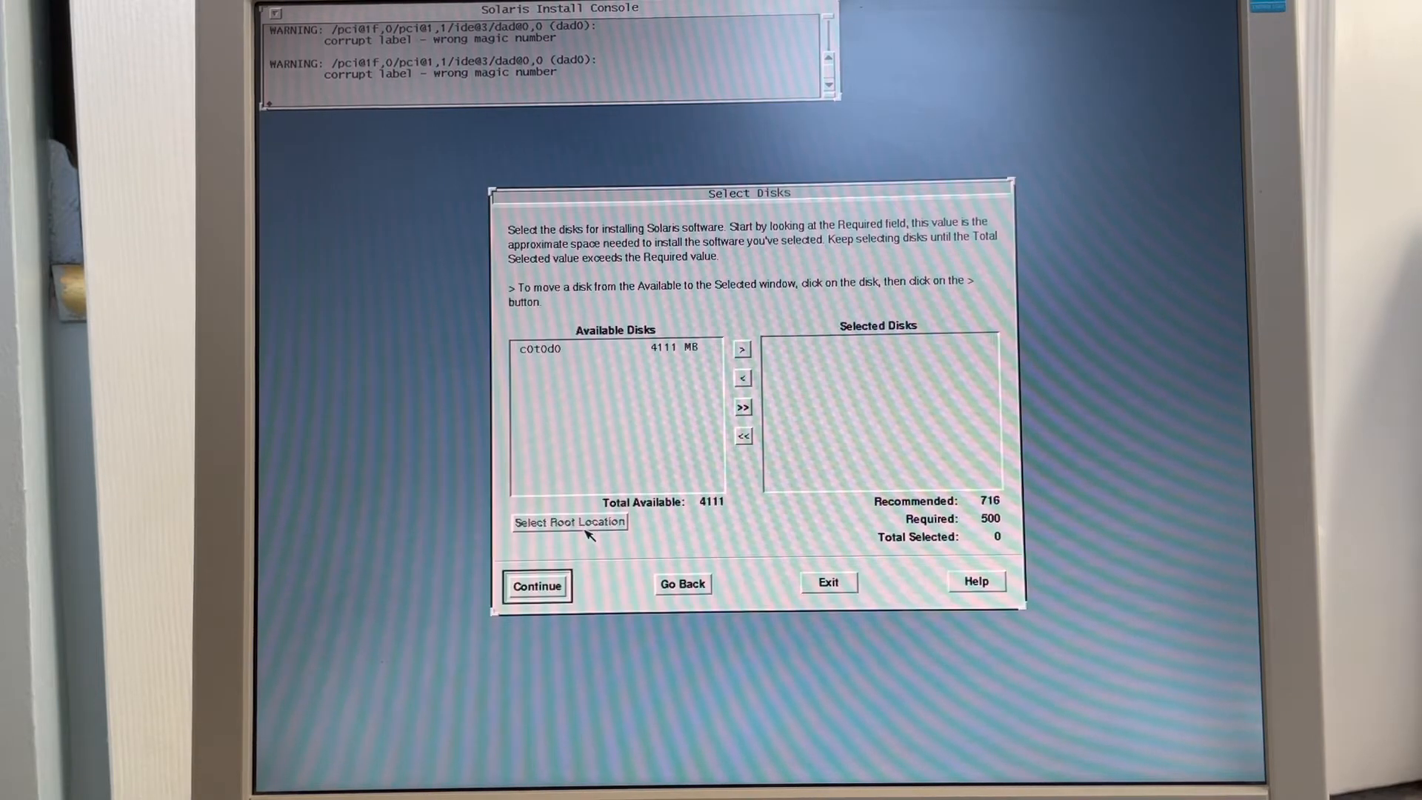
- Select disk c0t0d0 and set it as the root location
click(615, 348)
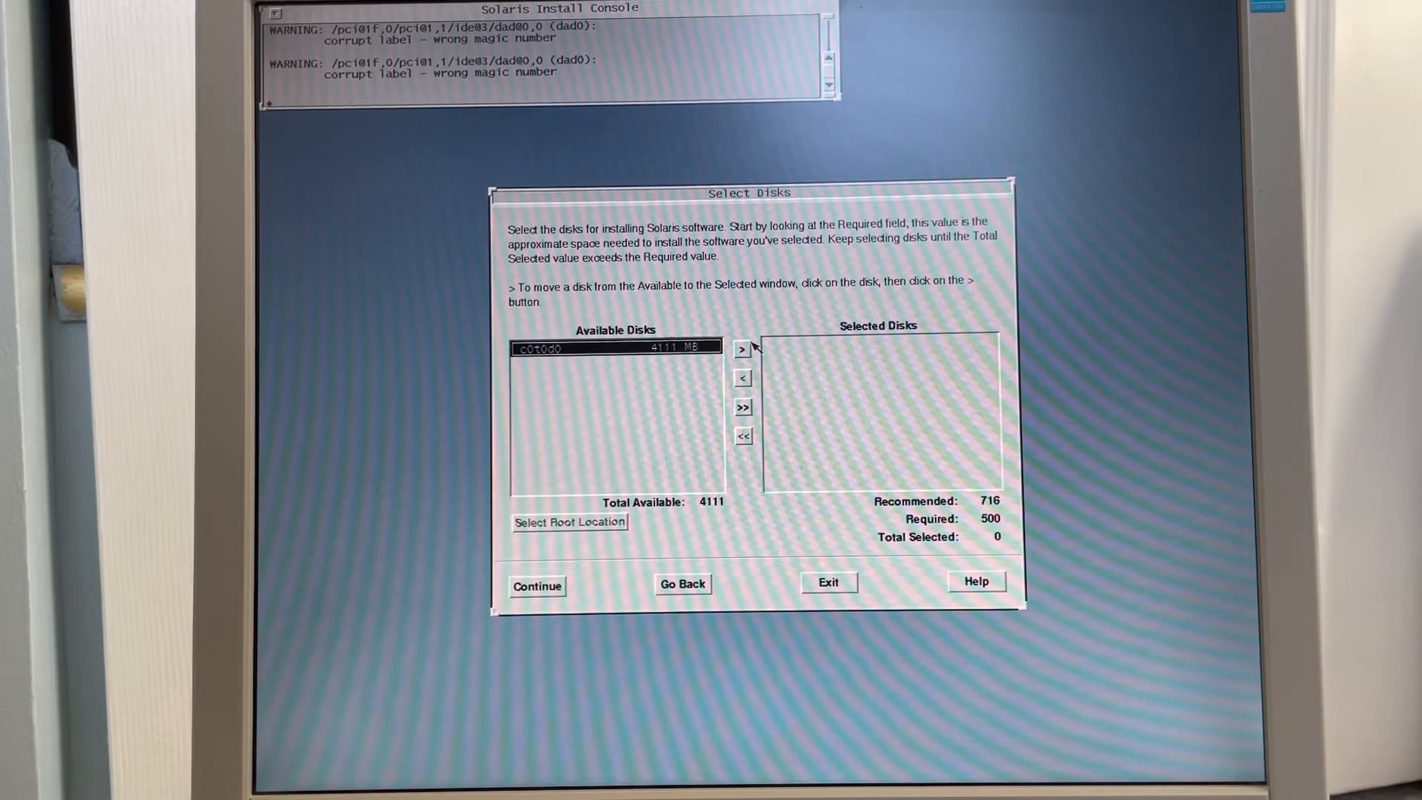
click(742, 349)
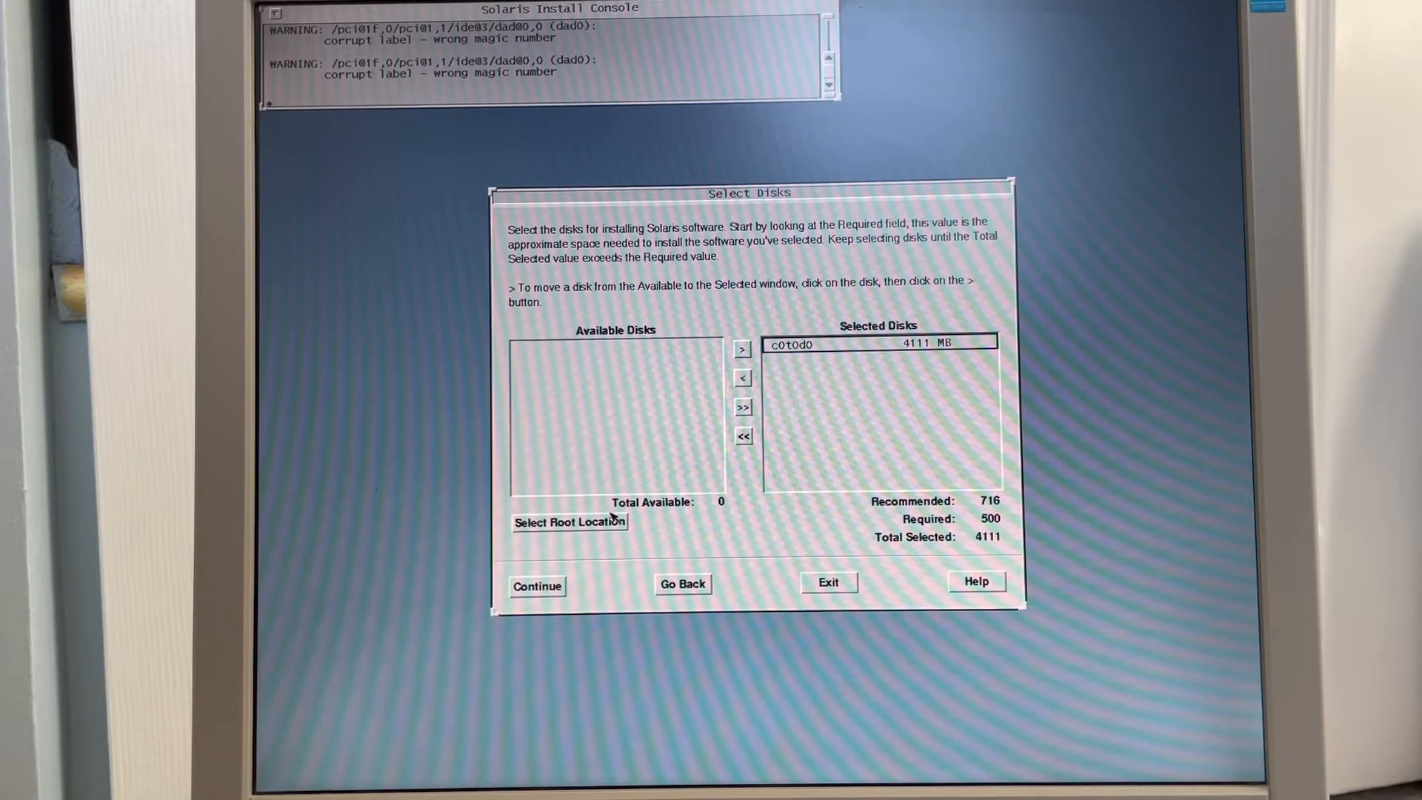
click(569, 522)
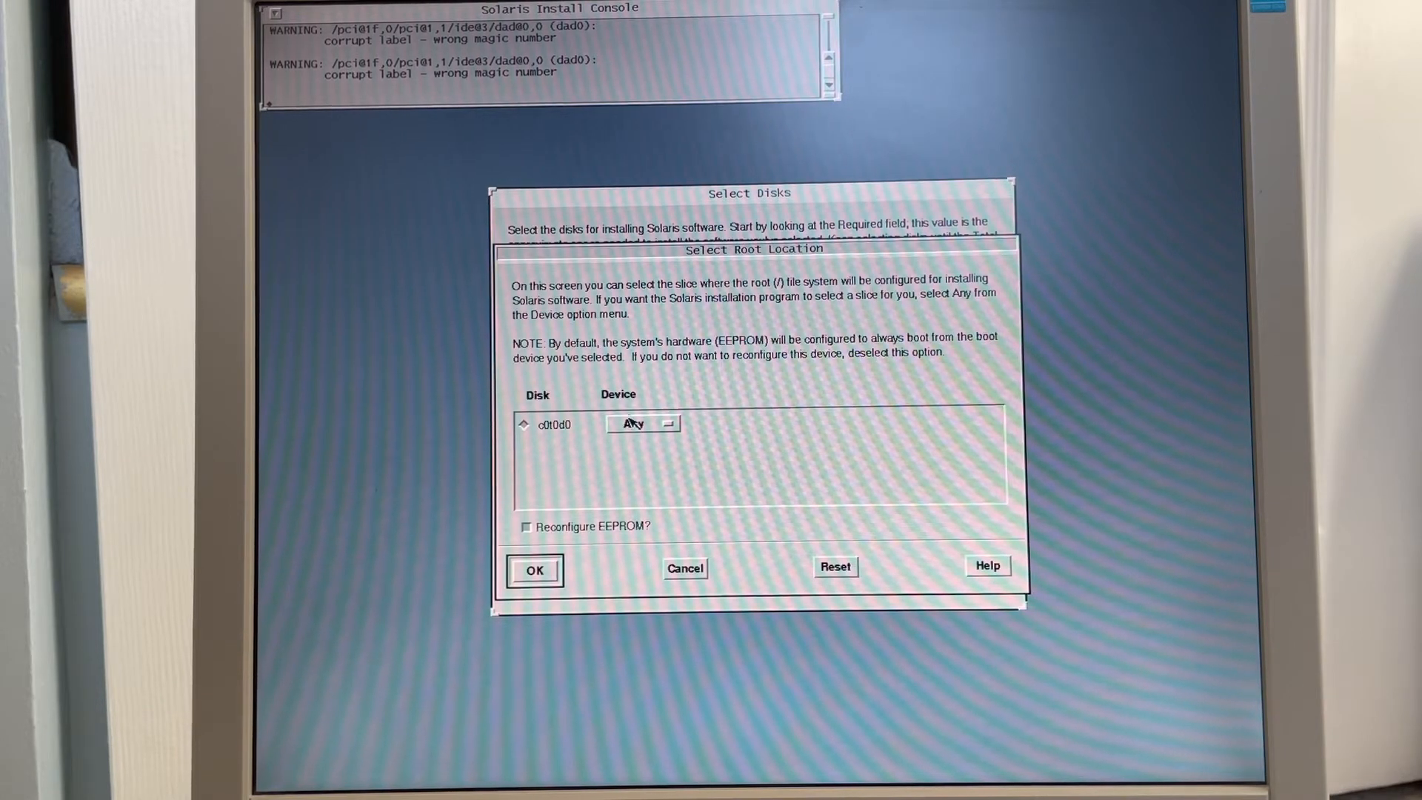
click(534, 569)
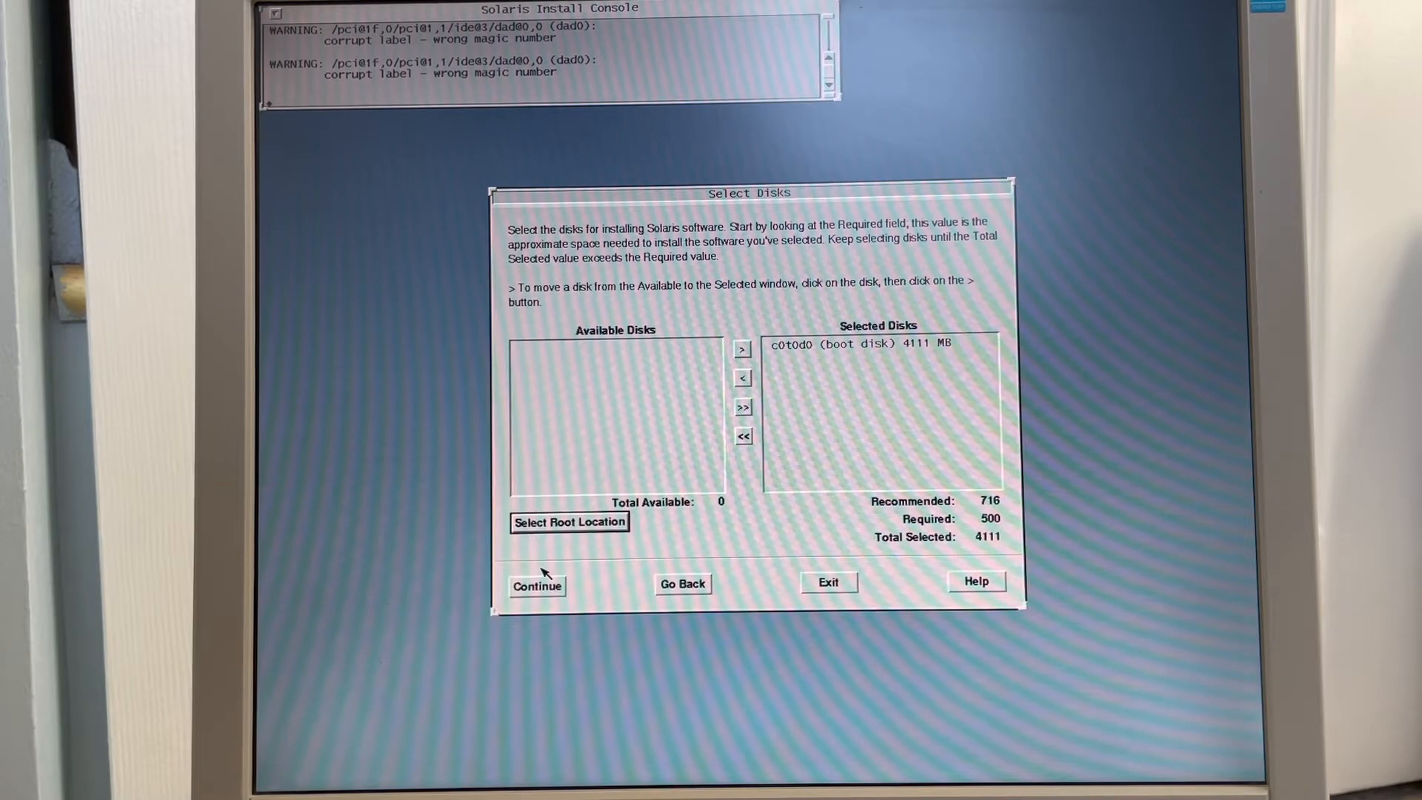
mouse_move(820, 355)
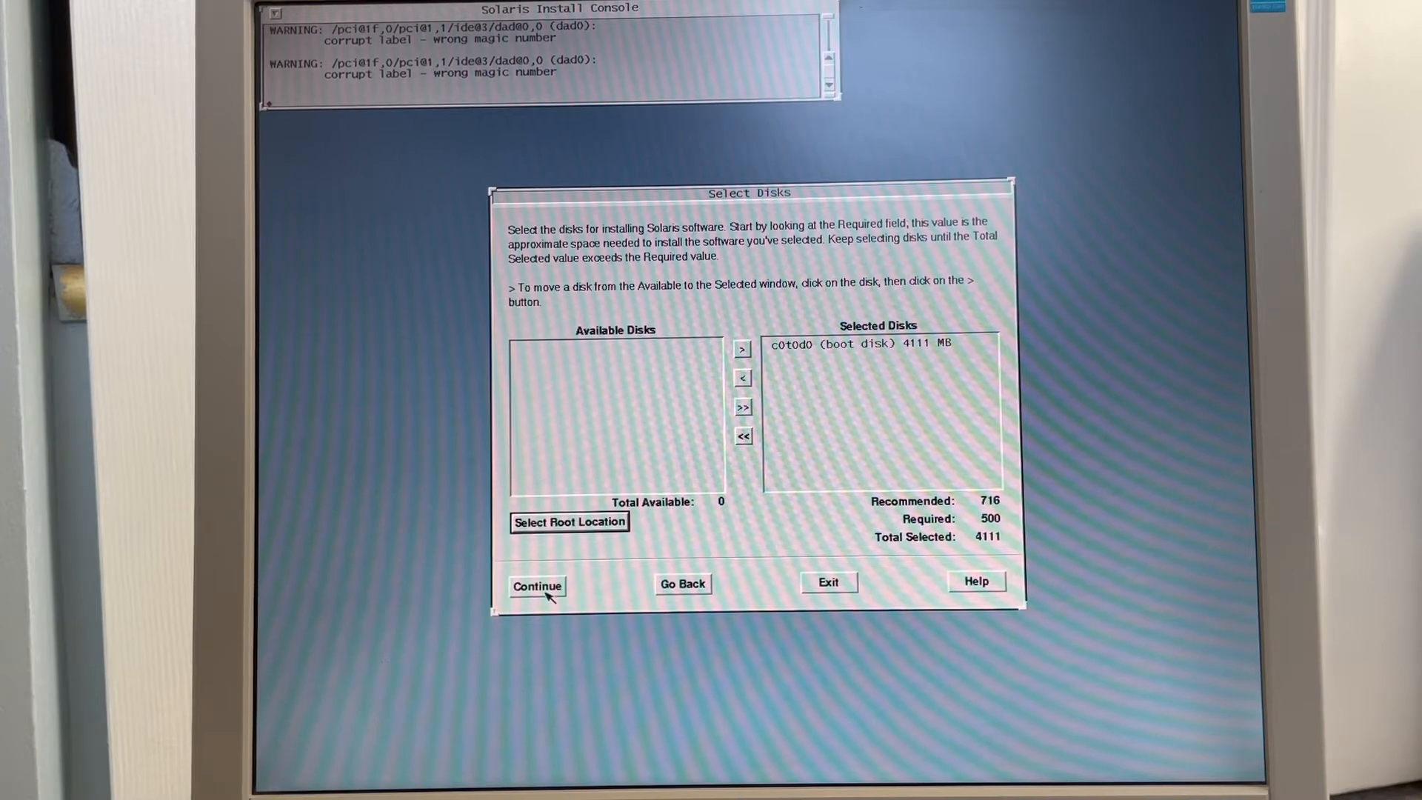
- Skip preserving existing disk data, choose Manual Layout, and accept the slice editor
click(536, 586)
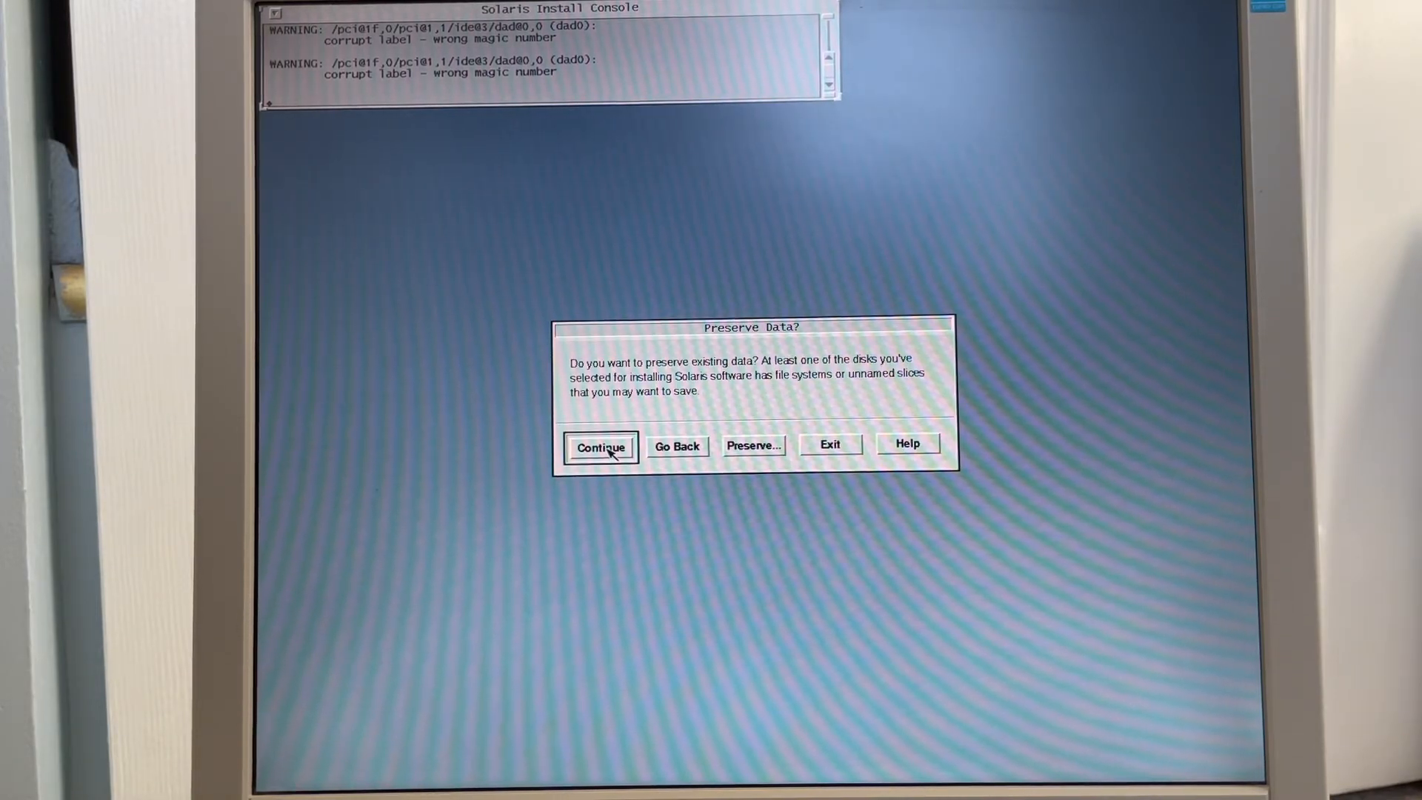
click(600, 447)
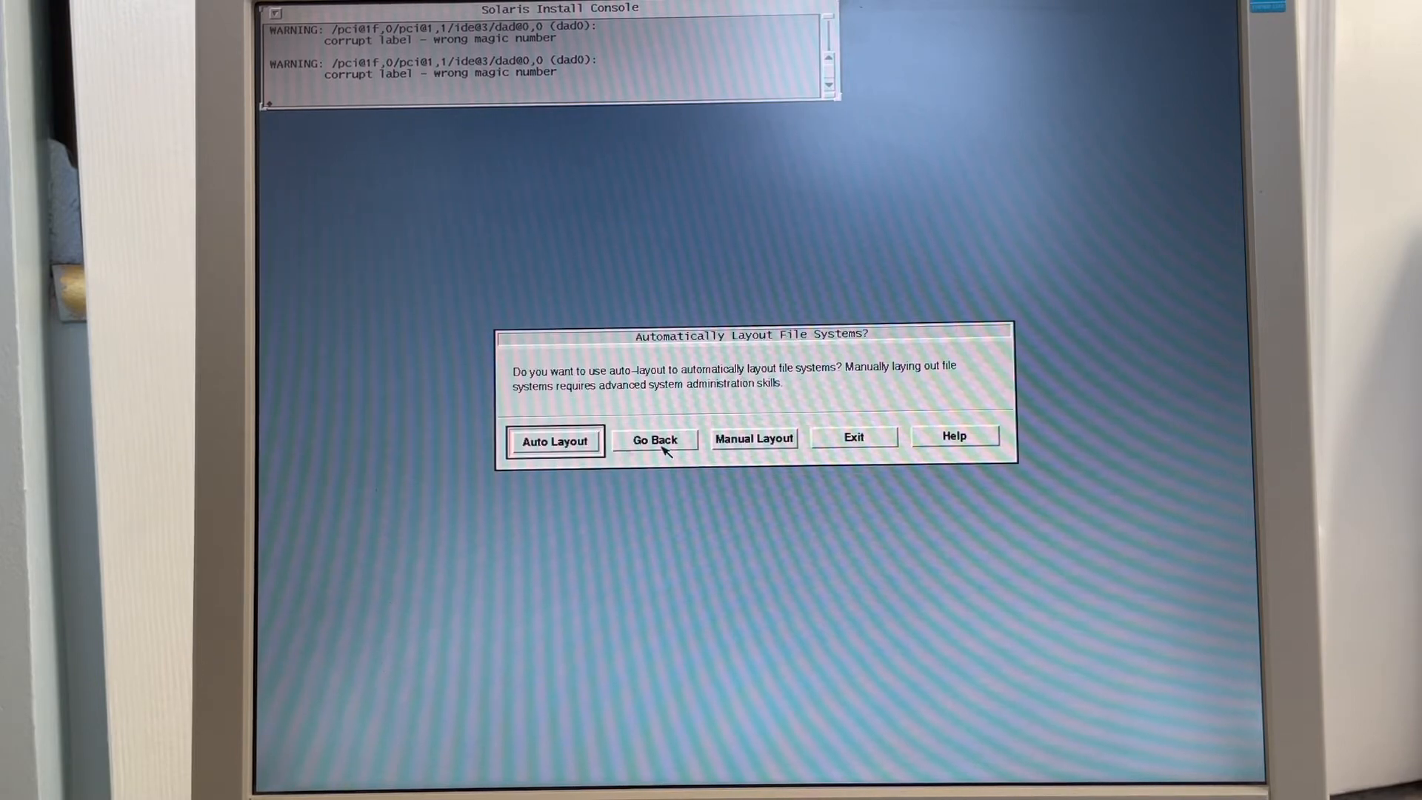
click(554, 440)
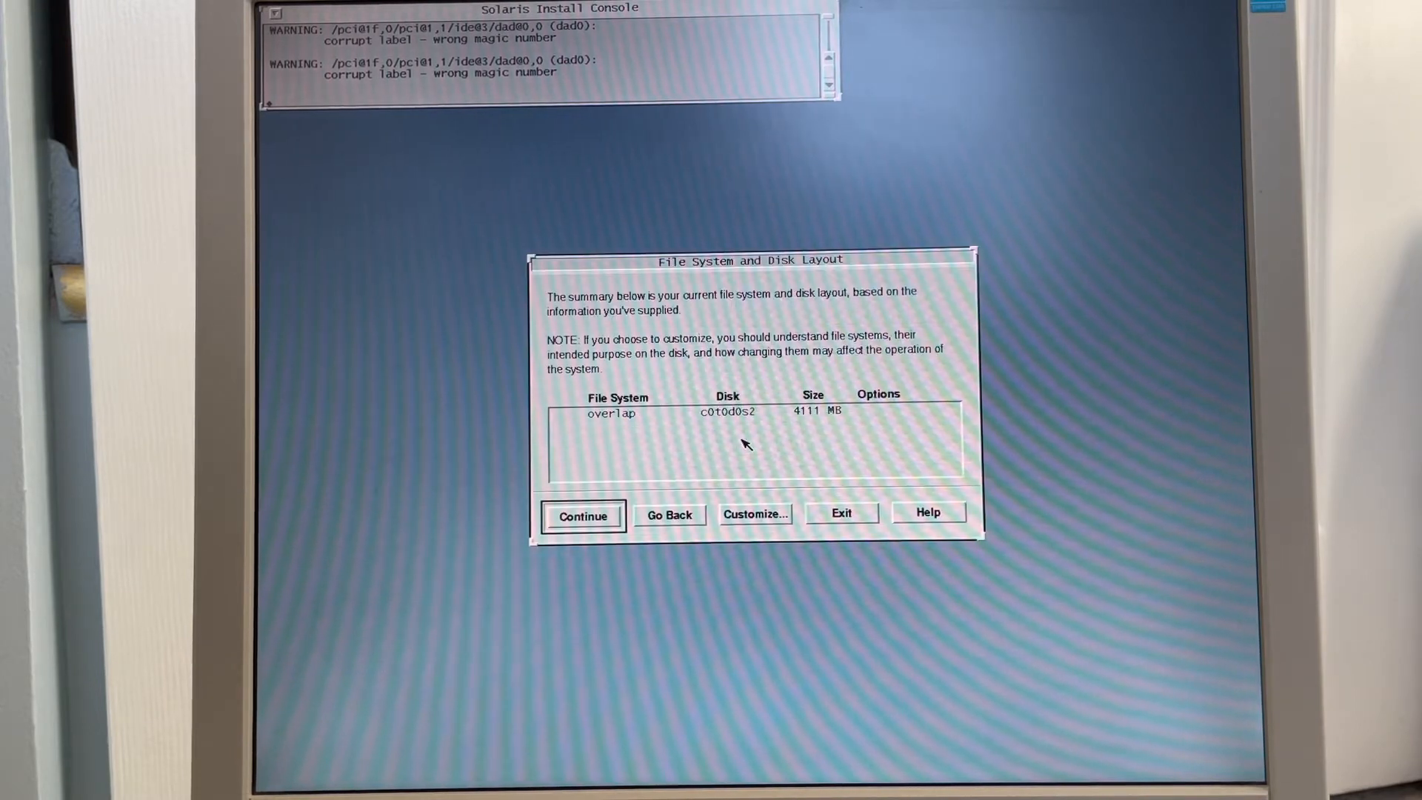
mouse_move(748, 521)
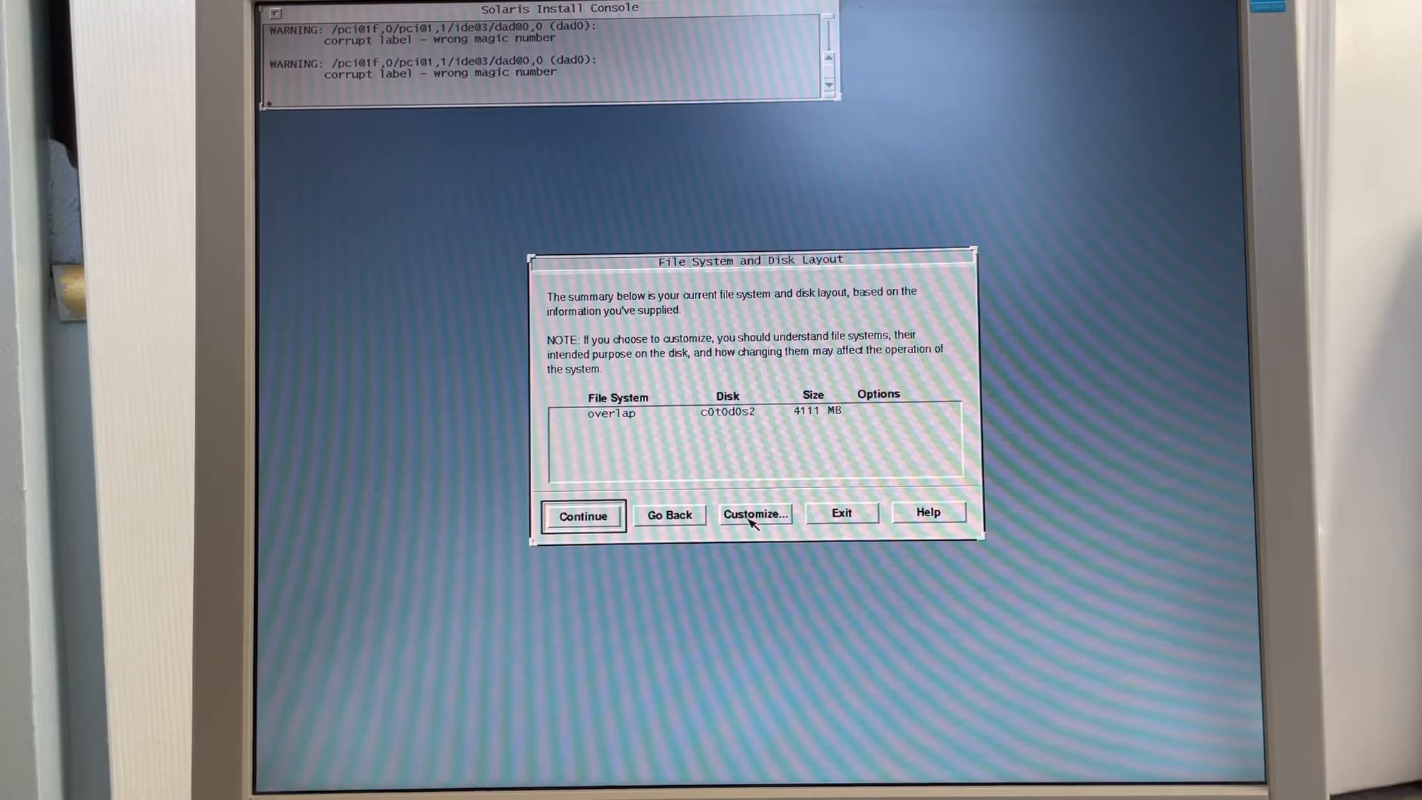
click(754, 513)
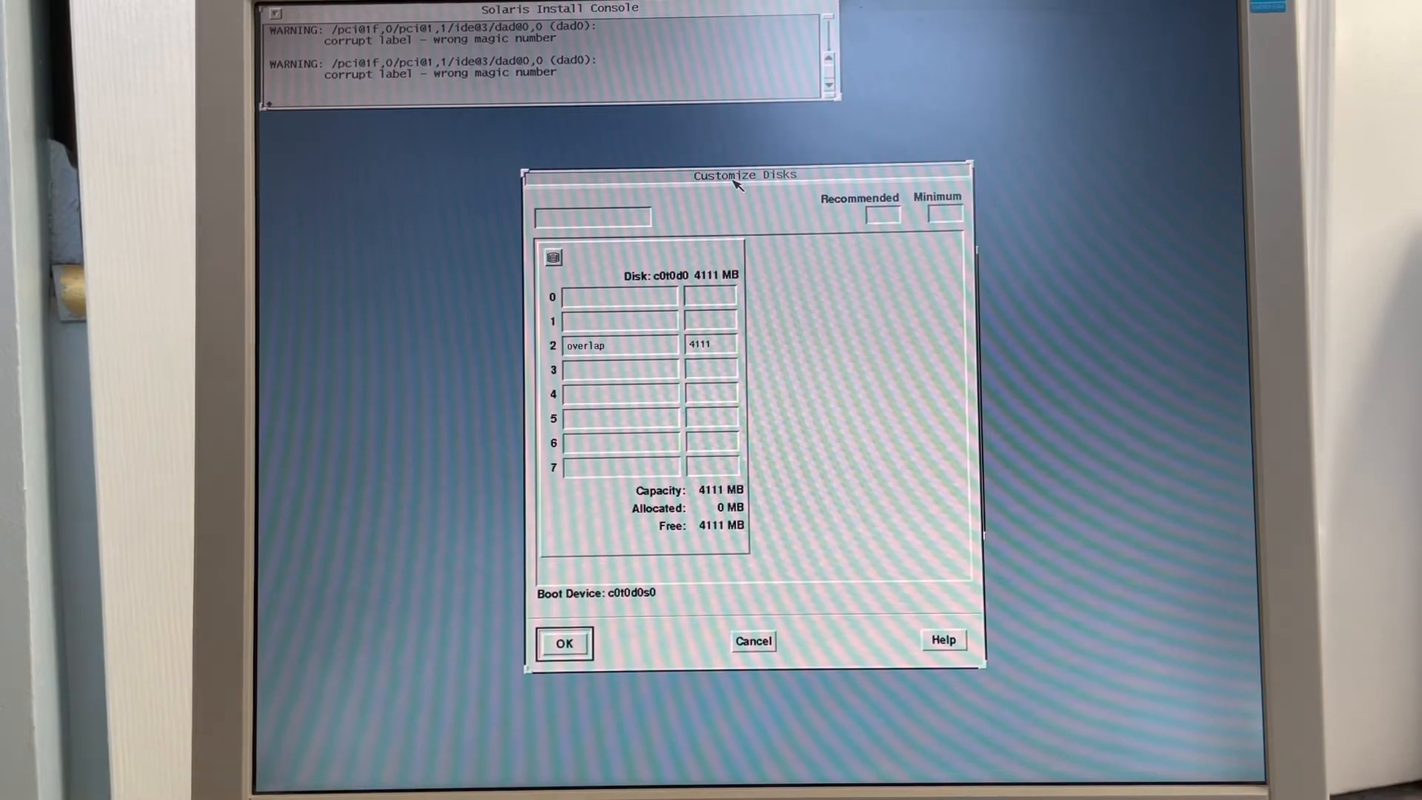
click(565, 642)
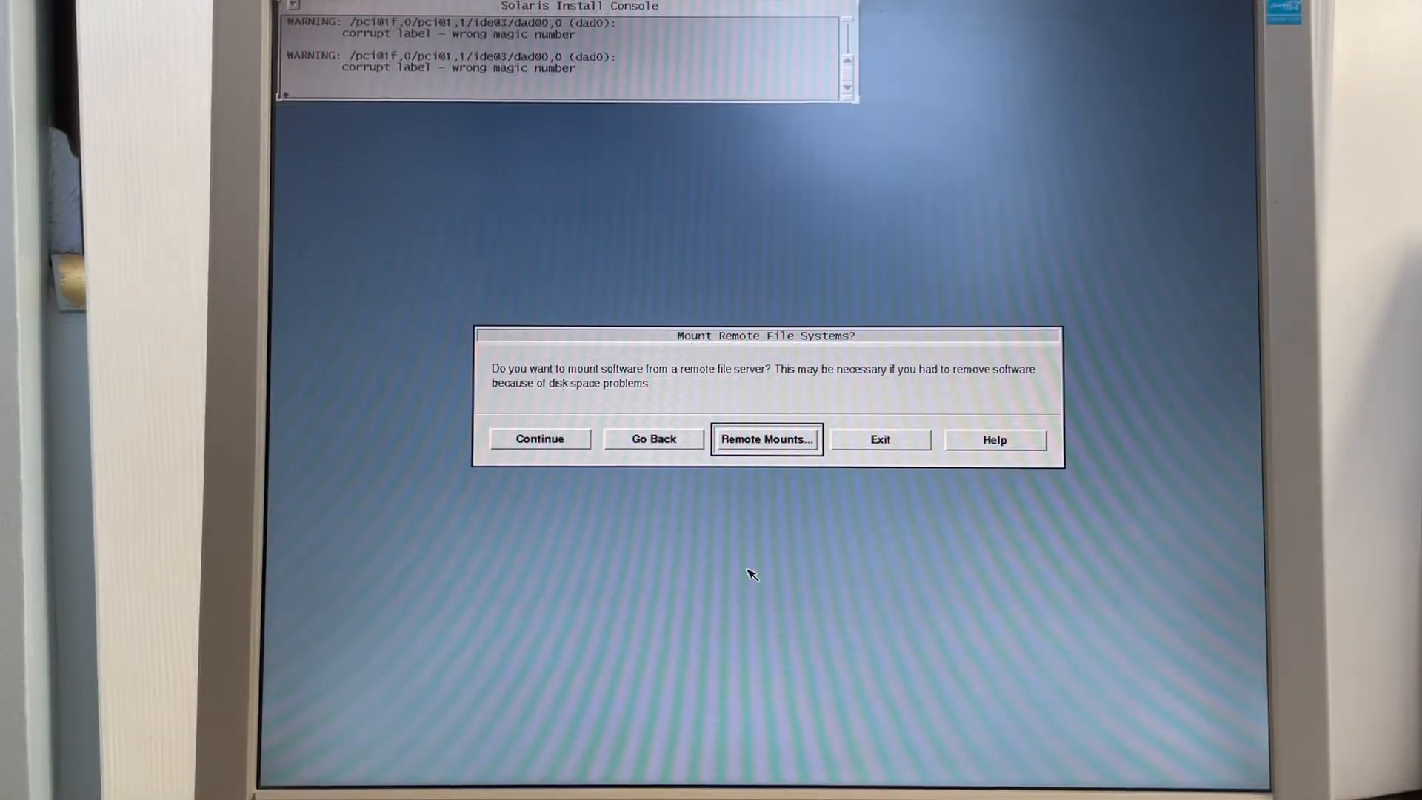
mouse_move(791, 447)
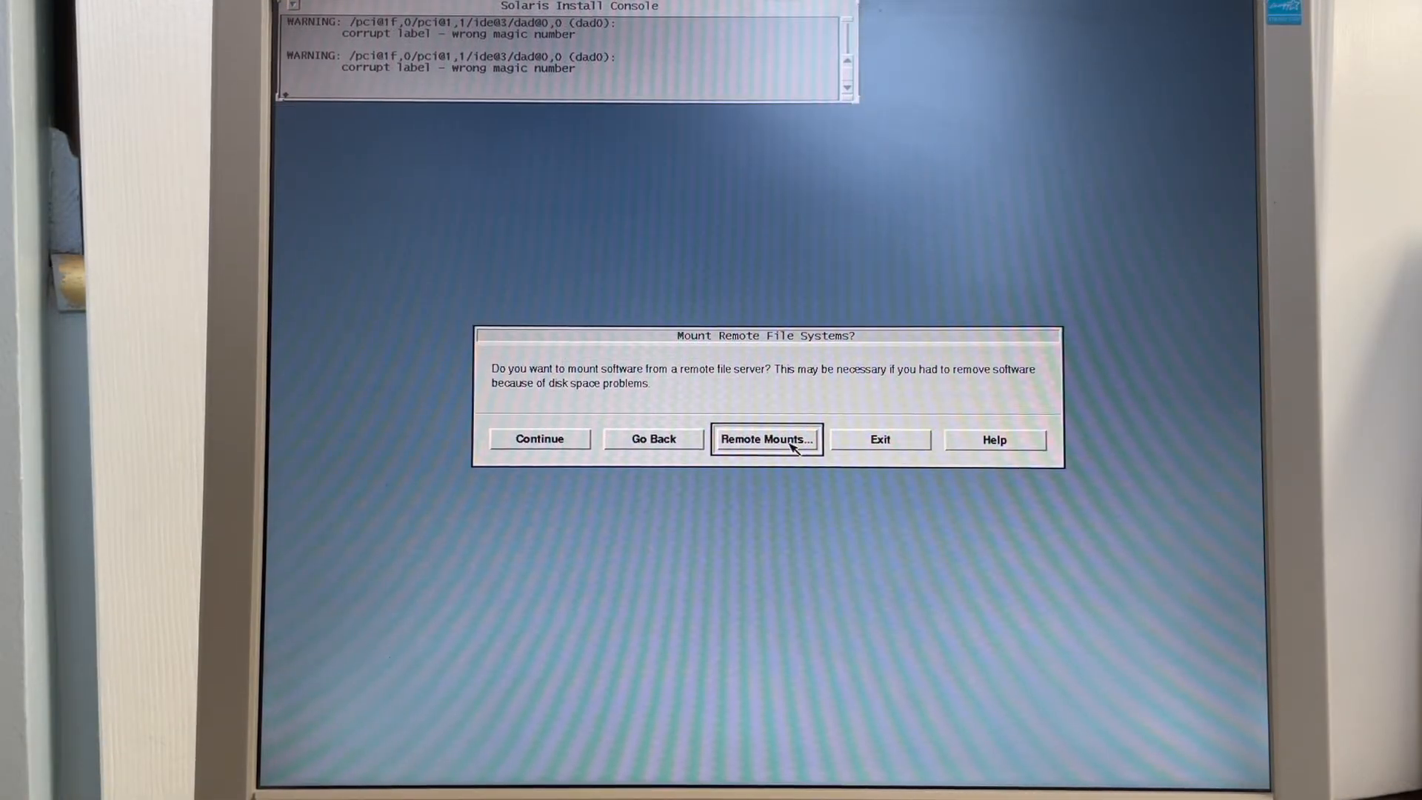
- Test and add server ujicha's /mnt/Storage/sunnfs share mounted at /data
click(765, 439)
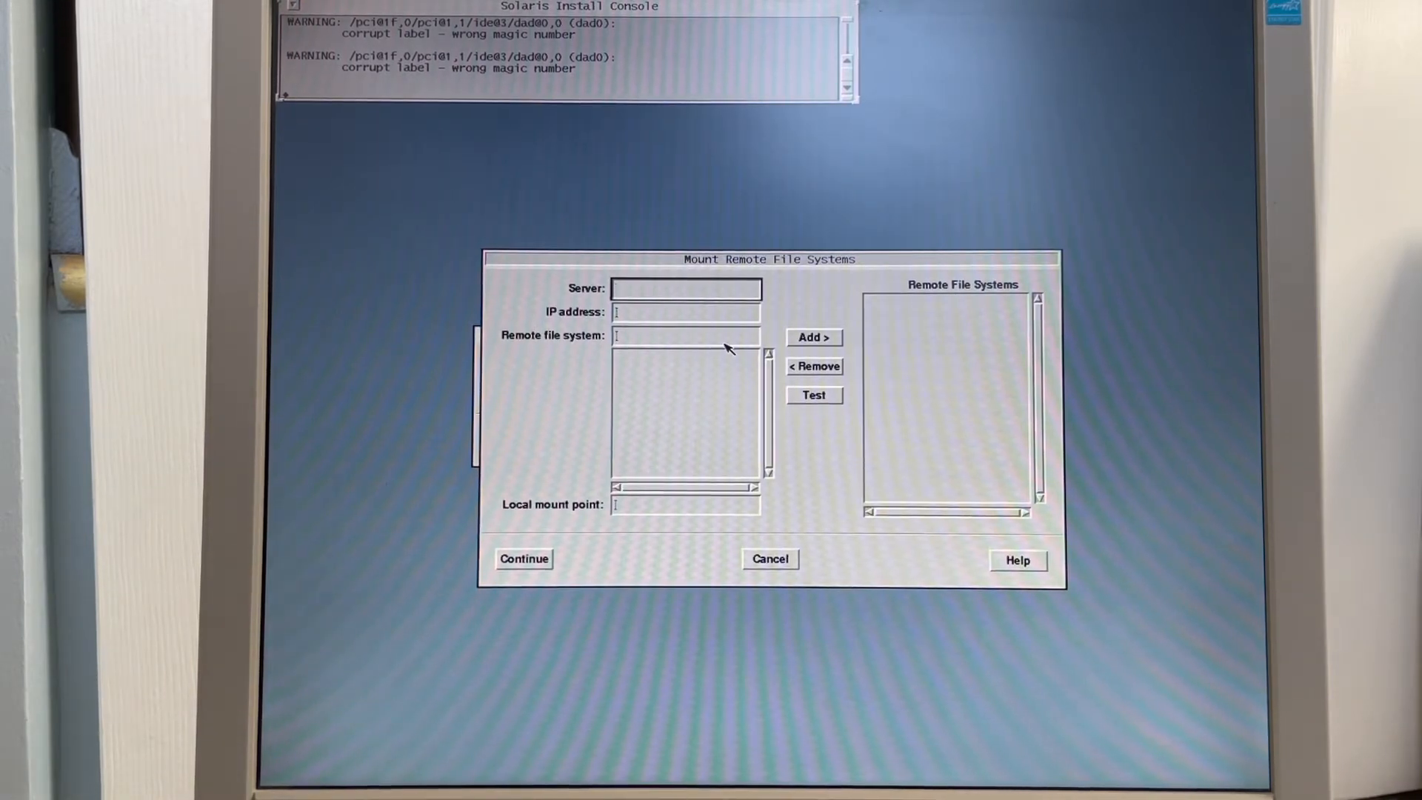
text(ujicha)
click(685, 505)
text(/export/sa)
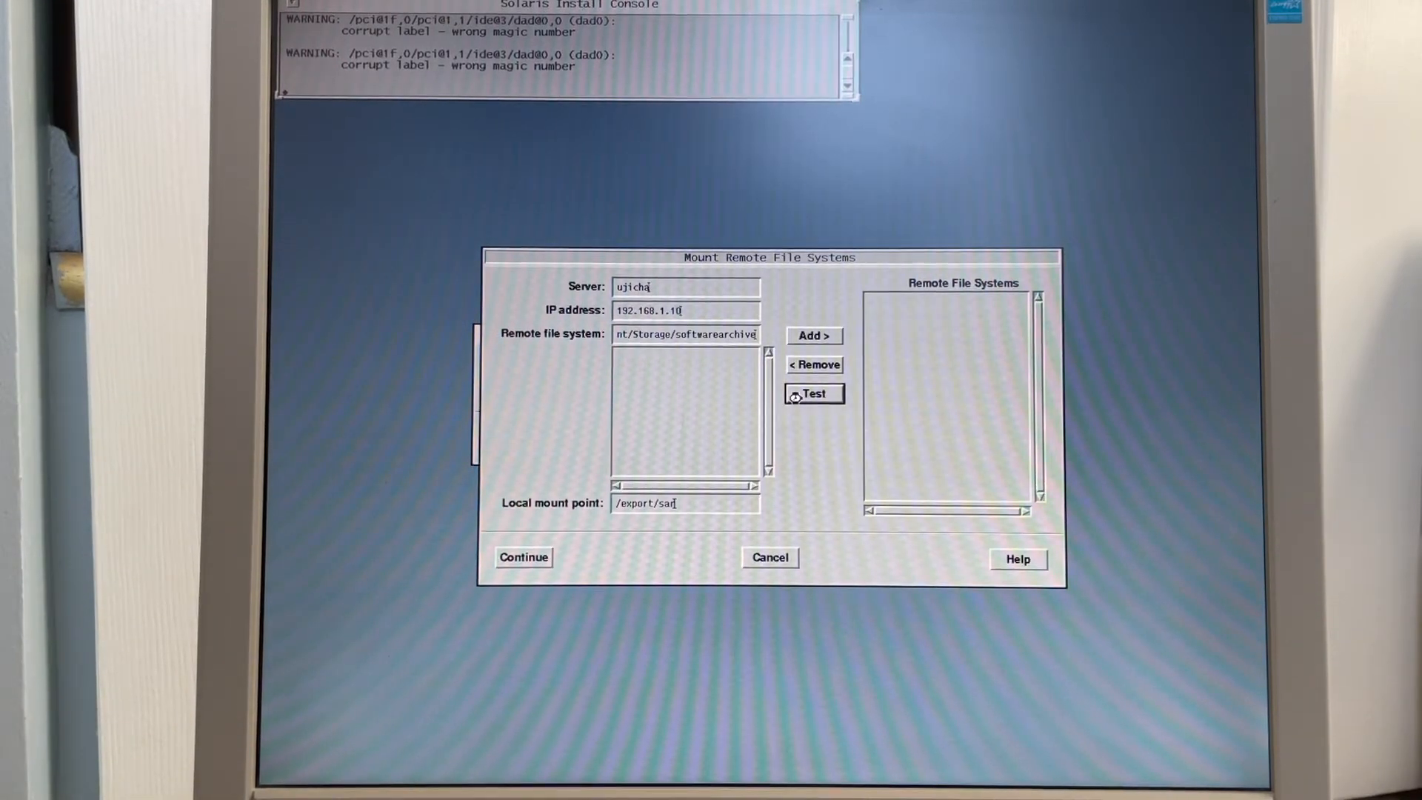
click(813, 393)
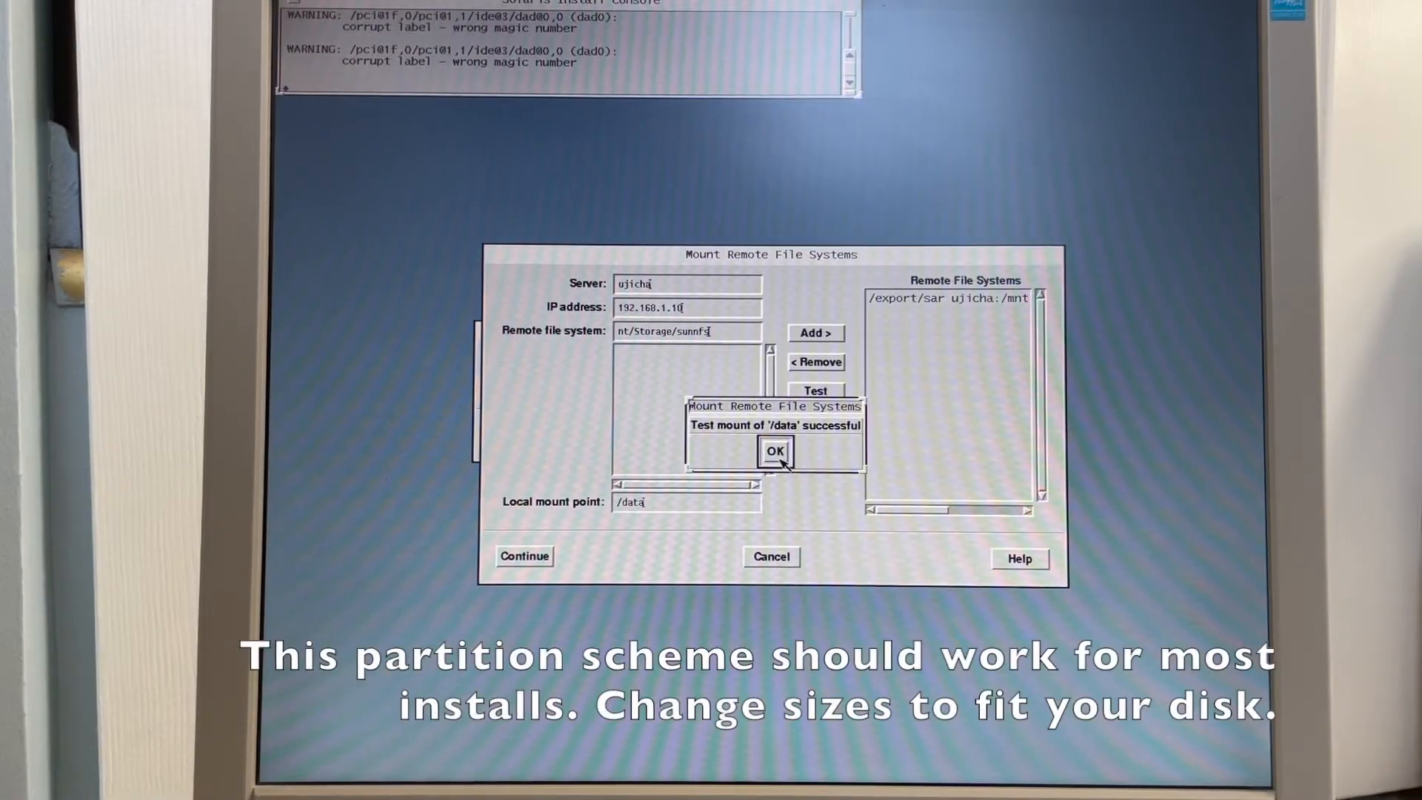
click(773, 452)
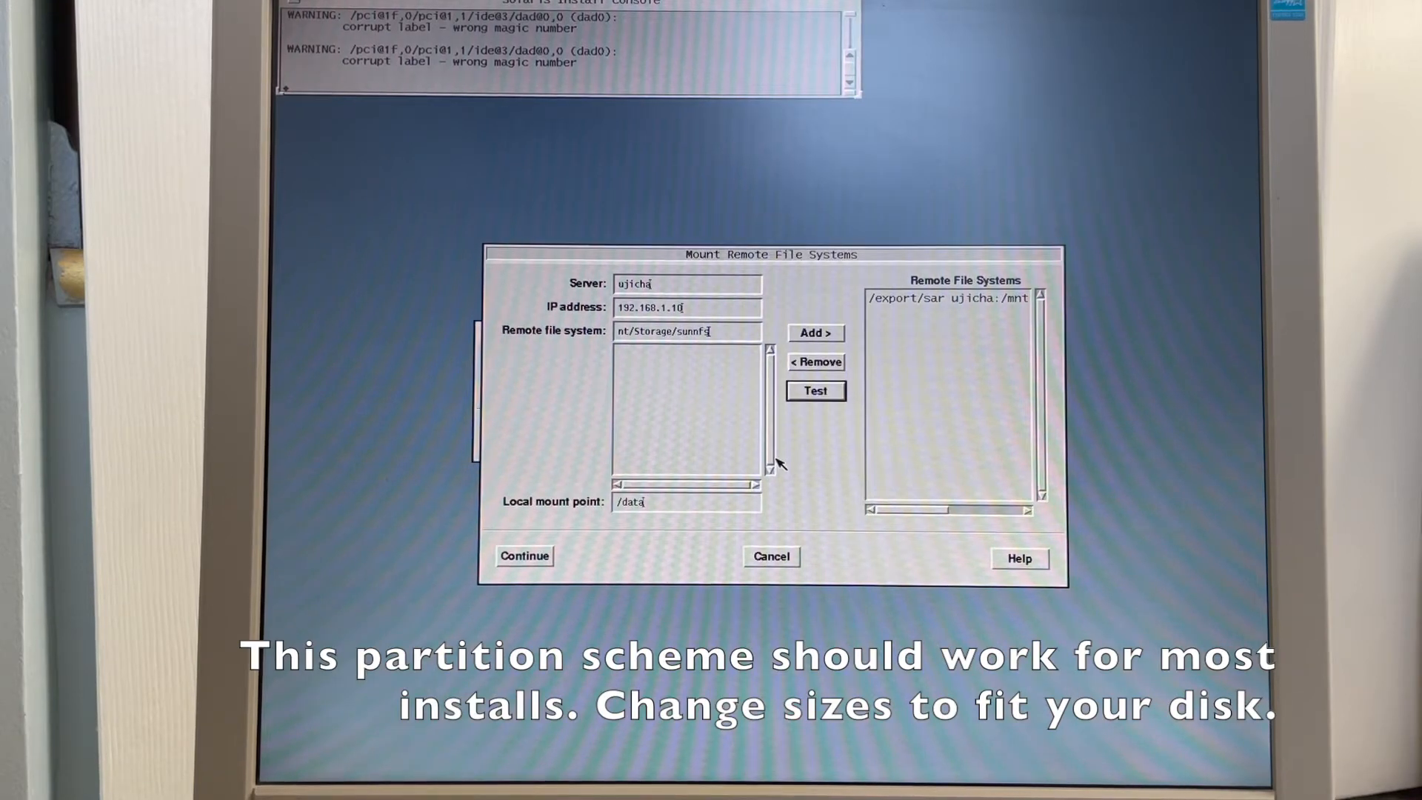
click(815, 332)
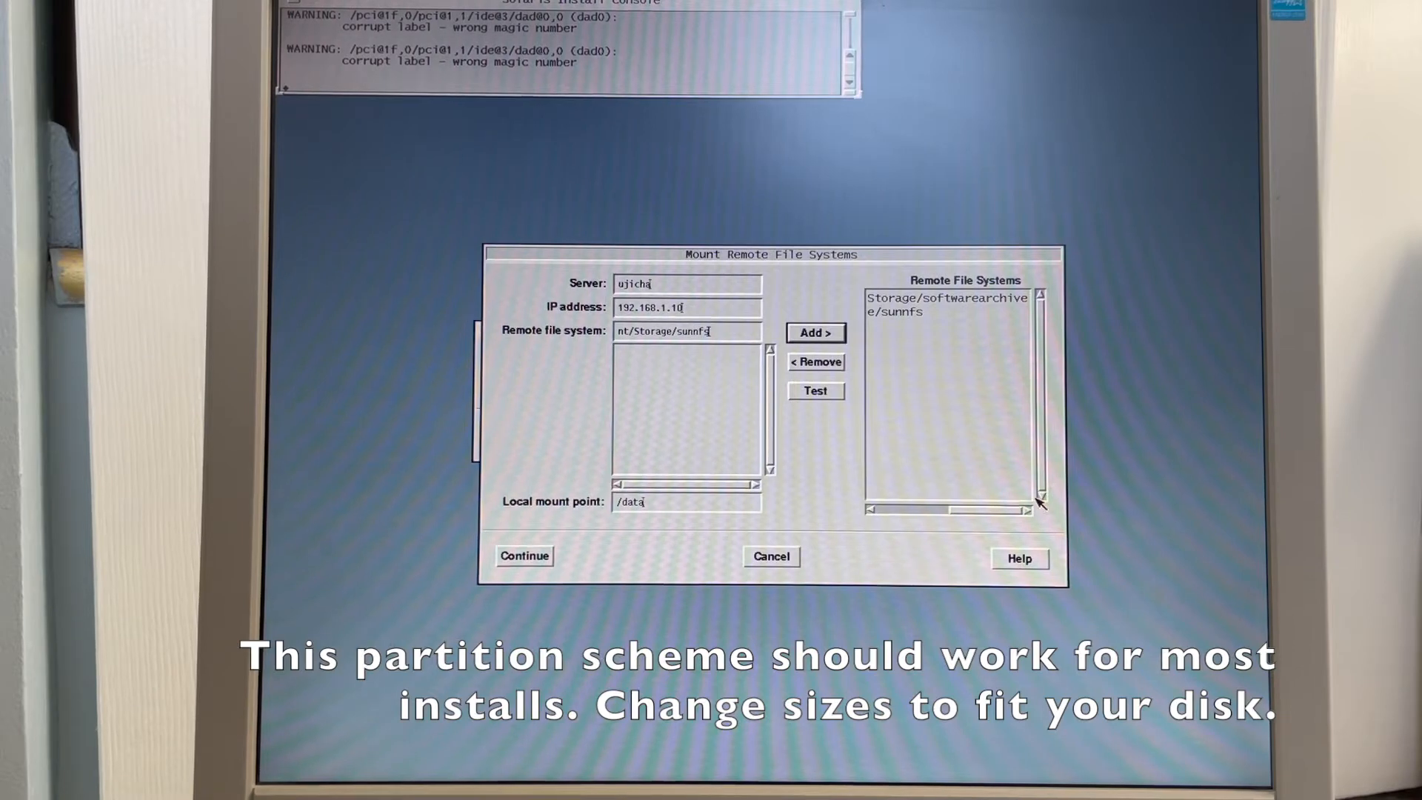
click(523, 557)
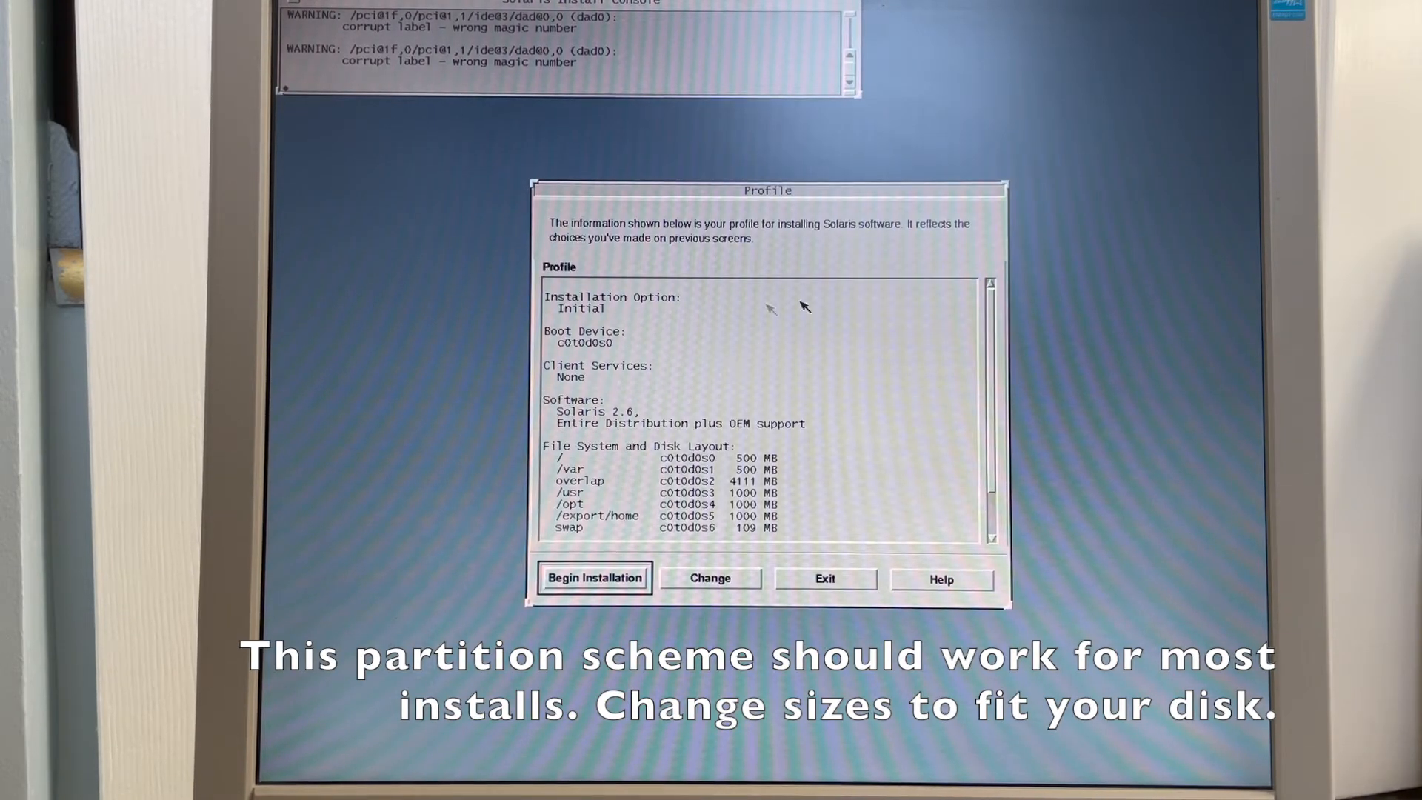
mouse_move(938, 360)
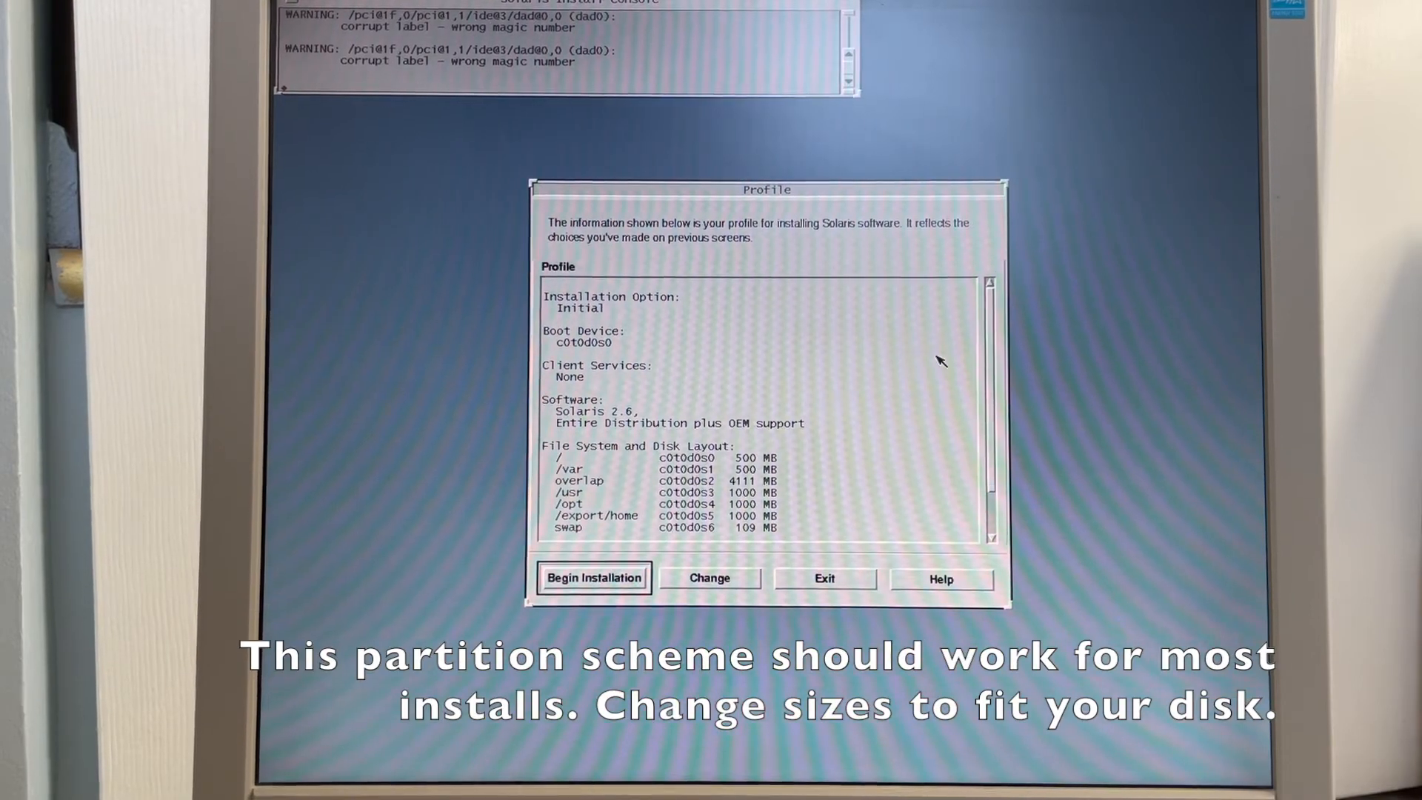
mouse_move(993, 340)
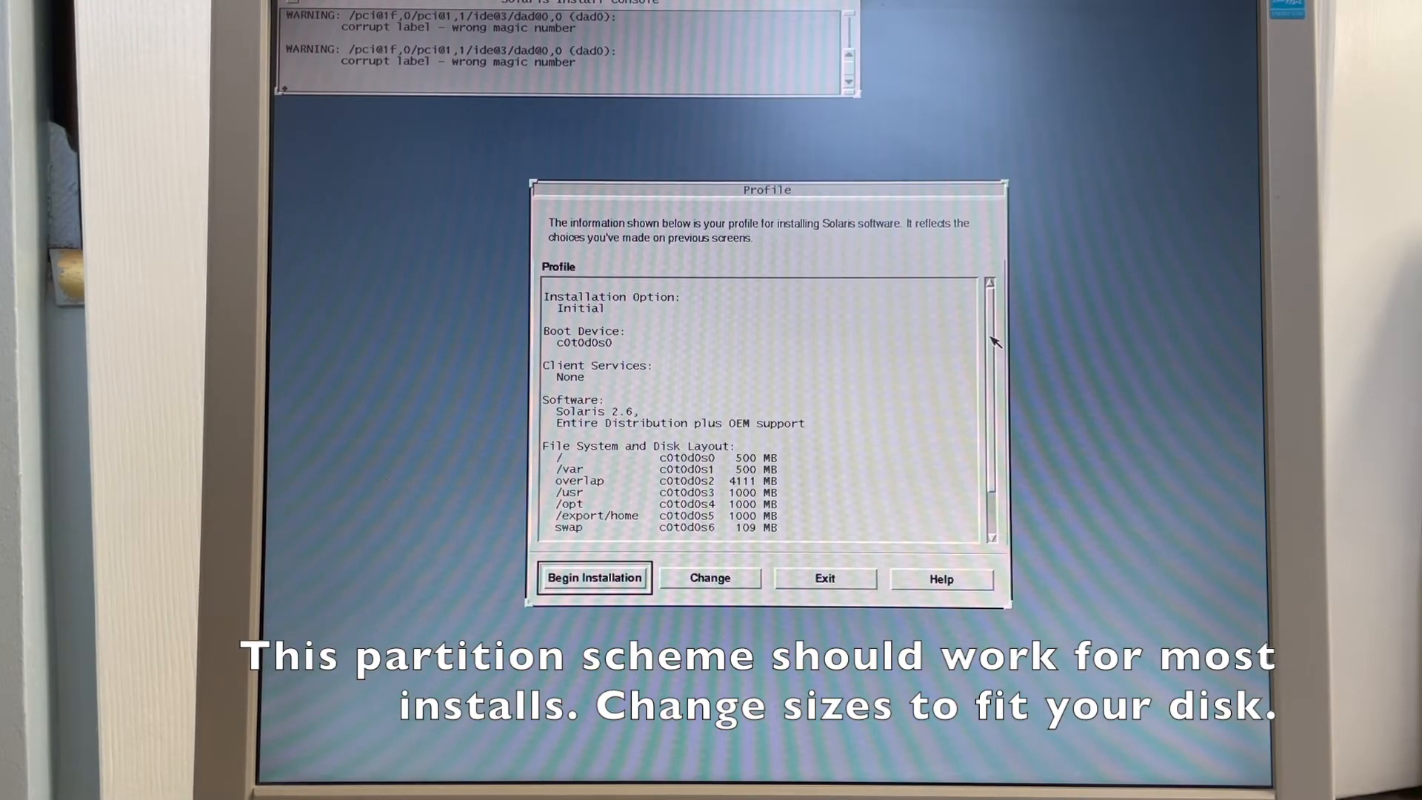
- Review the profile, begin installation, accept the boot-device warning, and choose Auto Reboot
scroll(down, 3)
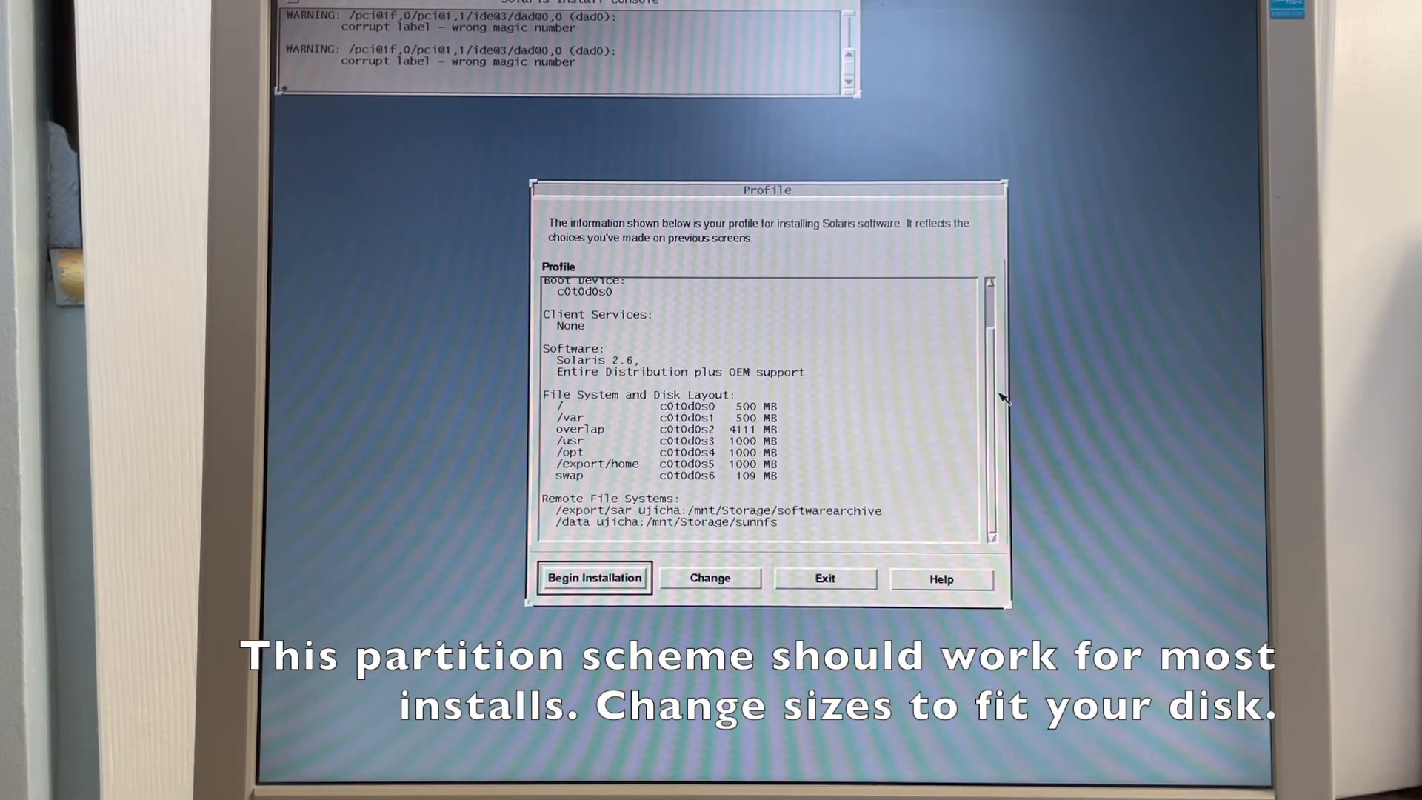
mouse_move(974, 428)
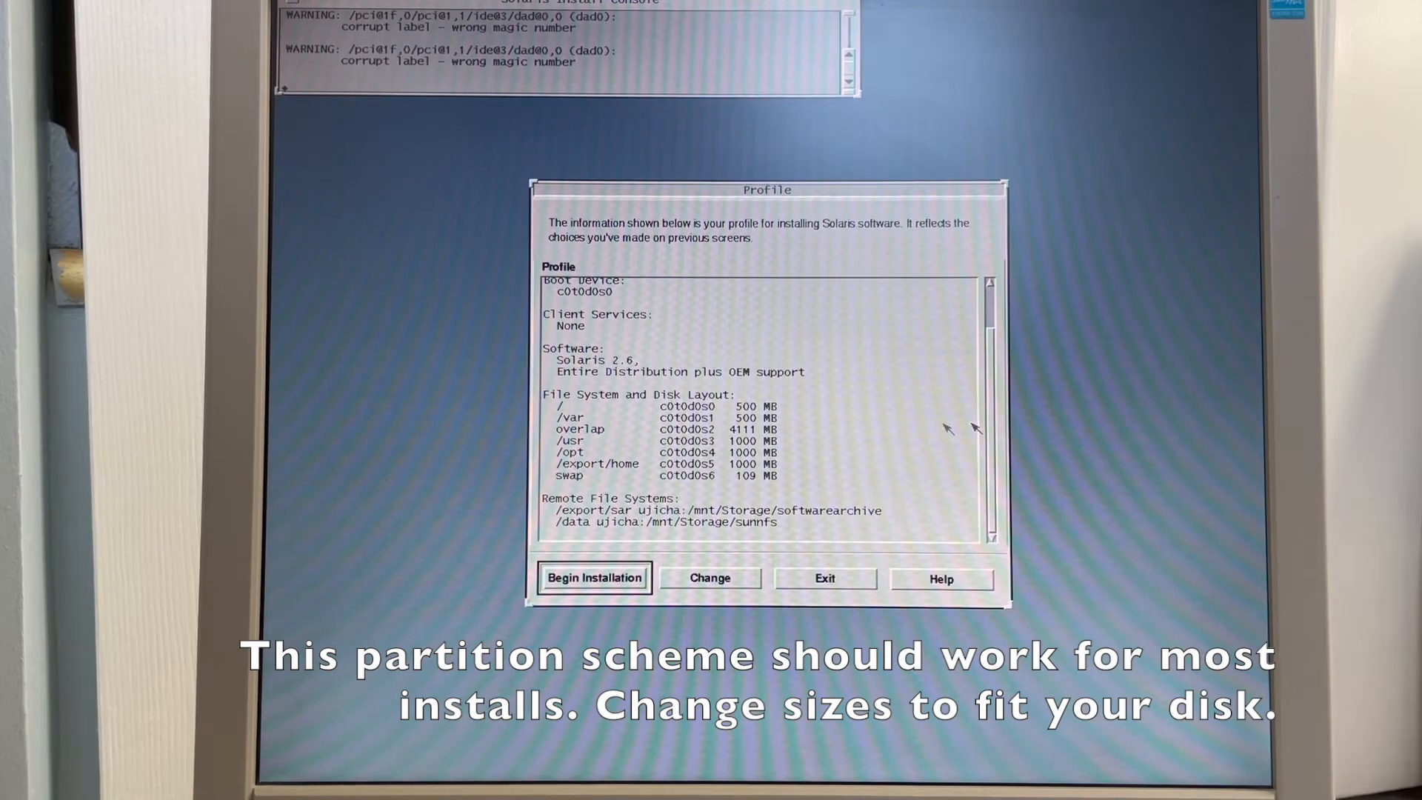
mouse_move(662, 517)
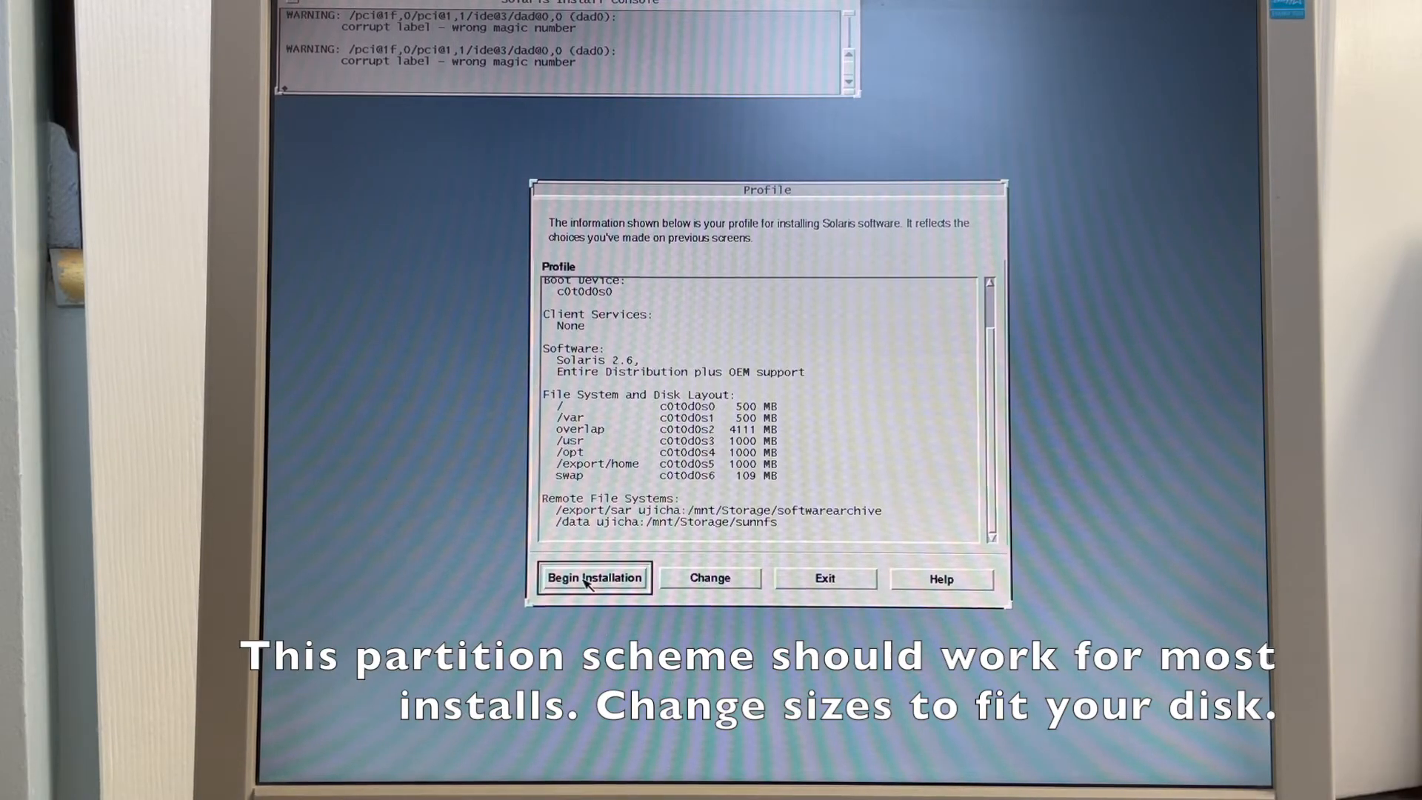
click(594, 578)
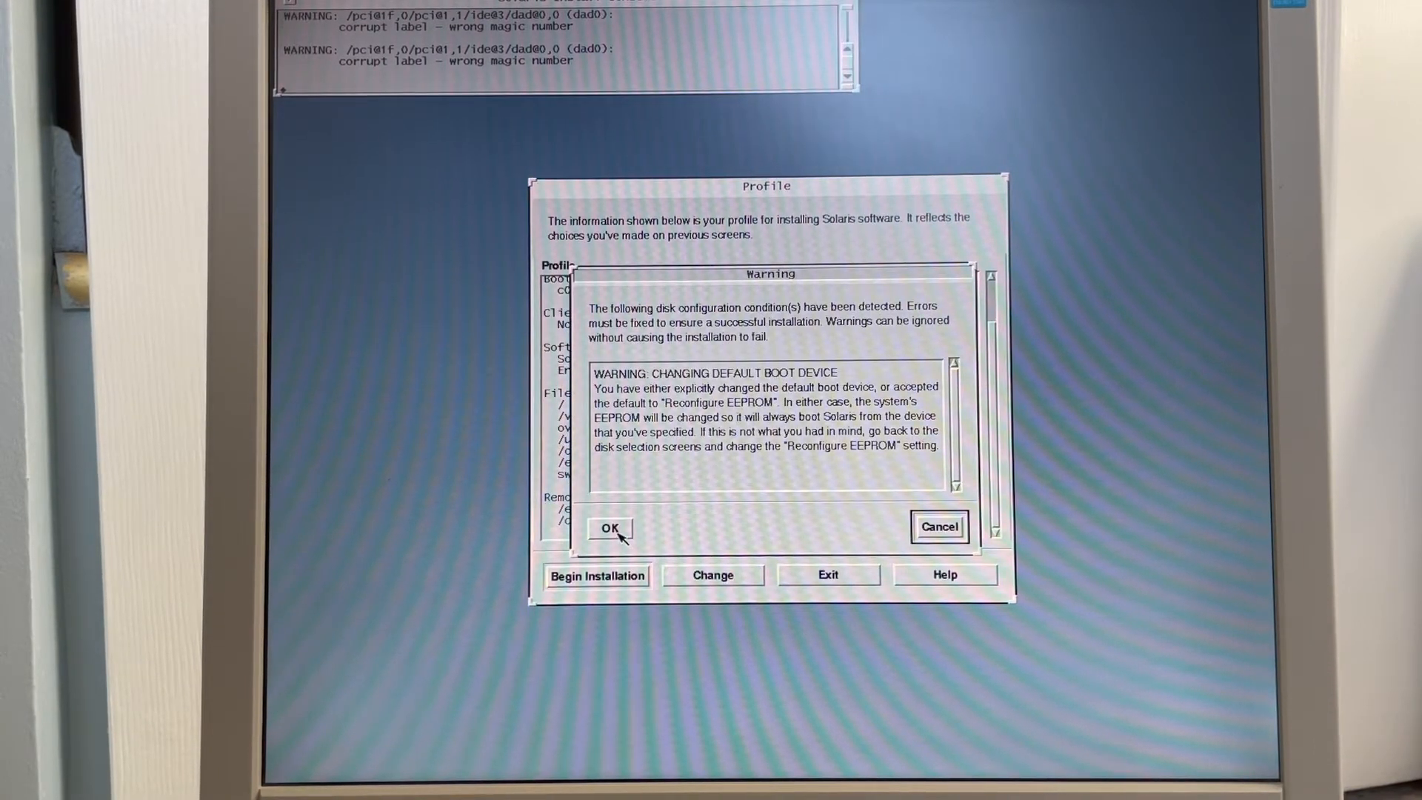
click(609, 528)
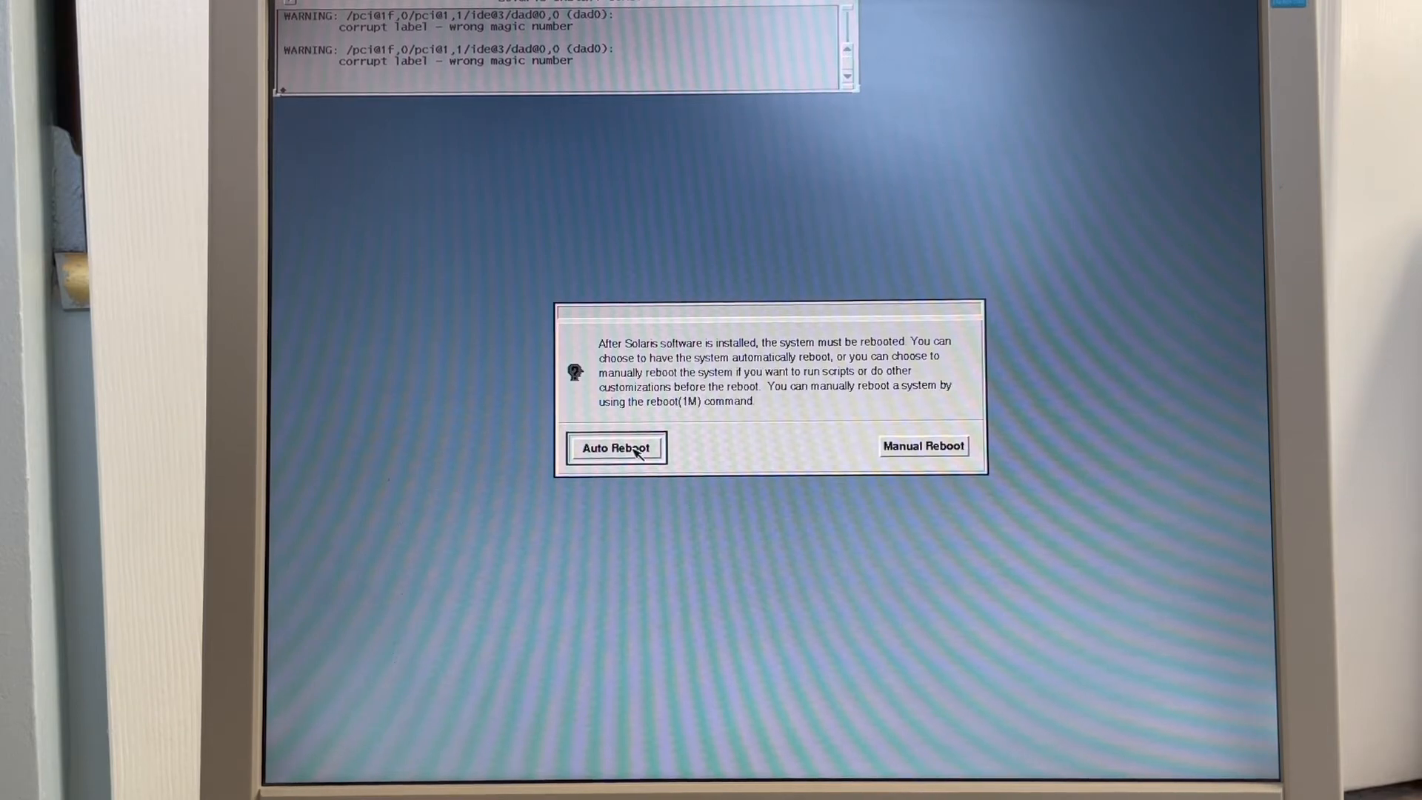
click(615, 447)
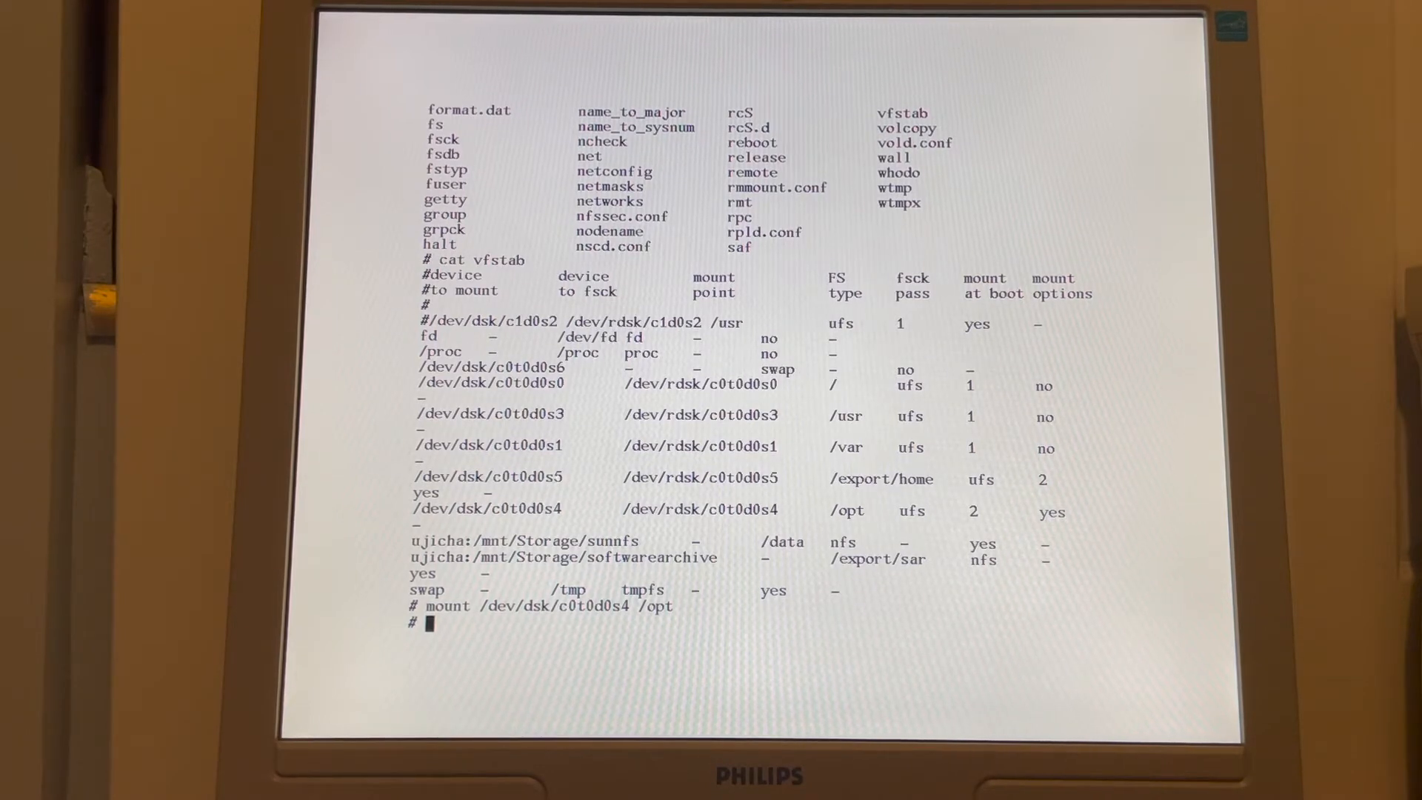
- Change into /opt/patch/2.6_Recommended and list its patch directories
text(cd /opt)
text(ls)
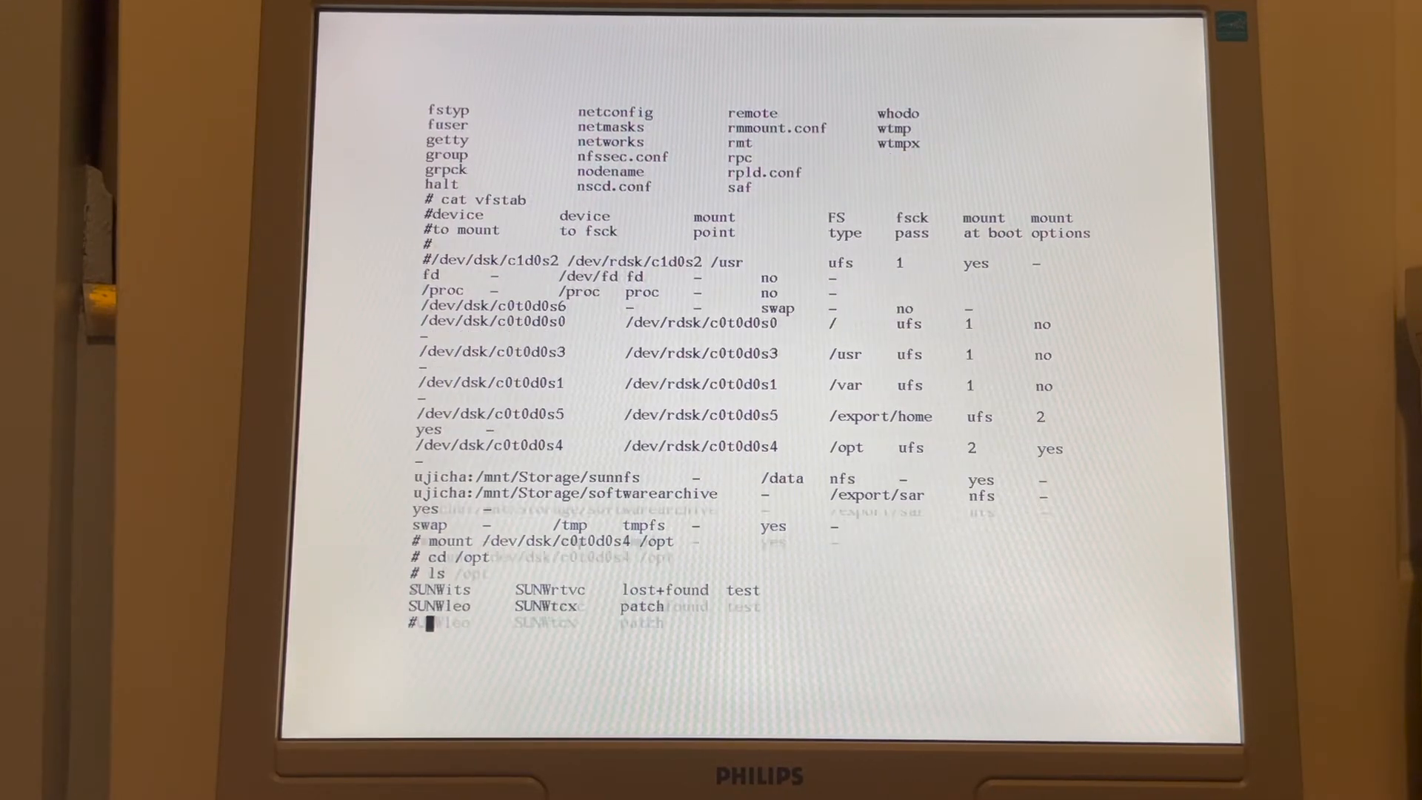
text(cd patch)
text(cd 2.6)
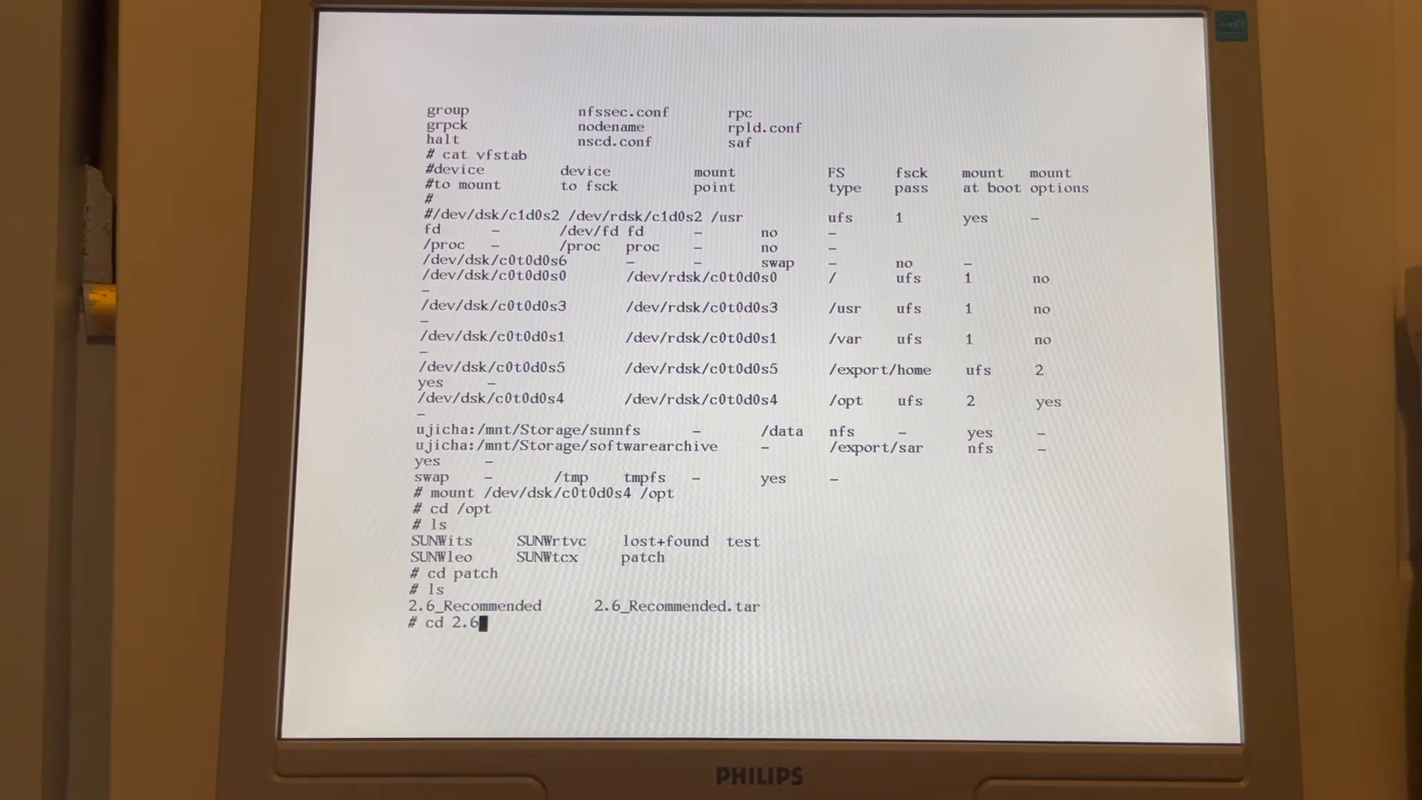
text(_Recommended)
key(Return)
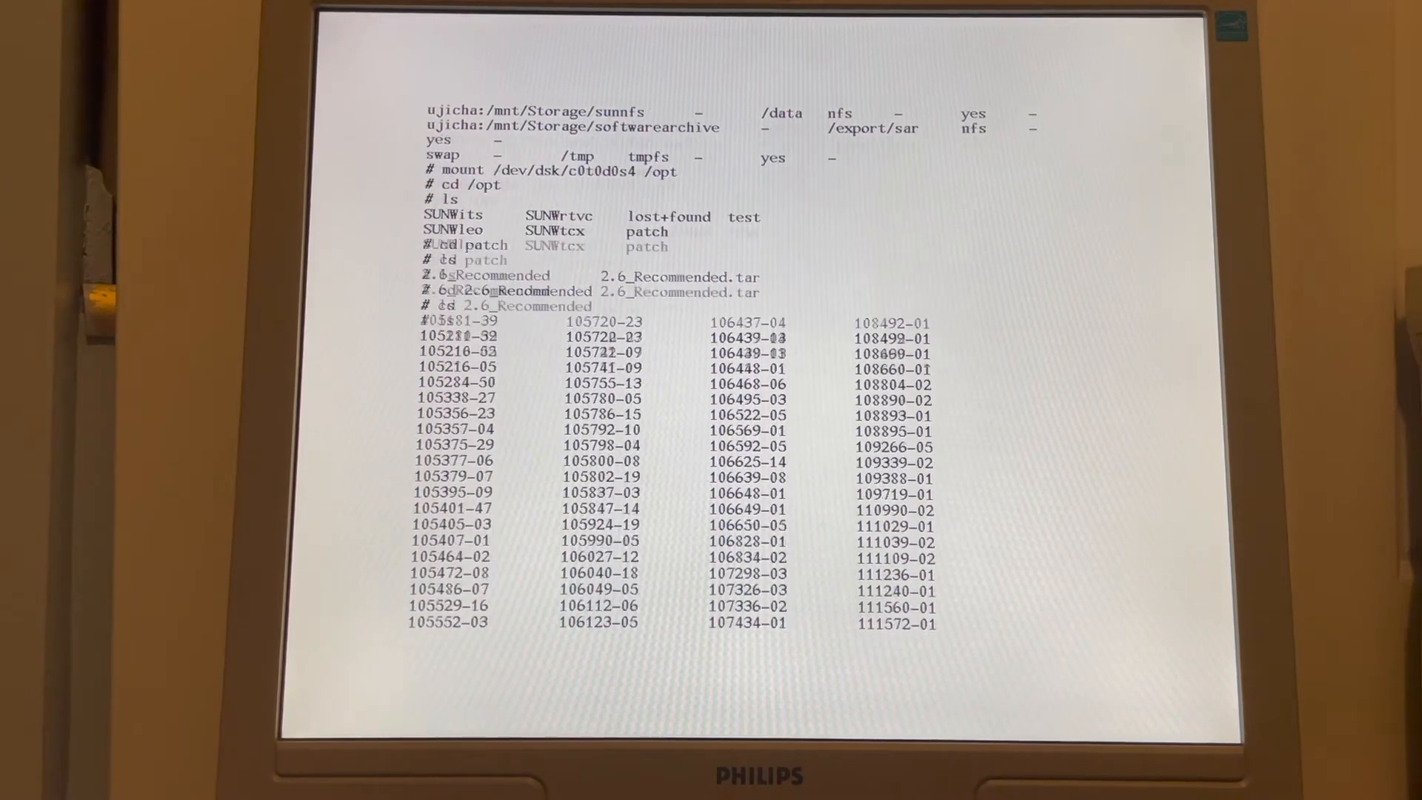
- Run ./install_cluster and answer y to install the Recommended patch cluster
scroll(down, 3)
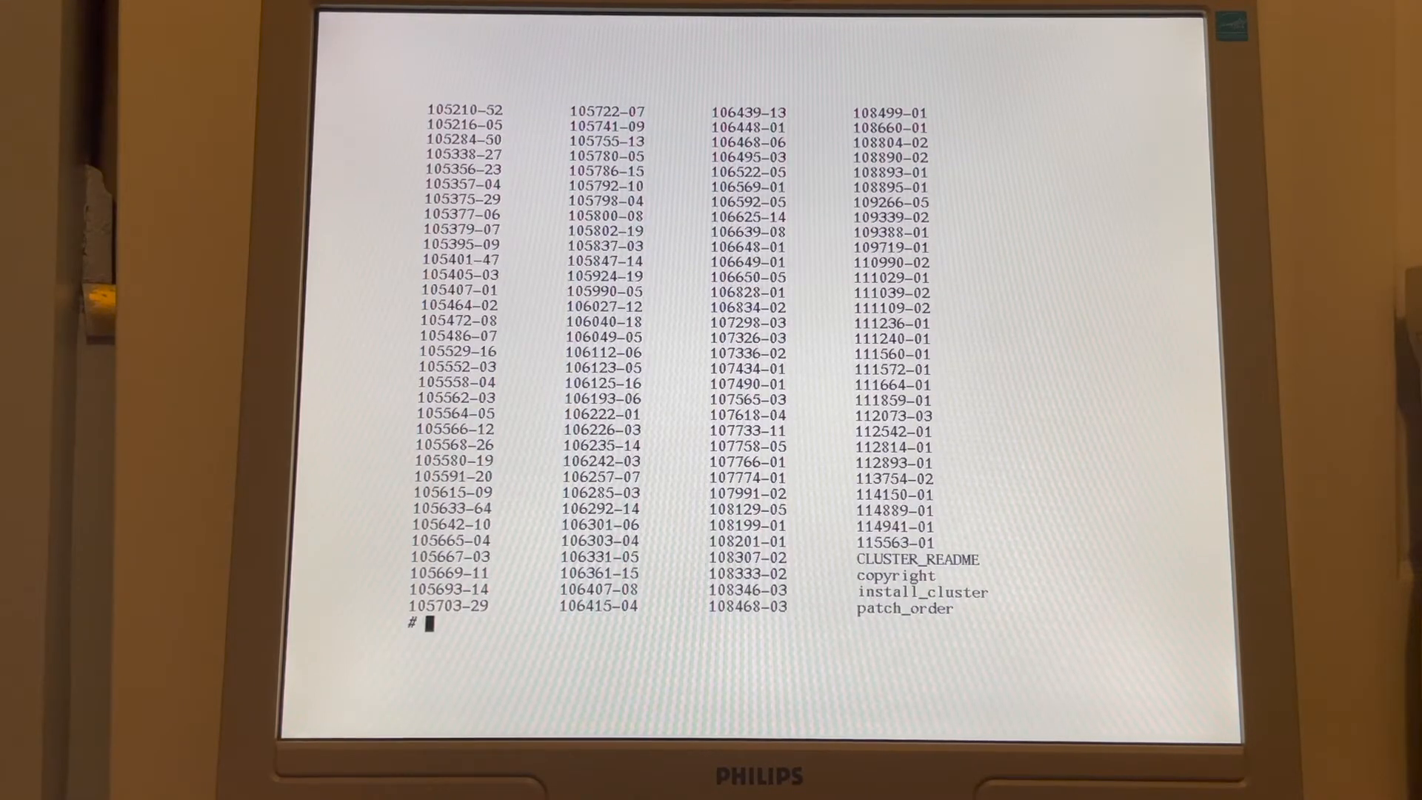
text(./)
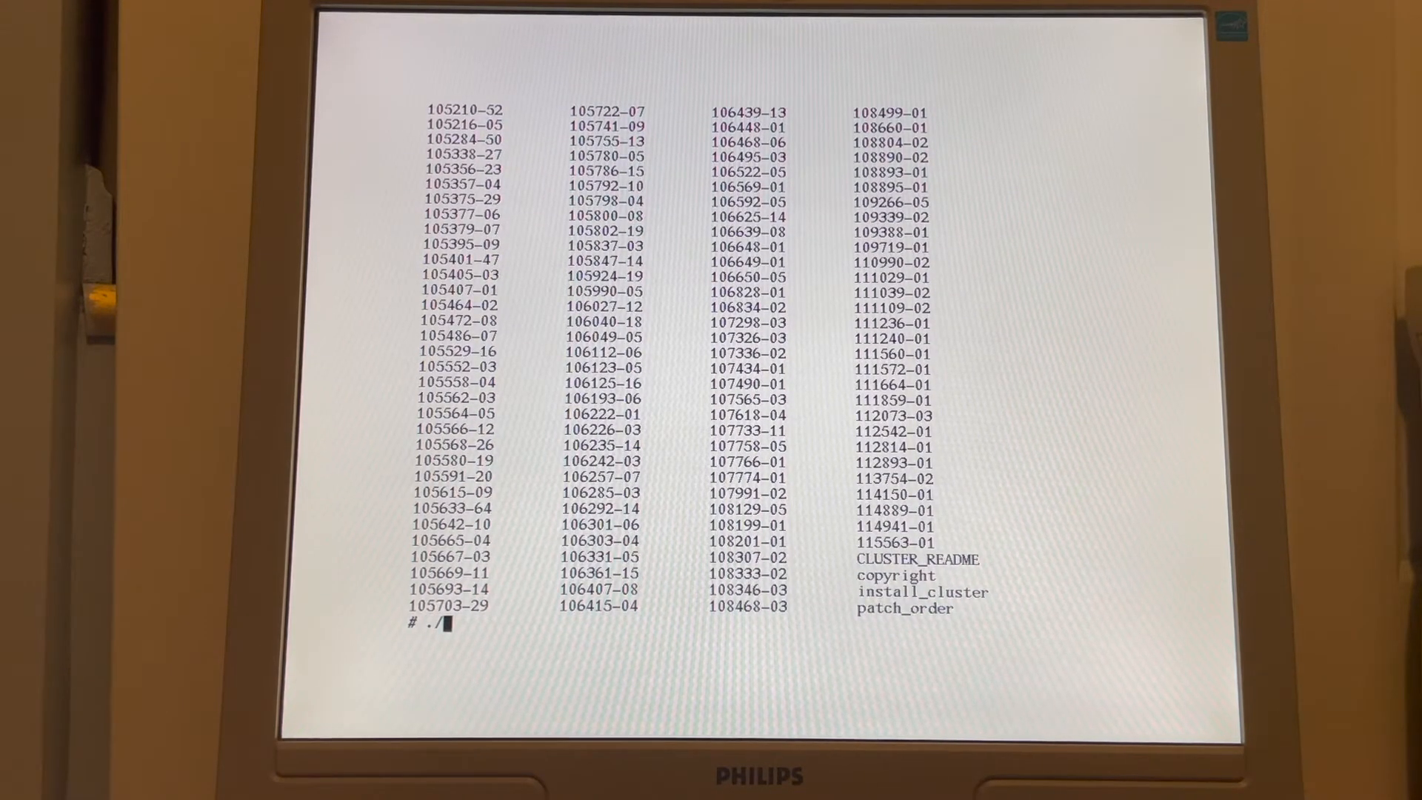
text(install)
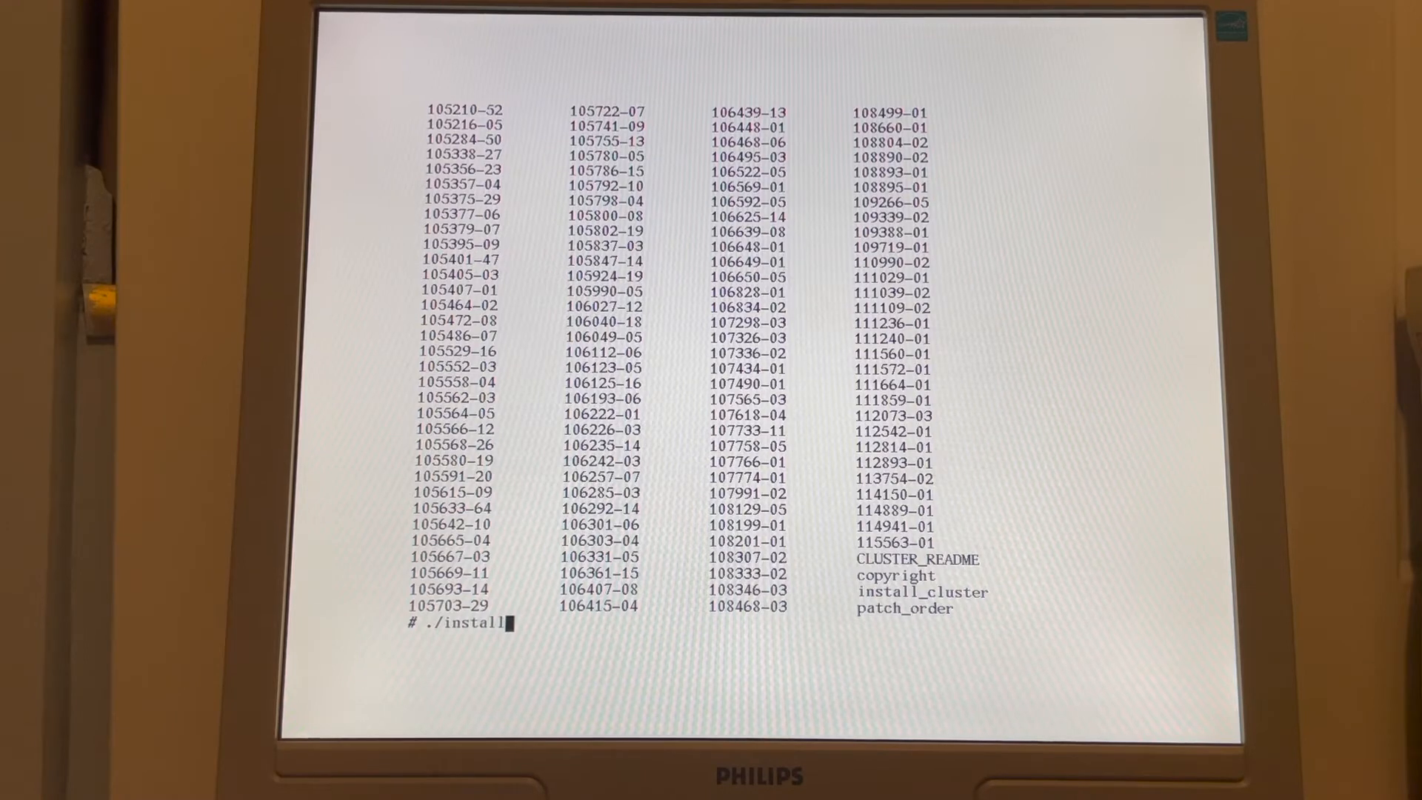
key(Return)
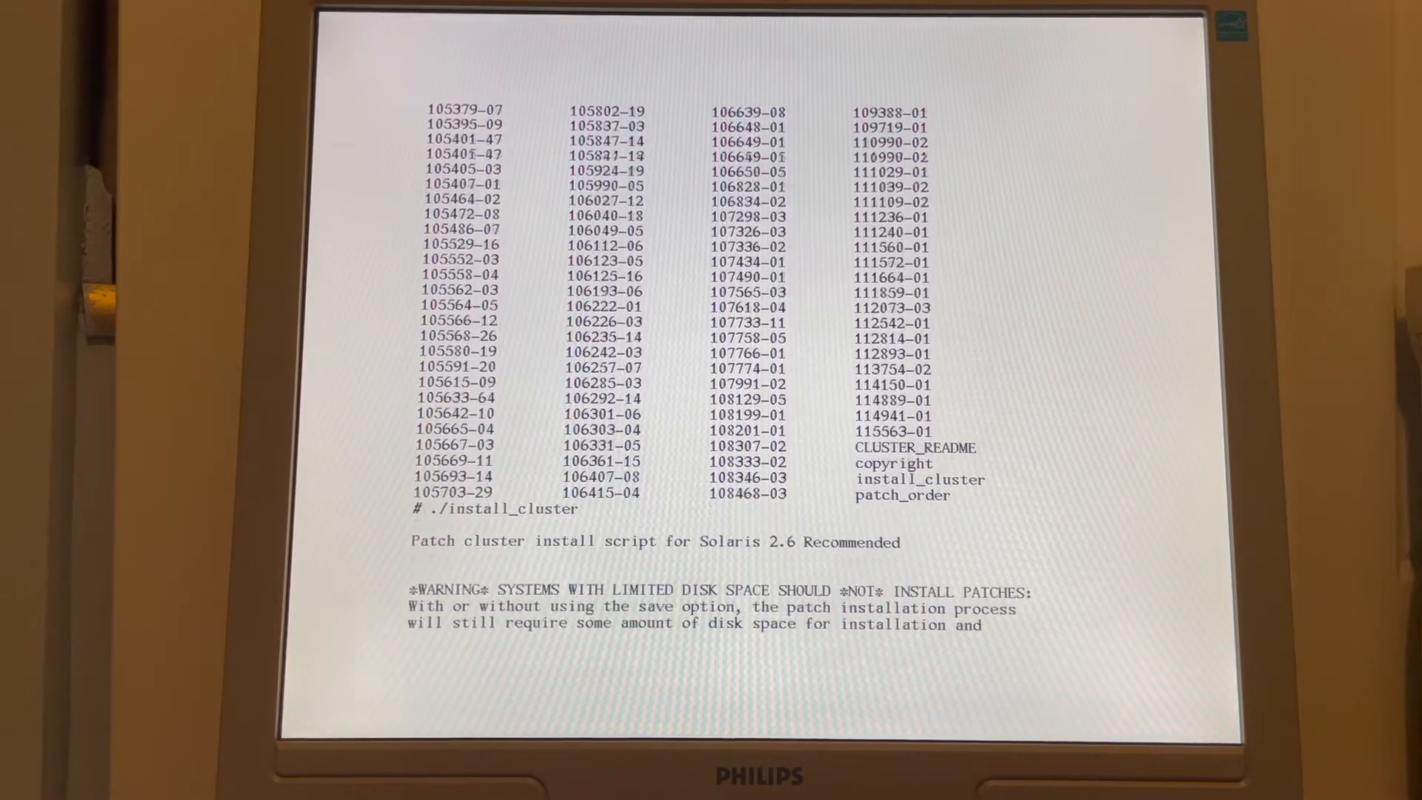
text(y)
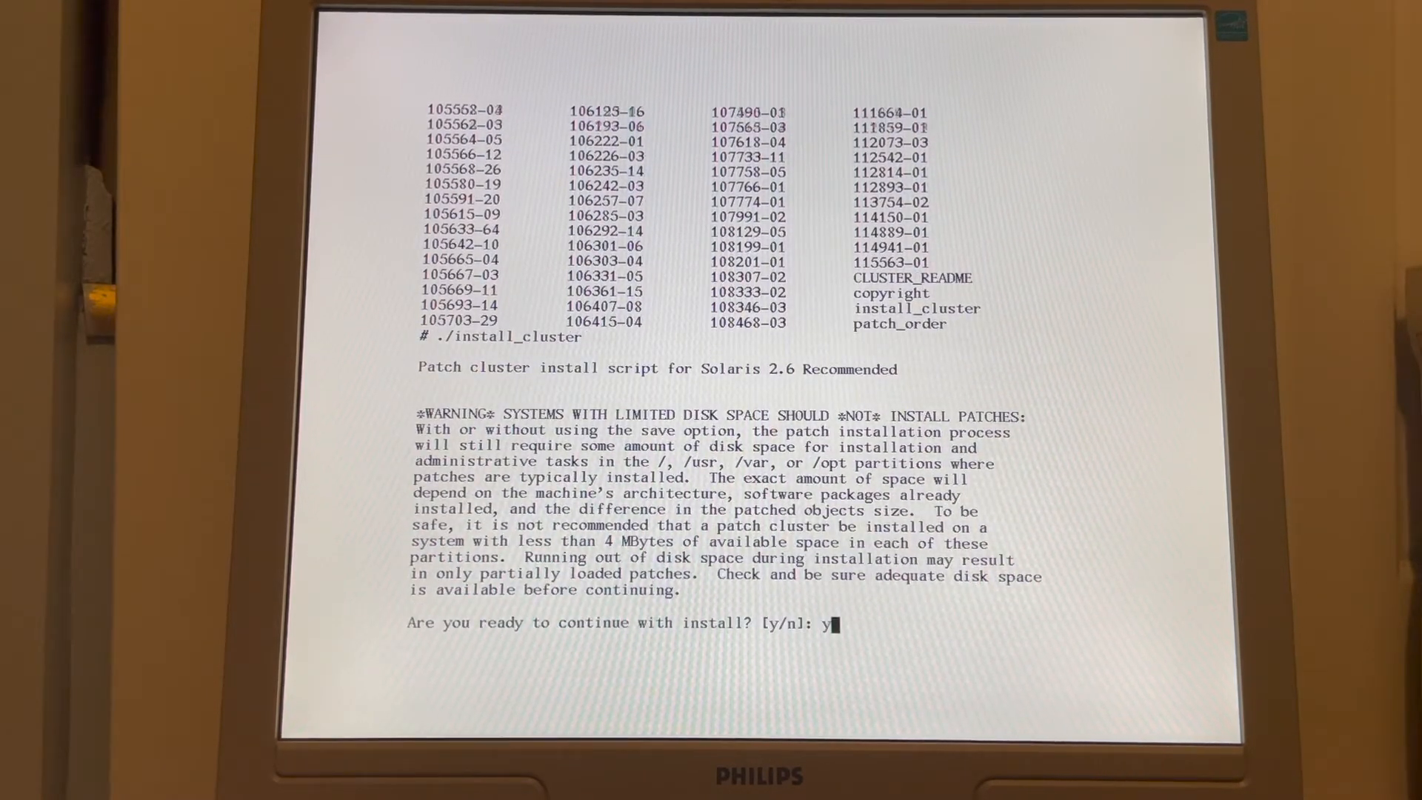
key(Return)
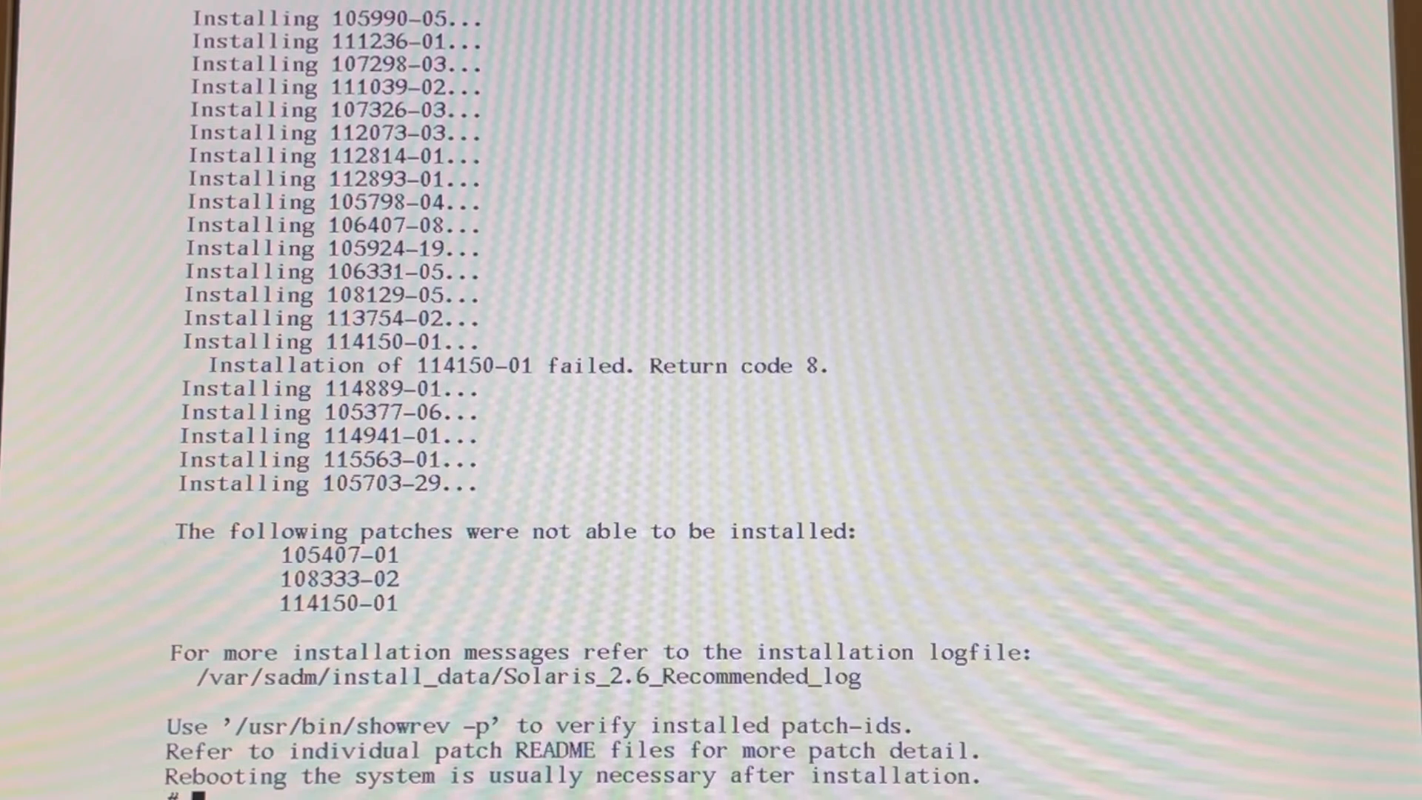
- Start typing the shutdown command at the # prompt to reboot
text(shut)
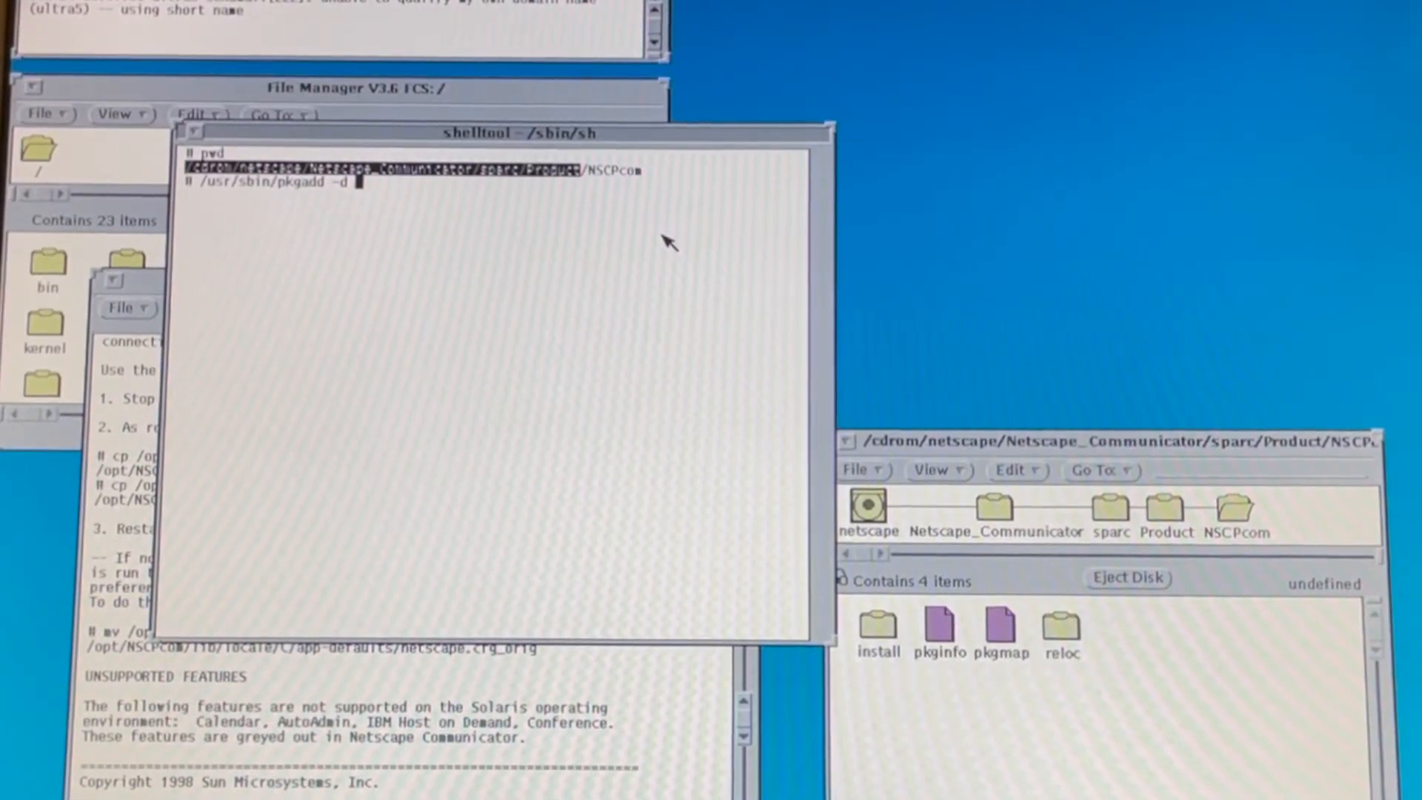
mouse_move(318, 195)
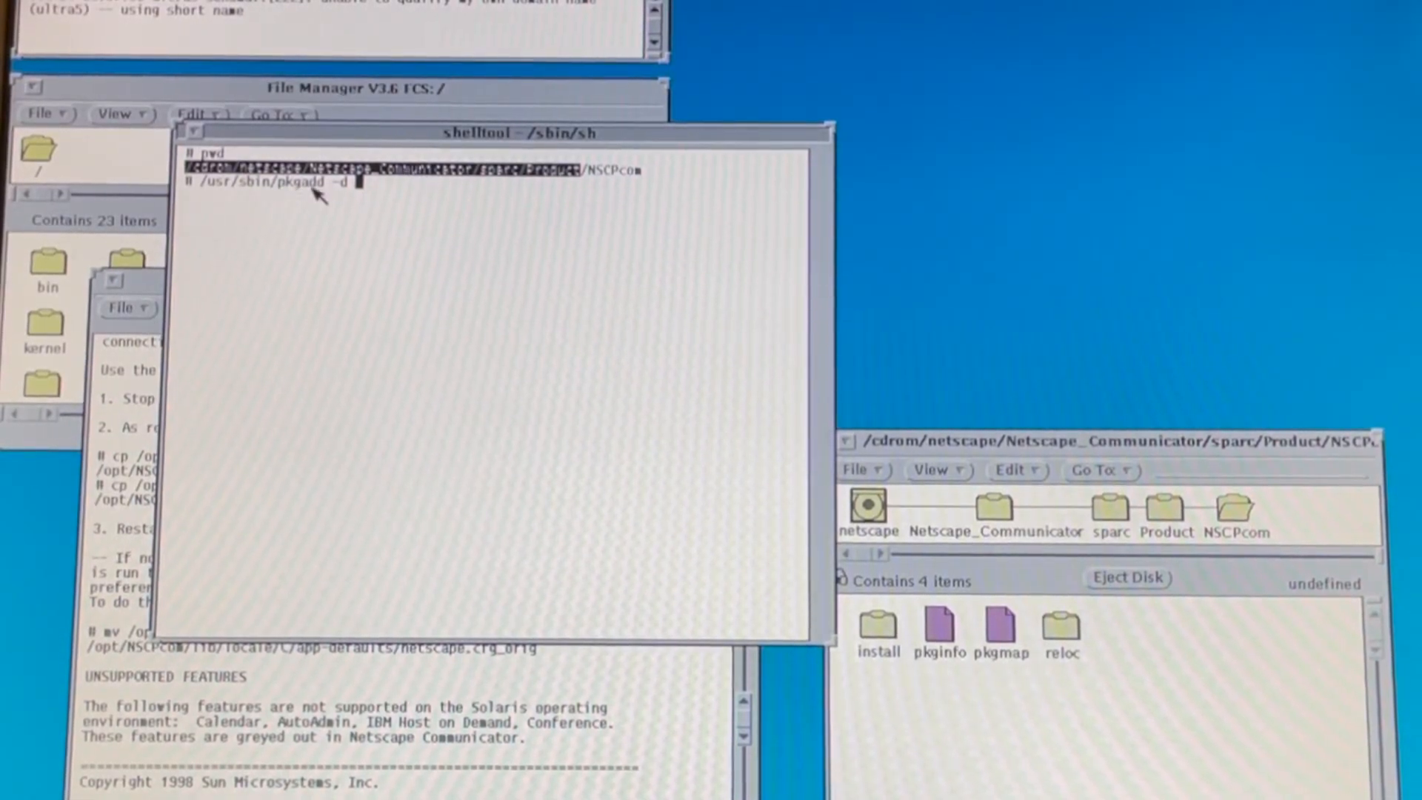
mouse_move(322, 194)
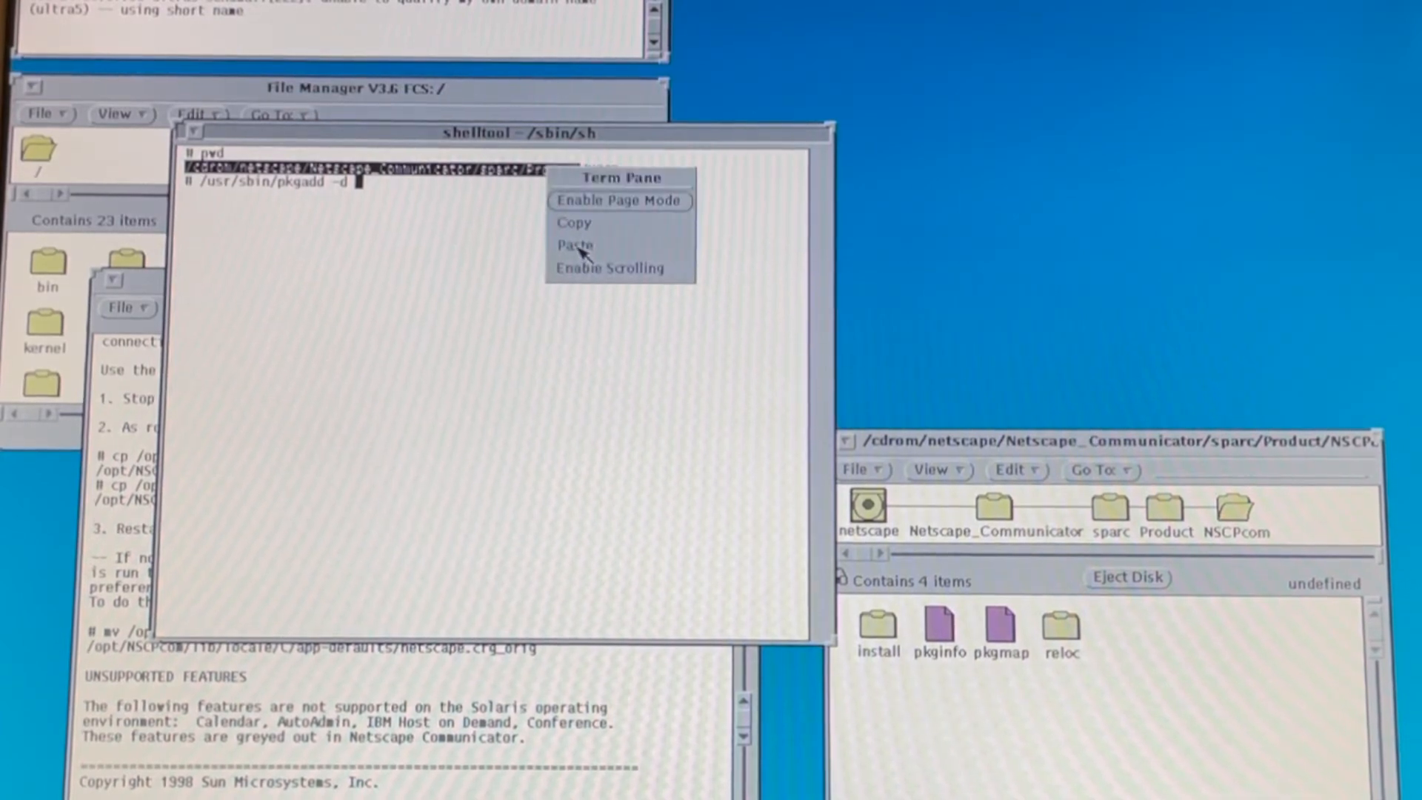
- Paste the CD product path and NSCPcom into the pkgadd -d command, then follow the output
click(574, 246)
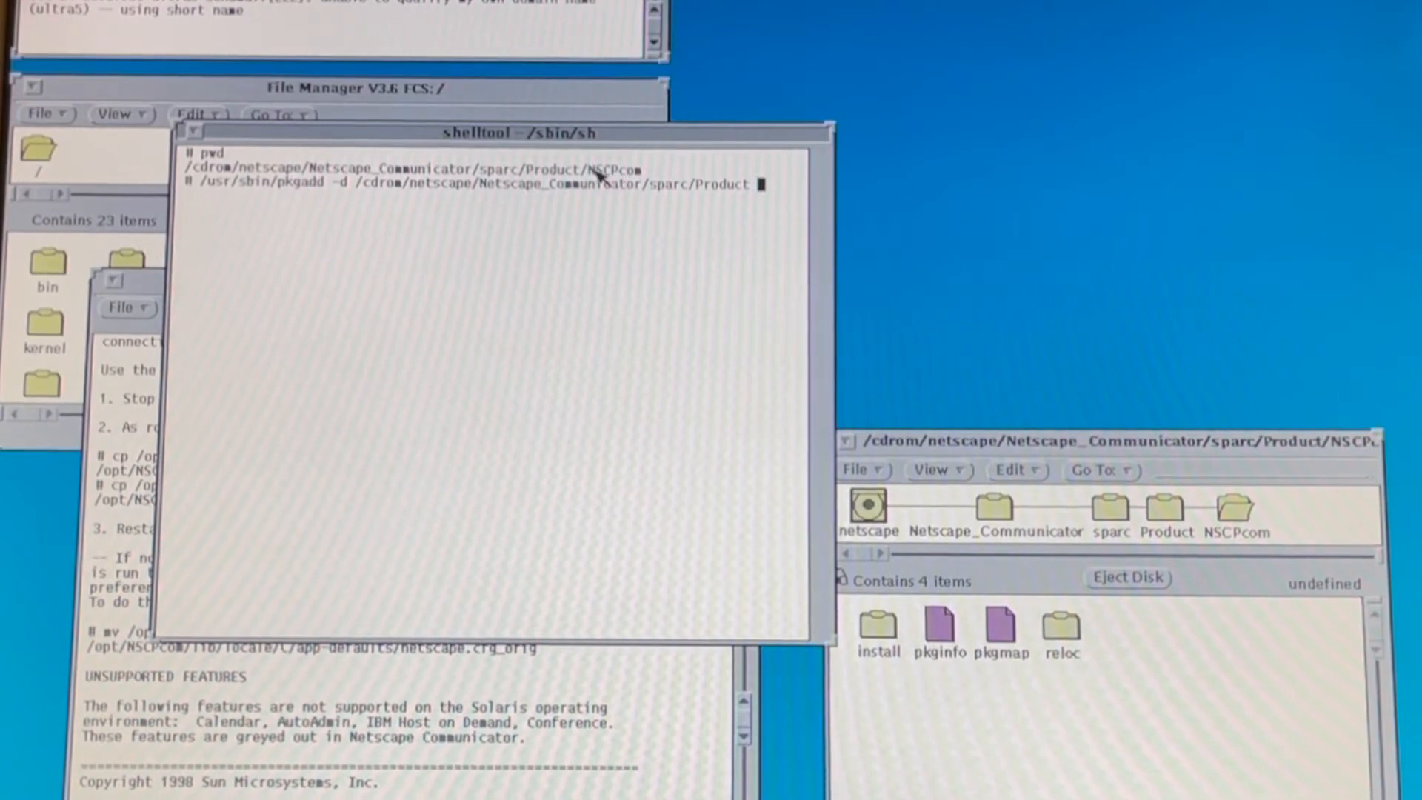
right_click(617, 173)
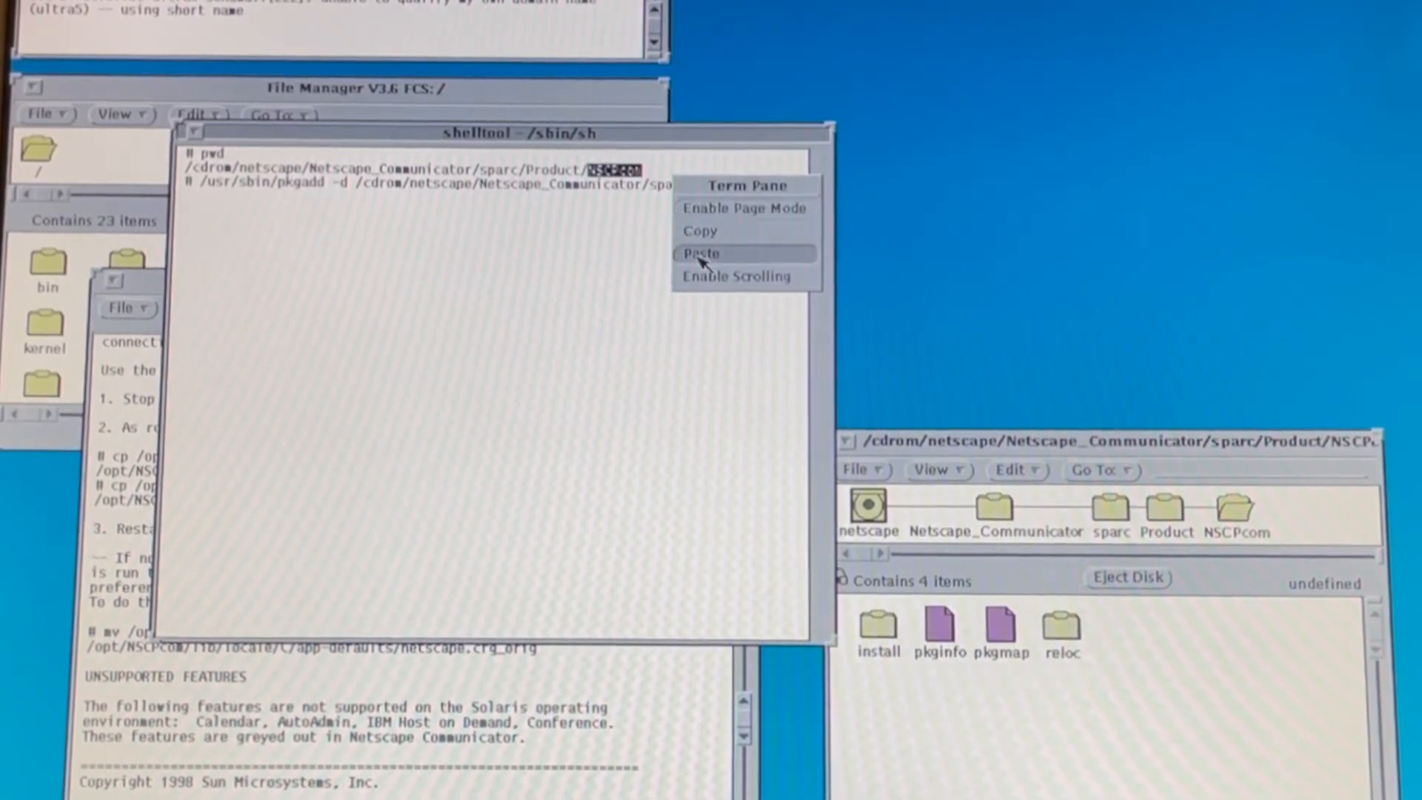
click(700, 253)
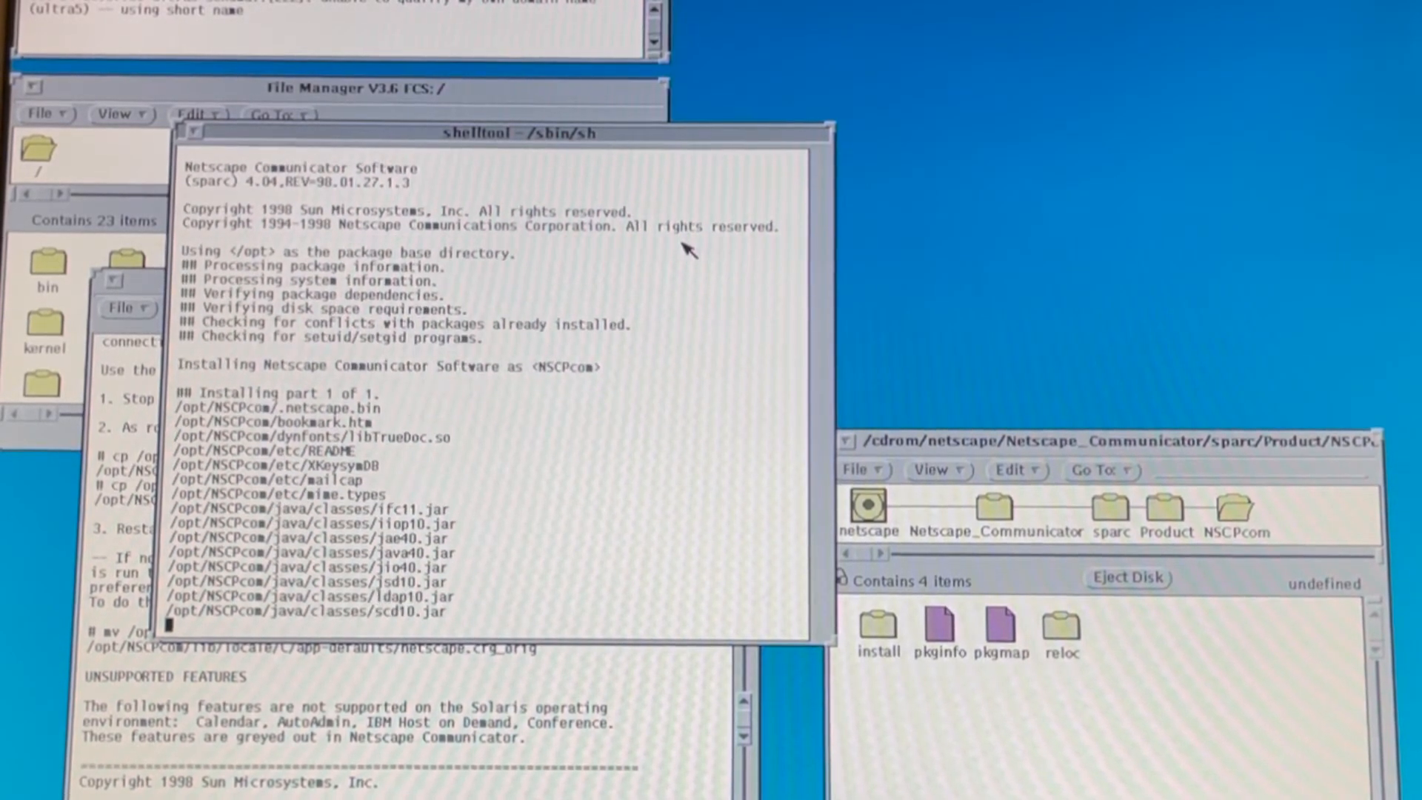
scroll(down, 3)
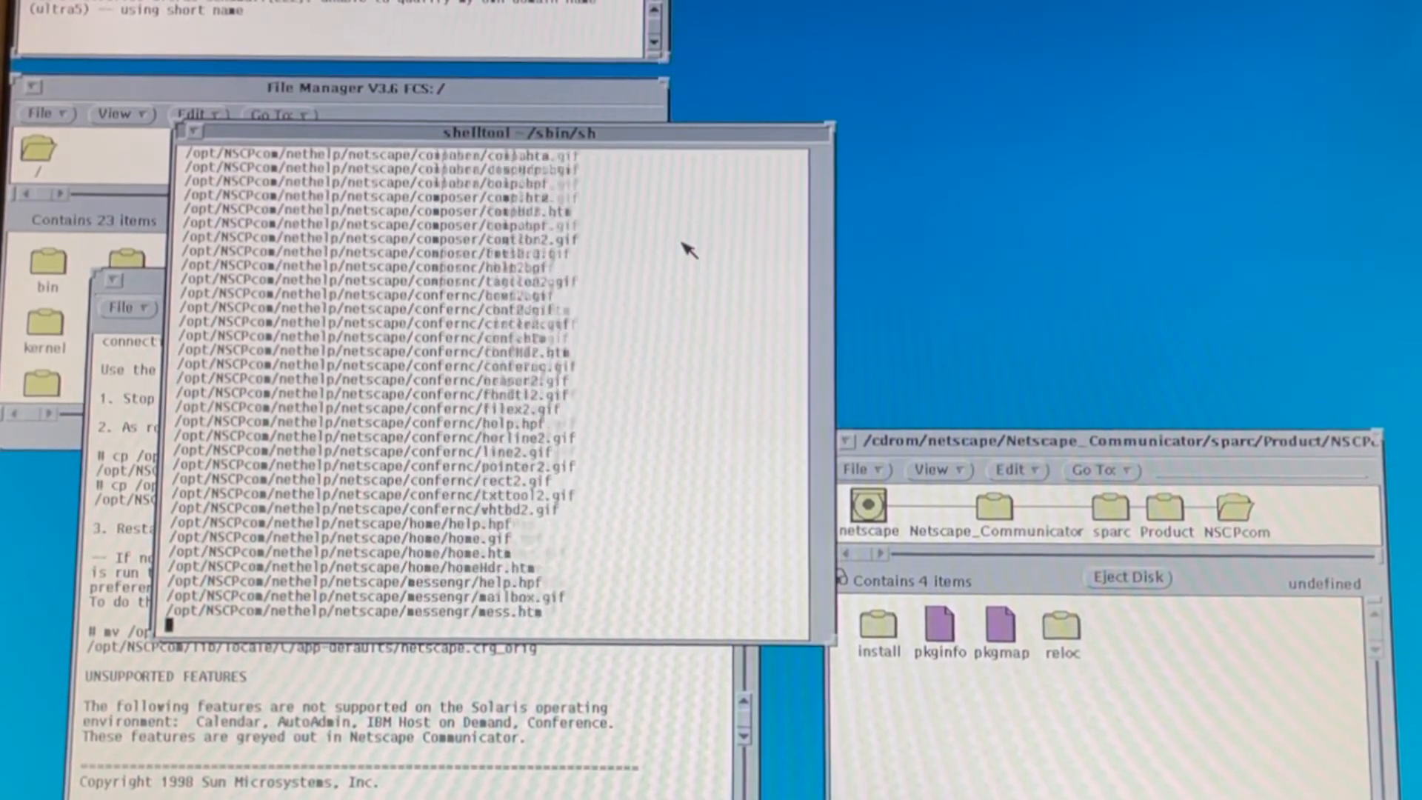
scroll(down, 3)
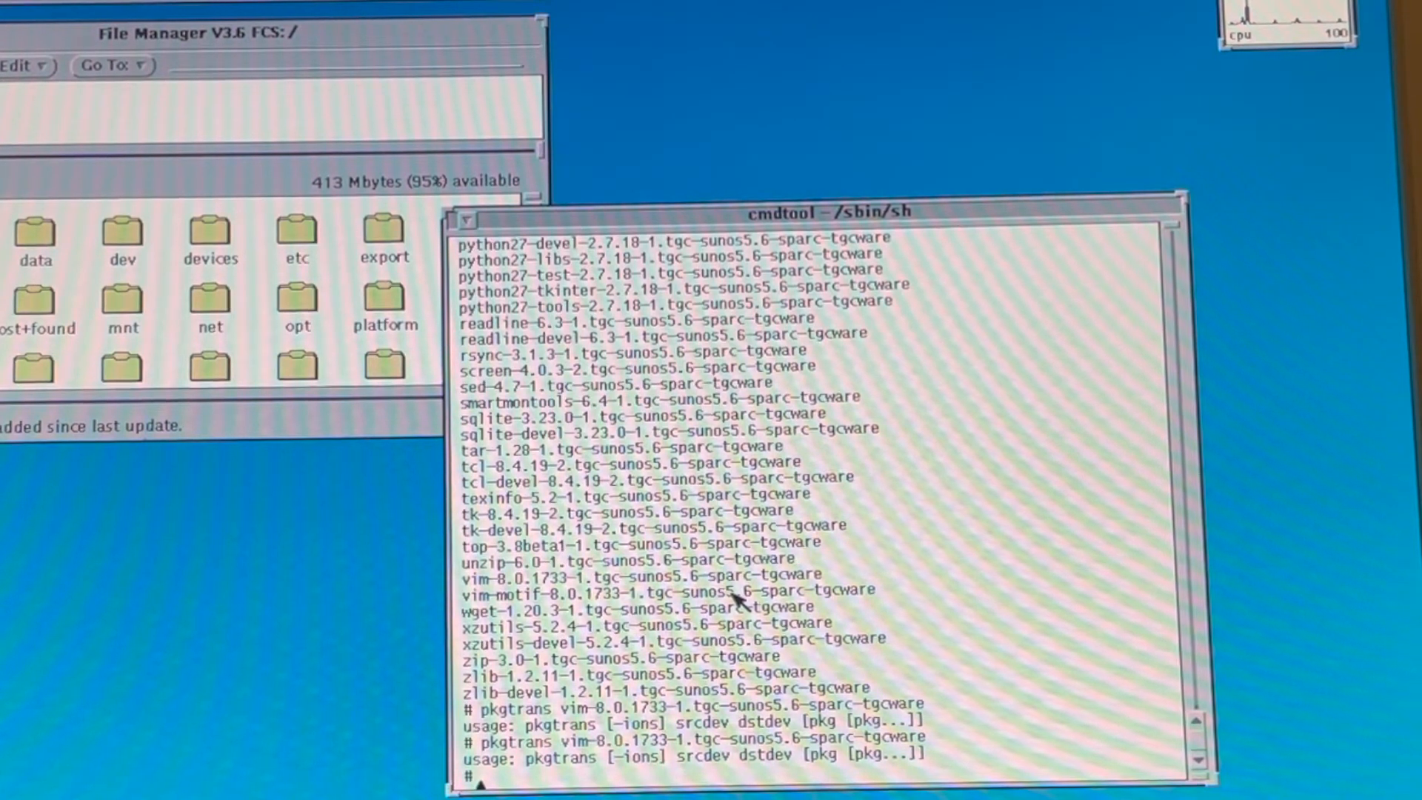
- List the package directory with ls | more
text(ls)
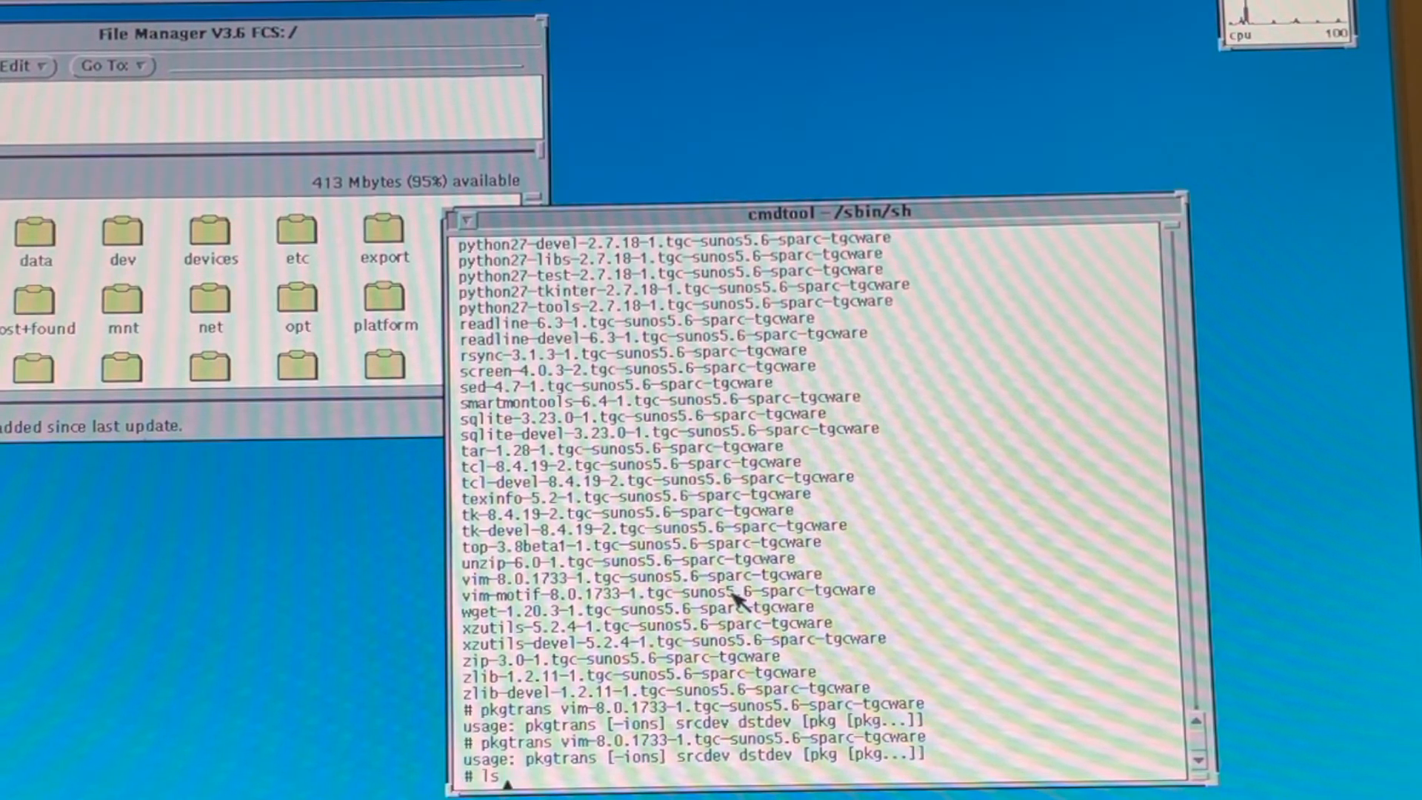
text(| mo)
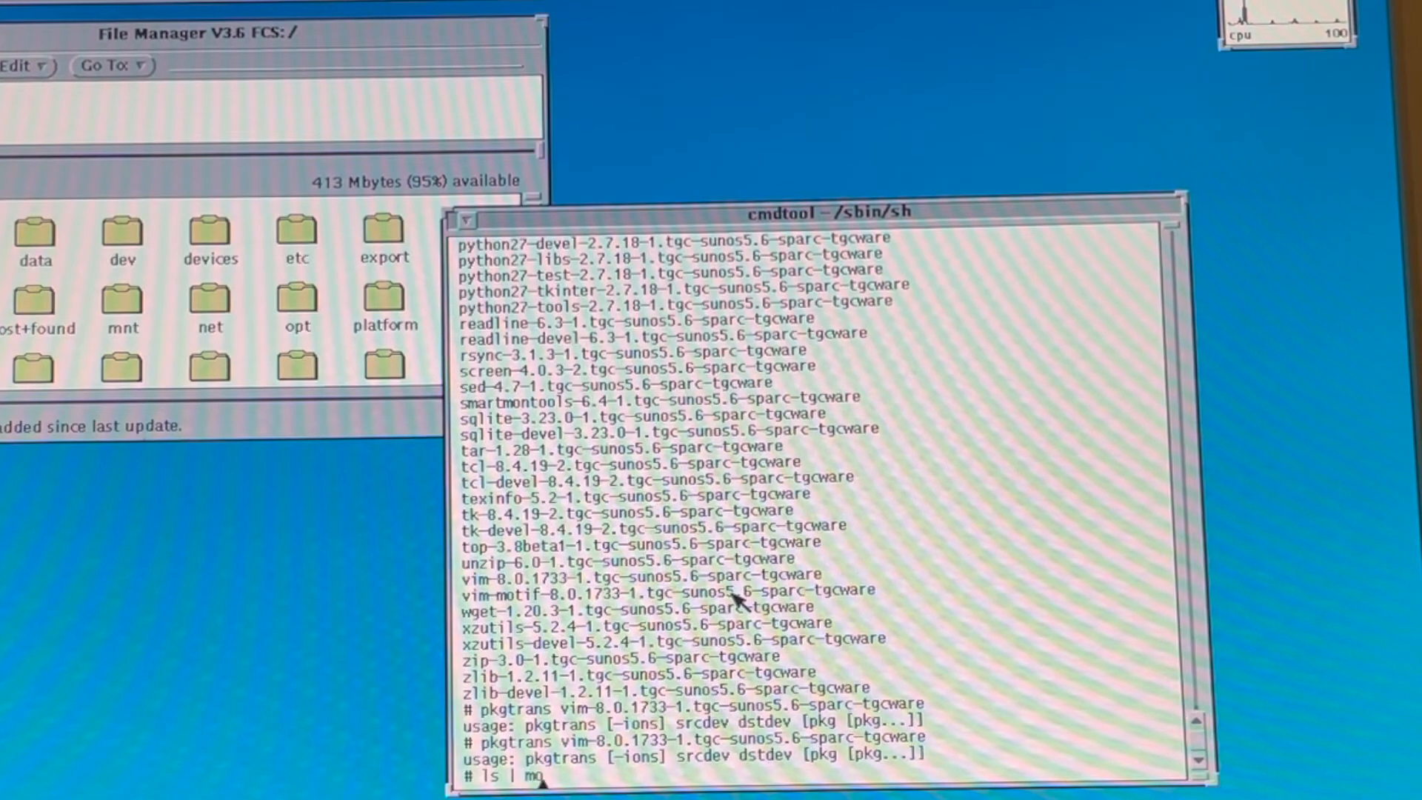
key(Return)
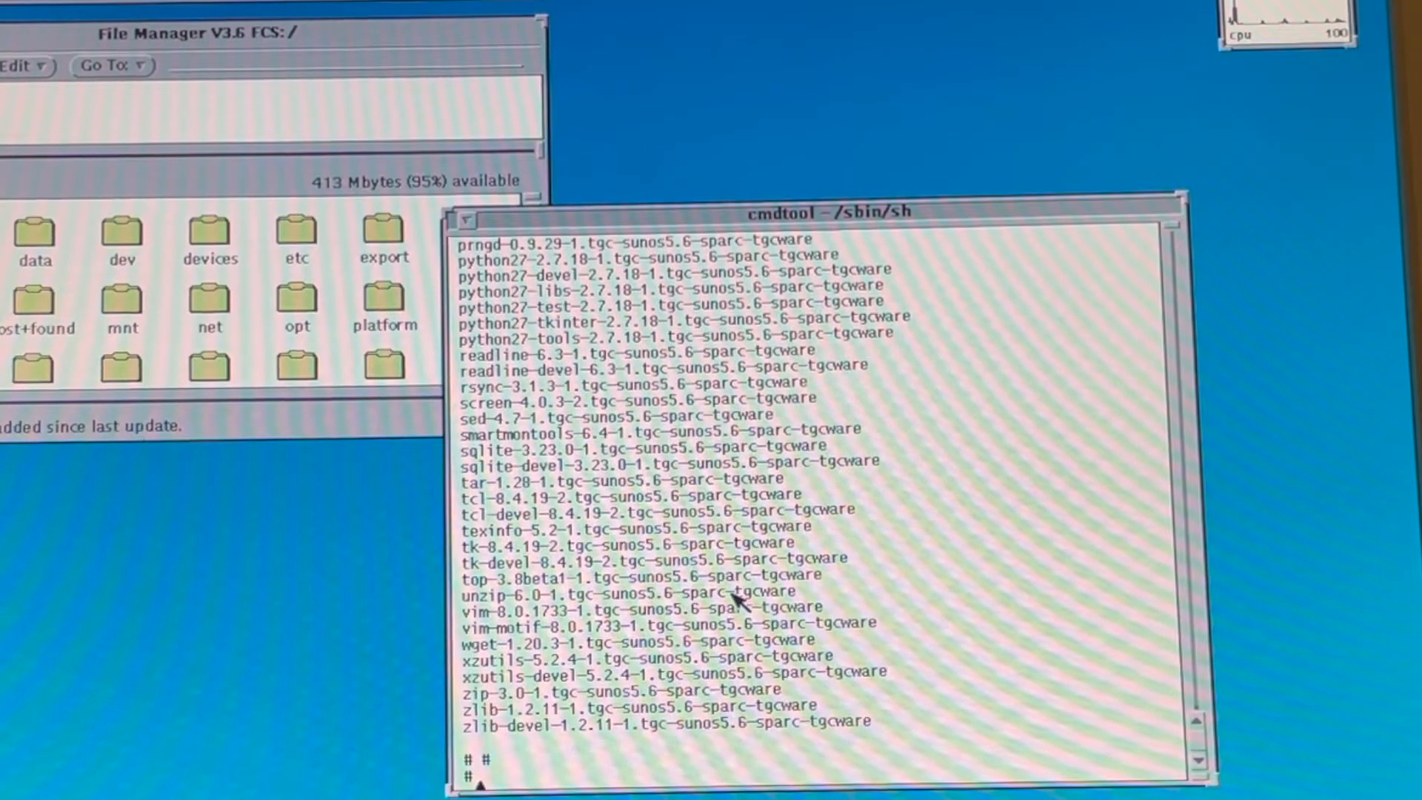
- Run pkgadd -d on the vim 8.0.1733 package and select instance 1, TGCvim
text(pkga)
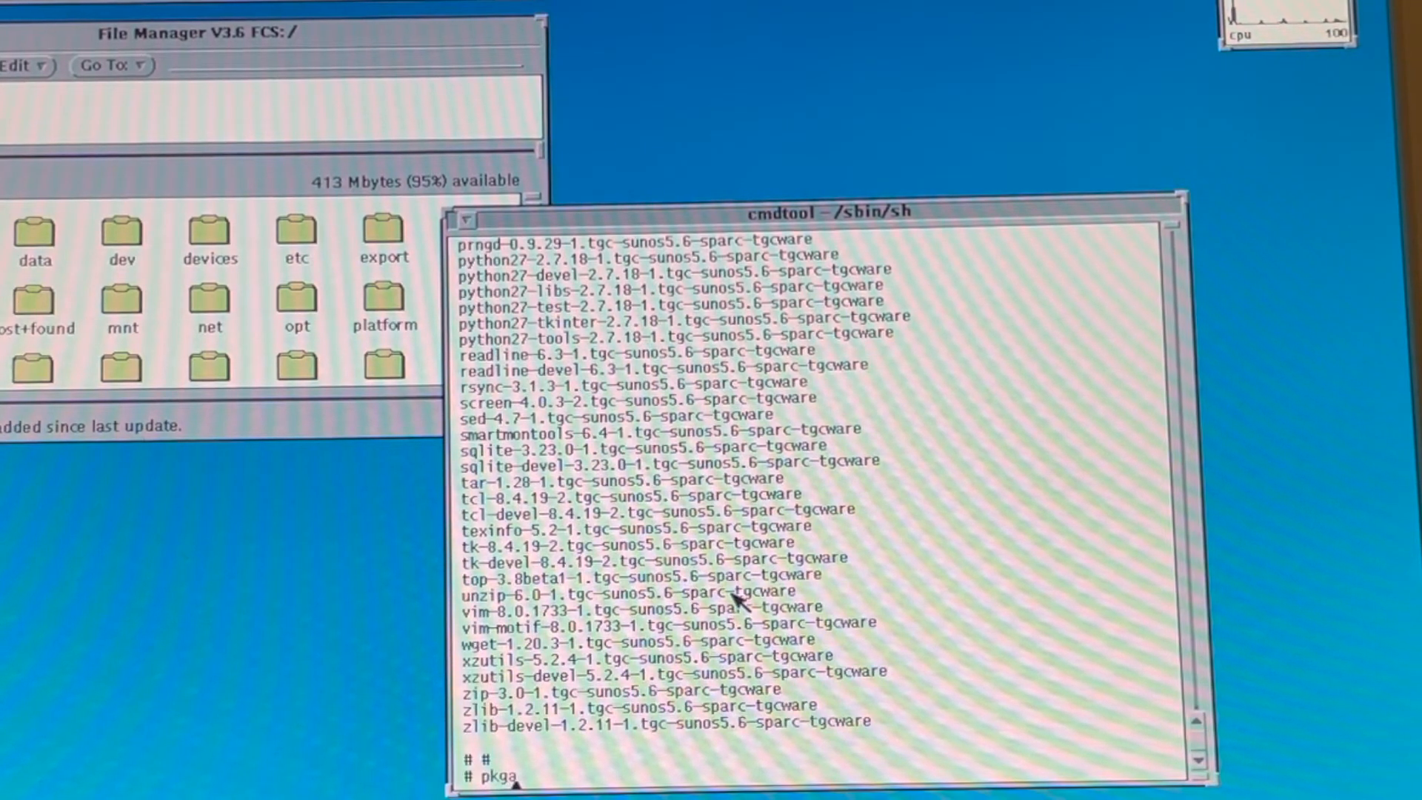
text(dd -d)
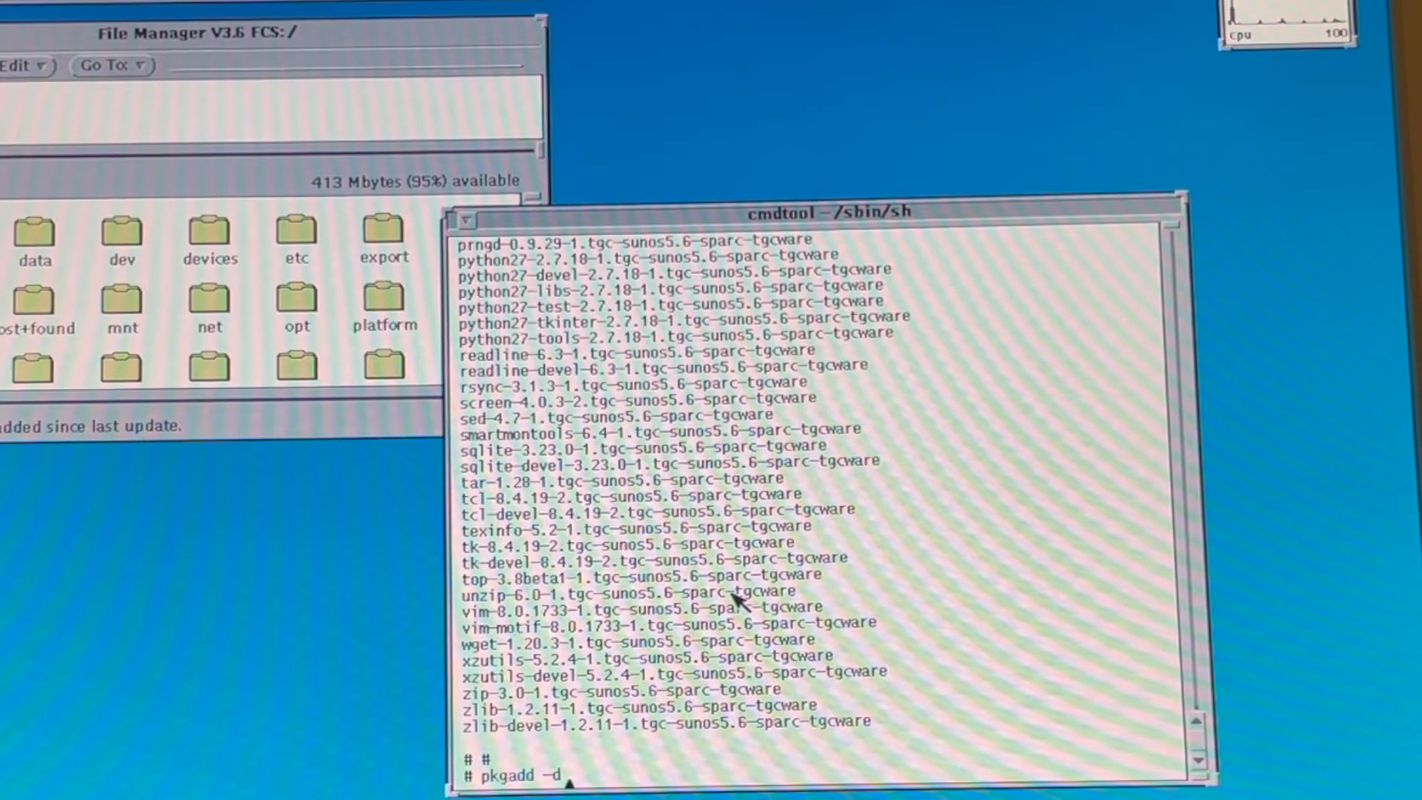
double_click(642, 606)
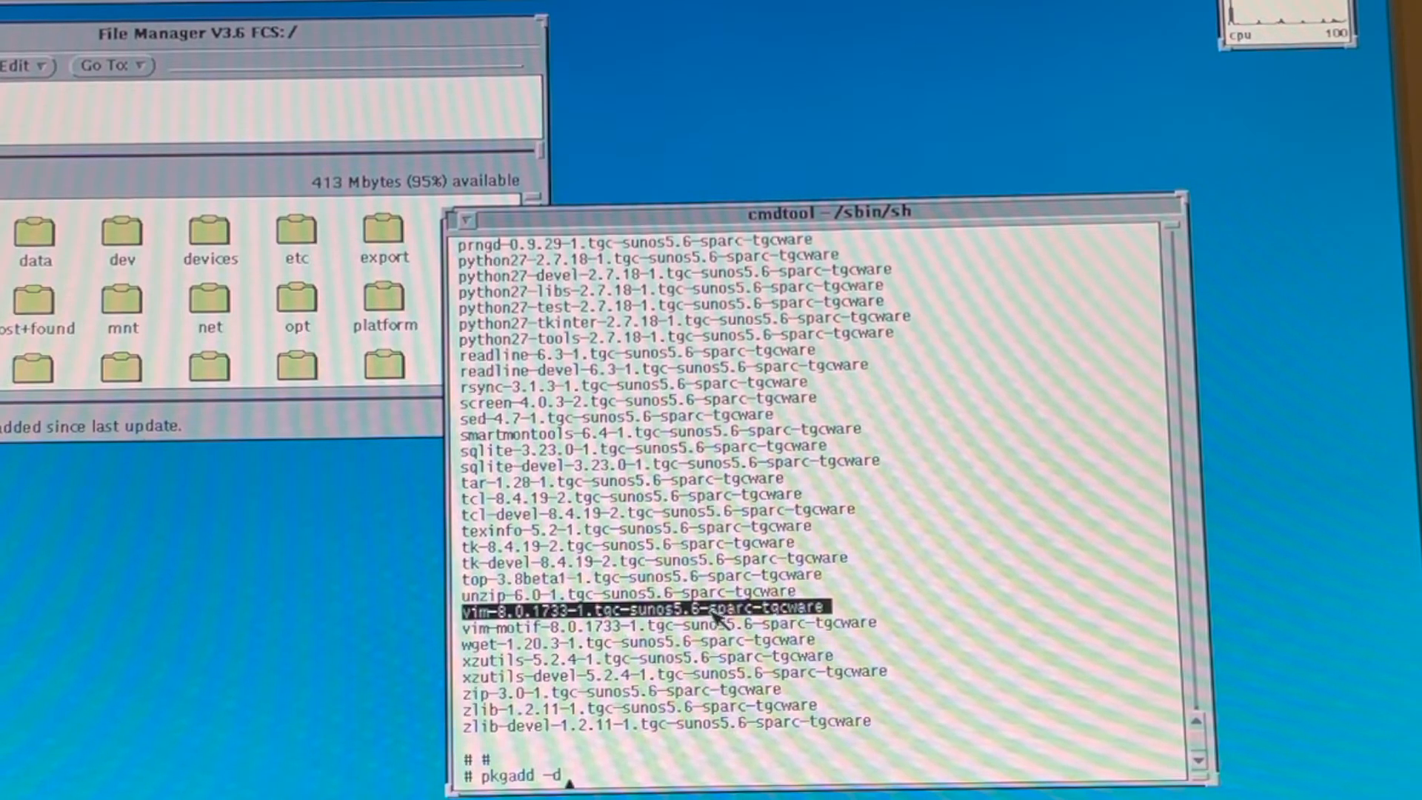
key(Return)
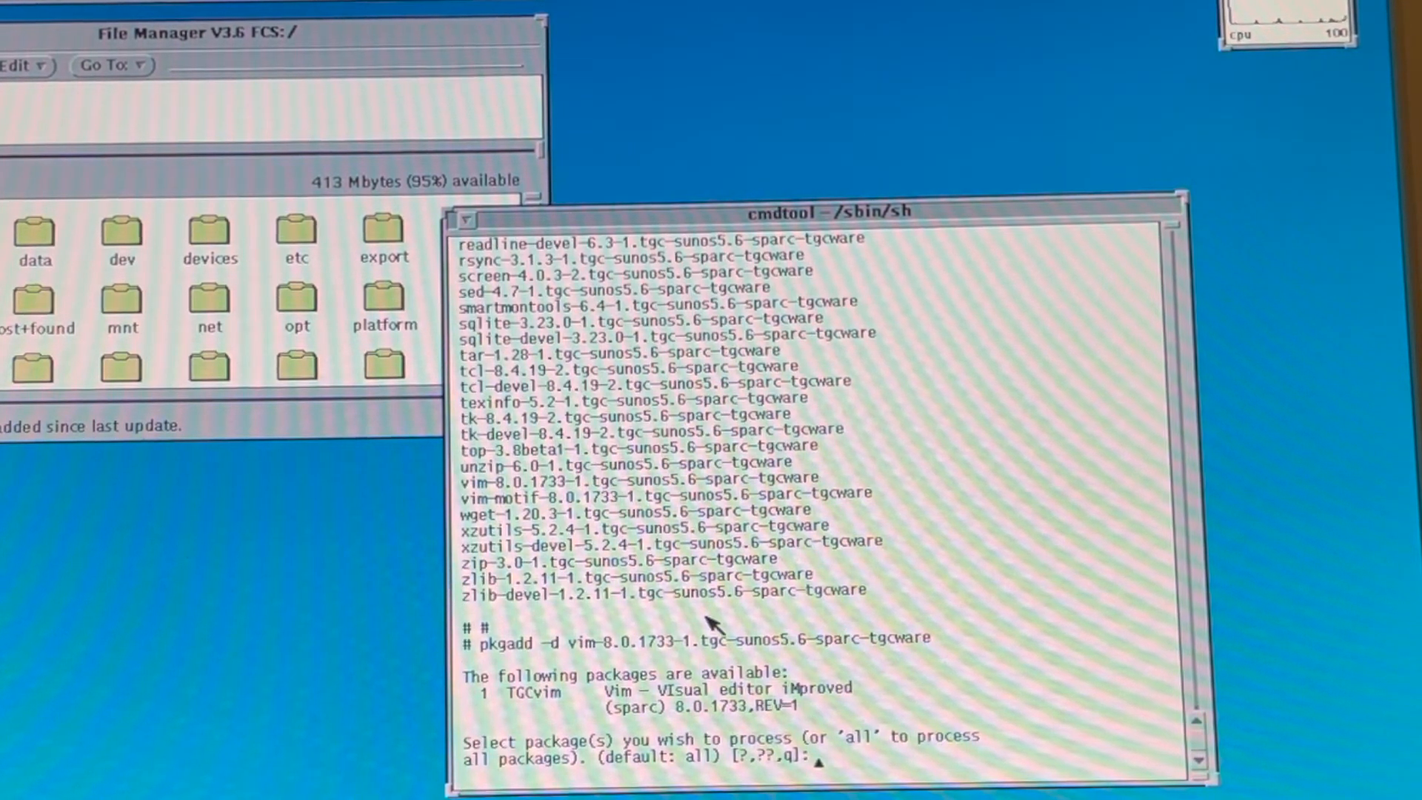
text(1)
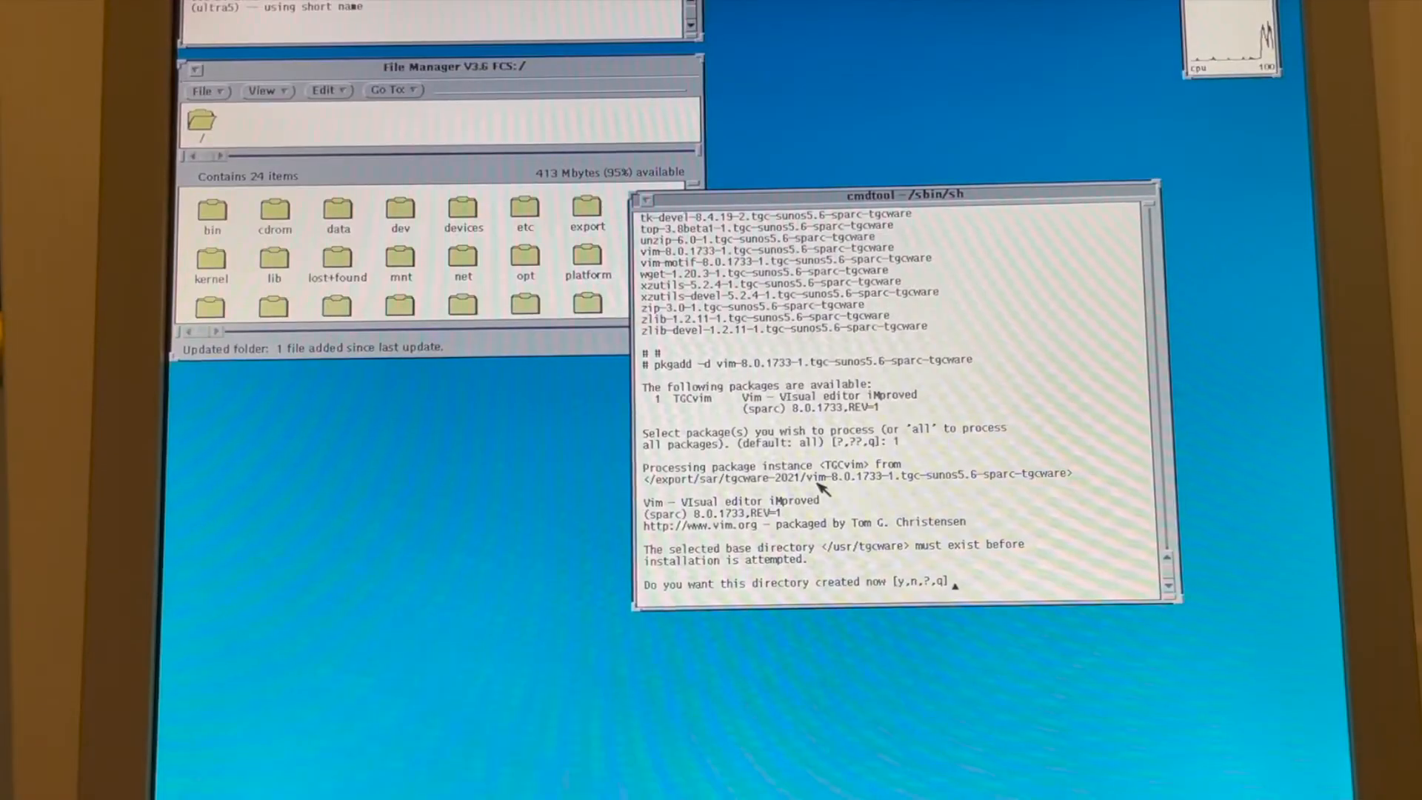
- Answer y to create /usr/tgcware, then y to continue past the prerequisite warnings
text(y)
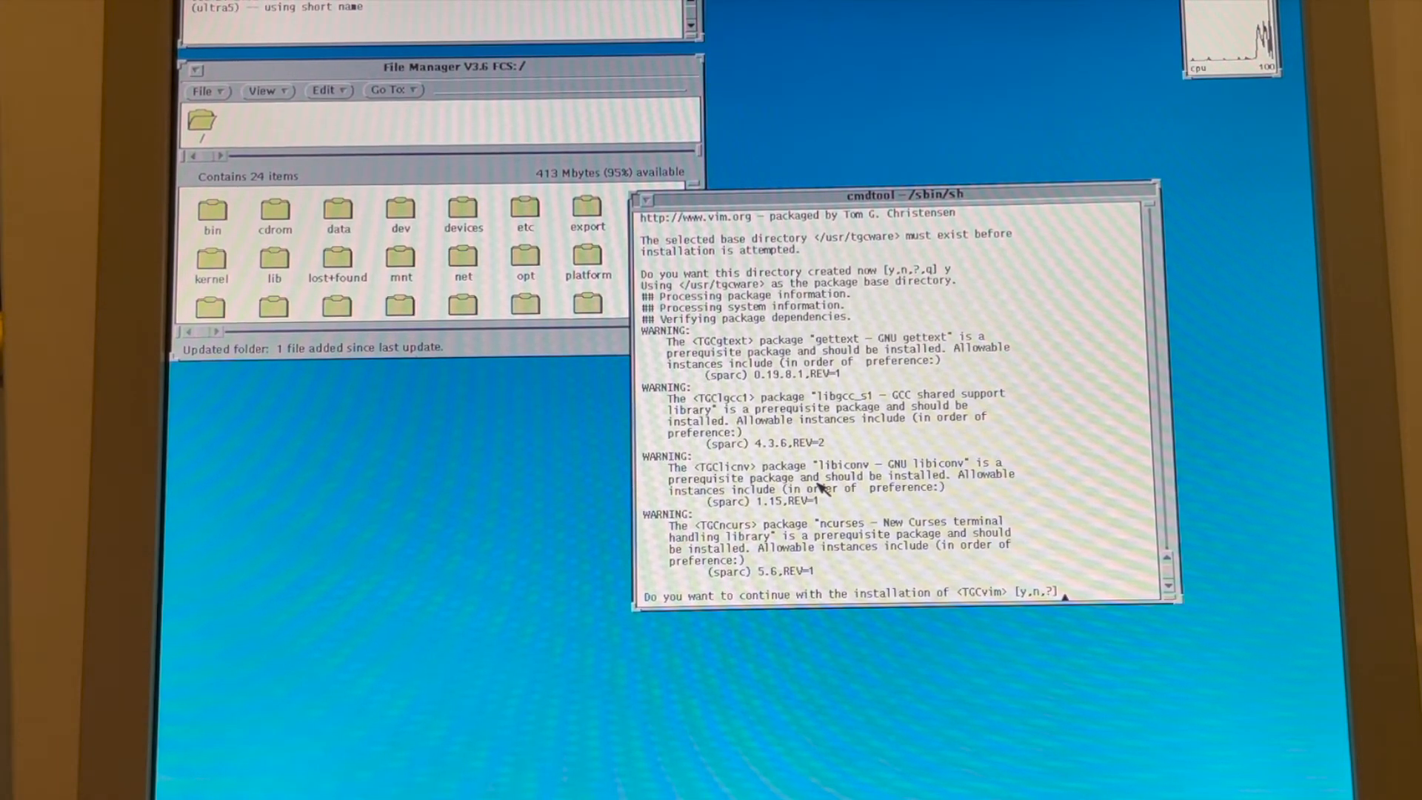
text(y)
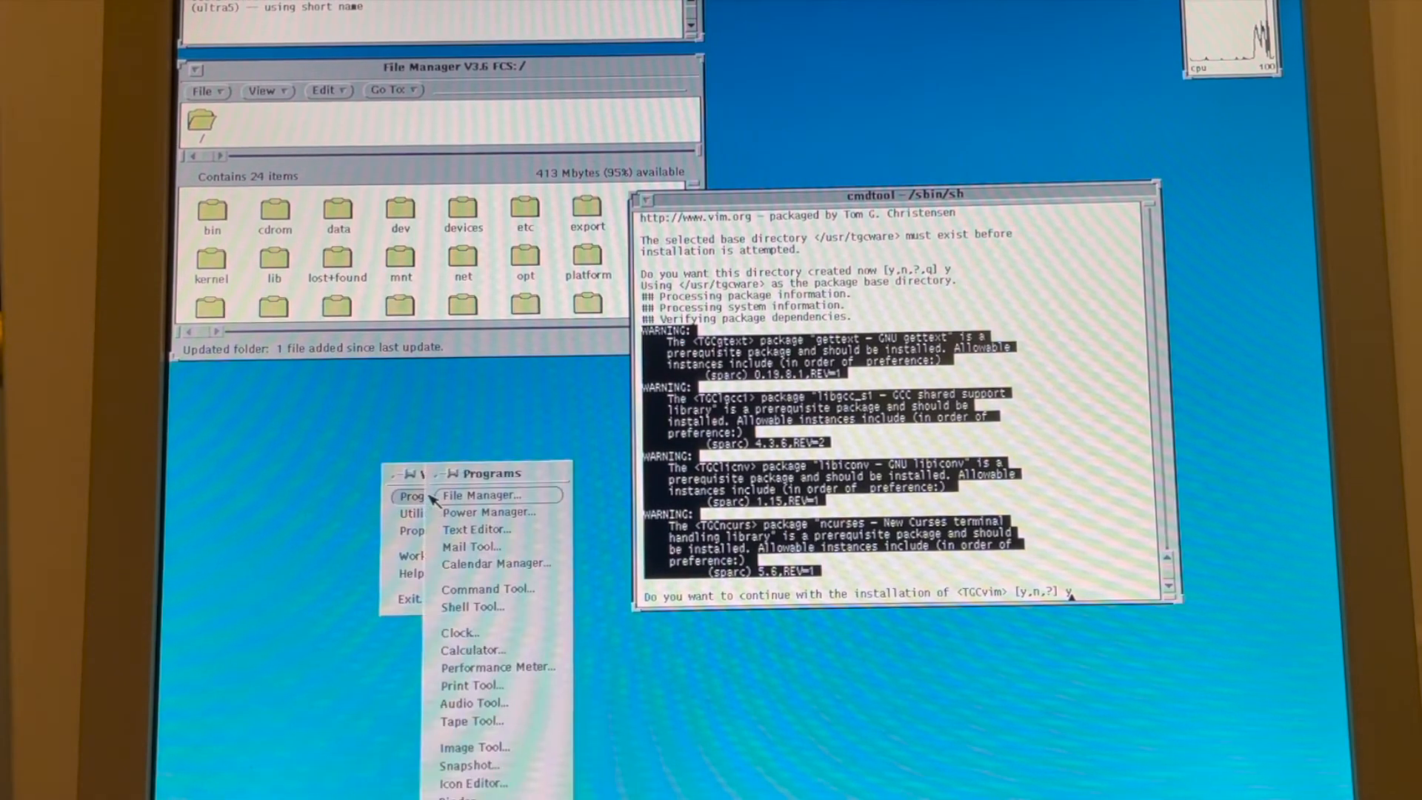
- Paste the four prerequisite warnings into a new Text Editor document and answer y in cmdtool
click(477, 528)
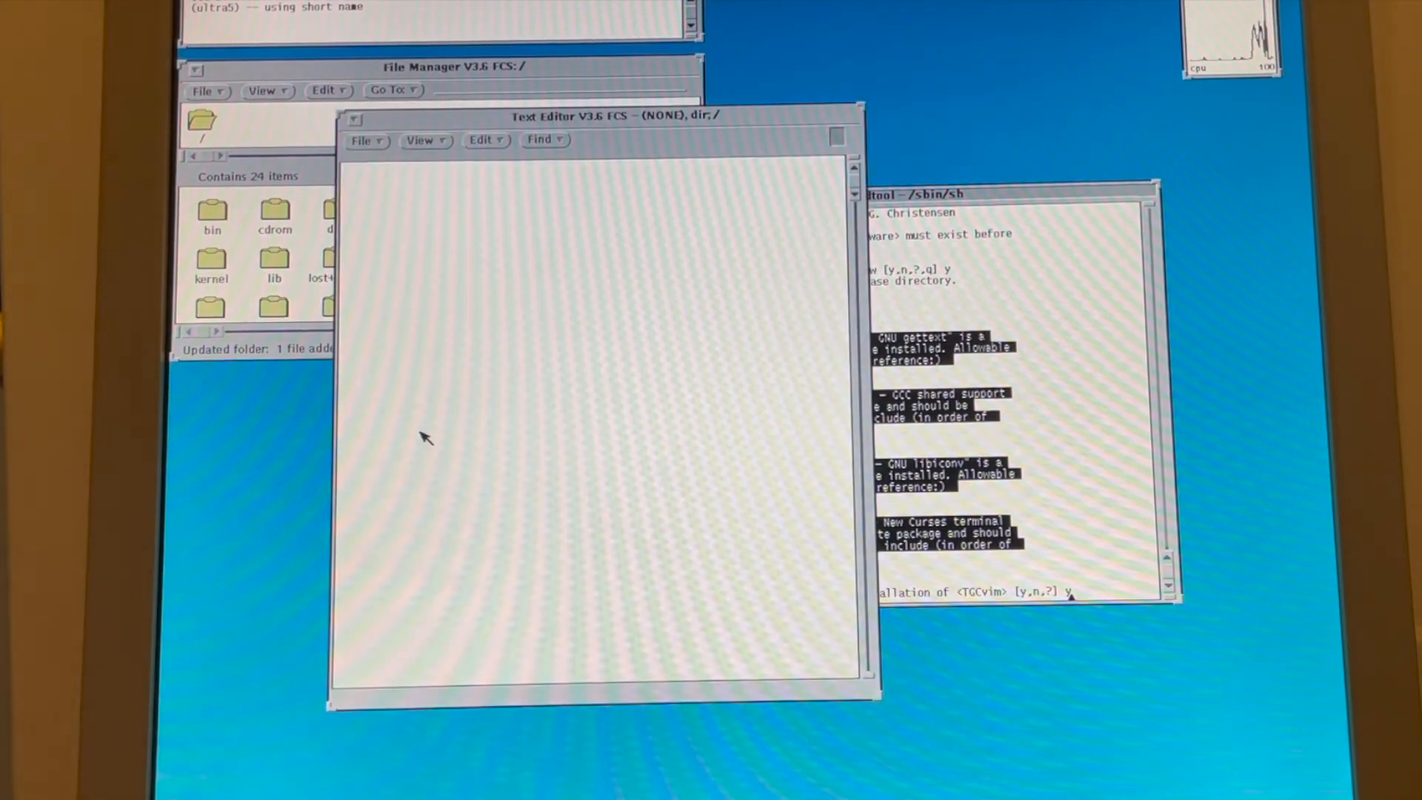
right_click(427, 437)
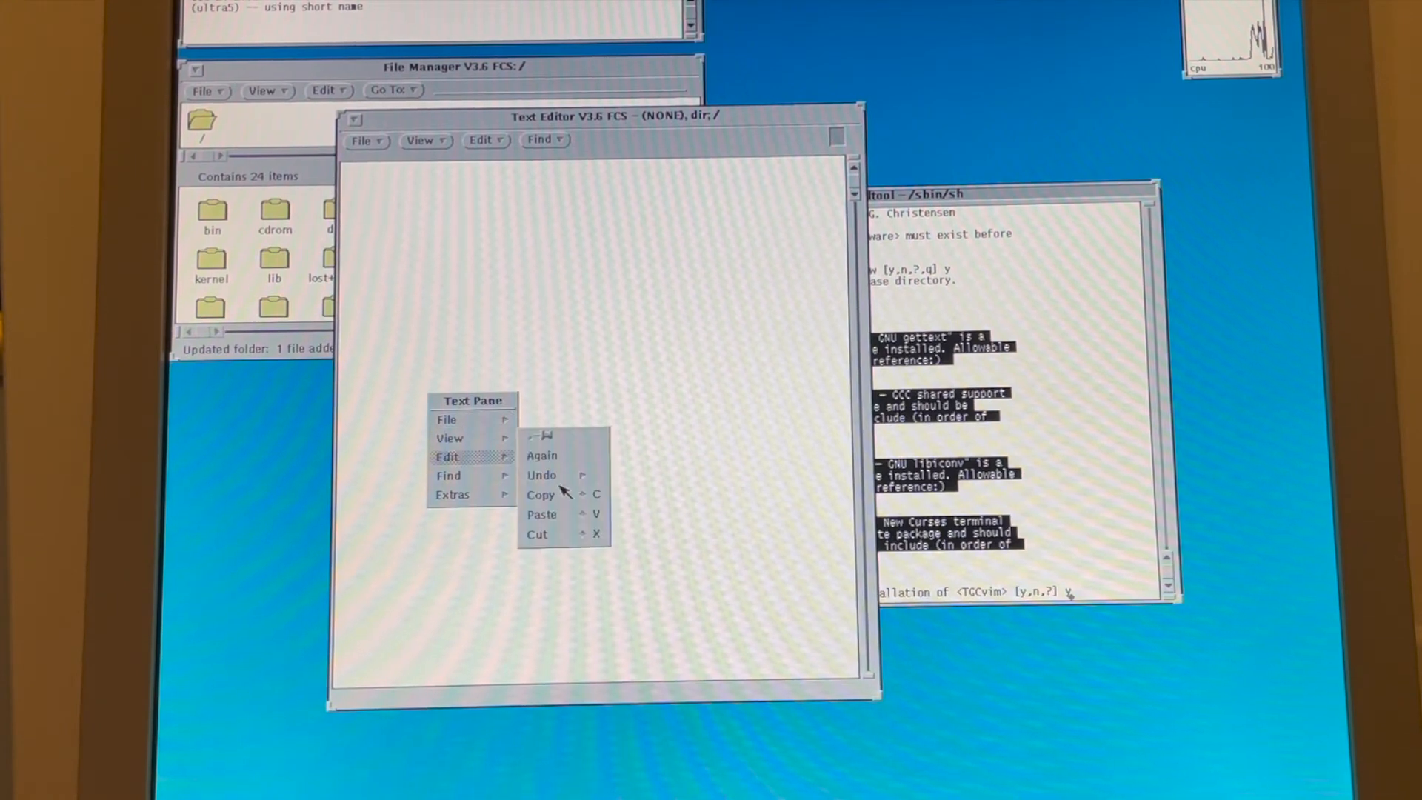
click(542, 514)
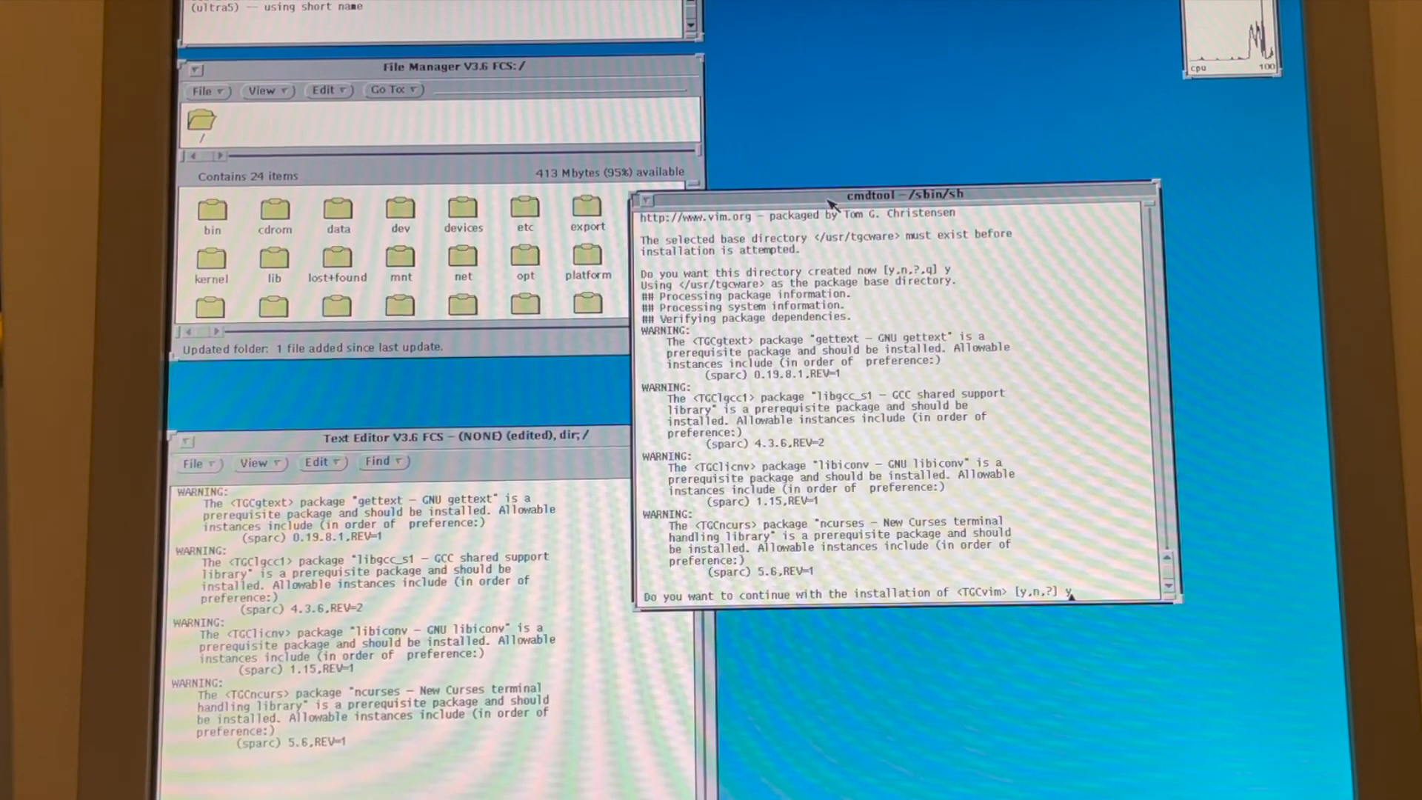
text(yy)
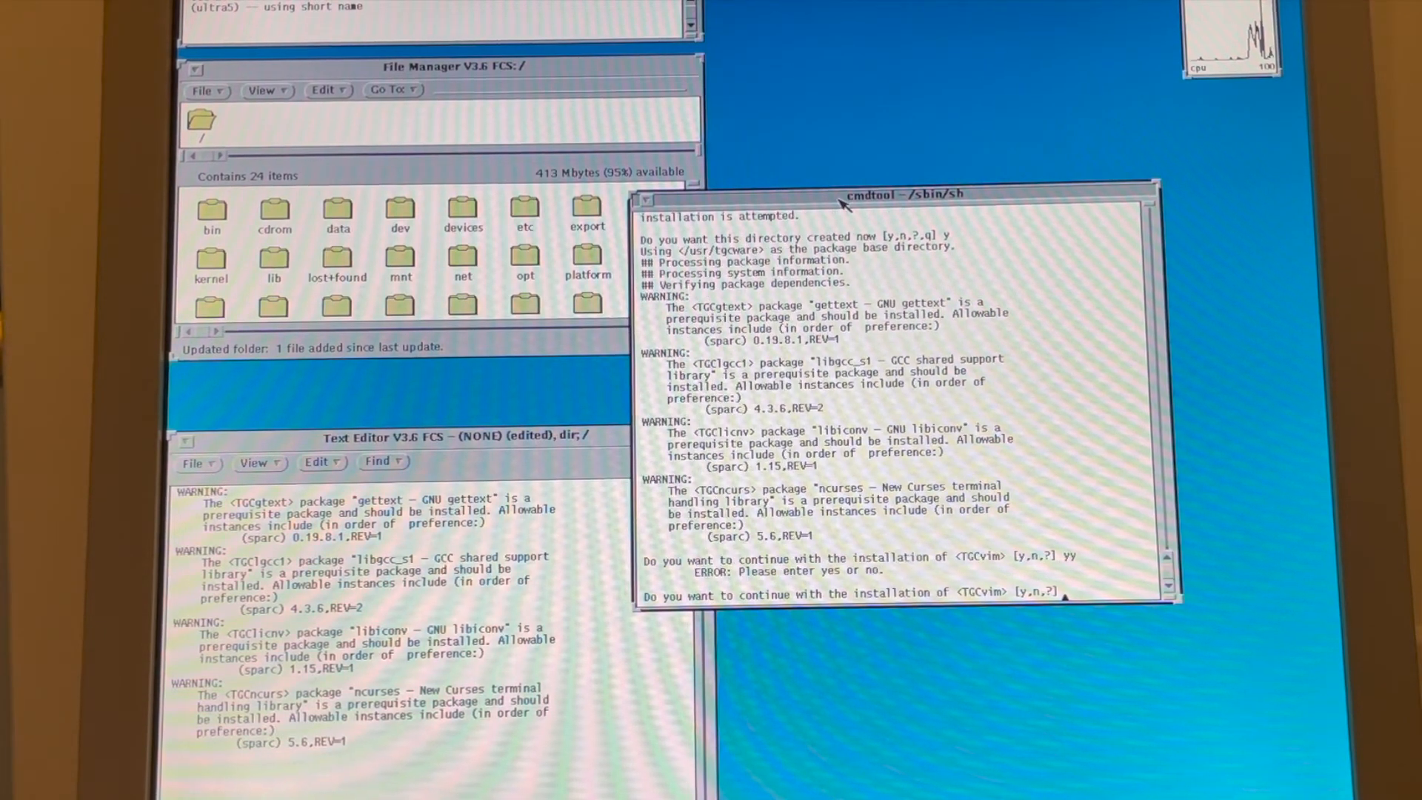
text(y)
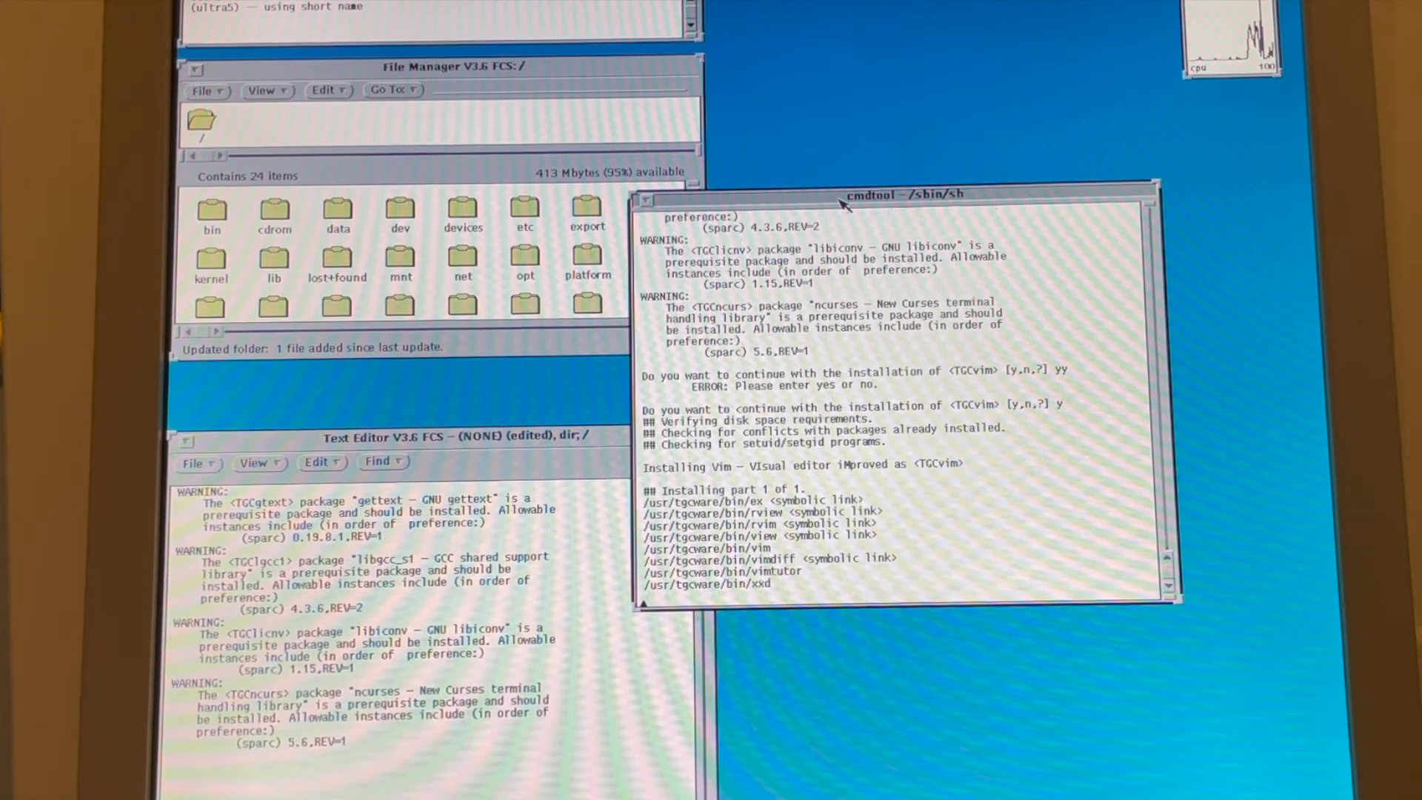
- Scroll through the TGCvim pkgadd output as files install under /usr/tgcware
scroll(down, 3)
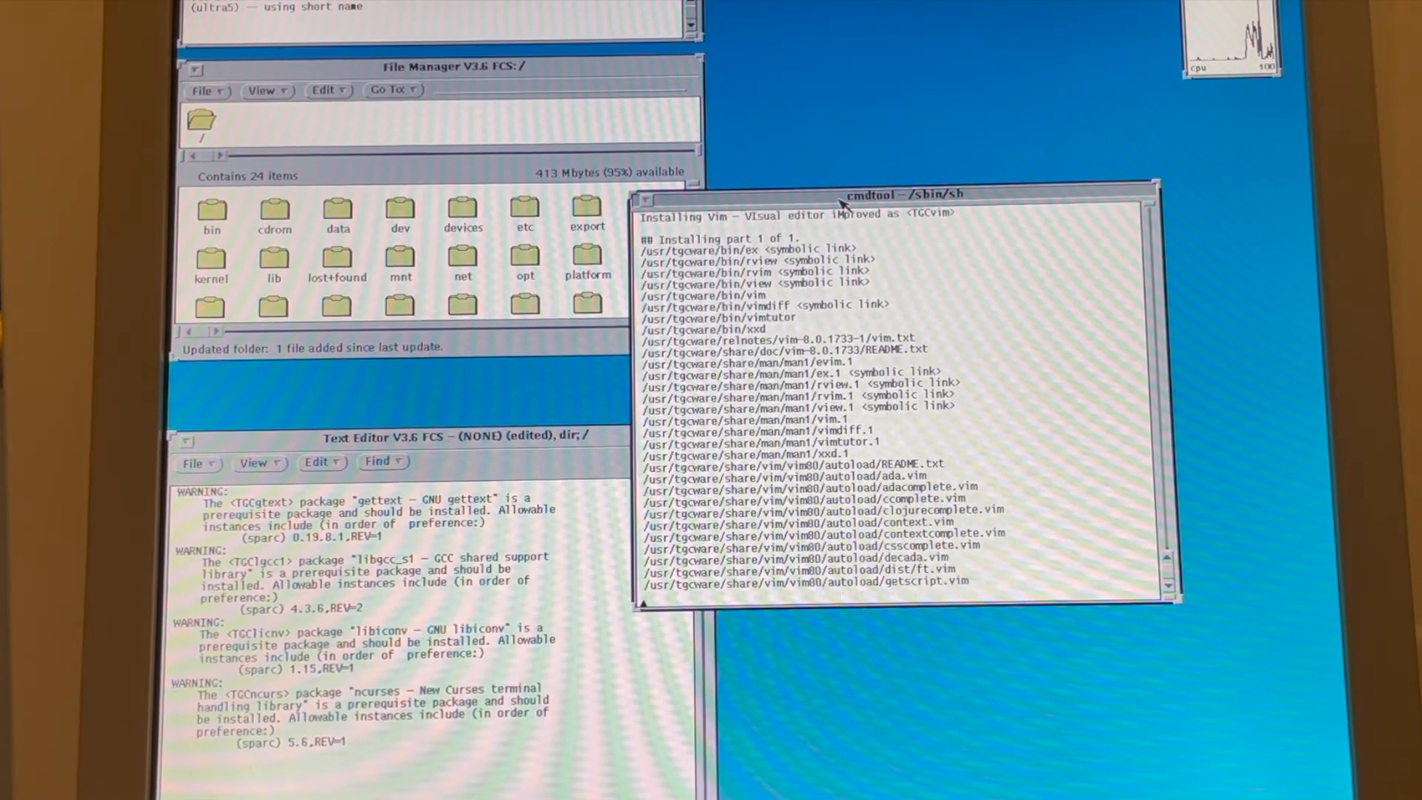
scroll(down, 3)
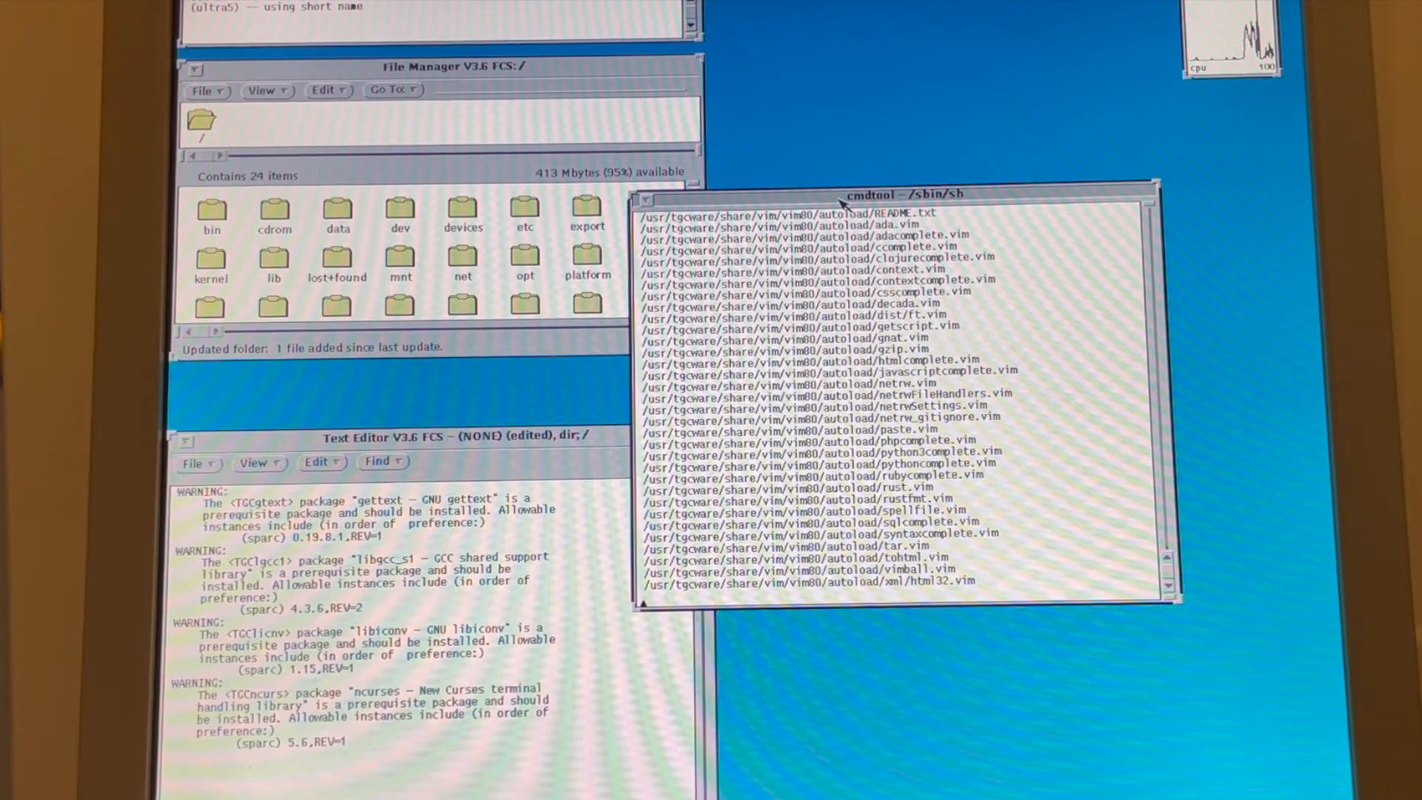
scroll(down, 3)
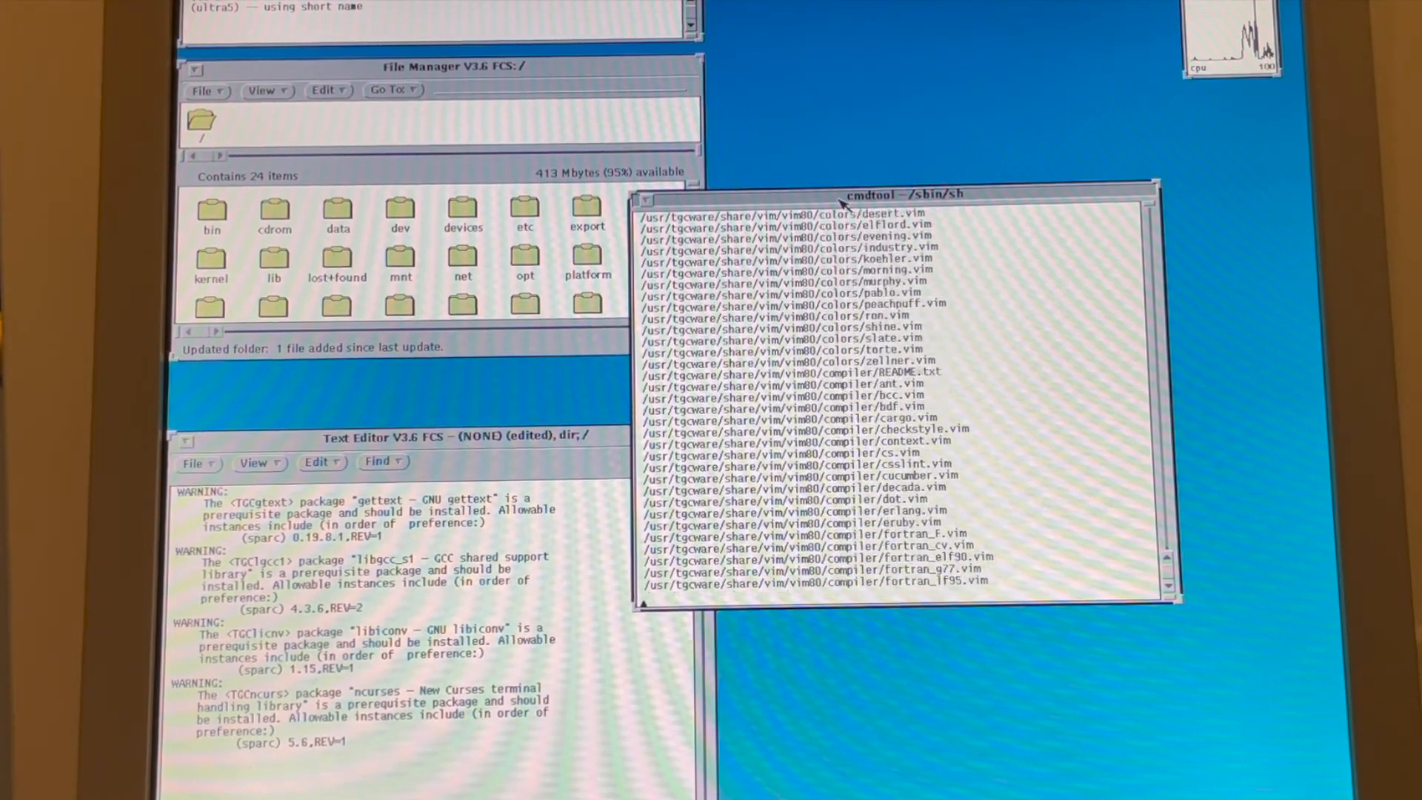
scroll(down, 3)
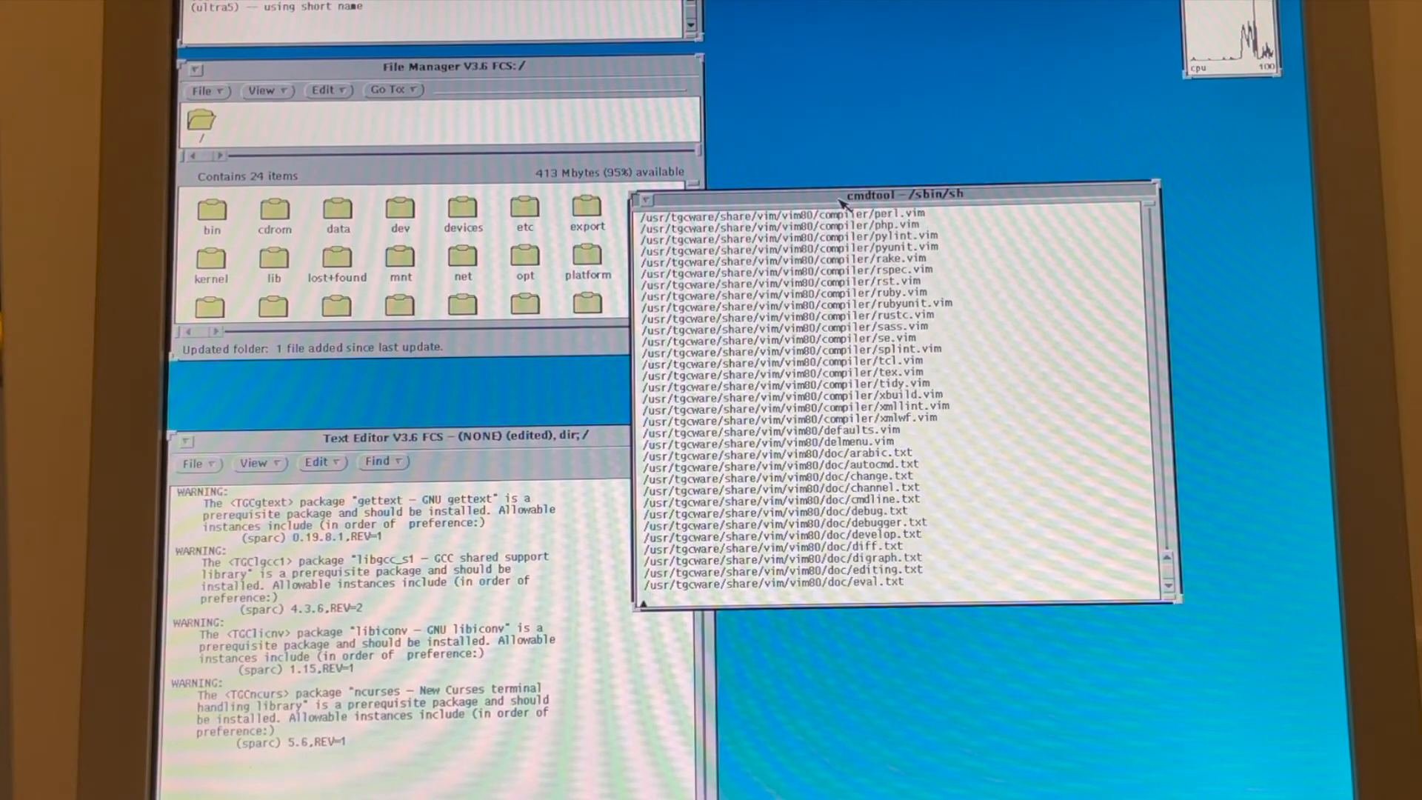
scroll(down, 3)
text(PATH=$PATH:/usr/tgcware/bin)
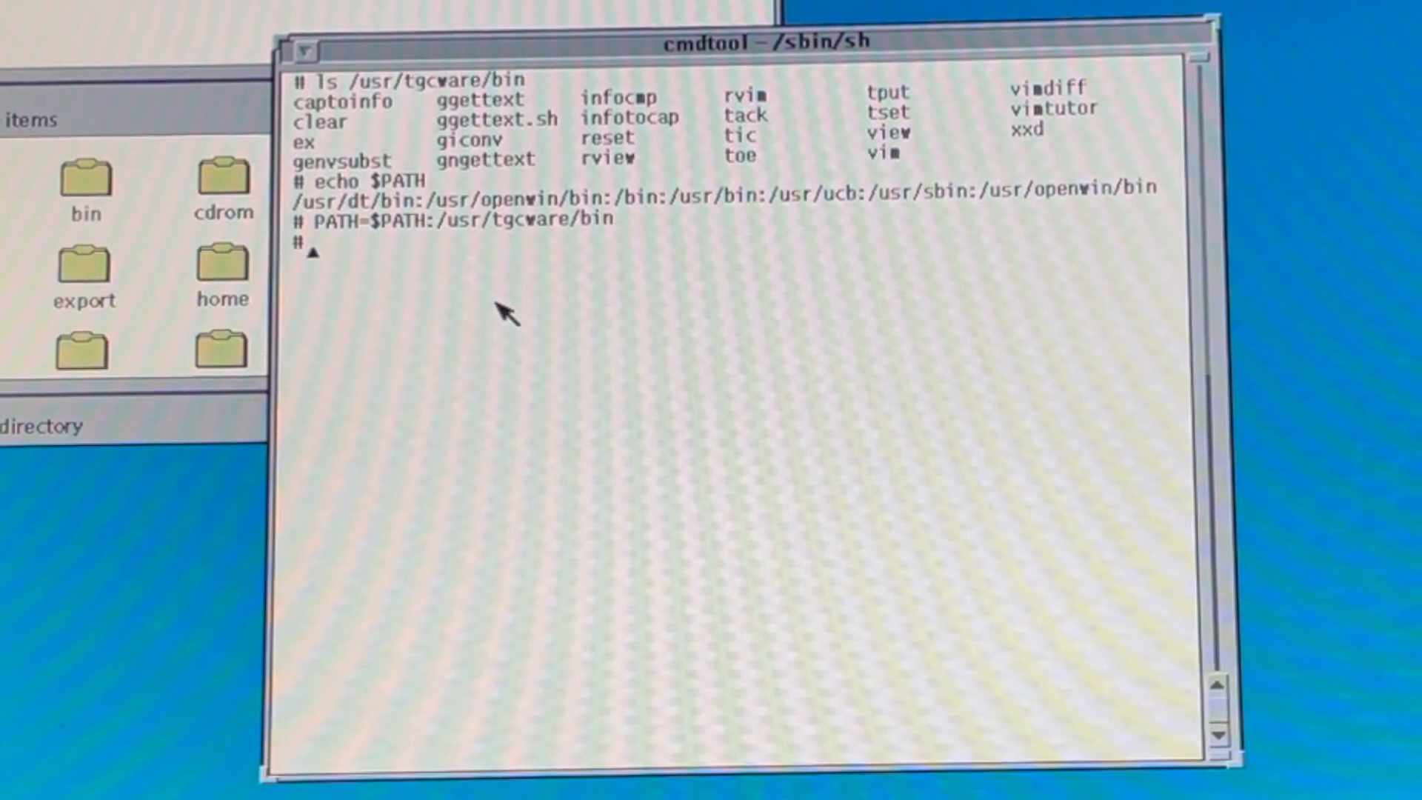
- Run echo $PATH to confirm /usr/tgcware/bin is included
text(echo)
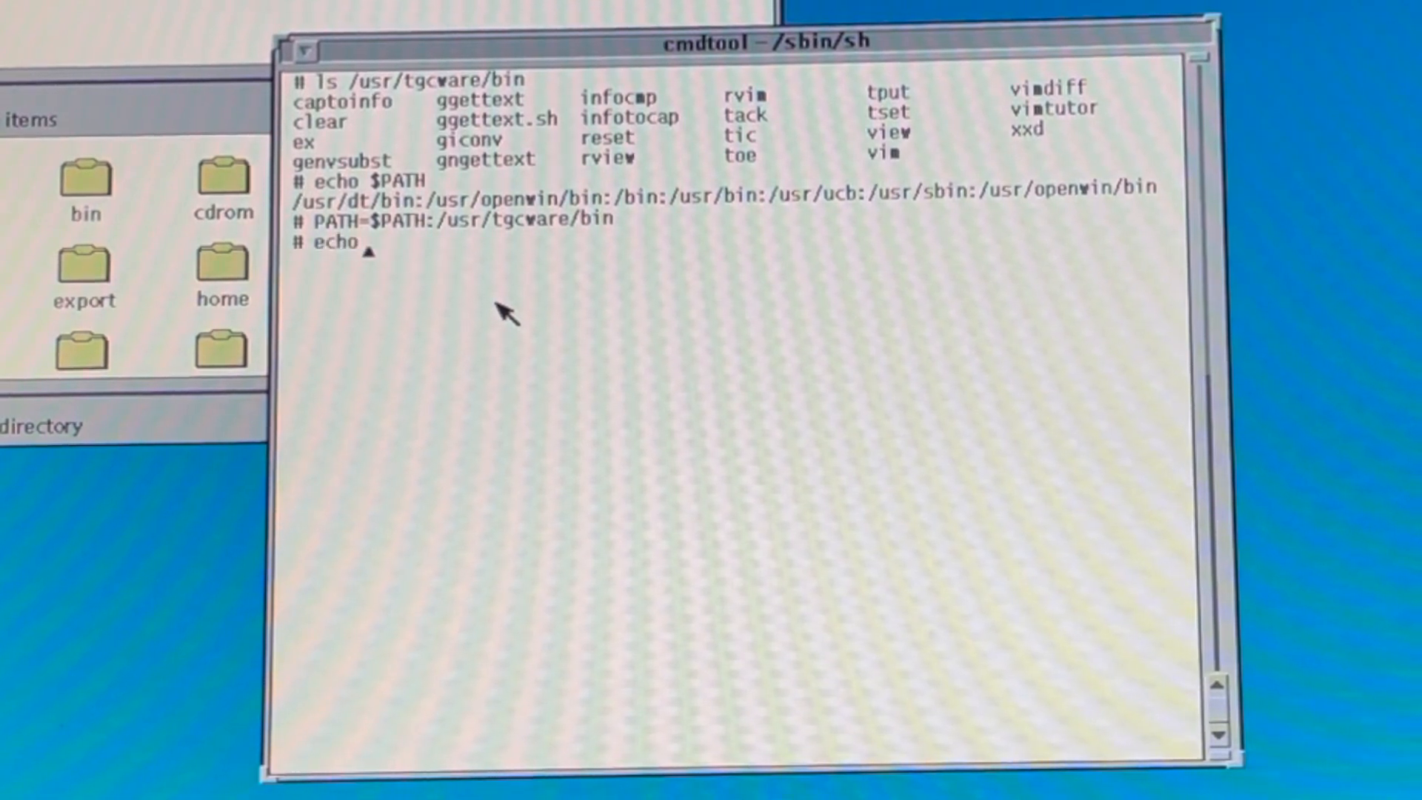
text($PATH)
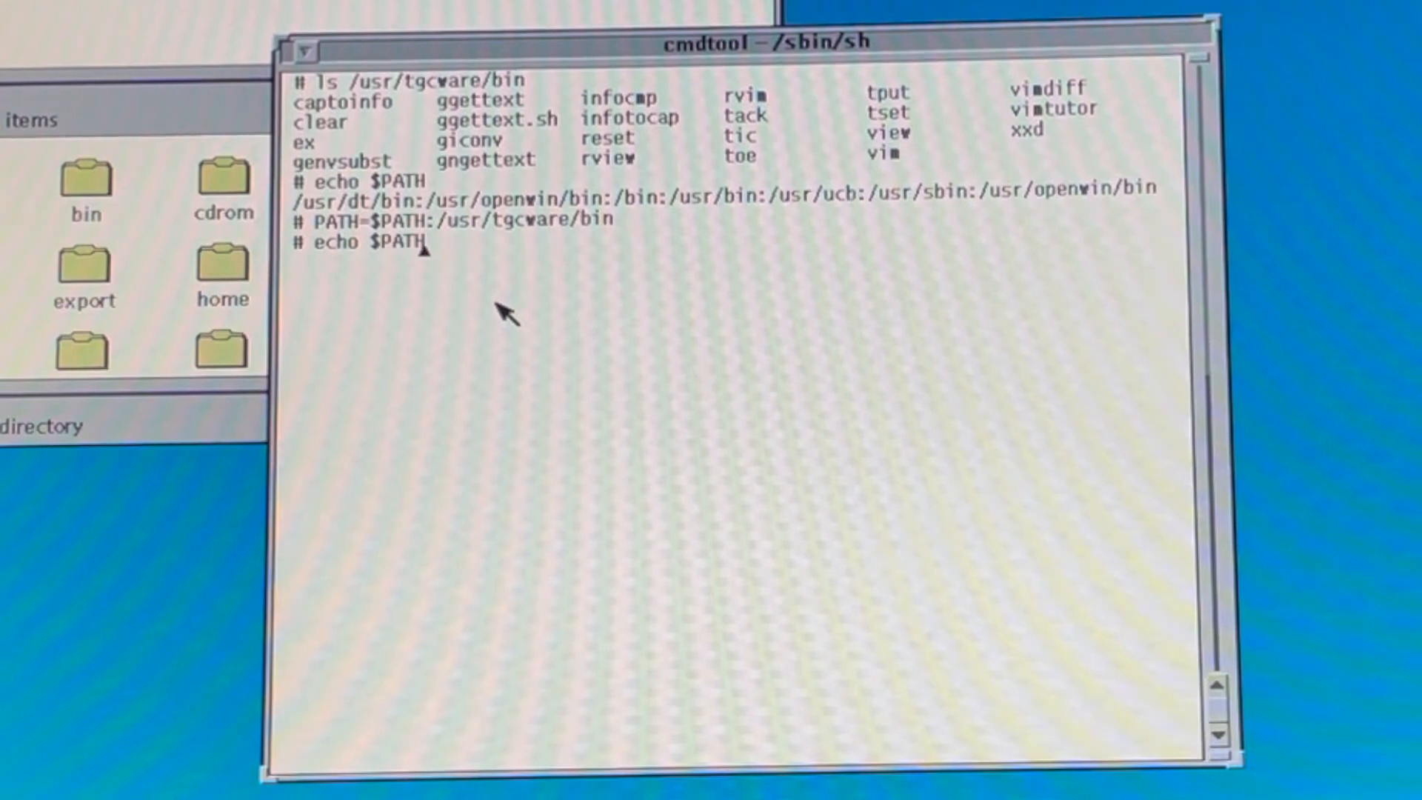
key(Return)
text(pwd)
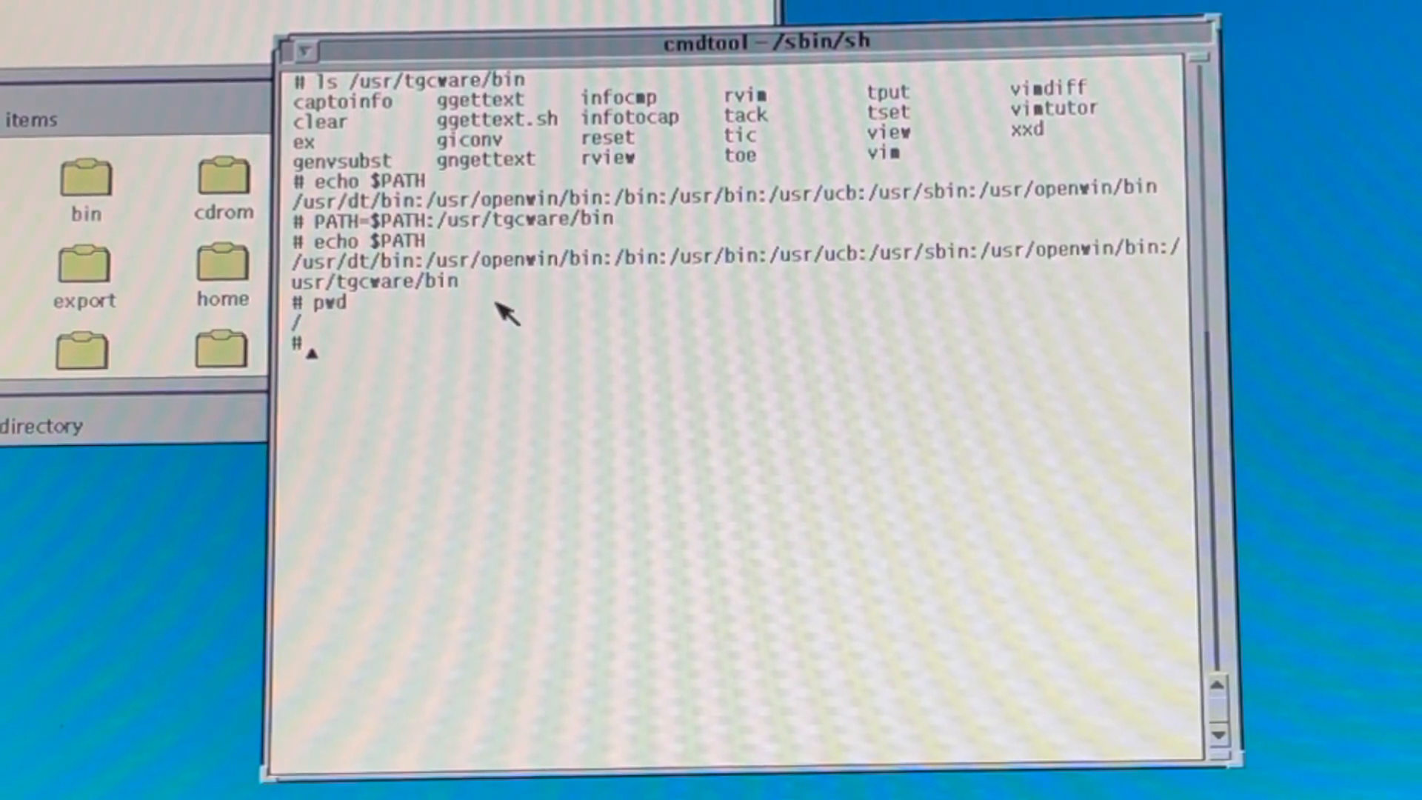
- Launch vi, write 'Test of the VIM 8.0 Editor', and show version info
text(vi)
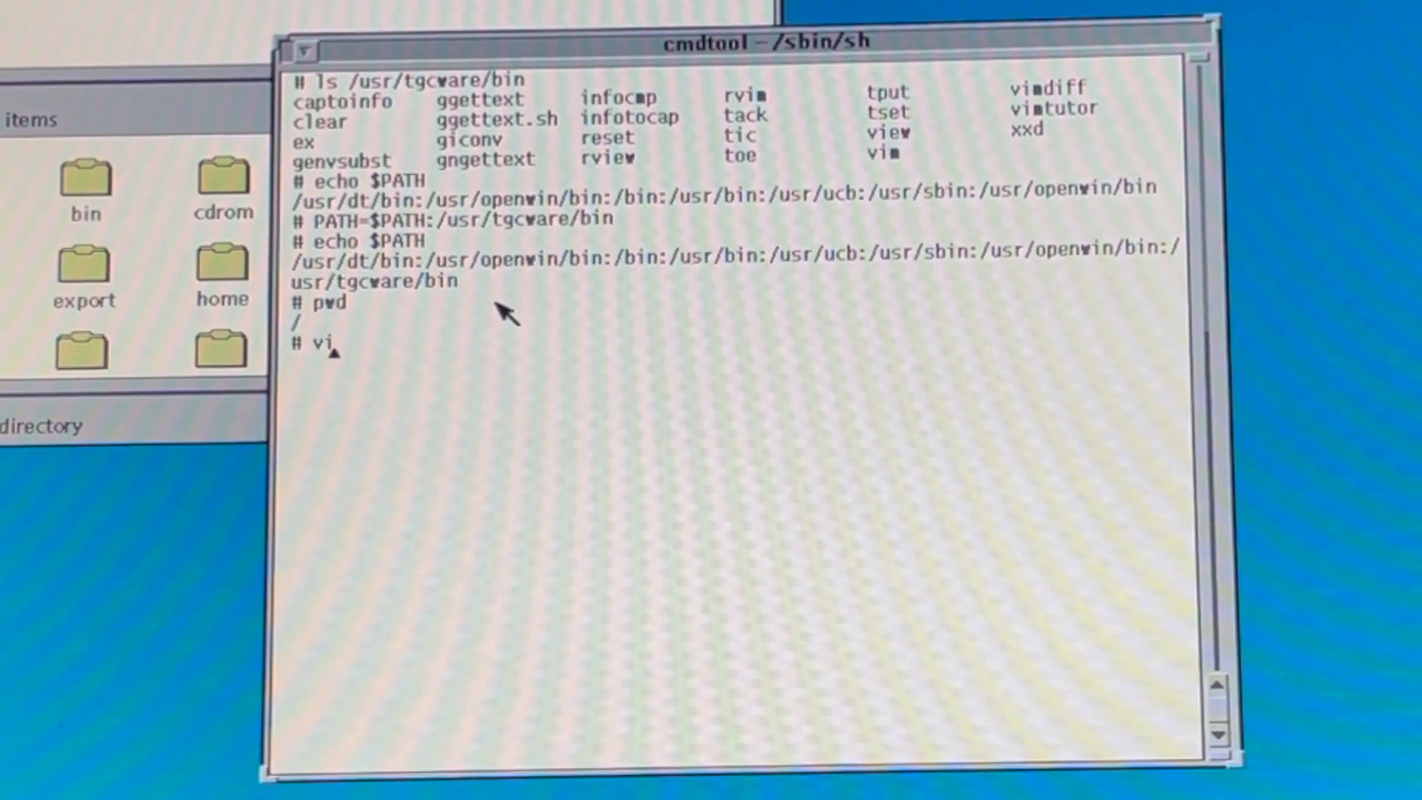
key(Return)
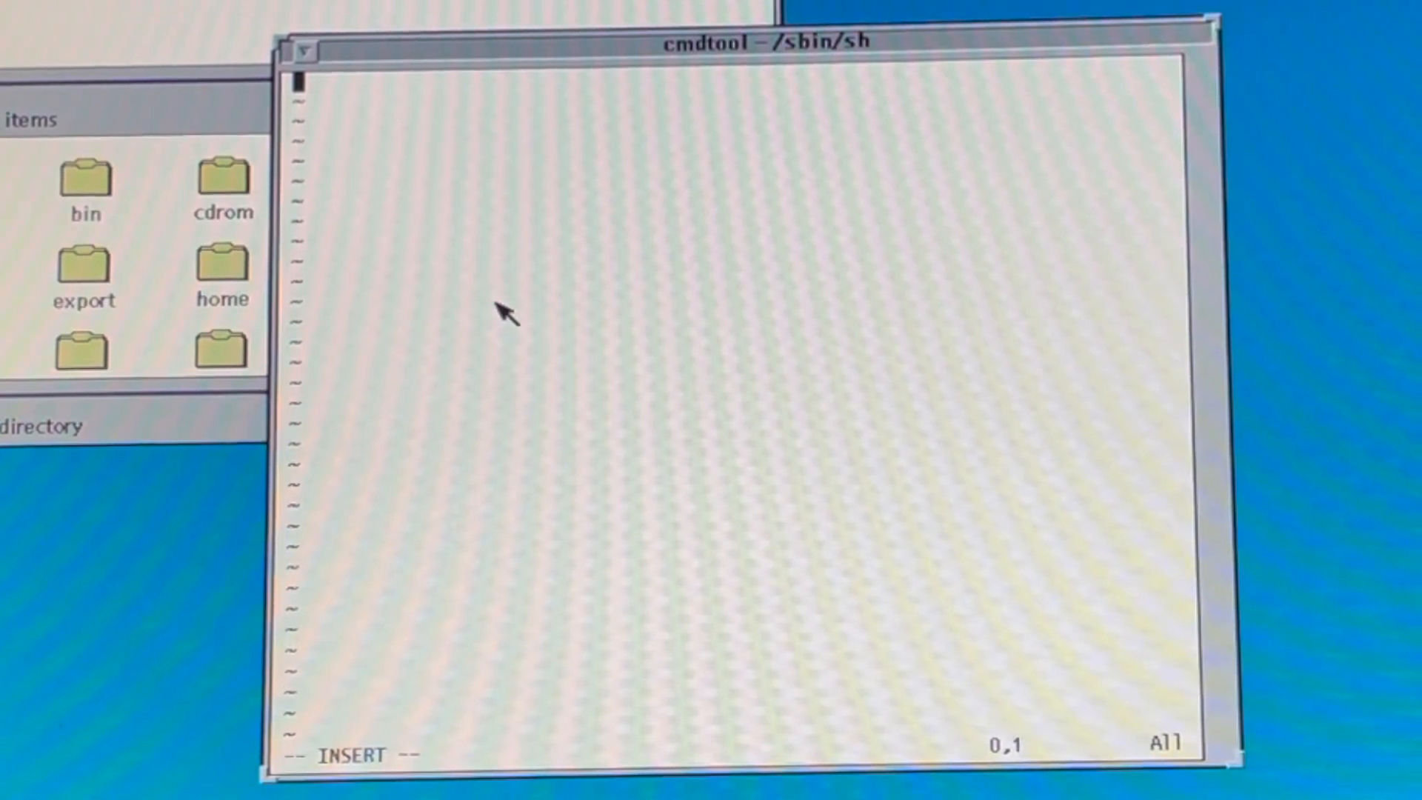
text(T)
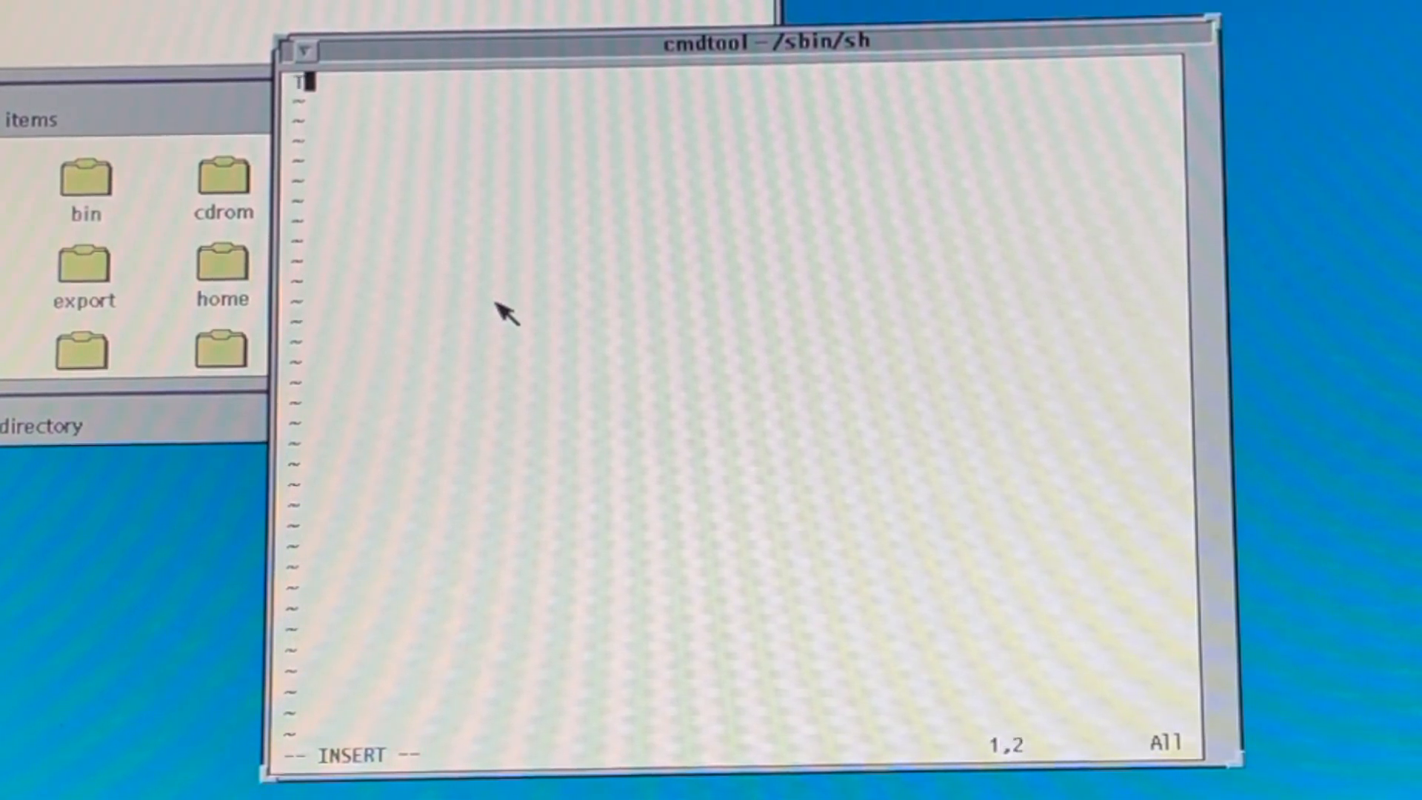
text(Test of the VIM)
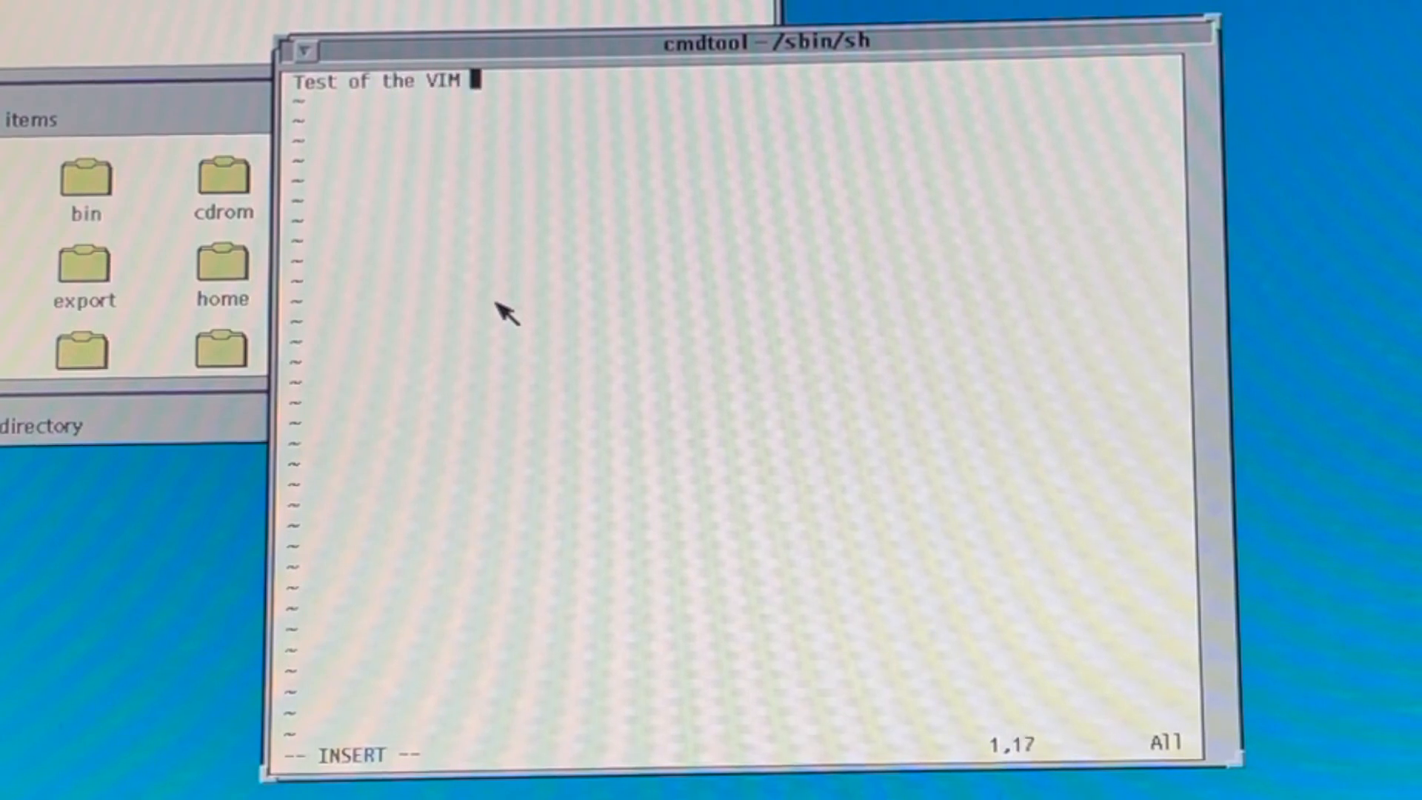
text(8.)
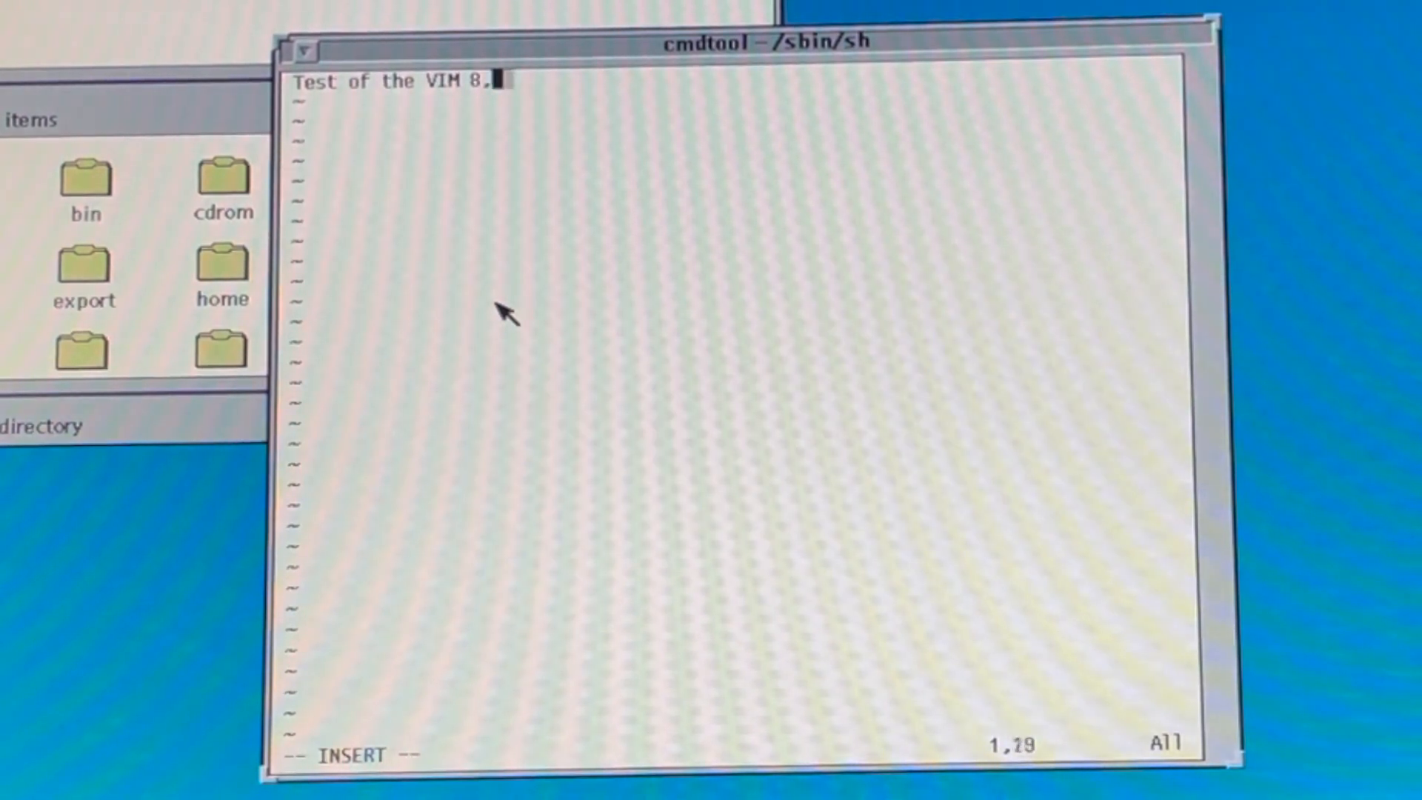
text(0 Editor)
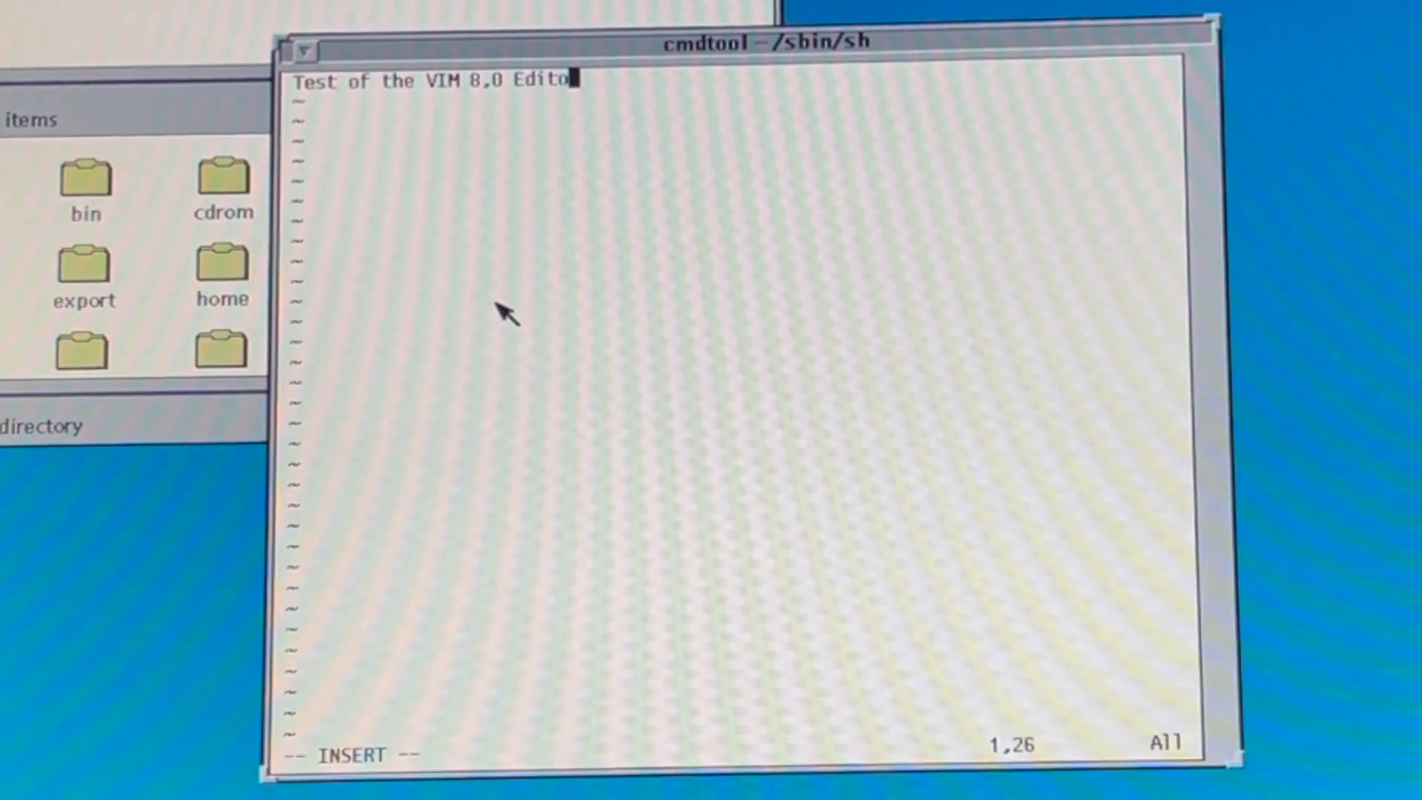
key(Return)
text(:ver)
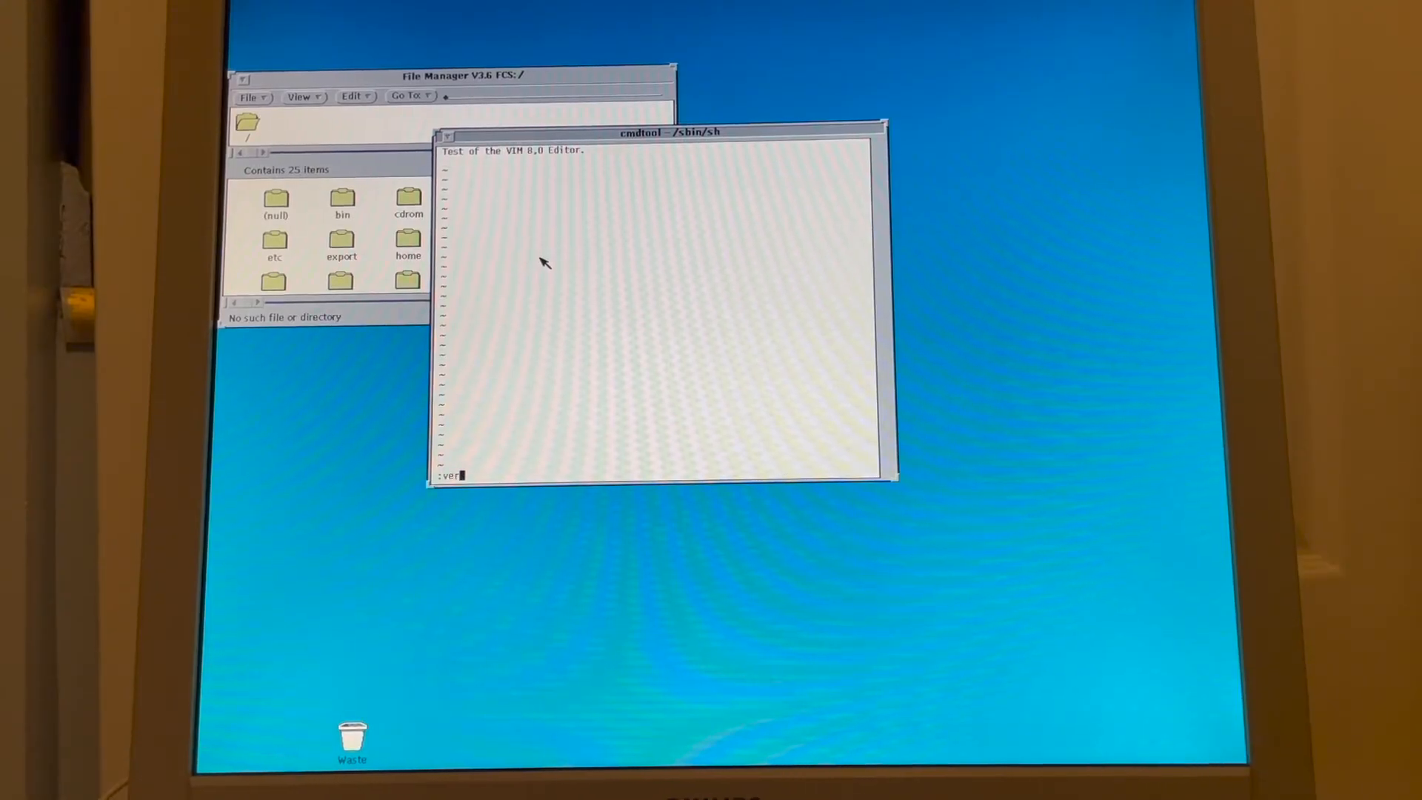
key(Return)
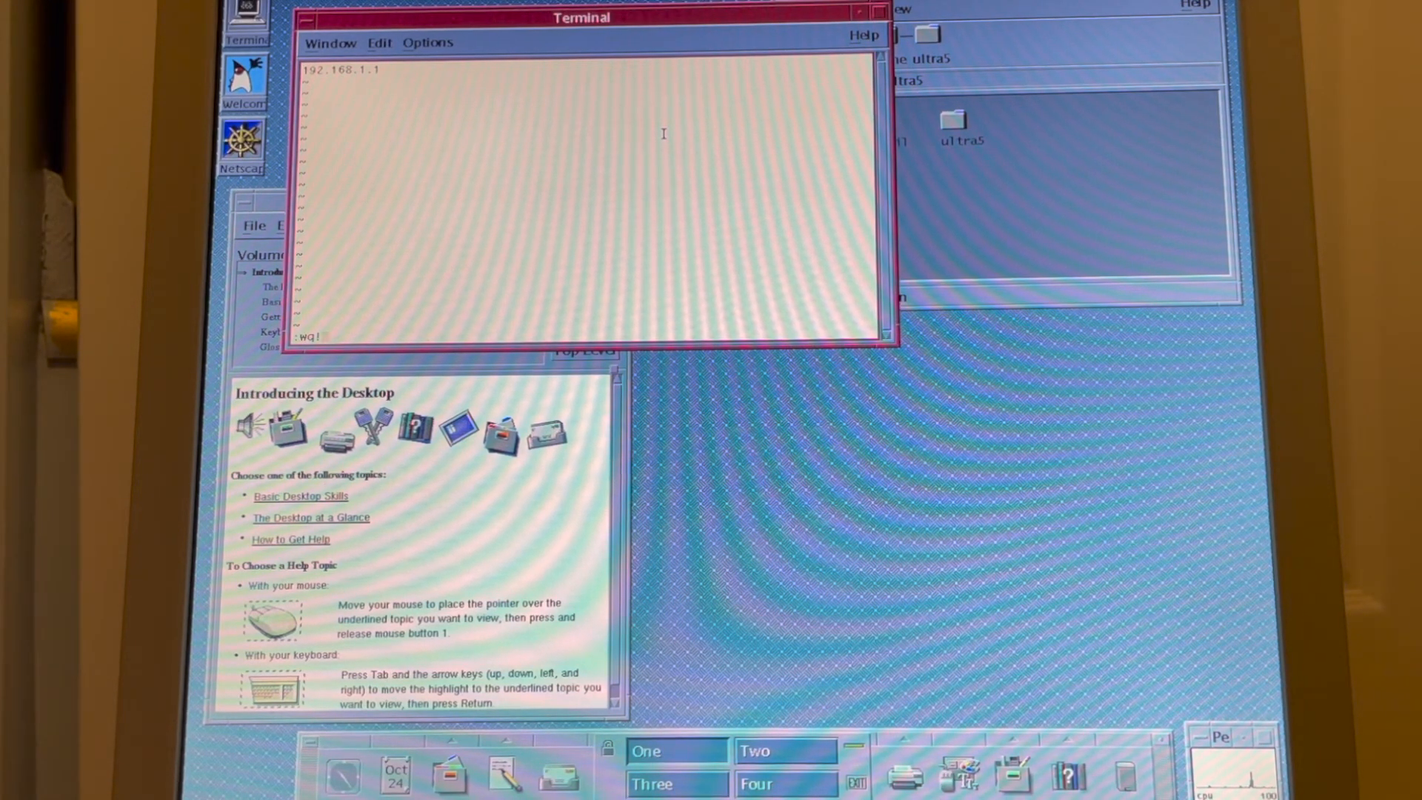
- Save /etc/defaultrouter and add a default 0.0.0.0 route through the router's IP address
key(Return)
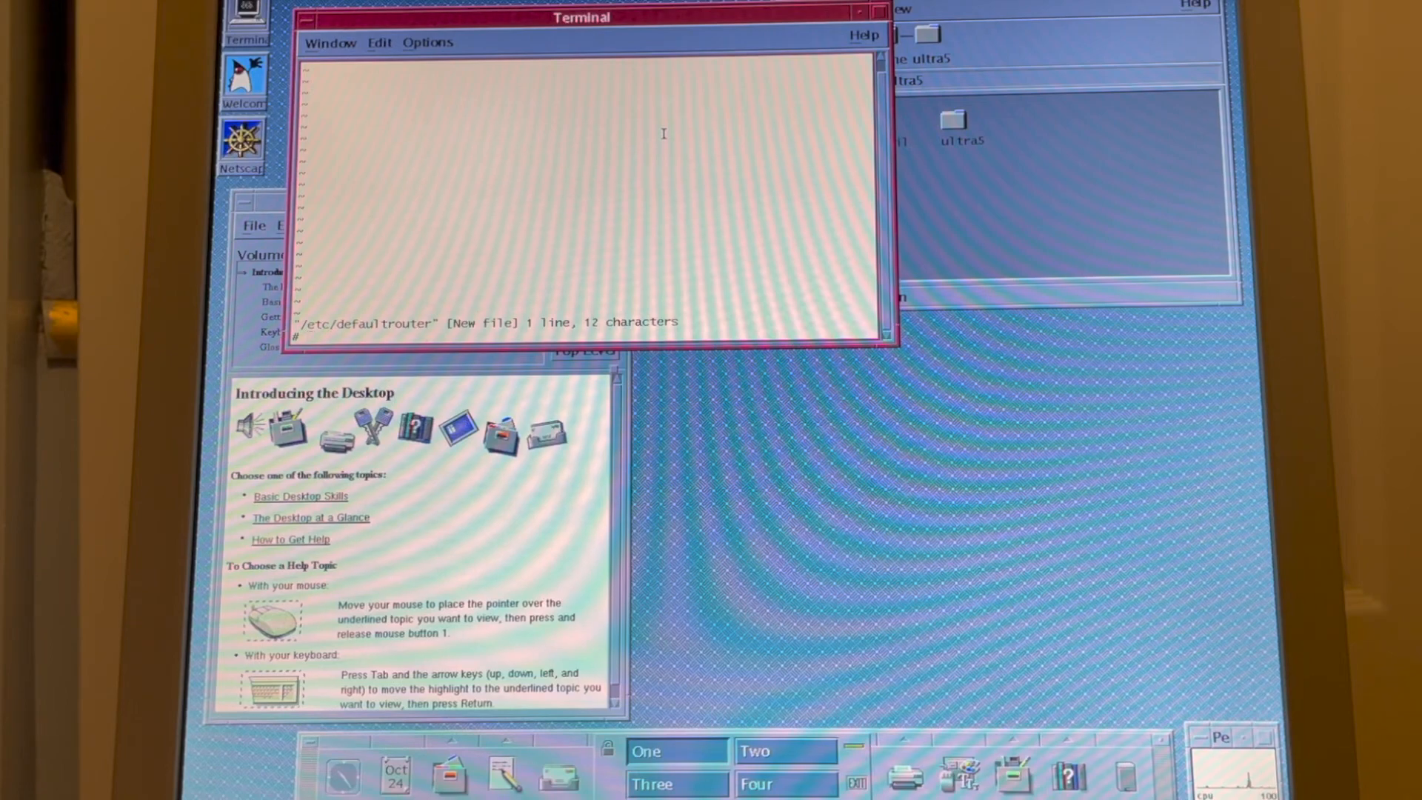
text(/usr)
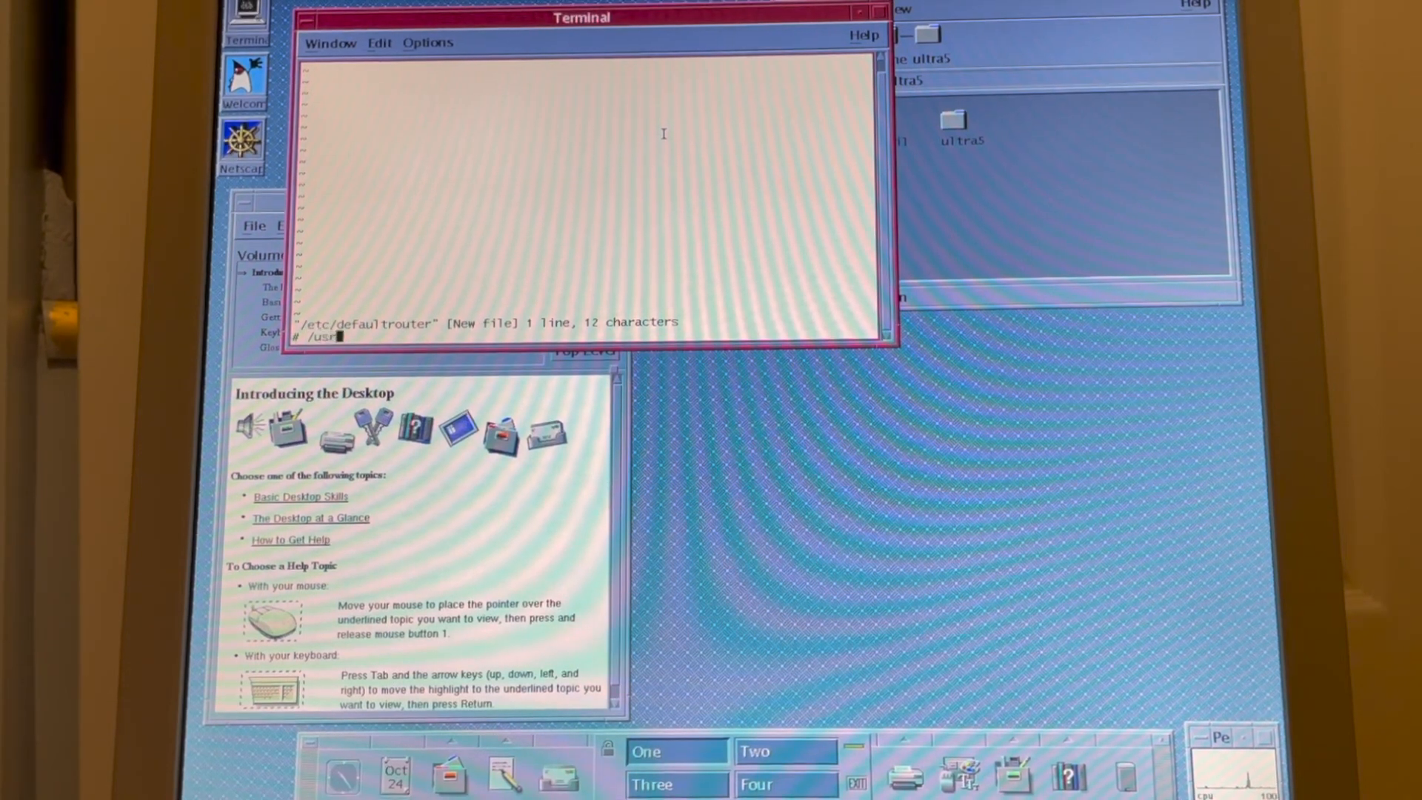
text(/bin/route)
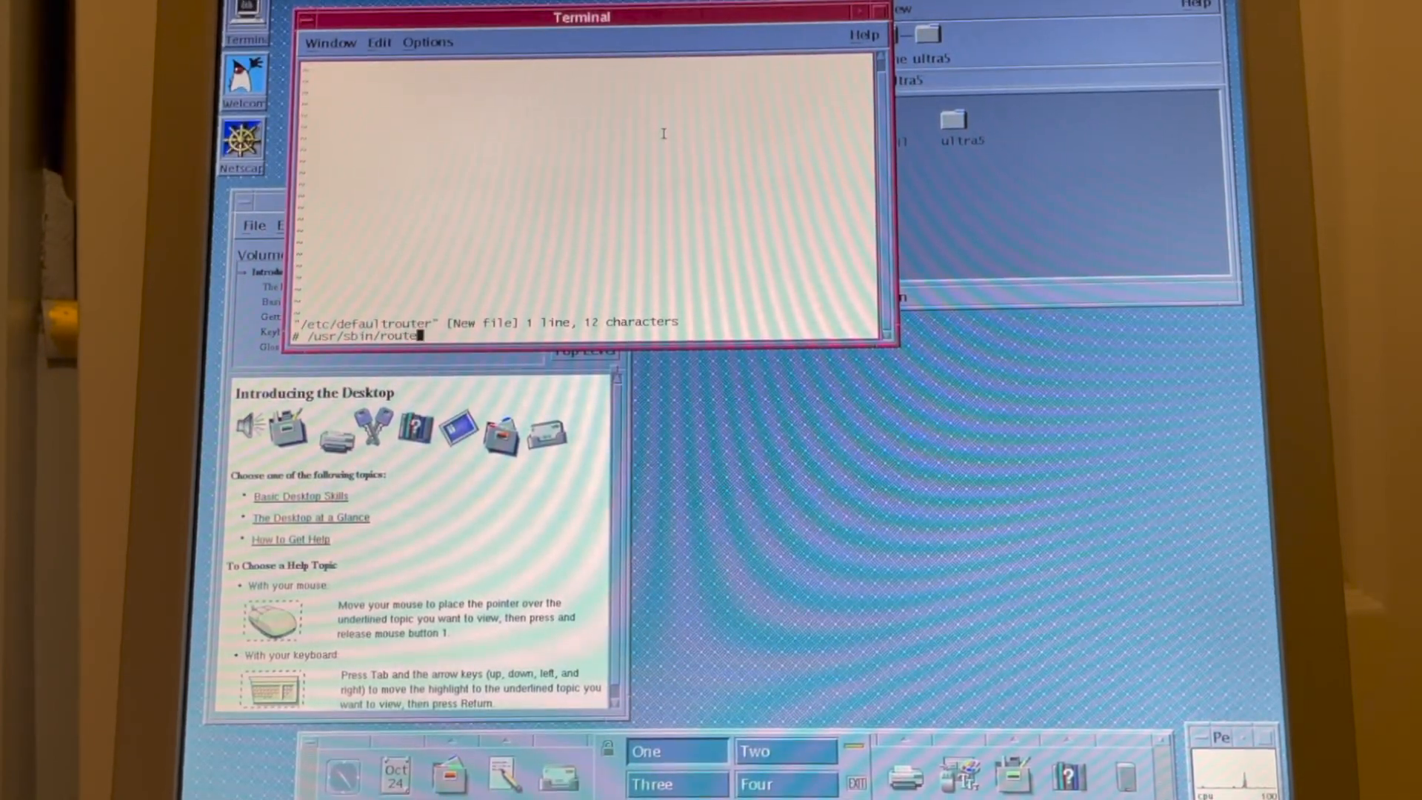
text(add -net)
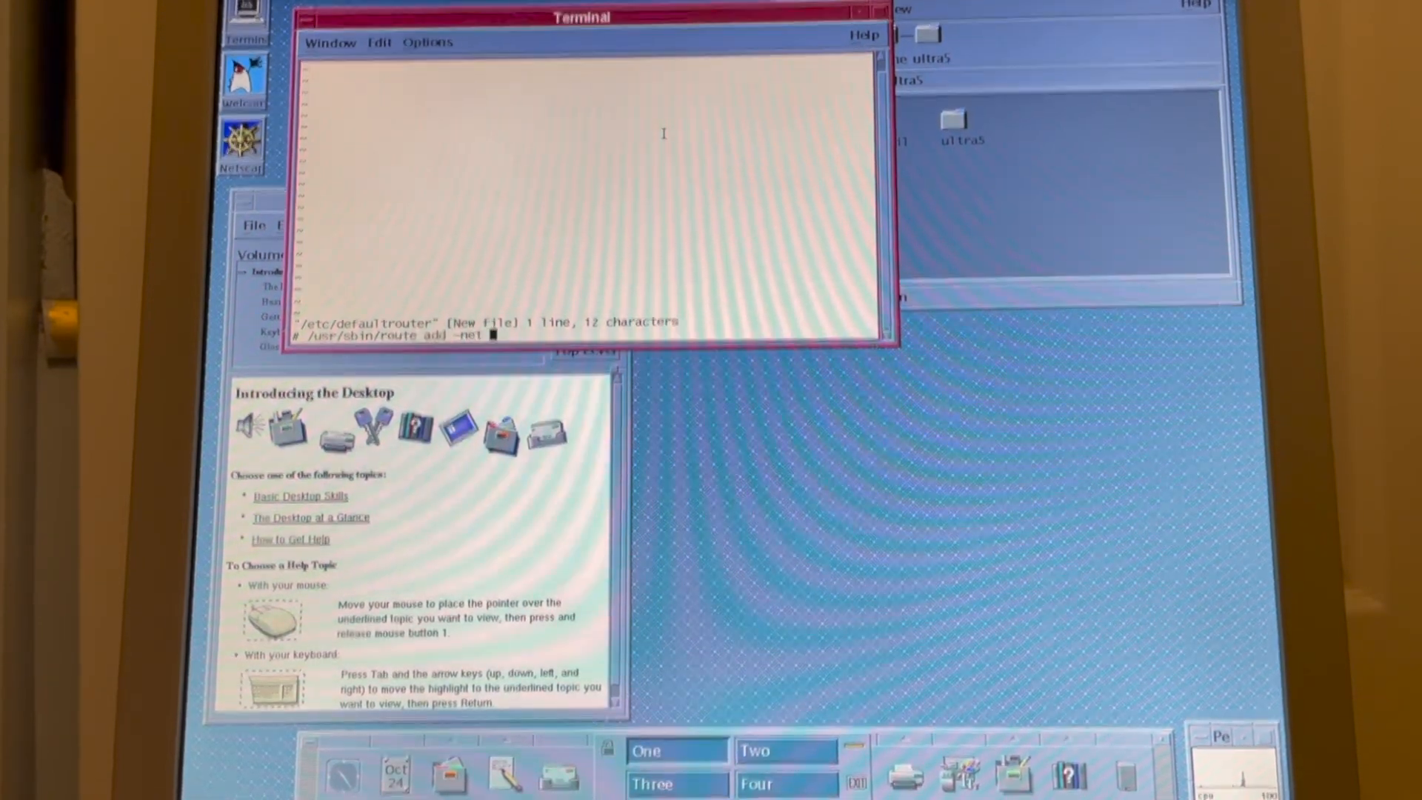
text(0/)
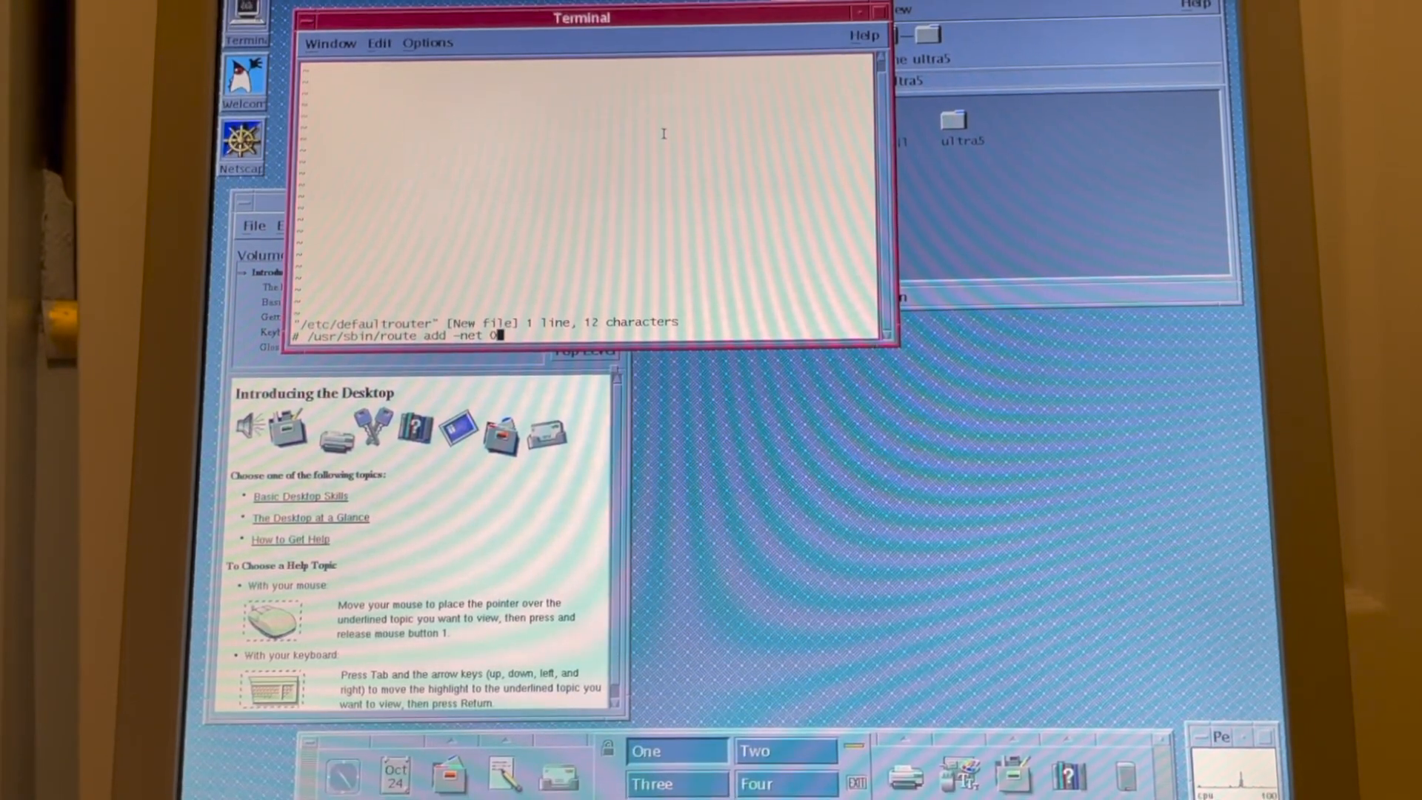
text(.0.0.0)
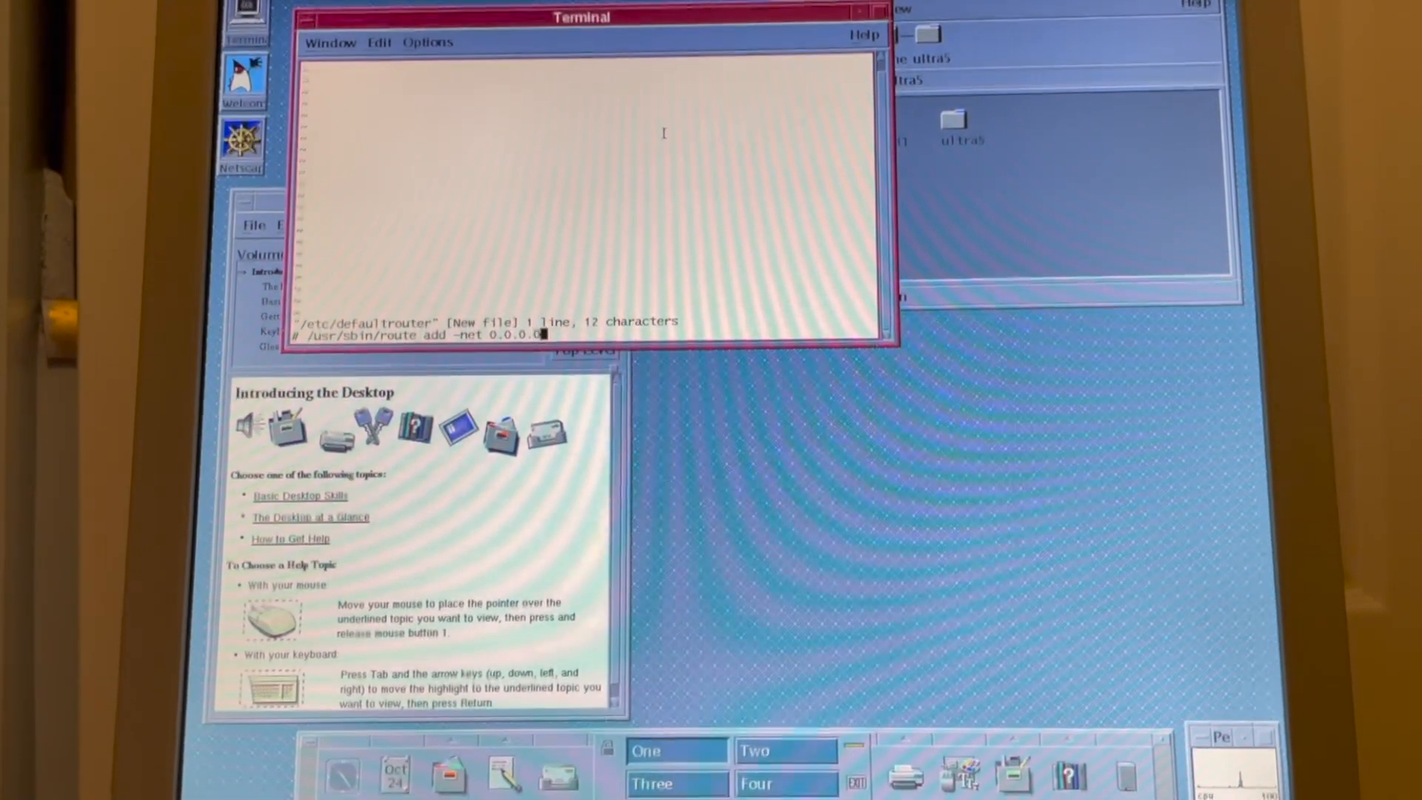
text(192.16)
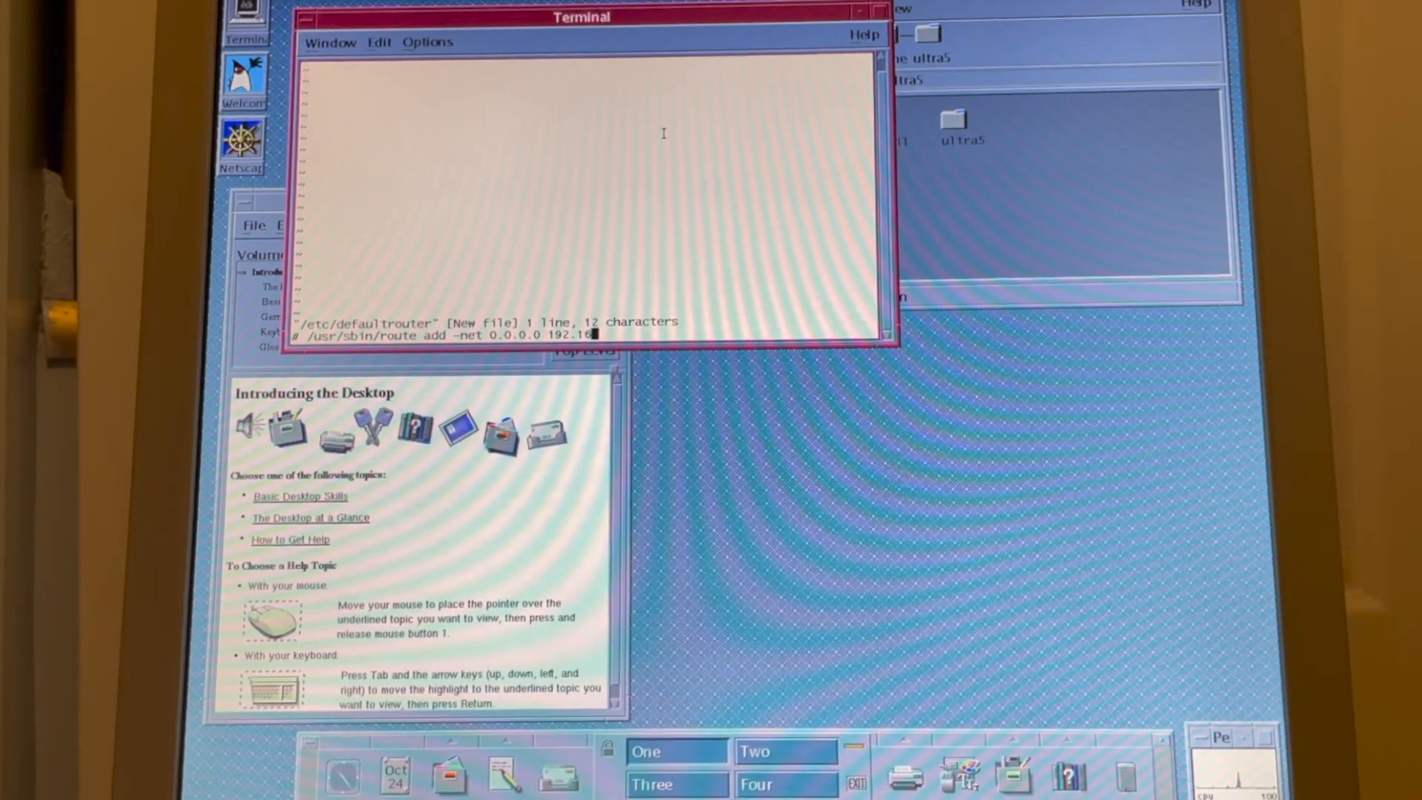
key(Return)
text(/usr/tgcware/bin/vim /etc/nsswitch.conf)
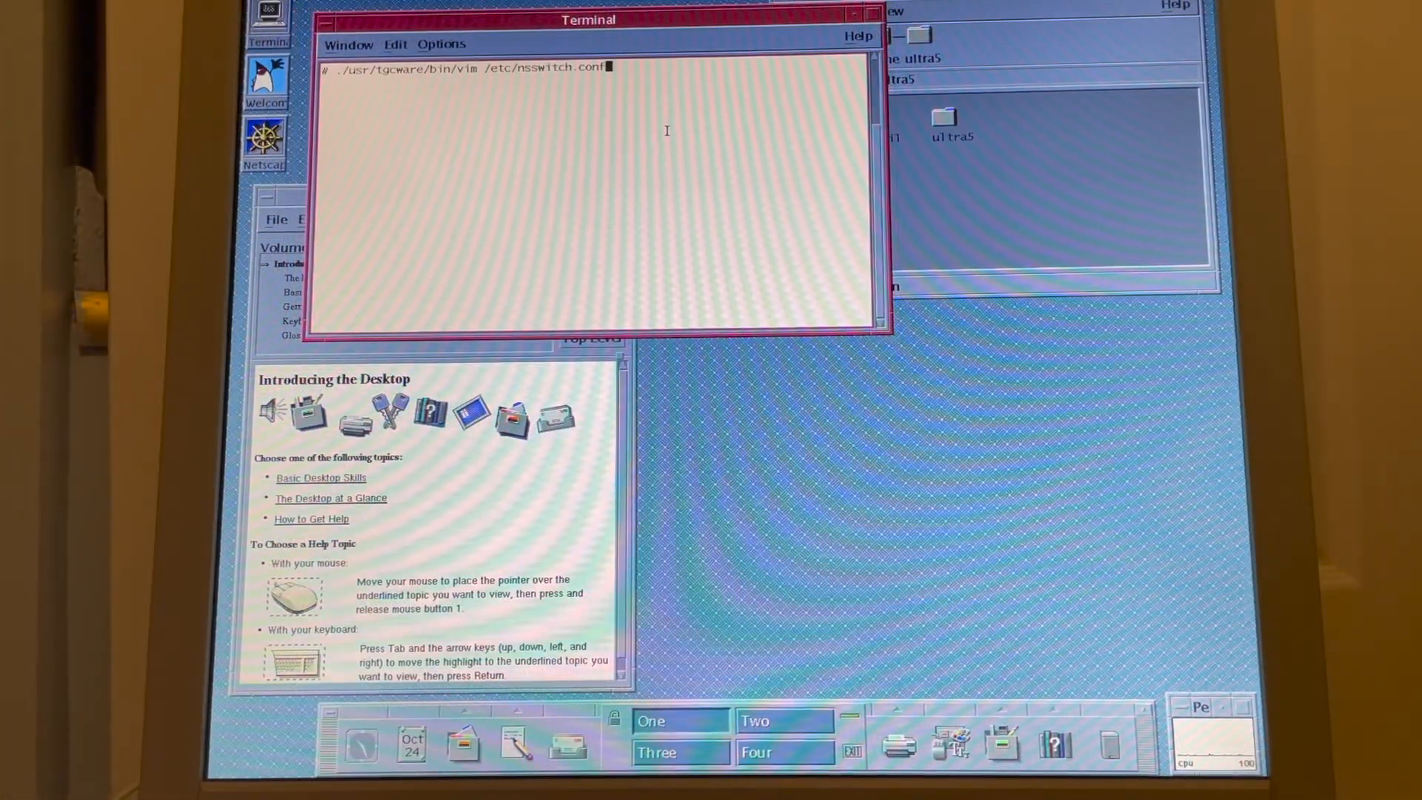
- Open /etc/nsswitch.conf in vim, append dns to the hosts: line, and save
key(Return)
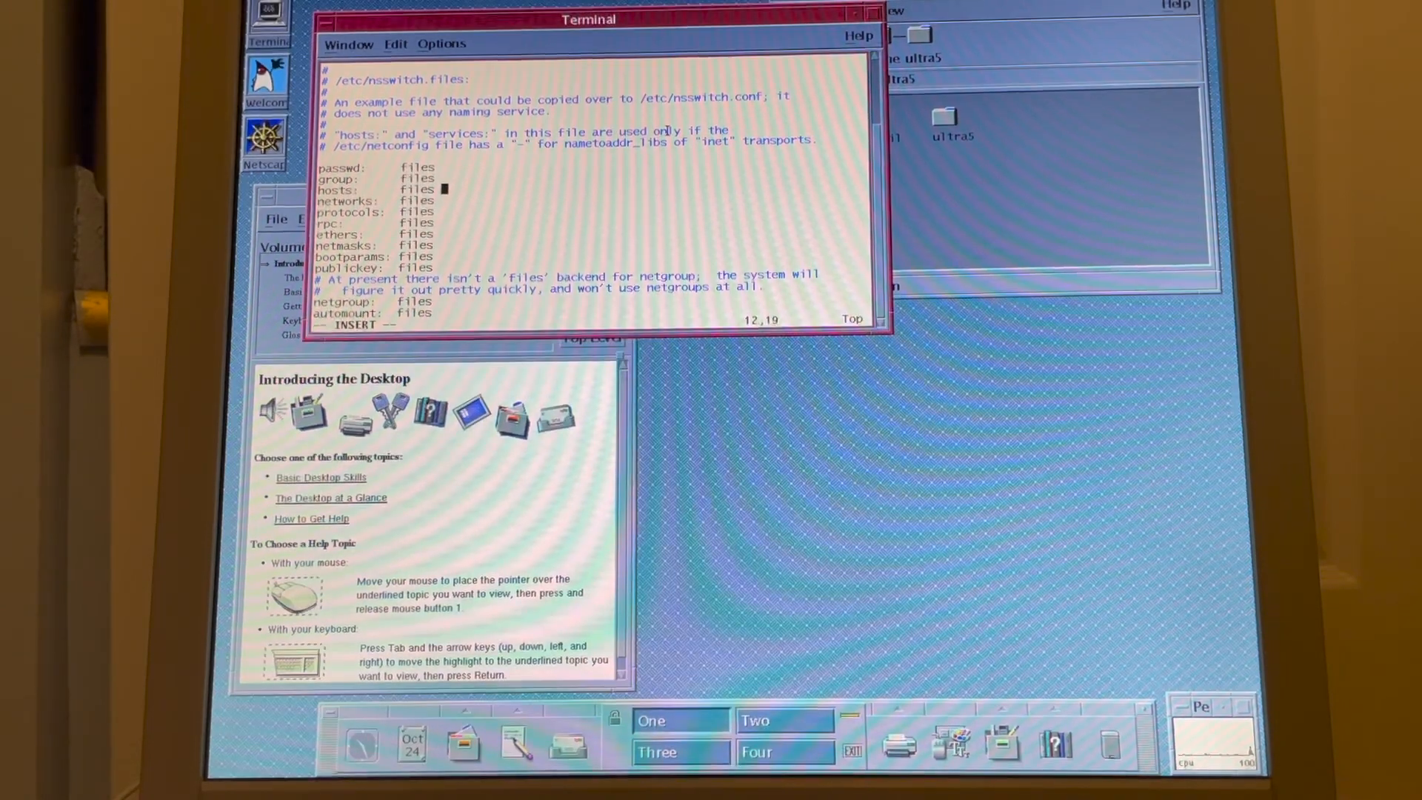
text(dns)
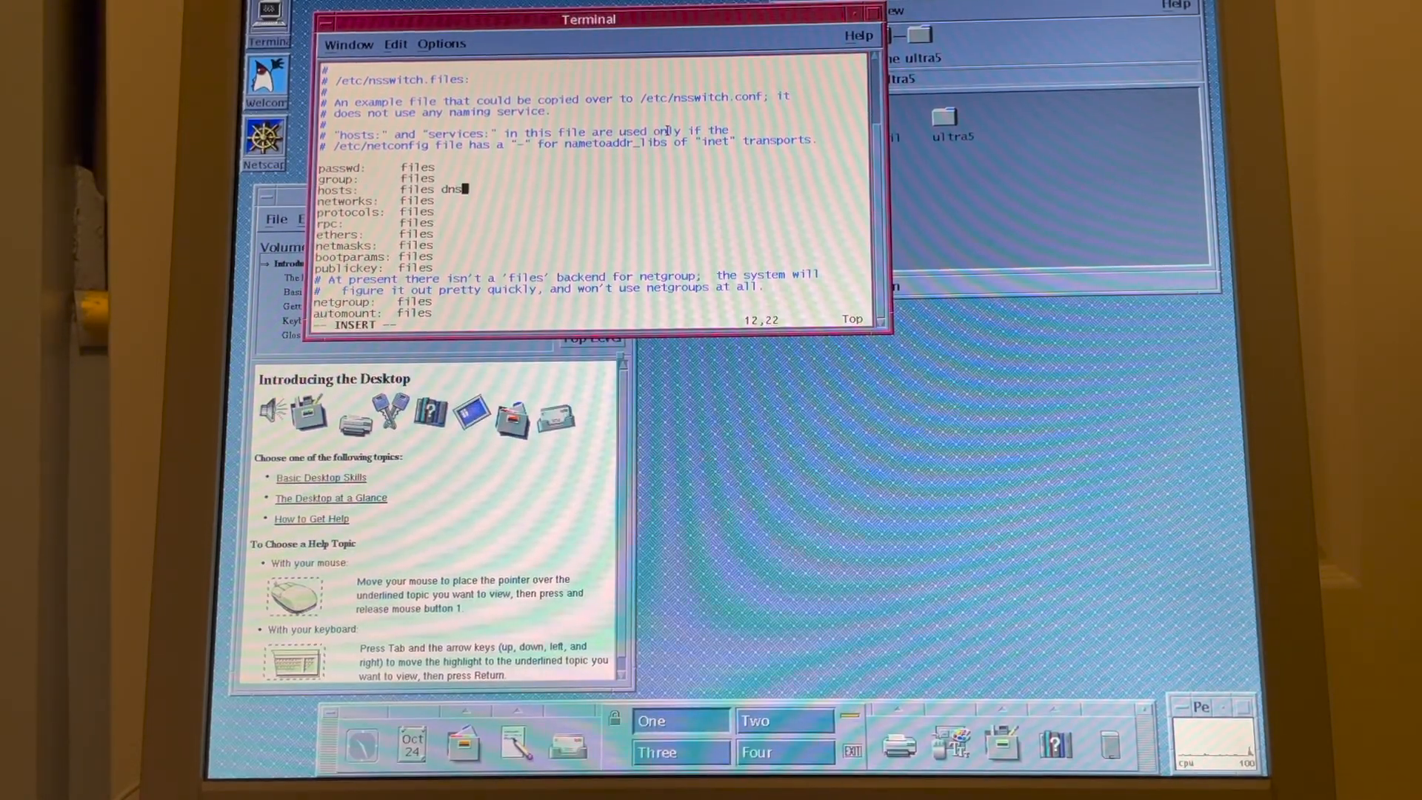
key(Escape)
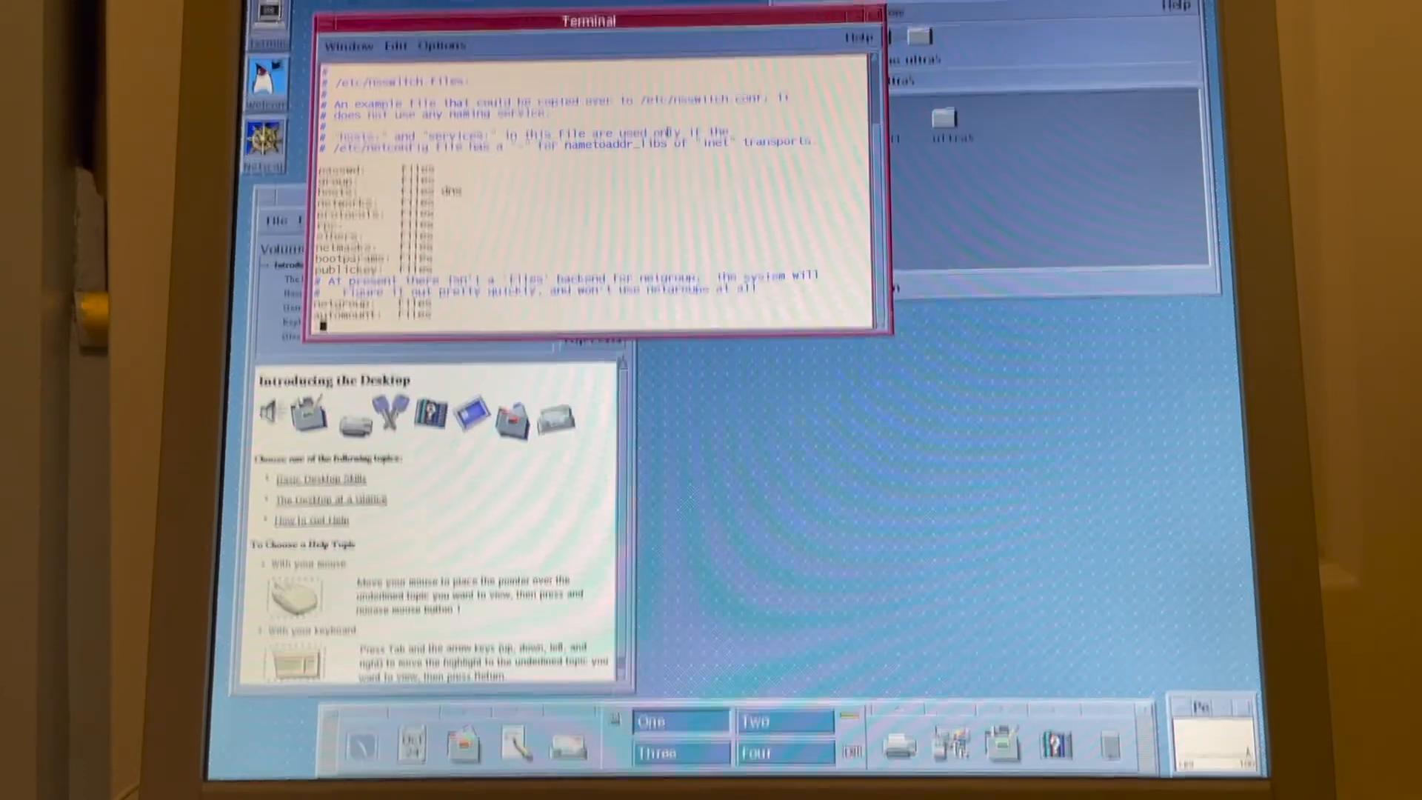
key(Return)
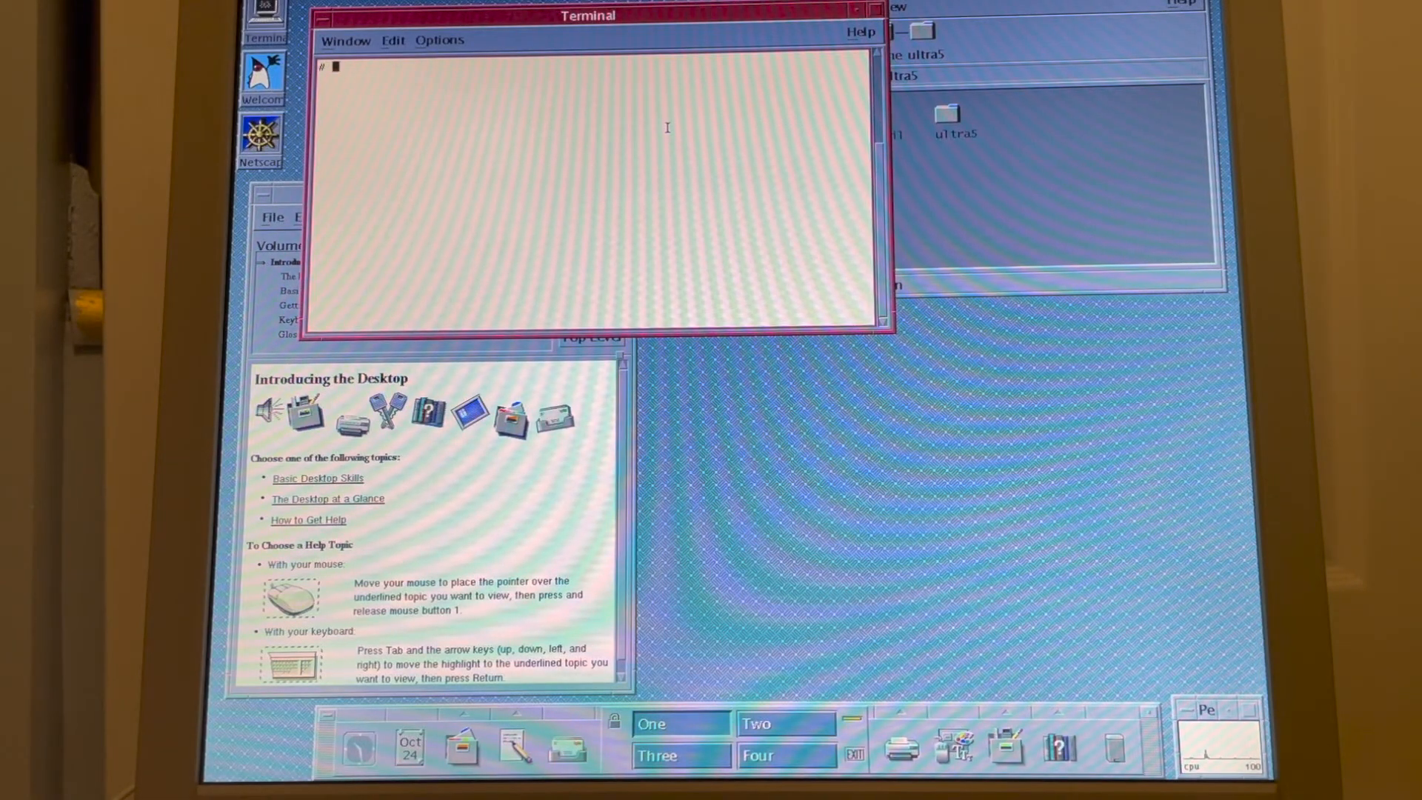
- Create /etc/resolv.conf in vi holding 'nameserver 192.168.1.1' and save it with :wq
text(vi)
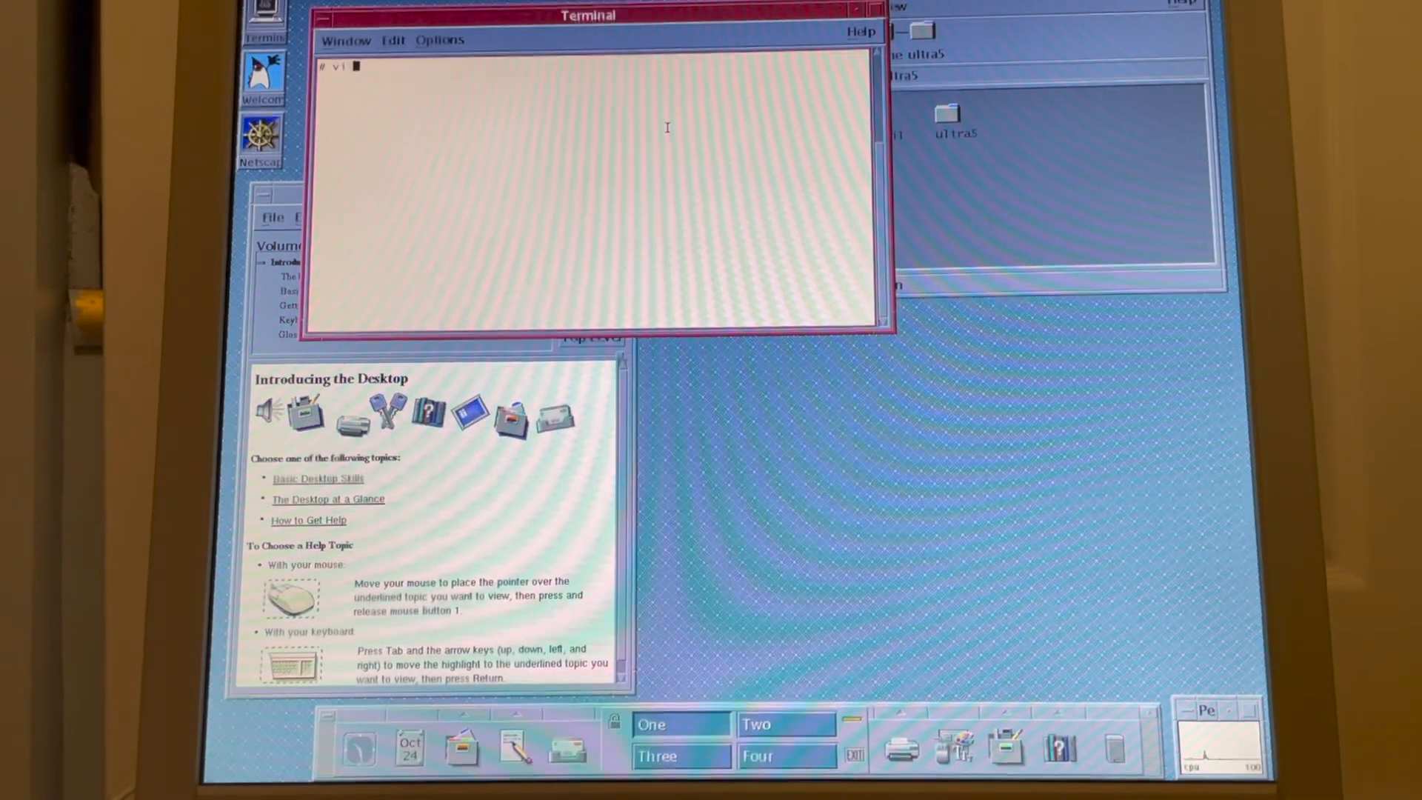
text(/etc/resolv.conf)
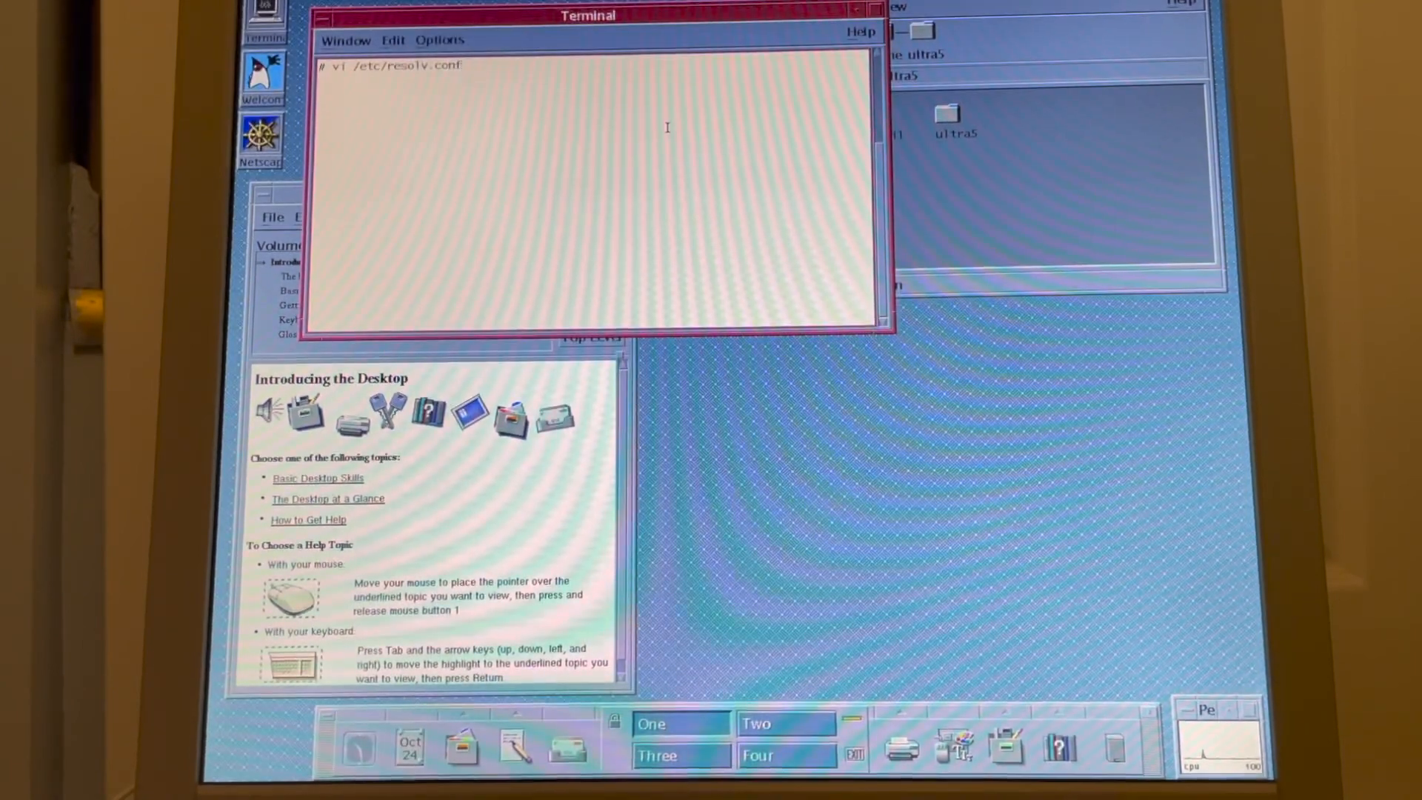
key(Return)
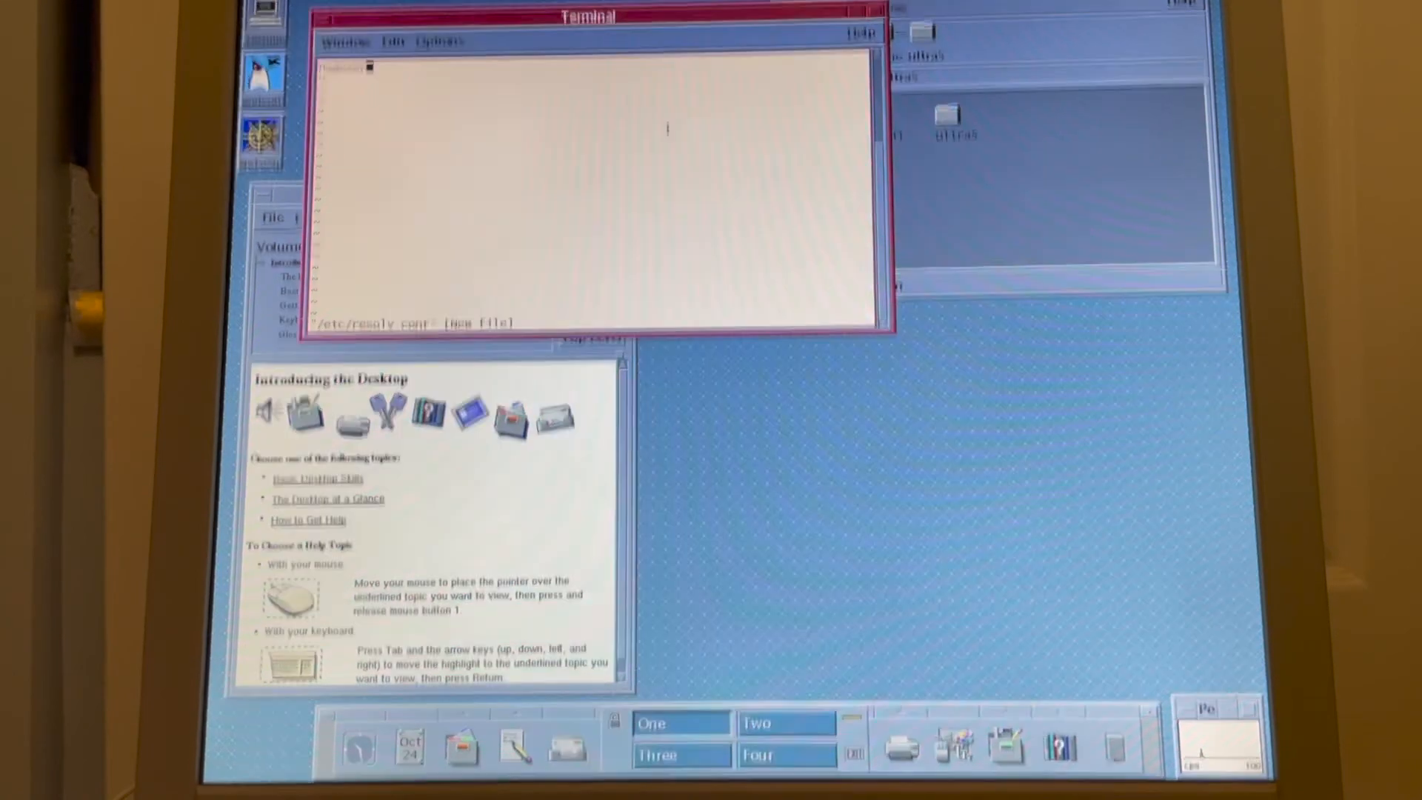
text(nameserver 192.1)
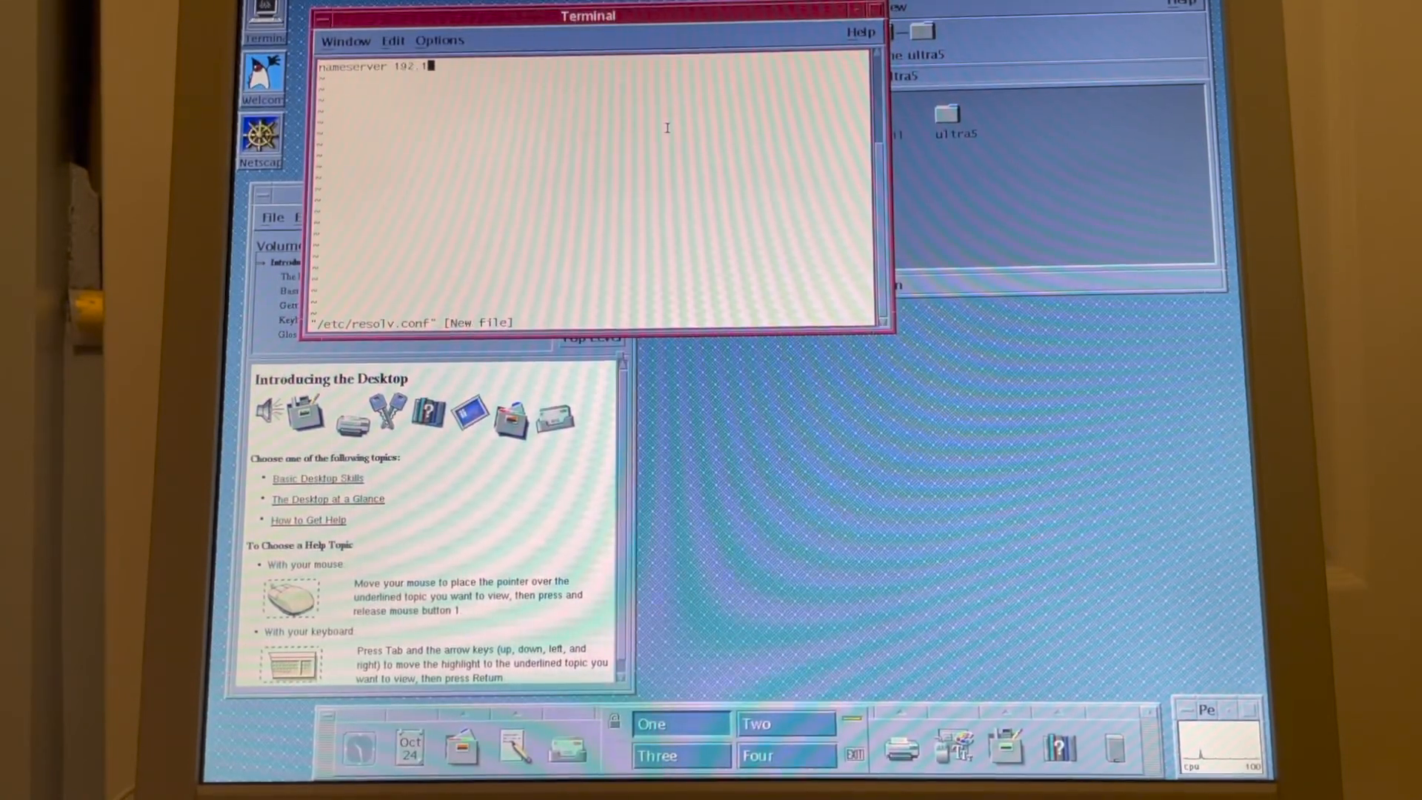
text(68.1.1)
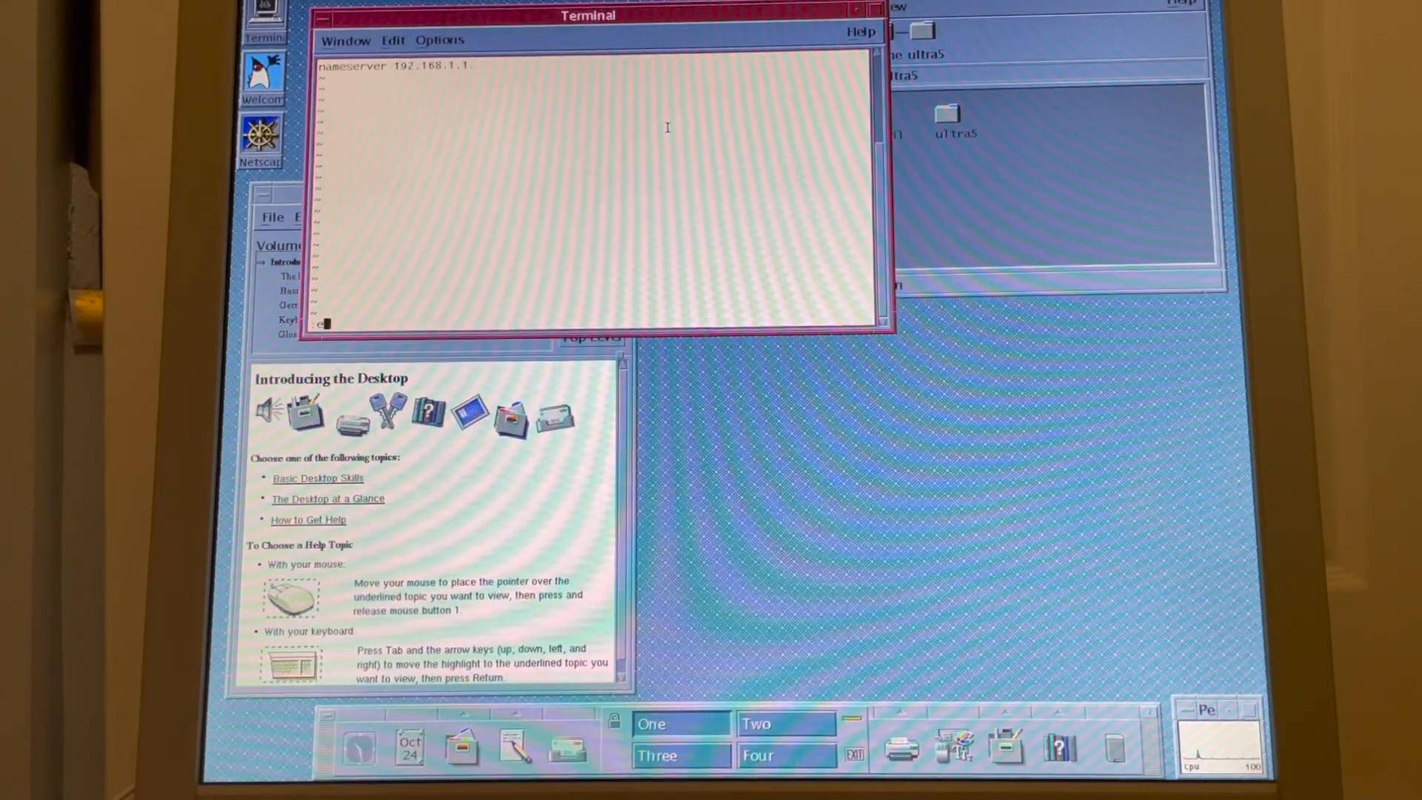
text(wq)
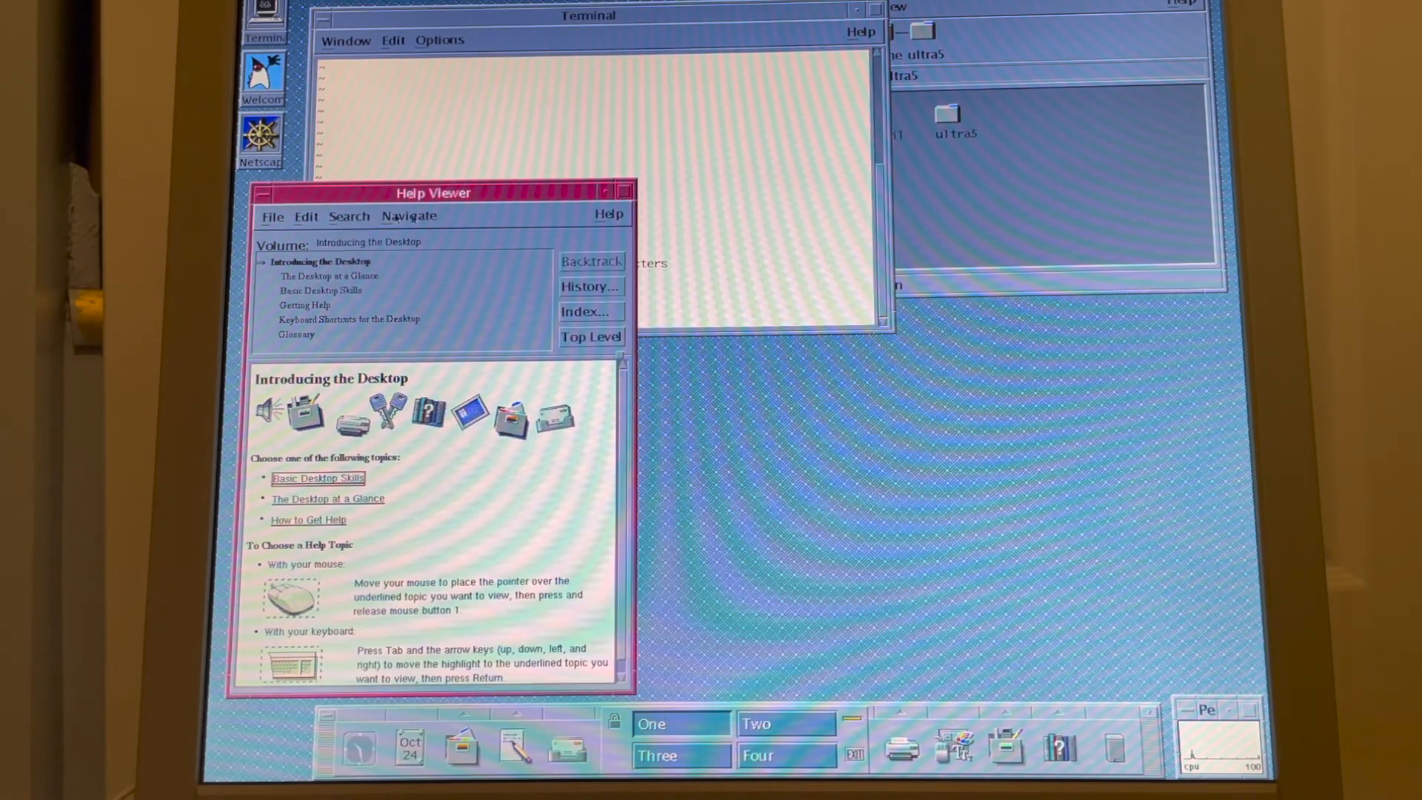
- Launch Netscape, load frogfind.com, and go back from its About page to the home page
click(263, 193)
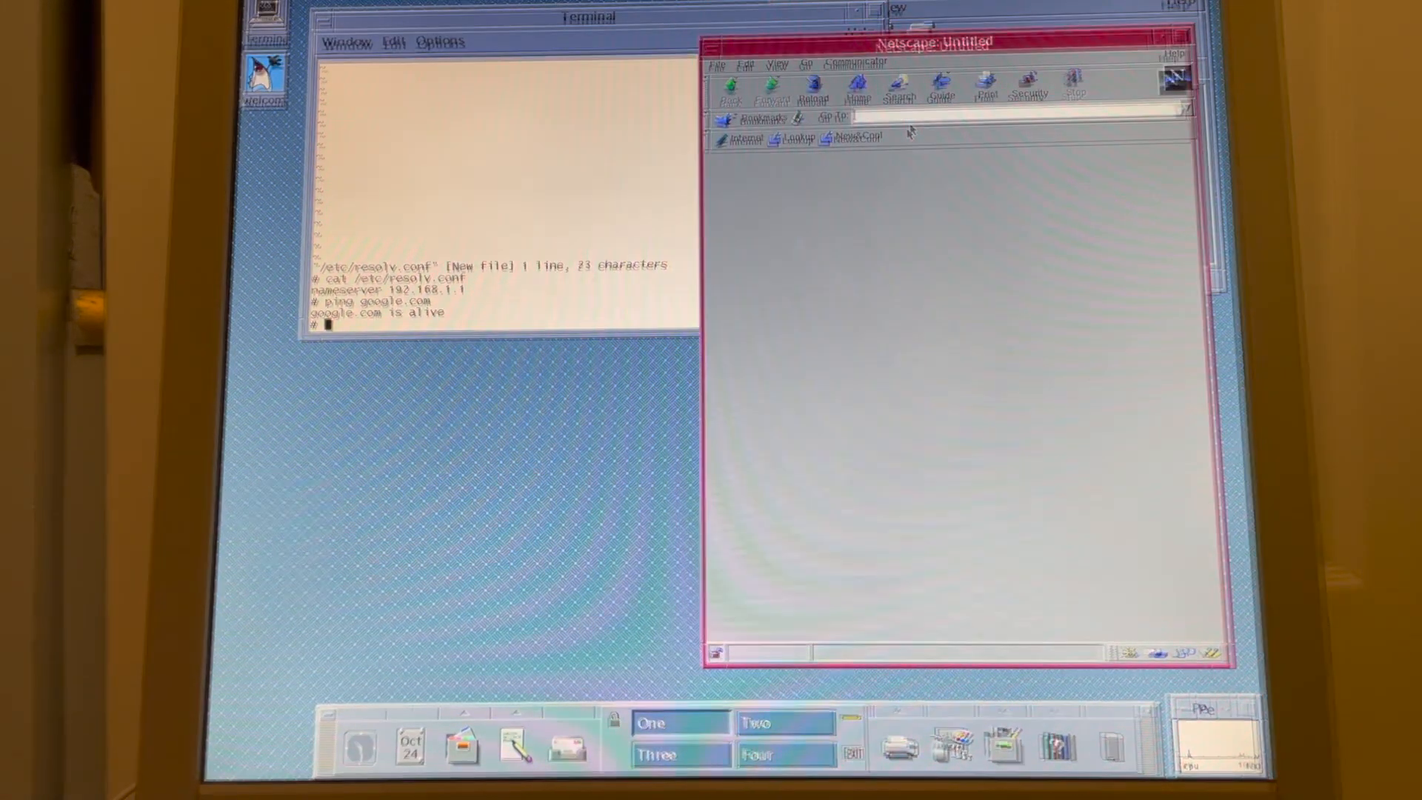
text(frogfind.co)
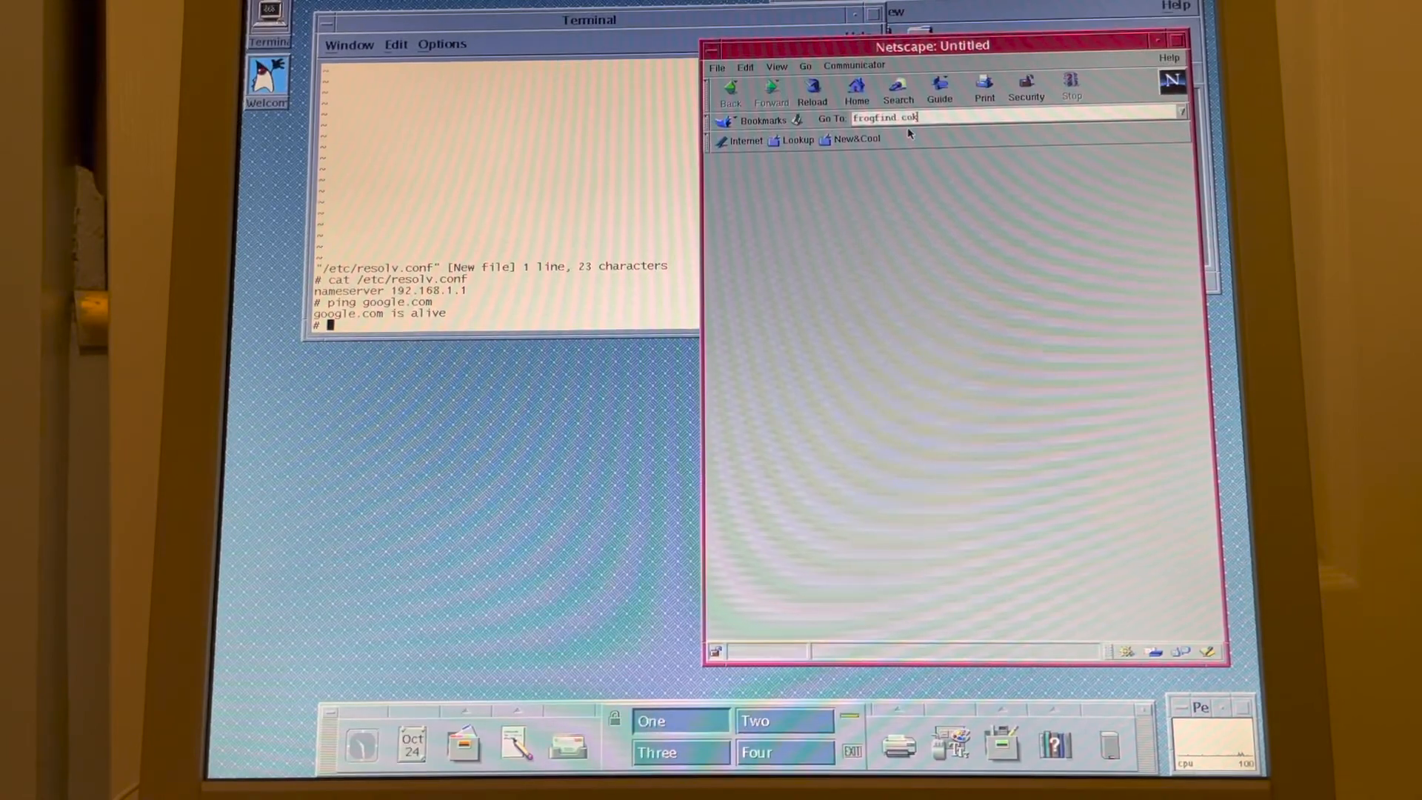
key(Return)
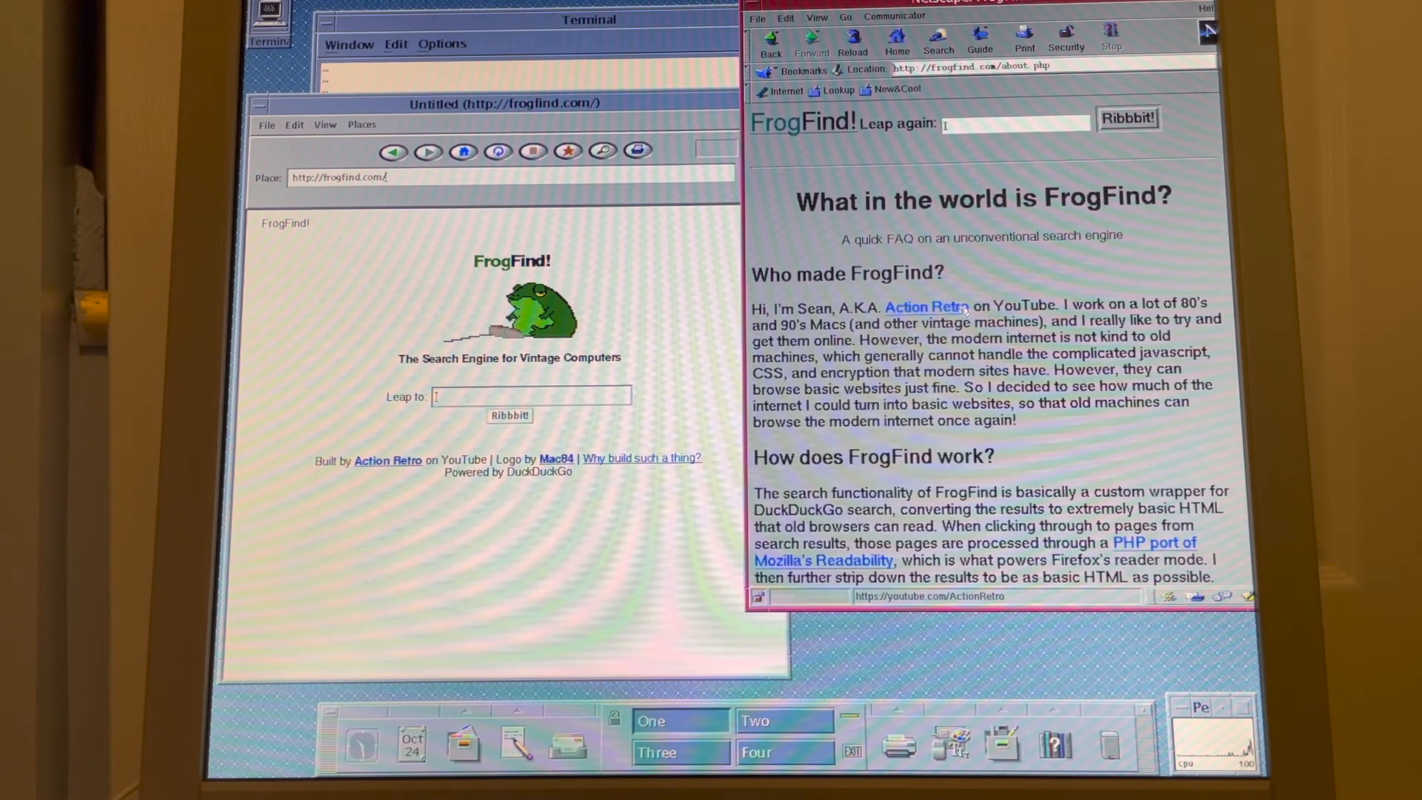
mouse_move(938, 291)
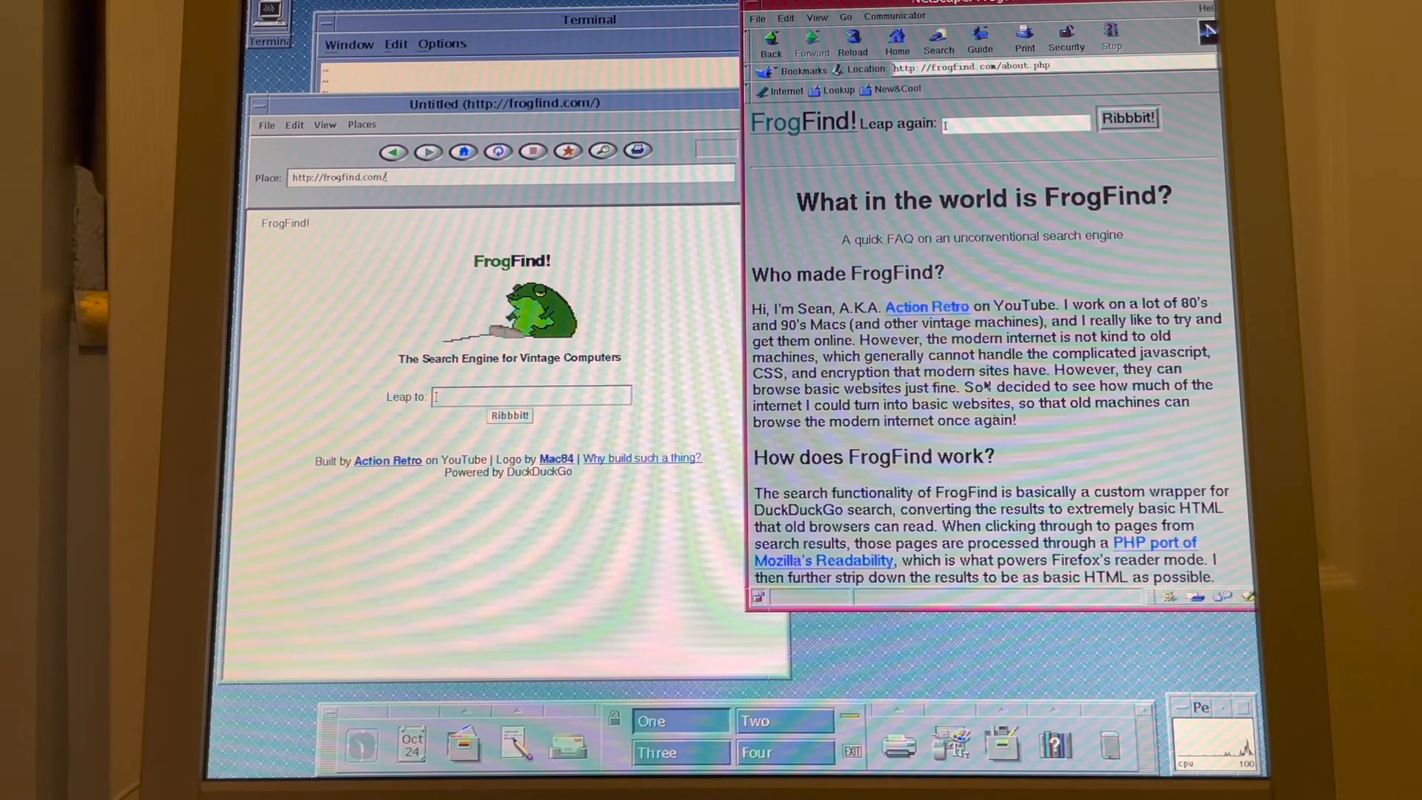
click(770, 41)
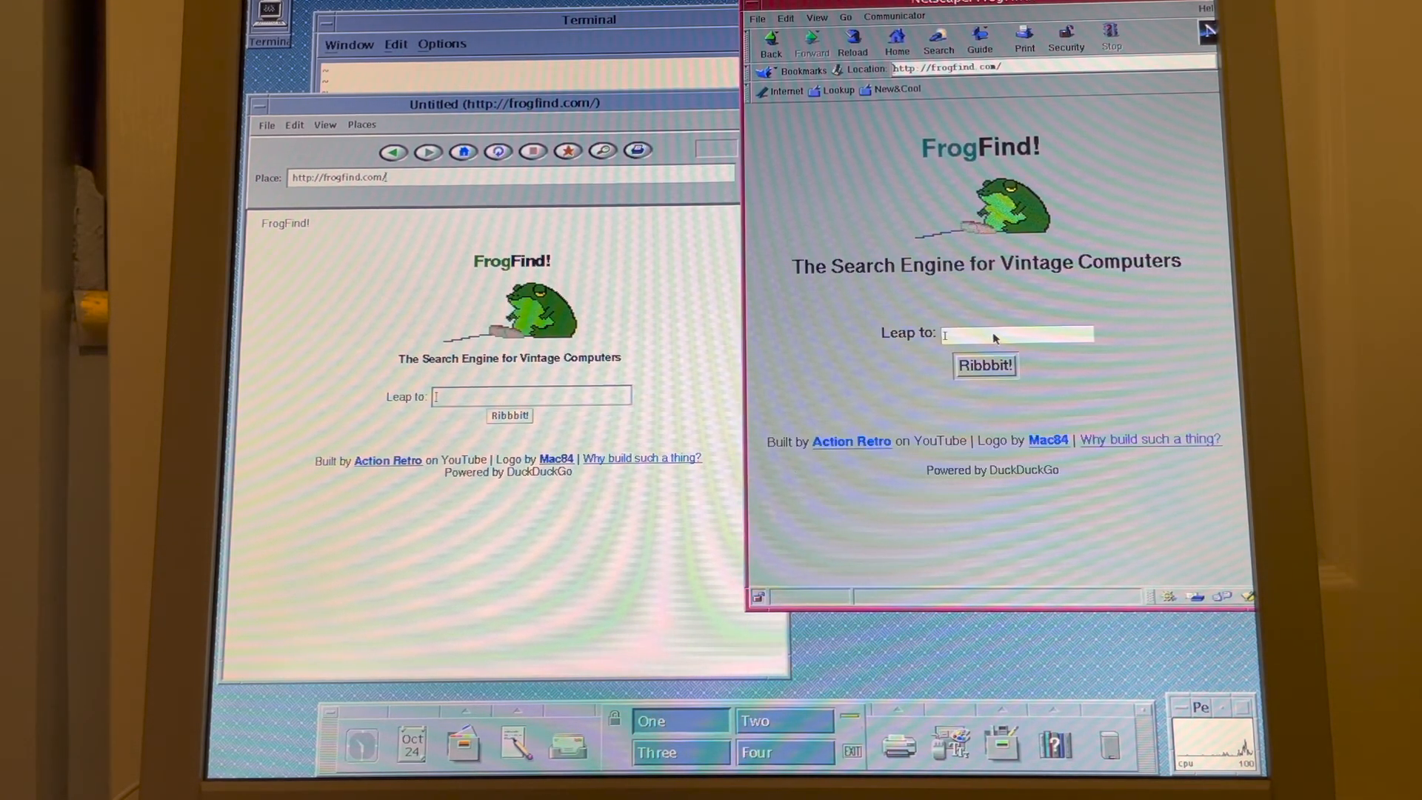
mouse_move(979, 330)
text(sun microsystems)
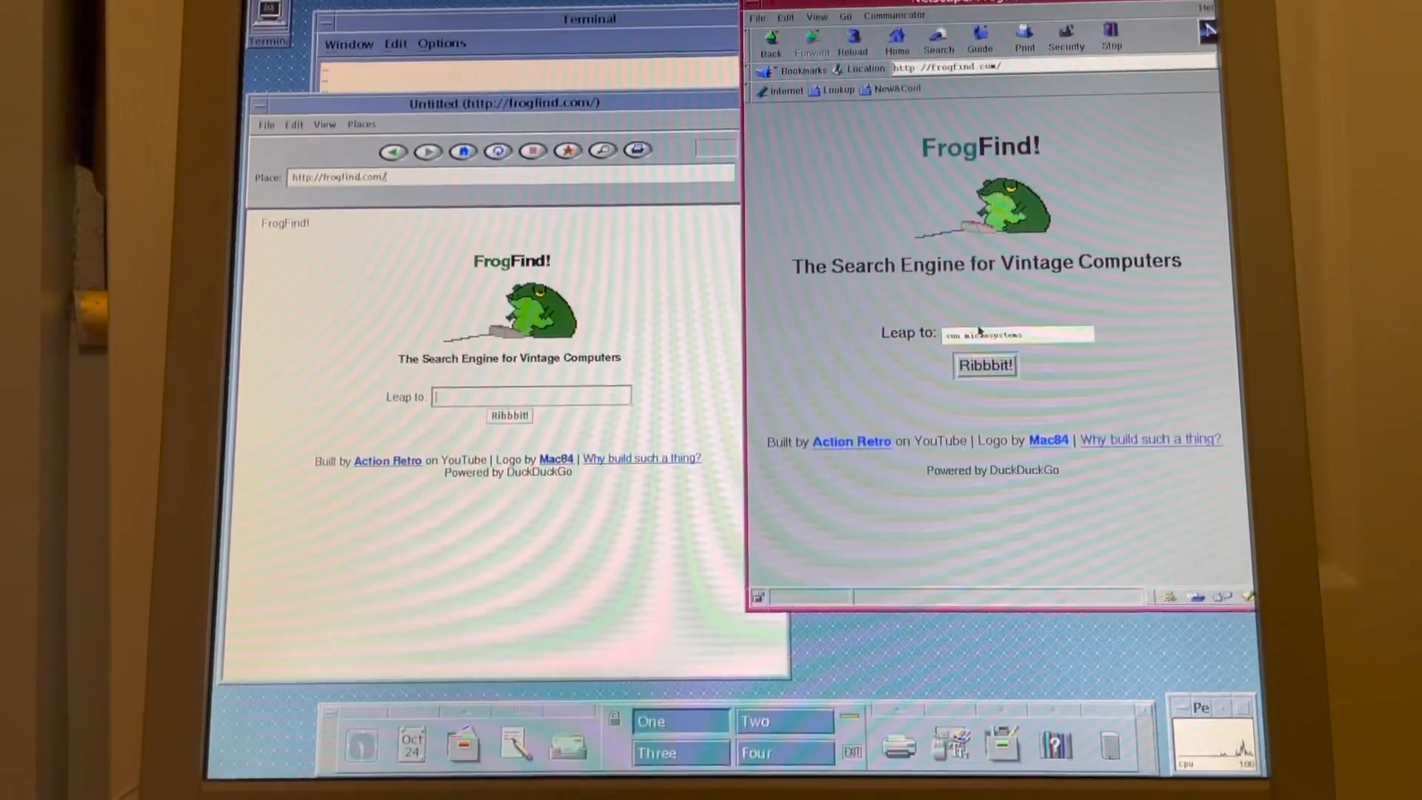
- Run the FrogFind 'sun microsystems' search in Netscape, then begin typing 'sun' in the other browser
click(985, 364)
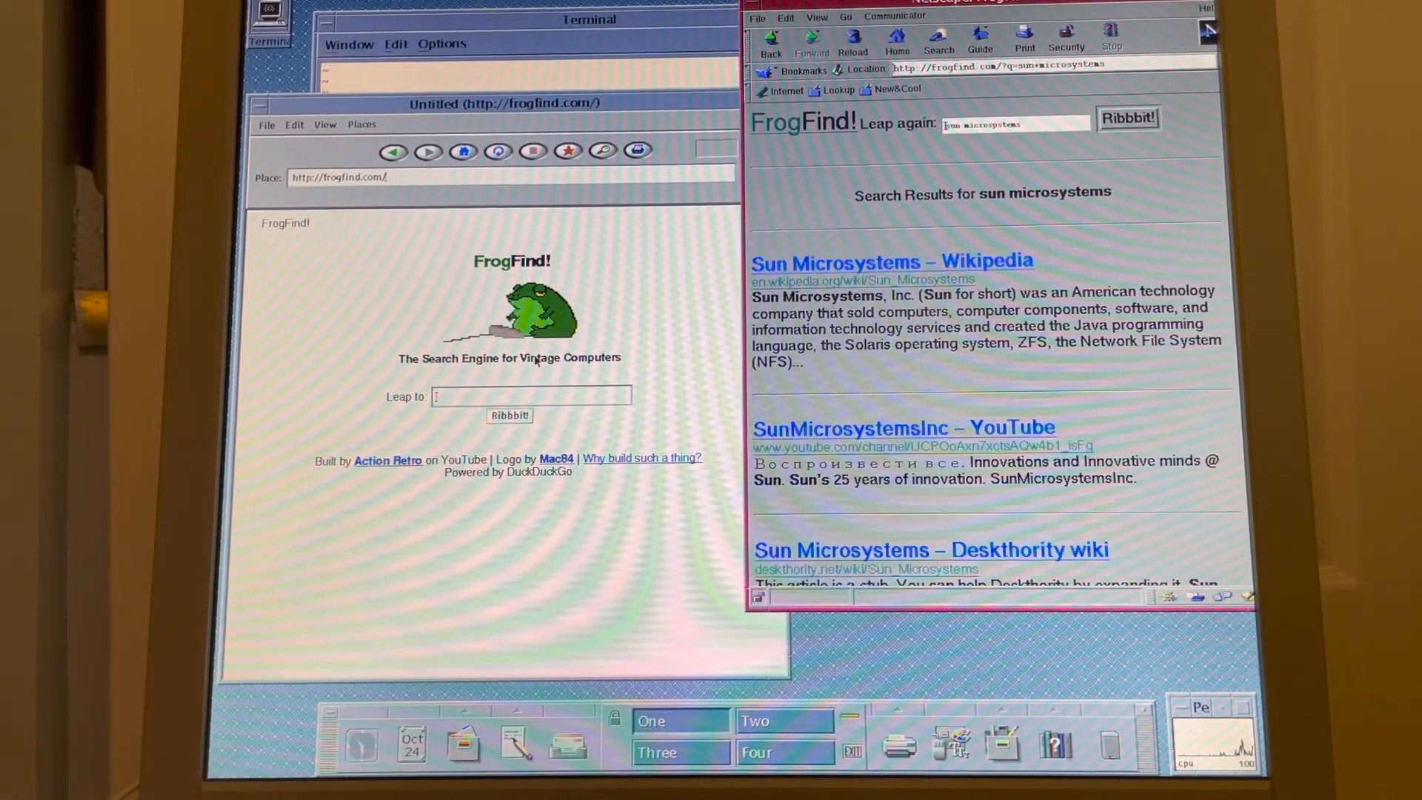
text(sunb)
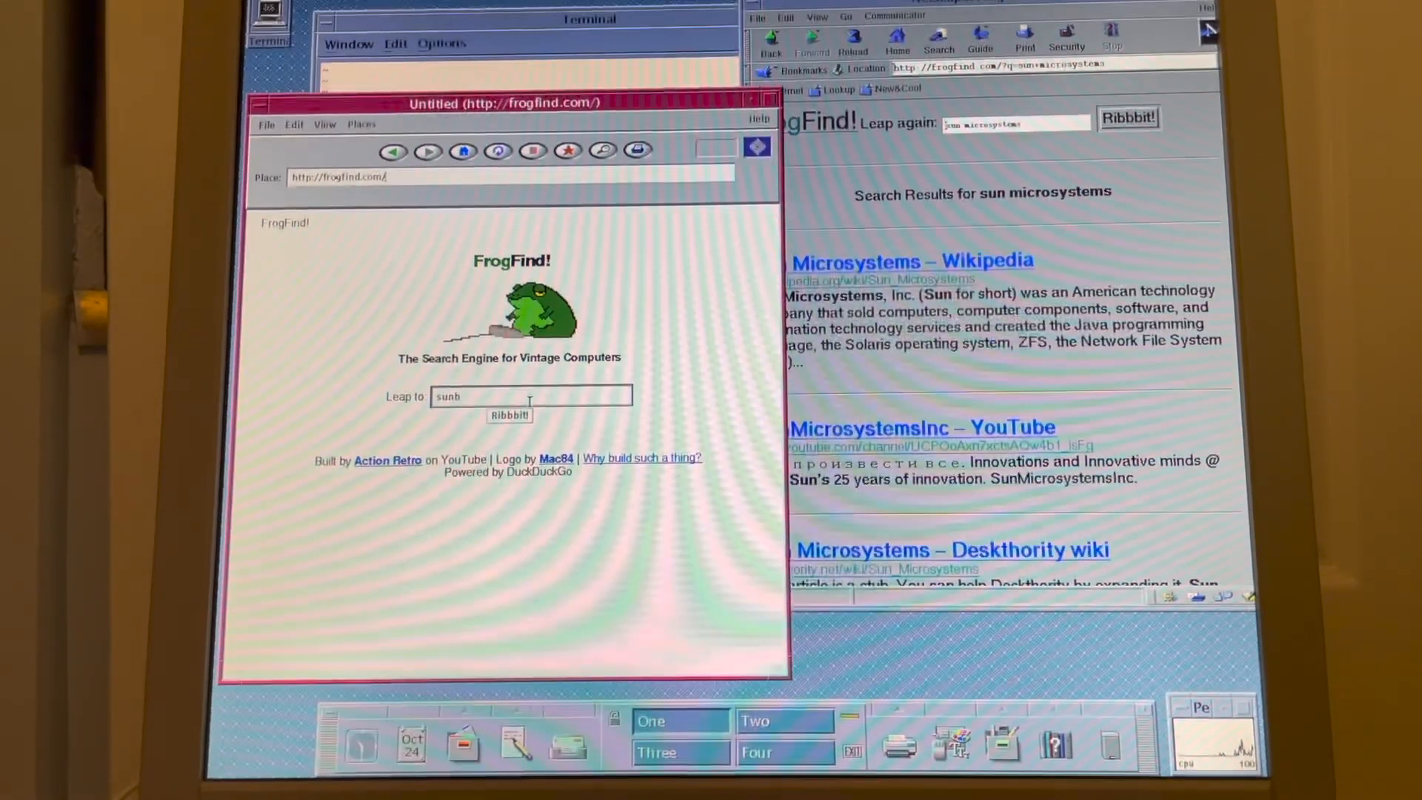
- Submit the 'sun microsystems' search in HotJava, scroll the results, and open the File menu
key(BackSpace)
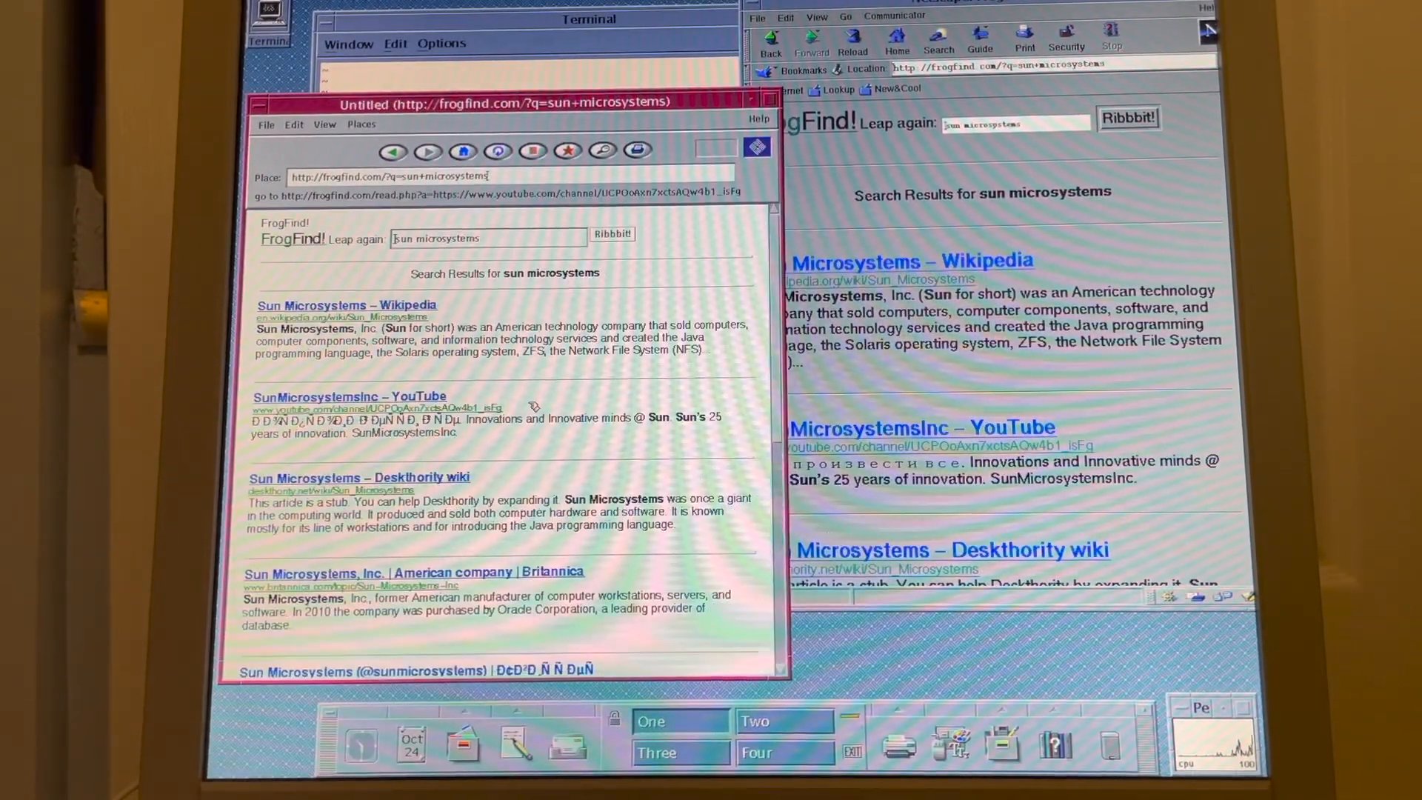
scroll(down, 3)
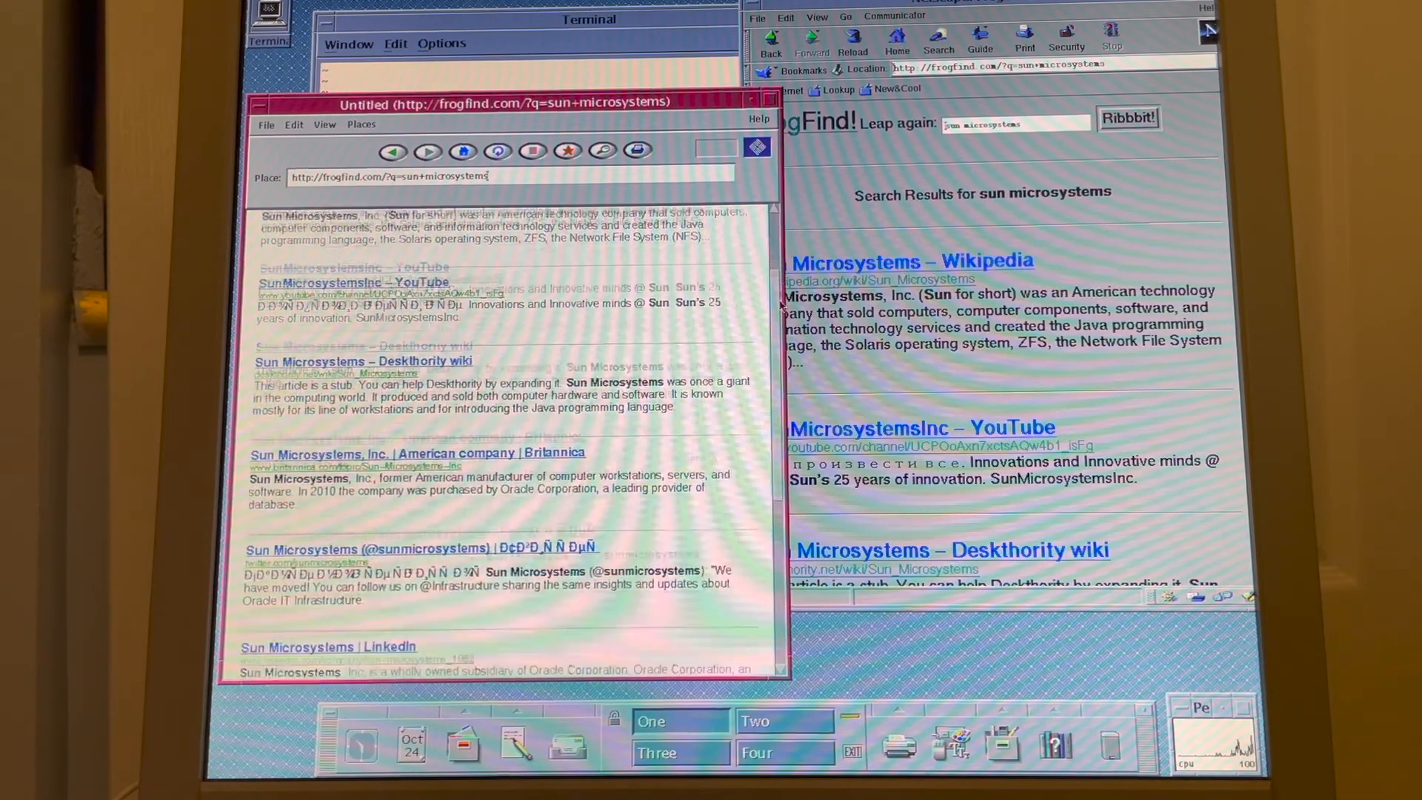
scroll(down, 3)
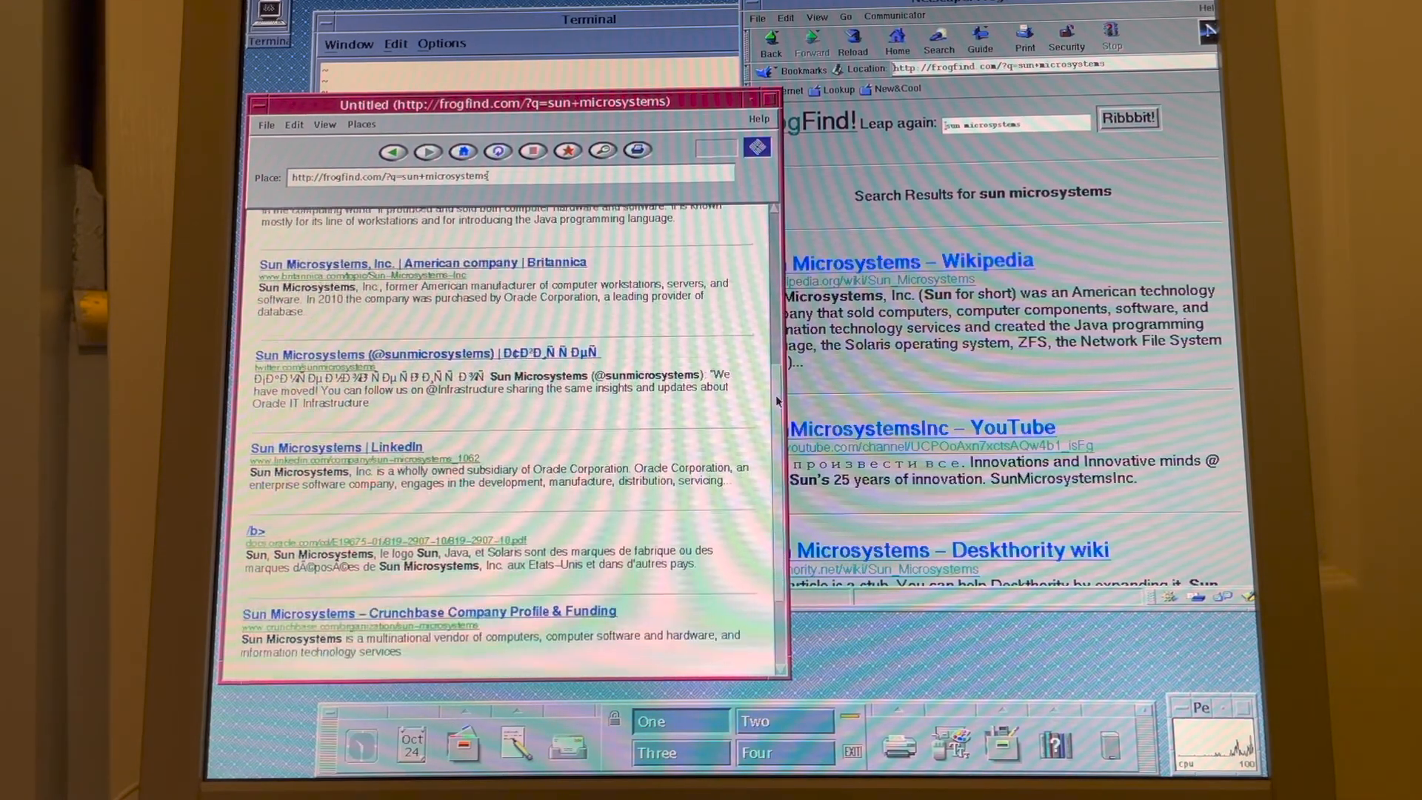
scroll(up, 3)
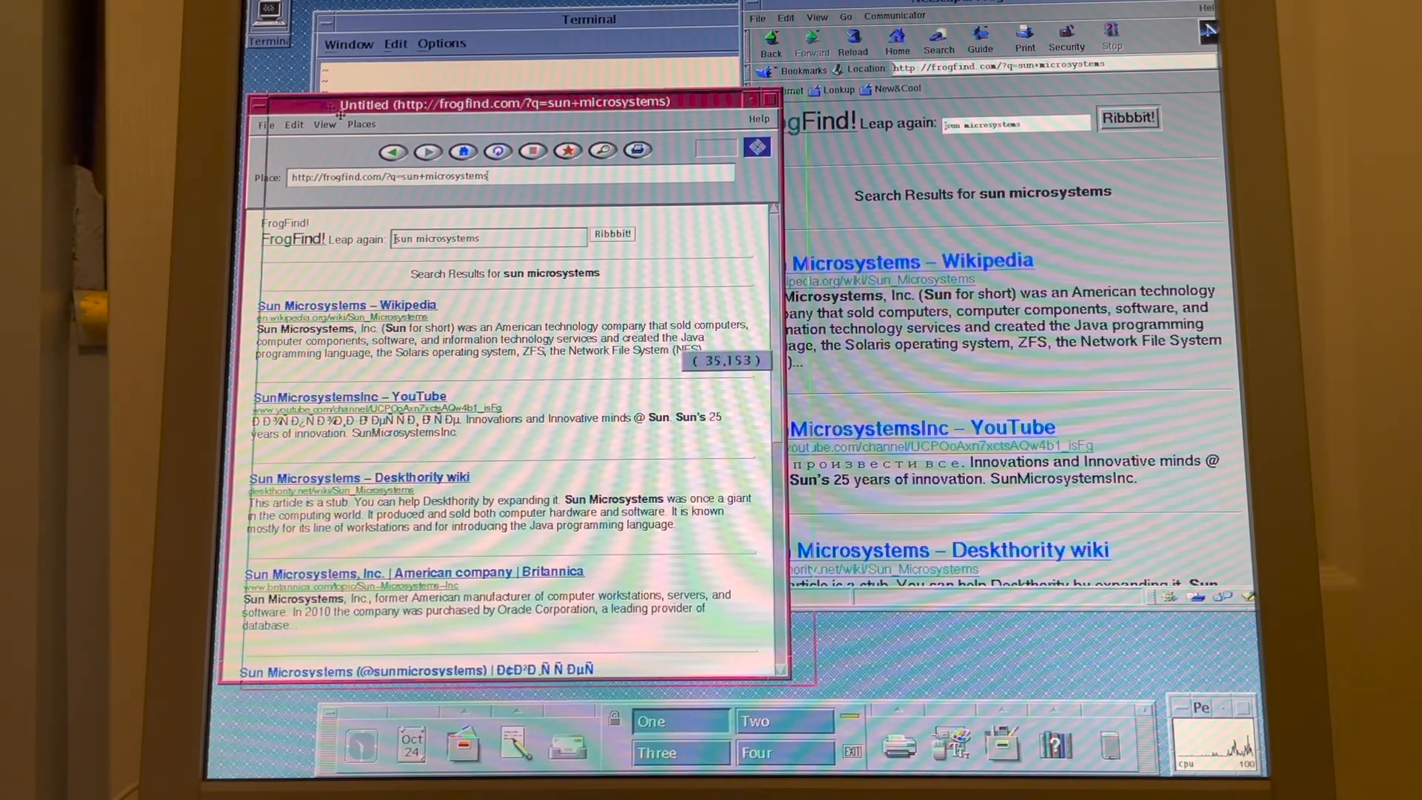
click(292, 65)
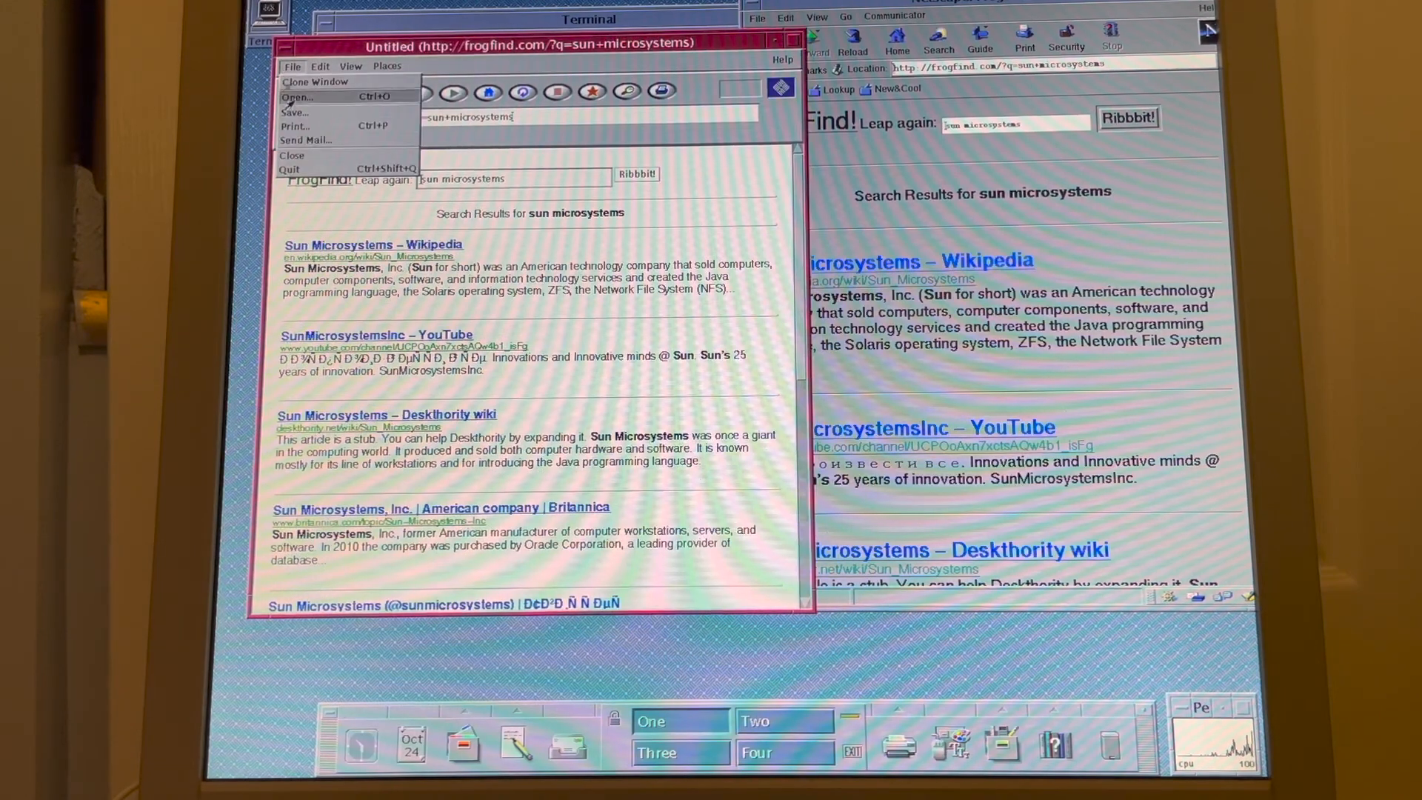